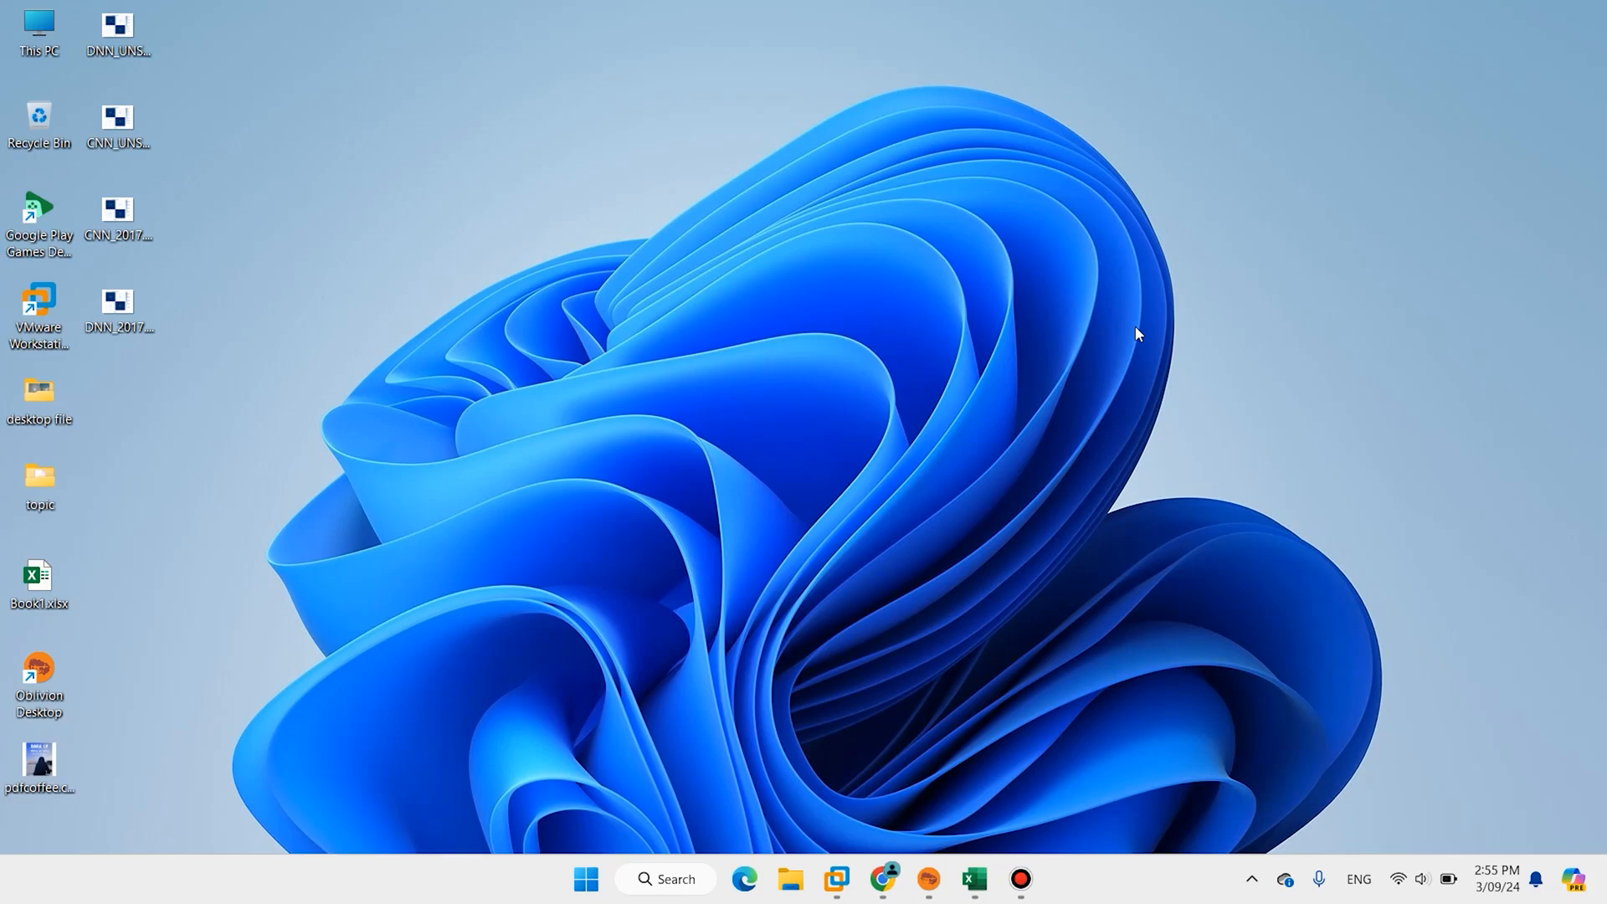
pyautogui.moveTo(919, 834)
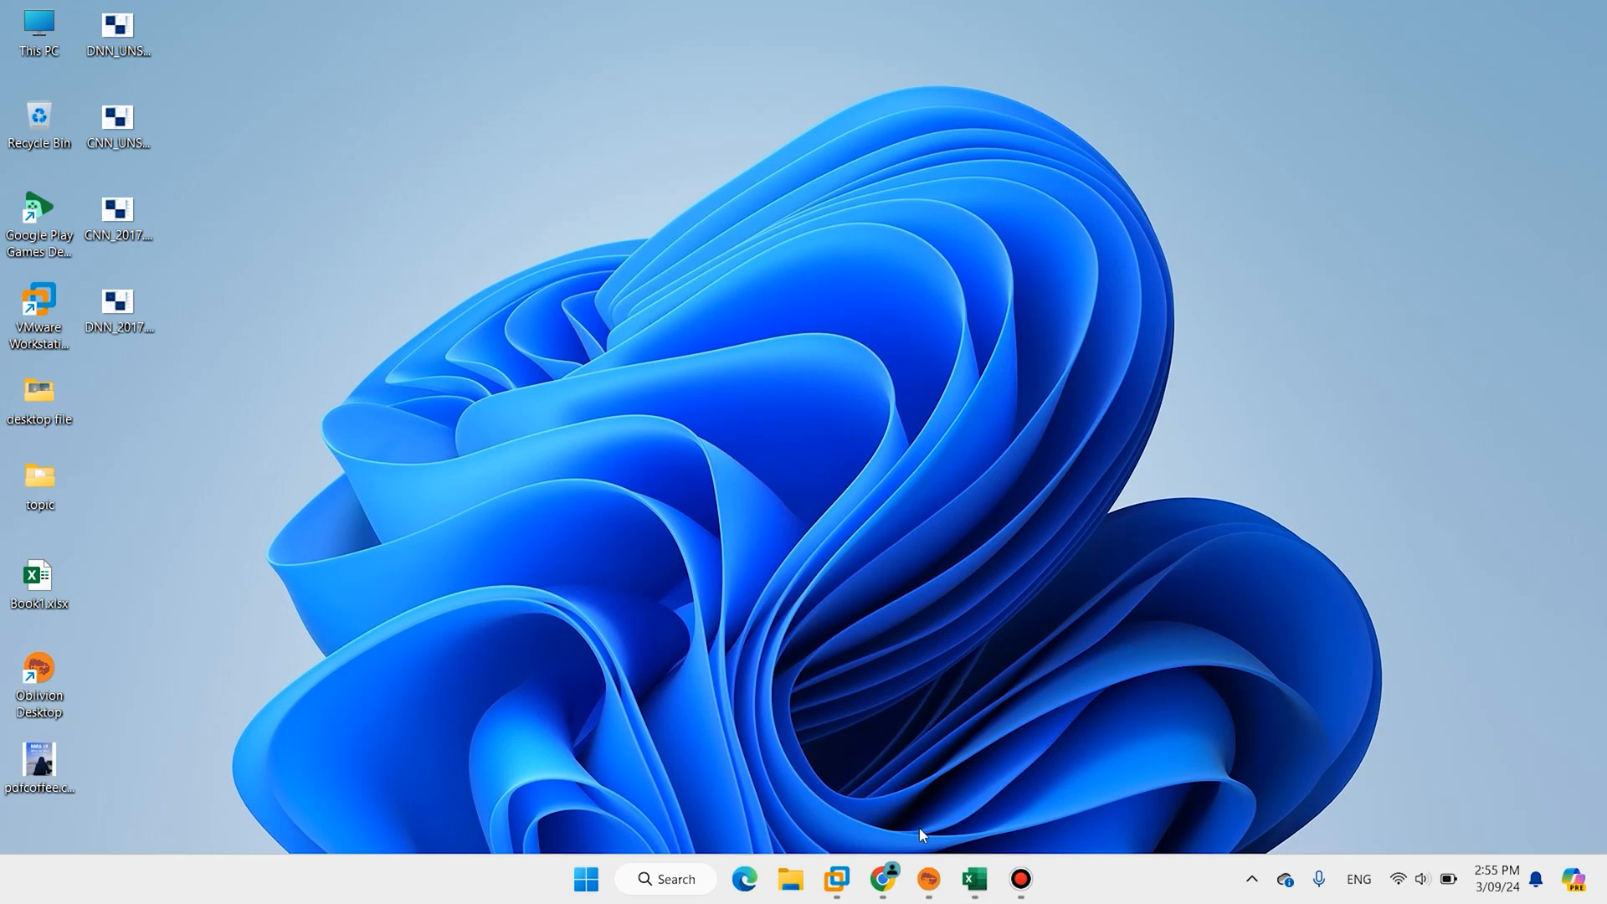
# Search Google for 'windows 11 download' and choose Microsoft's Download Windows 11 result.
pyautogui.click(882, 879)
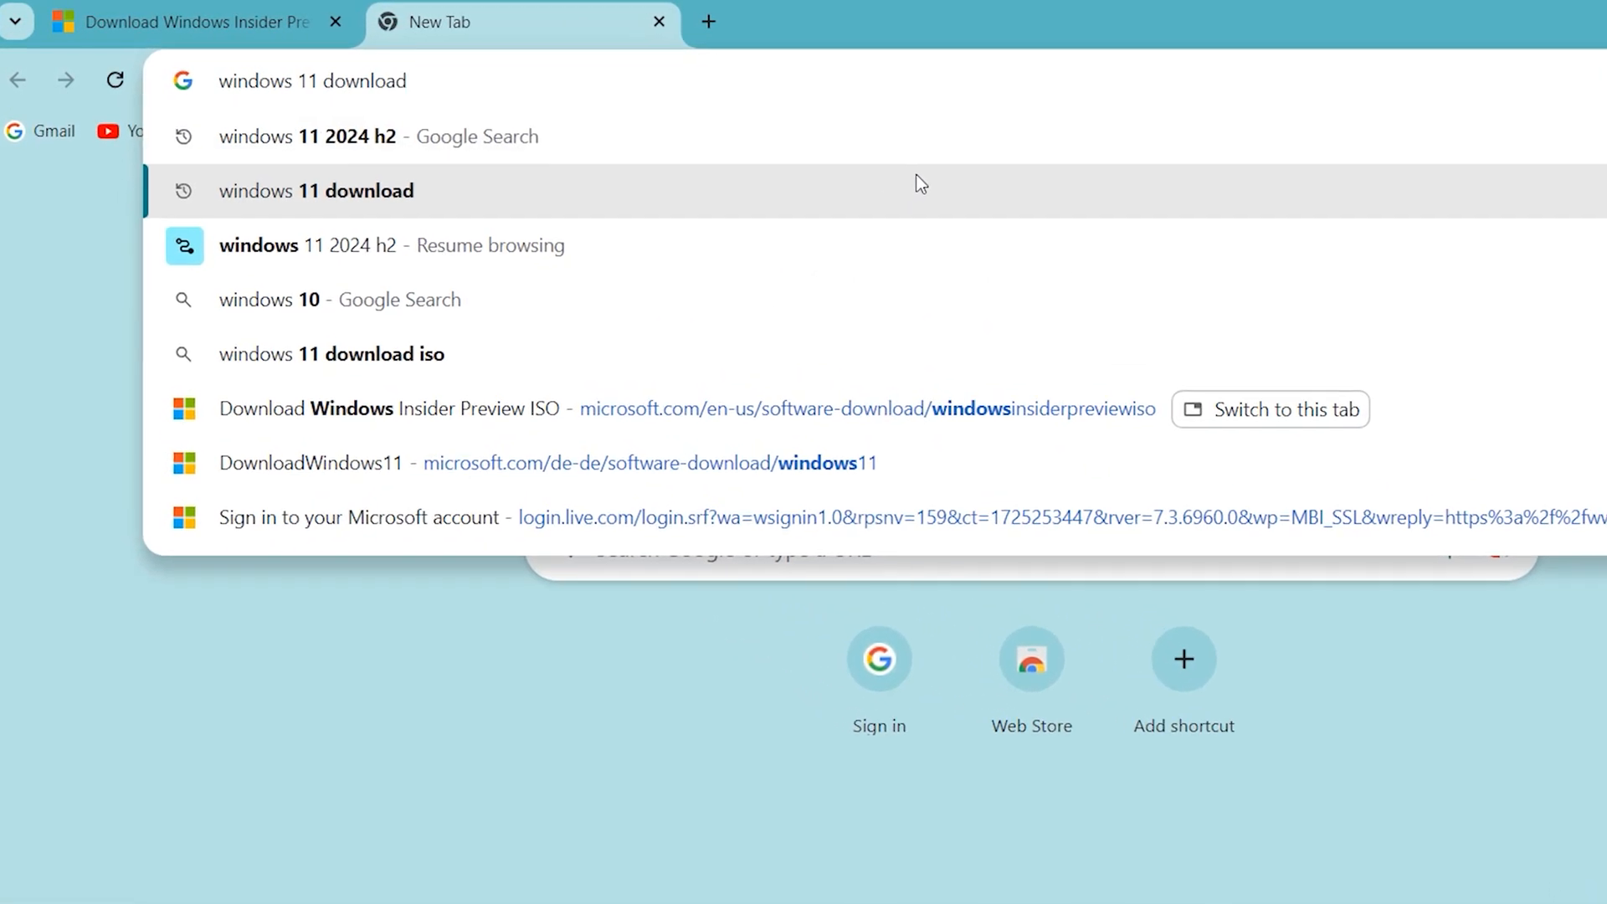
pyautogui.click(316, 191)
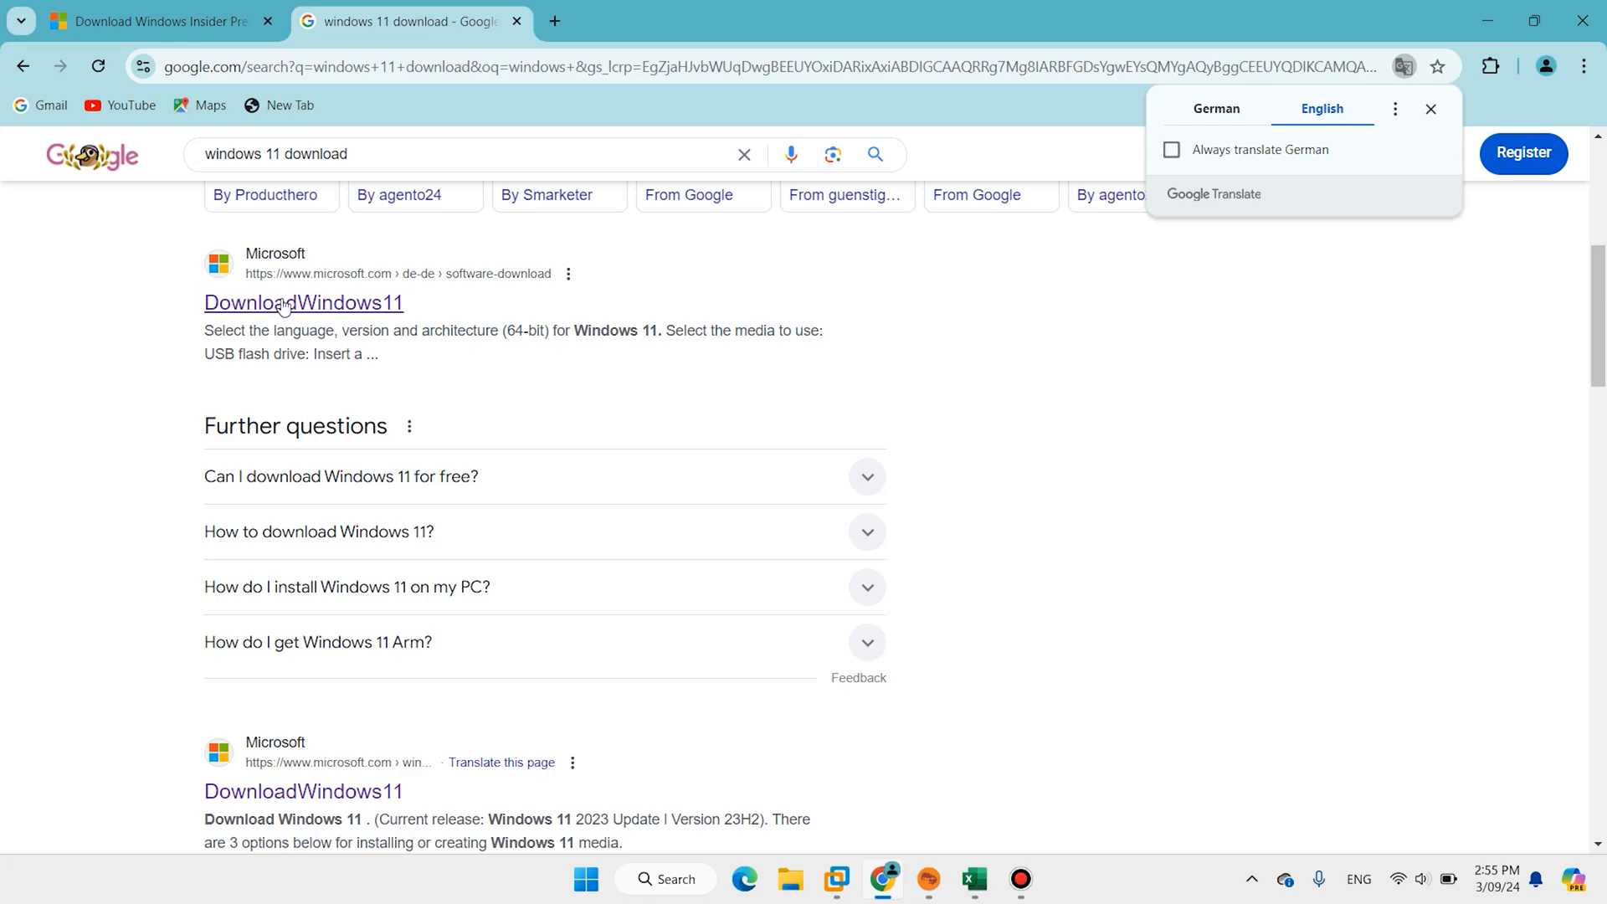
pyautogui.click(303, 303)
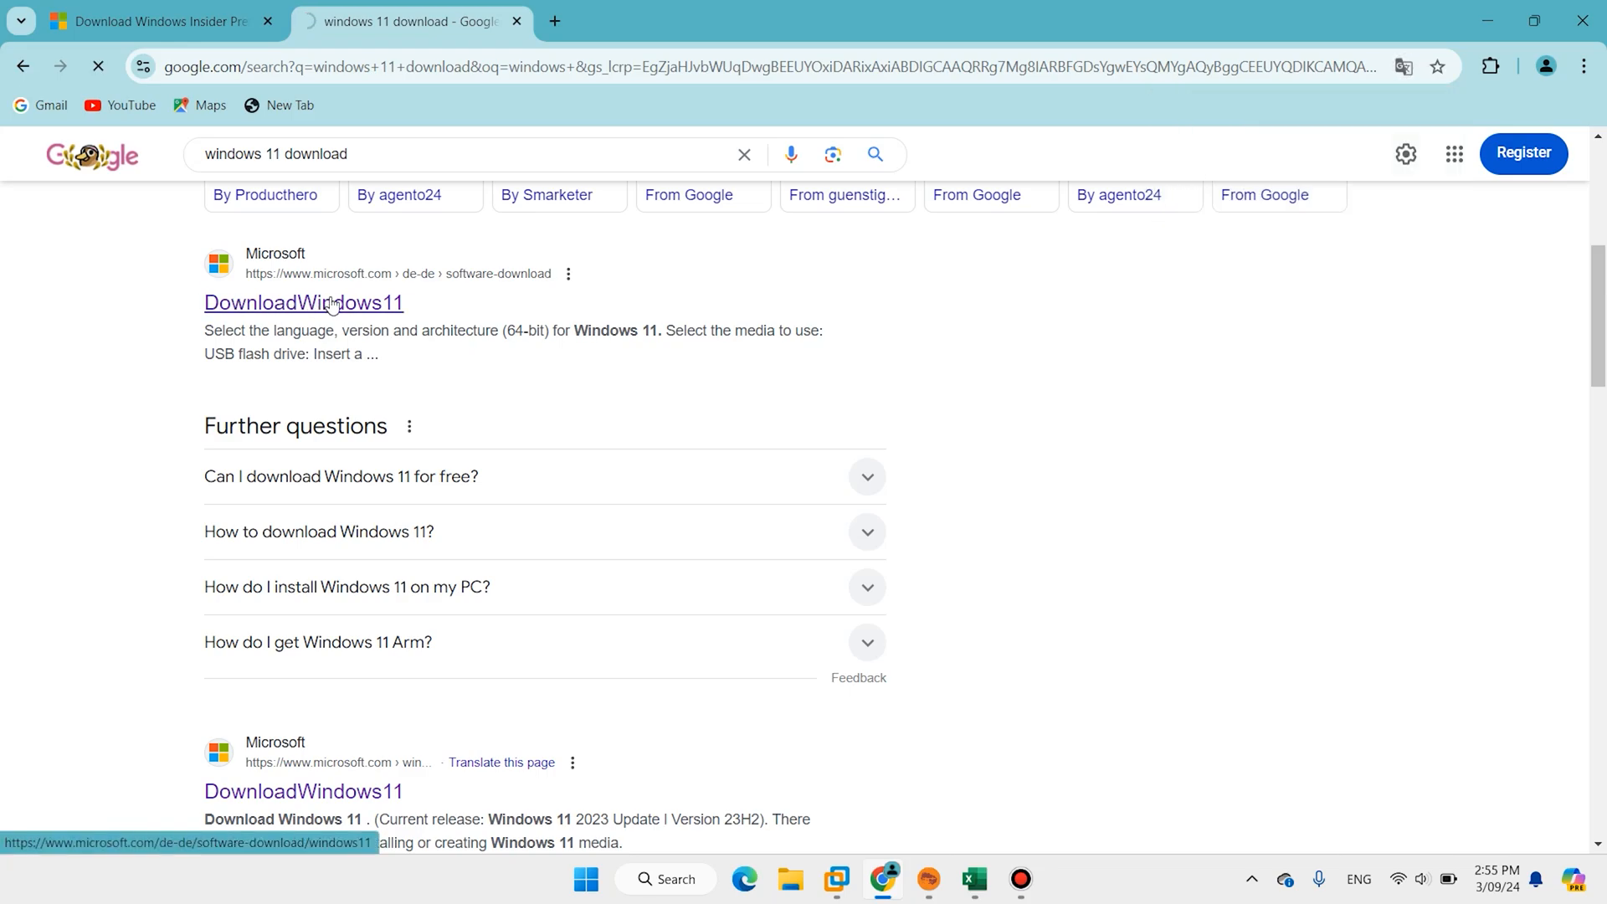
# From the Download Windows 11 page, navigate to Windows 10/11 Insider Preview downloads.
pyautogui.click(303, 303)
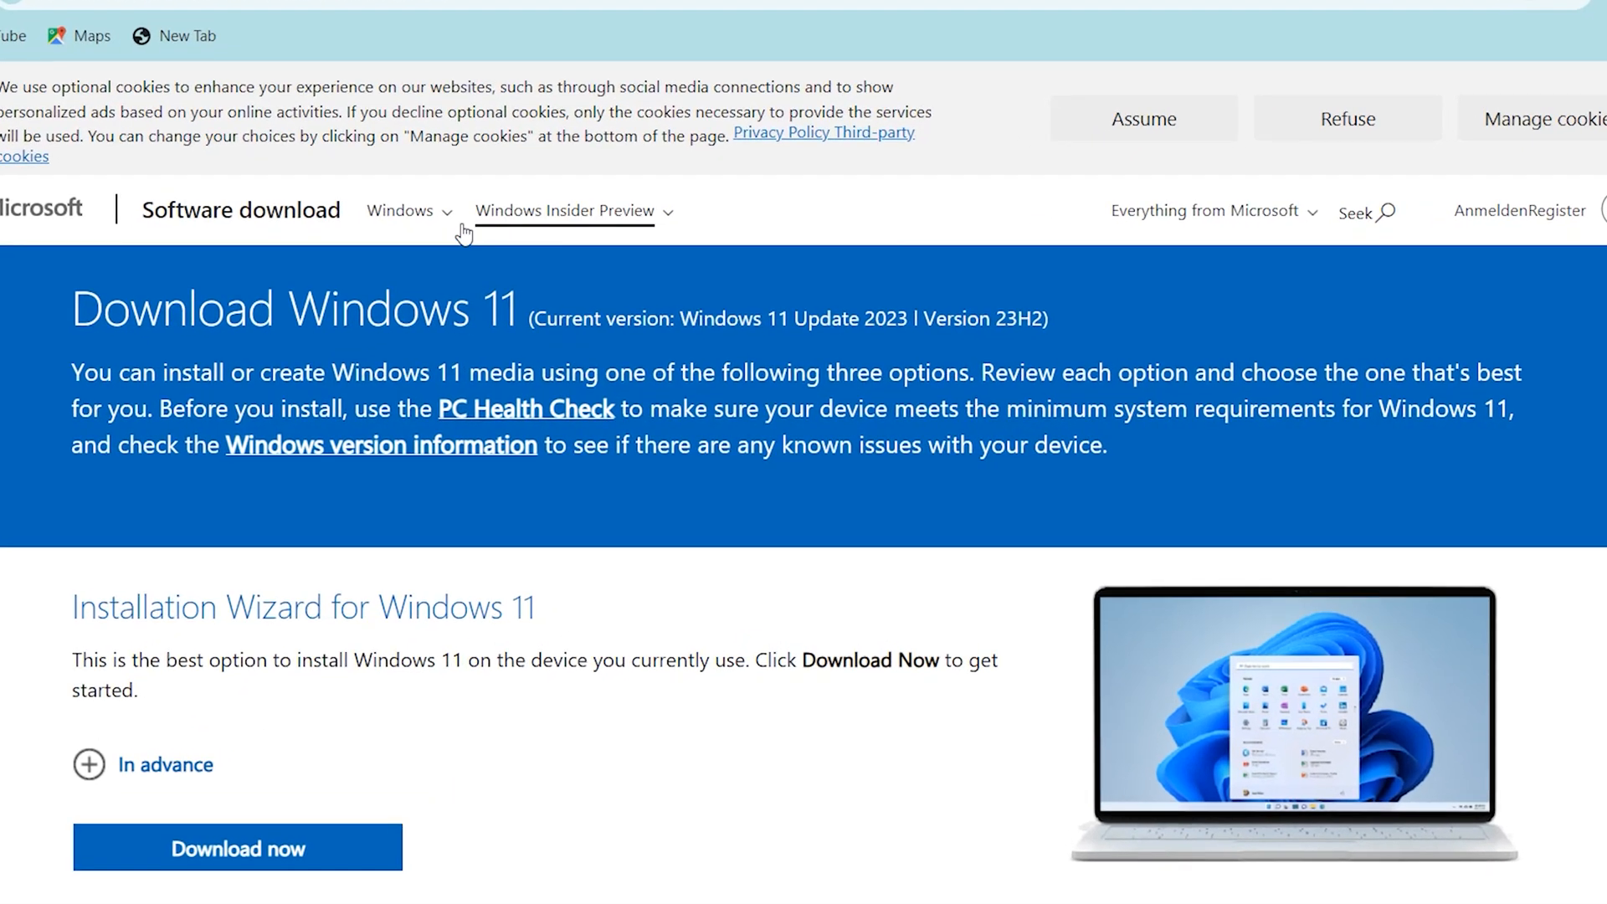
pyautogui.moveTo(673, 221)
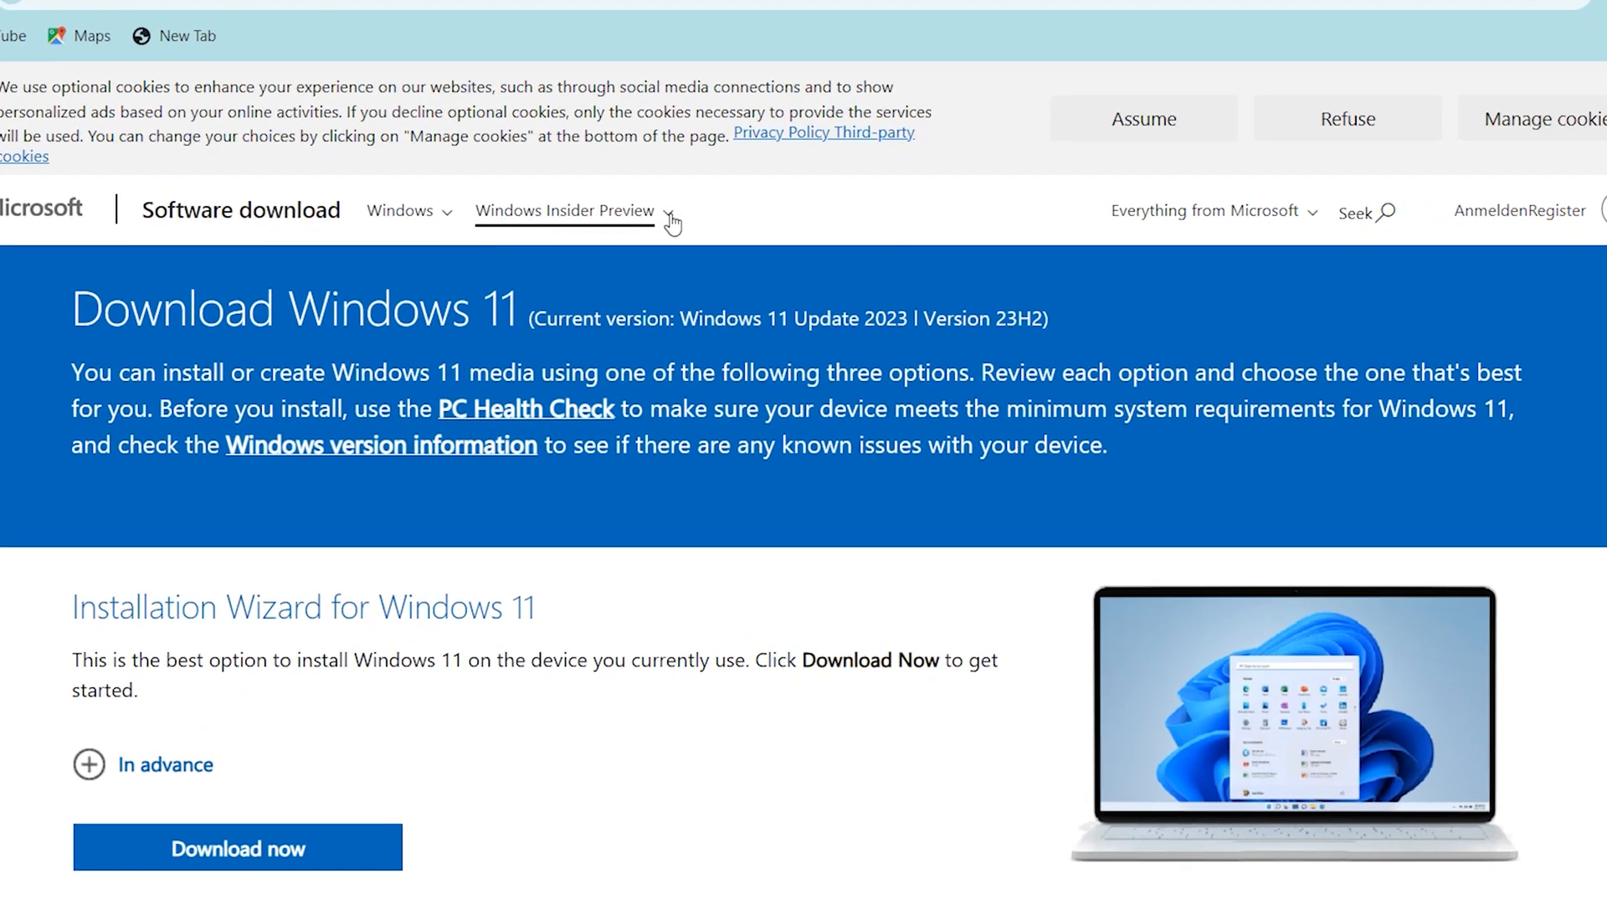
pyautogui.click(564, 211)
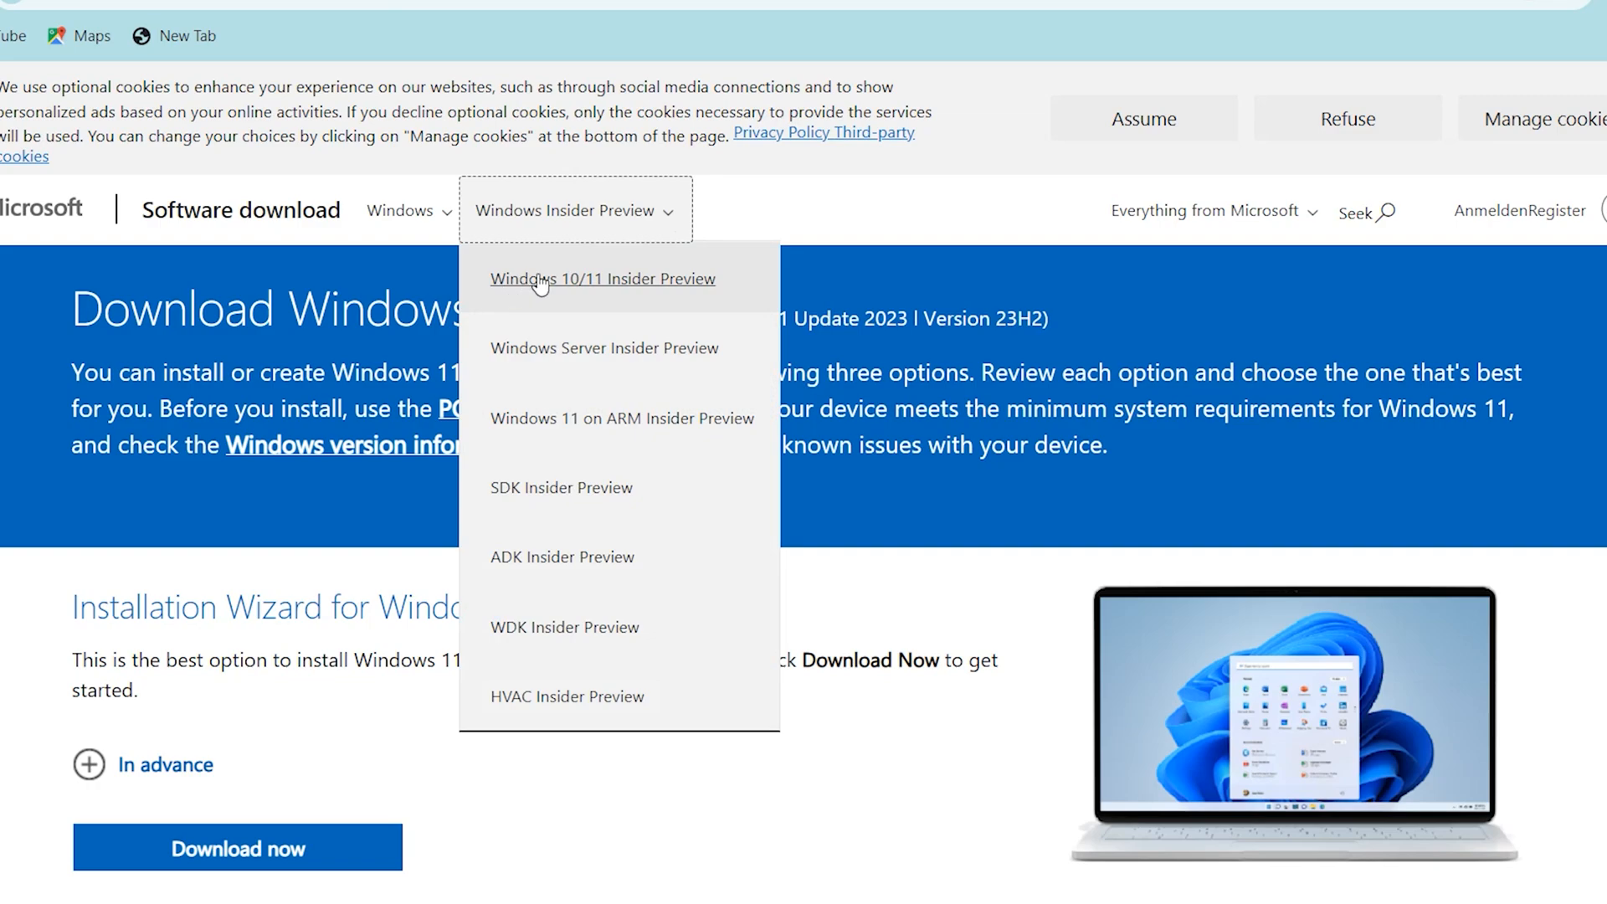
pyautogui.moveTo(653, 288)
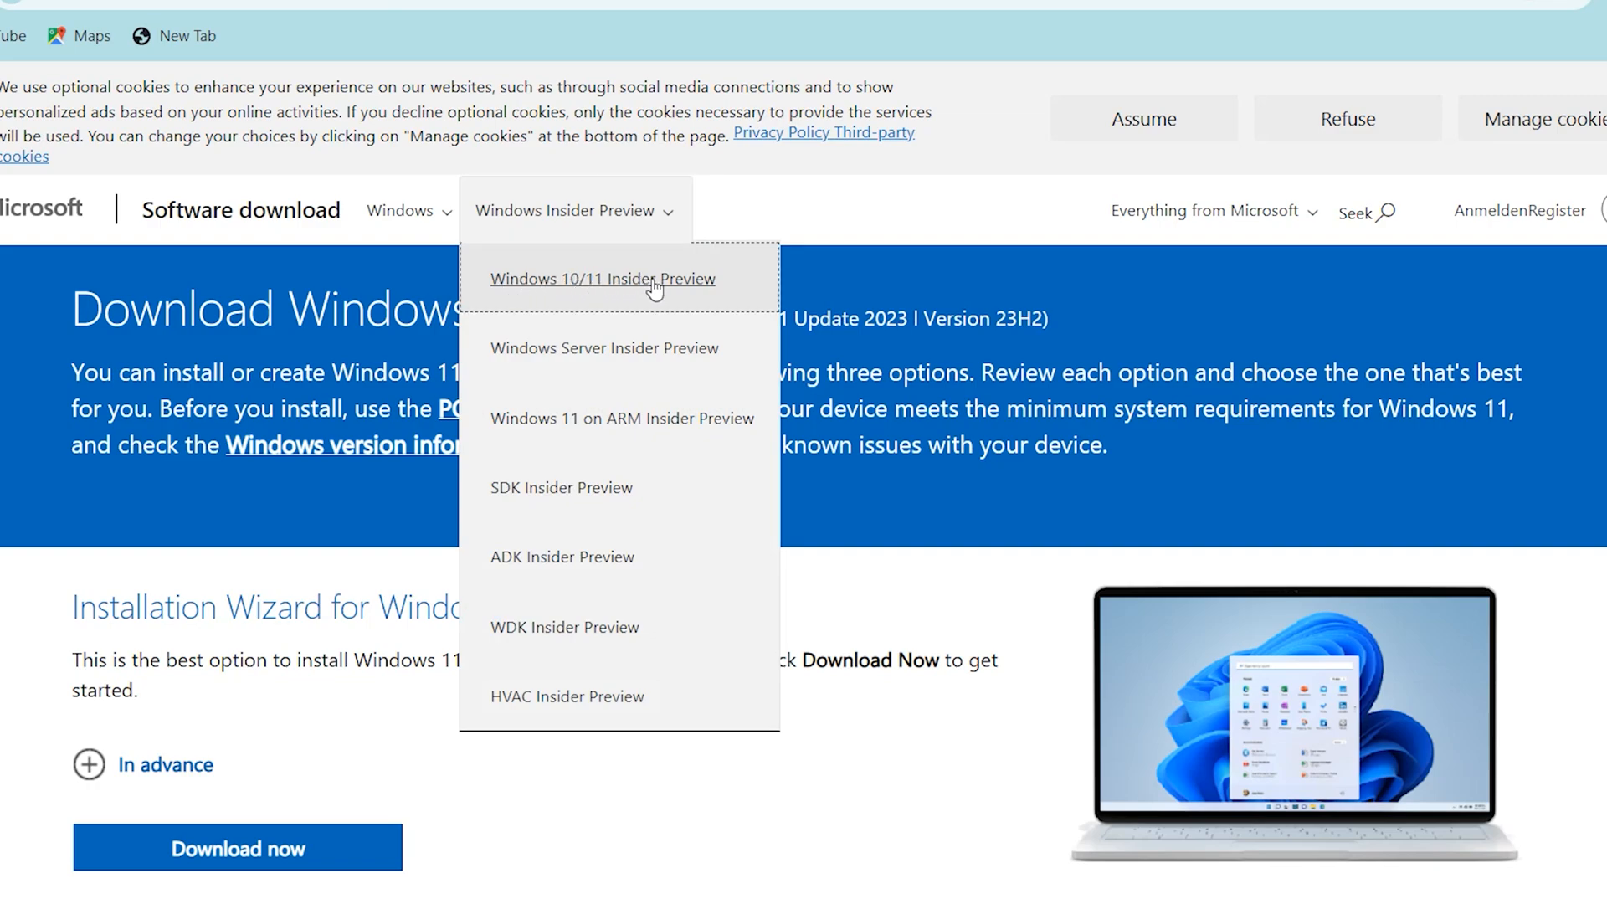
pyautogui.click(603, 277)
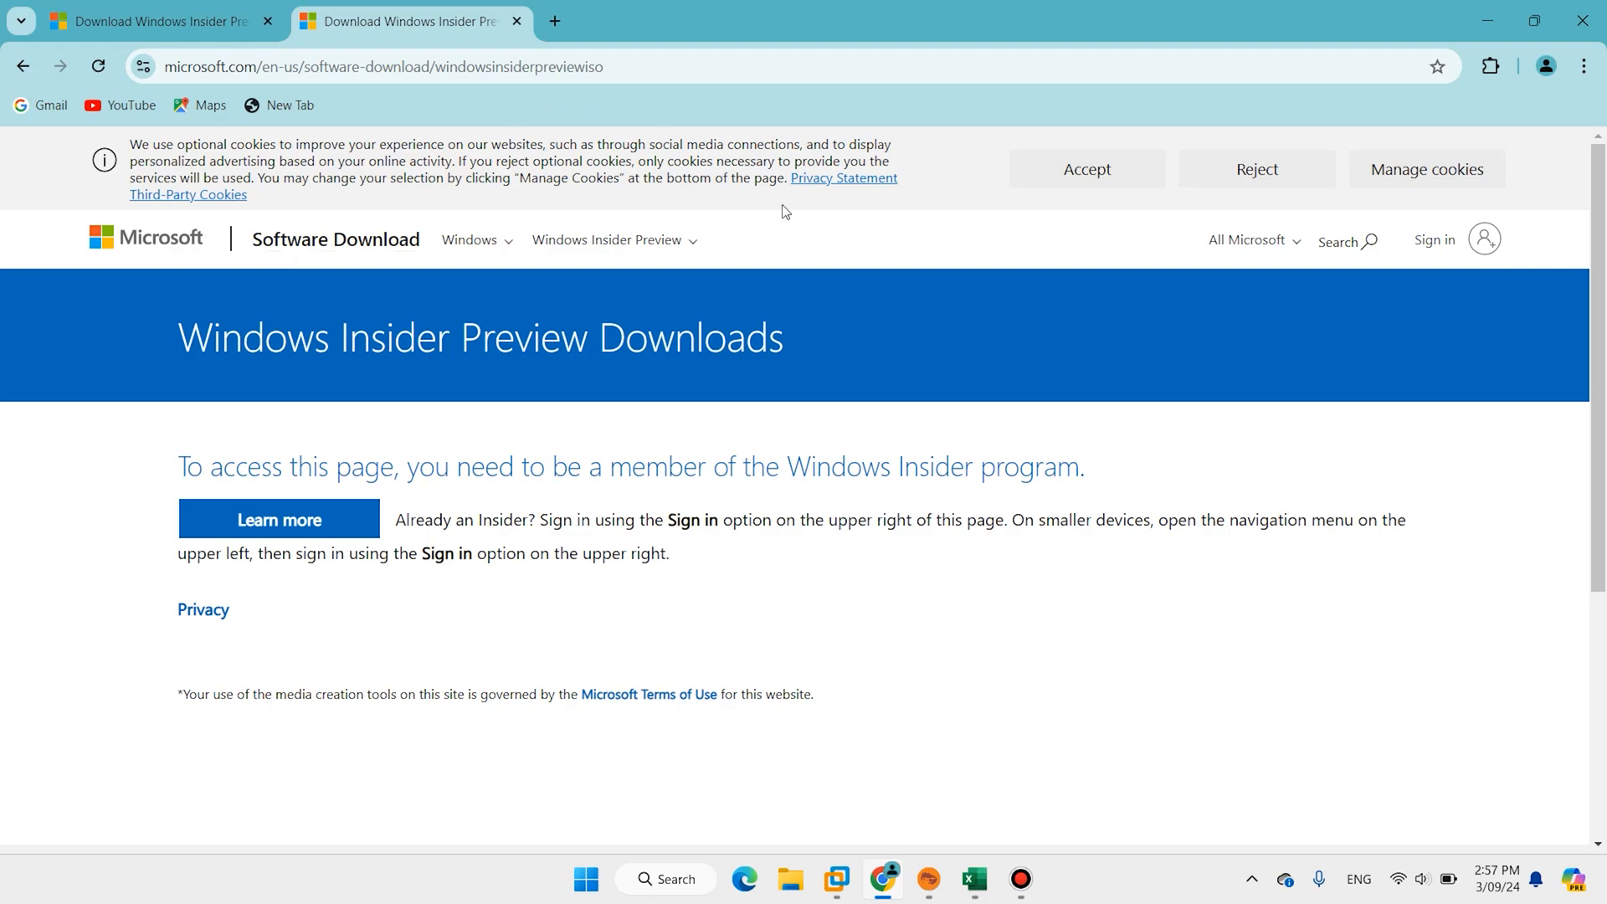
pyautogui.doubleClick(262, 336)
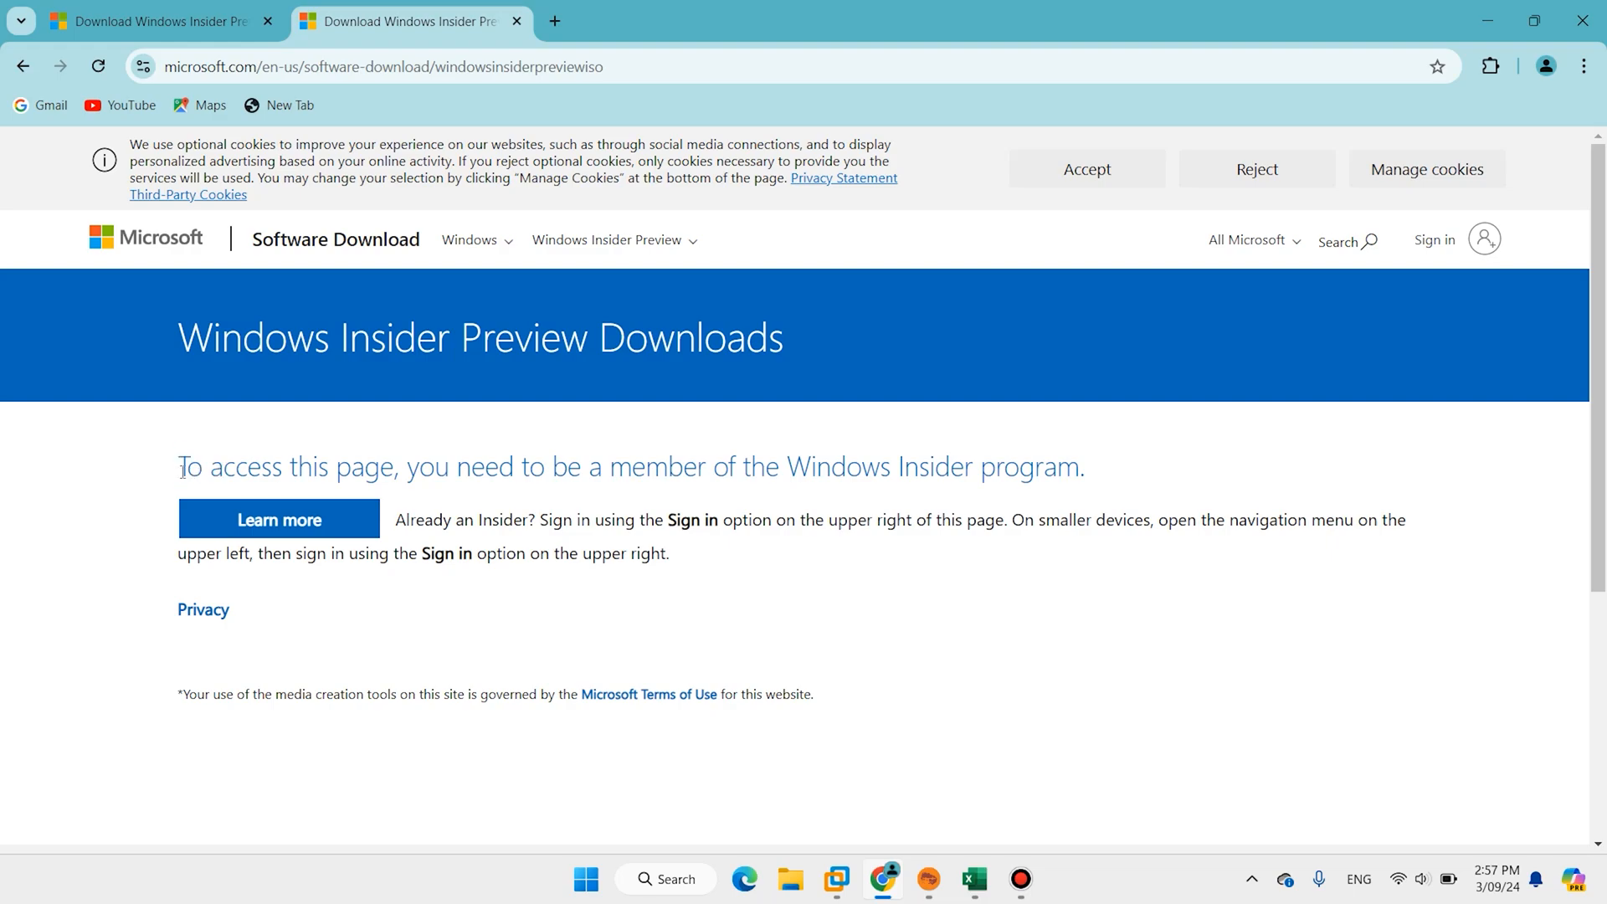
pyautogui.moveTo(549, 482)
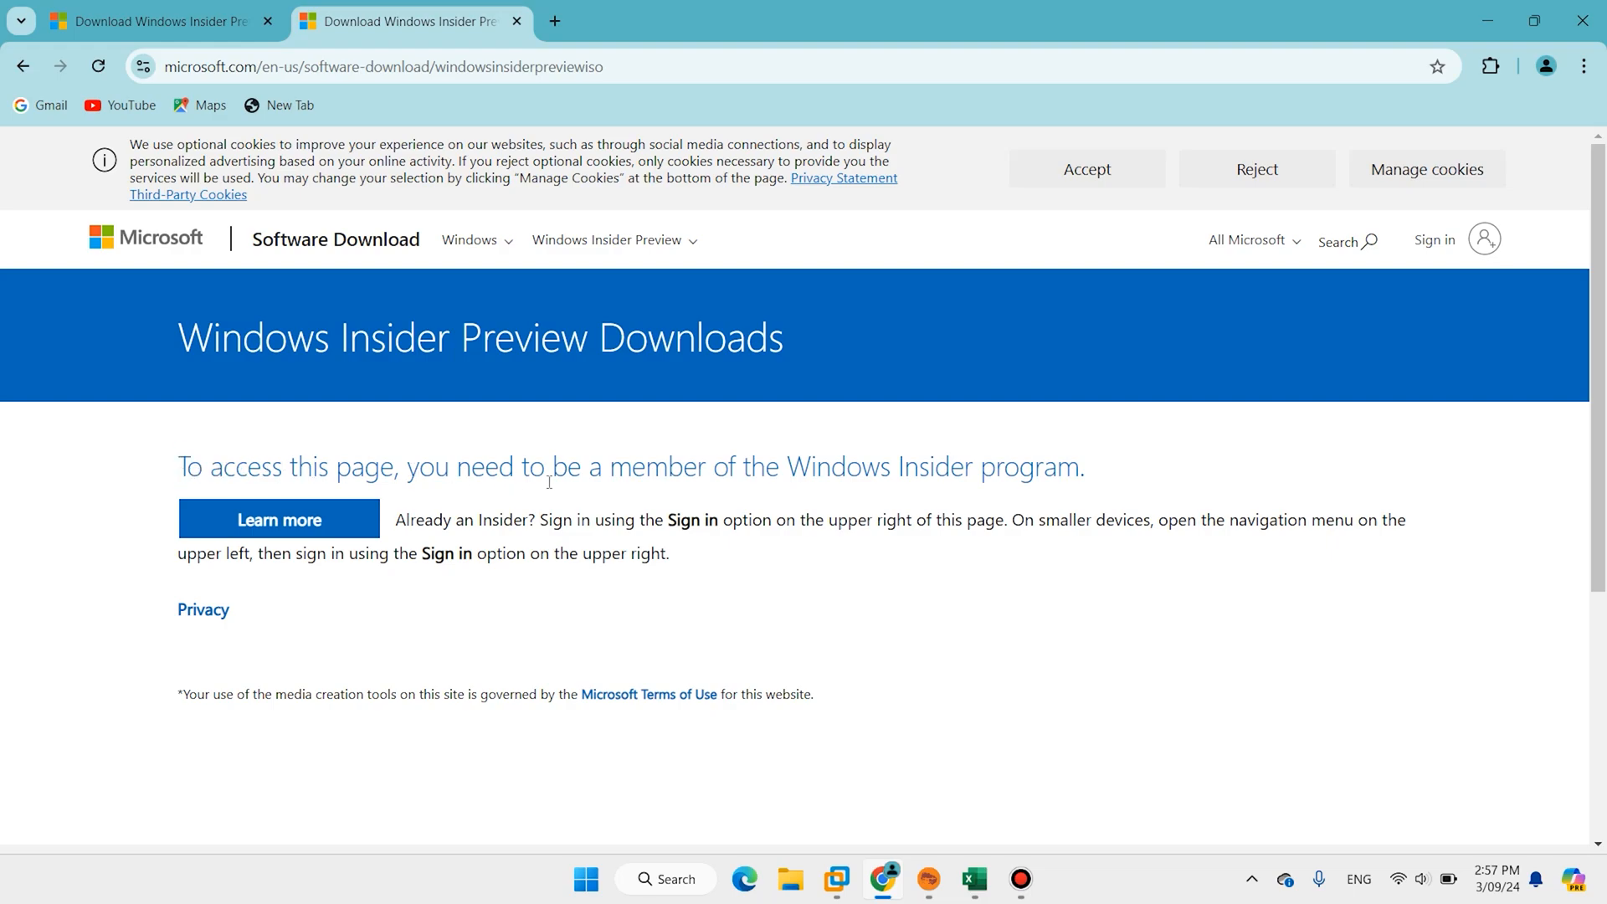
pyautogui.moveTo(875, 483)
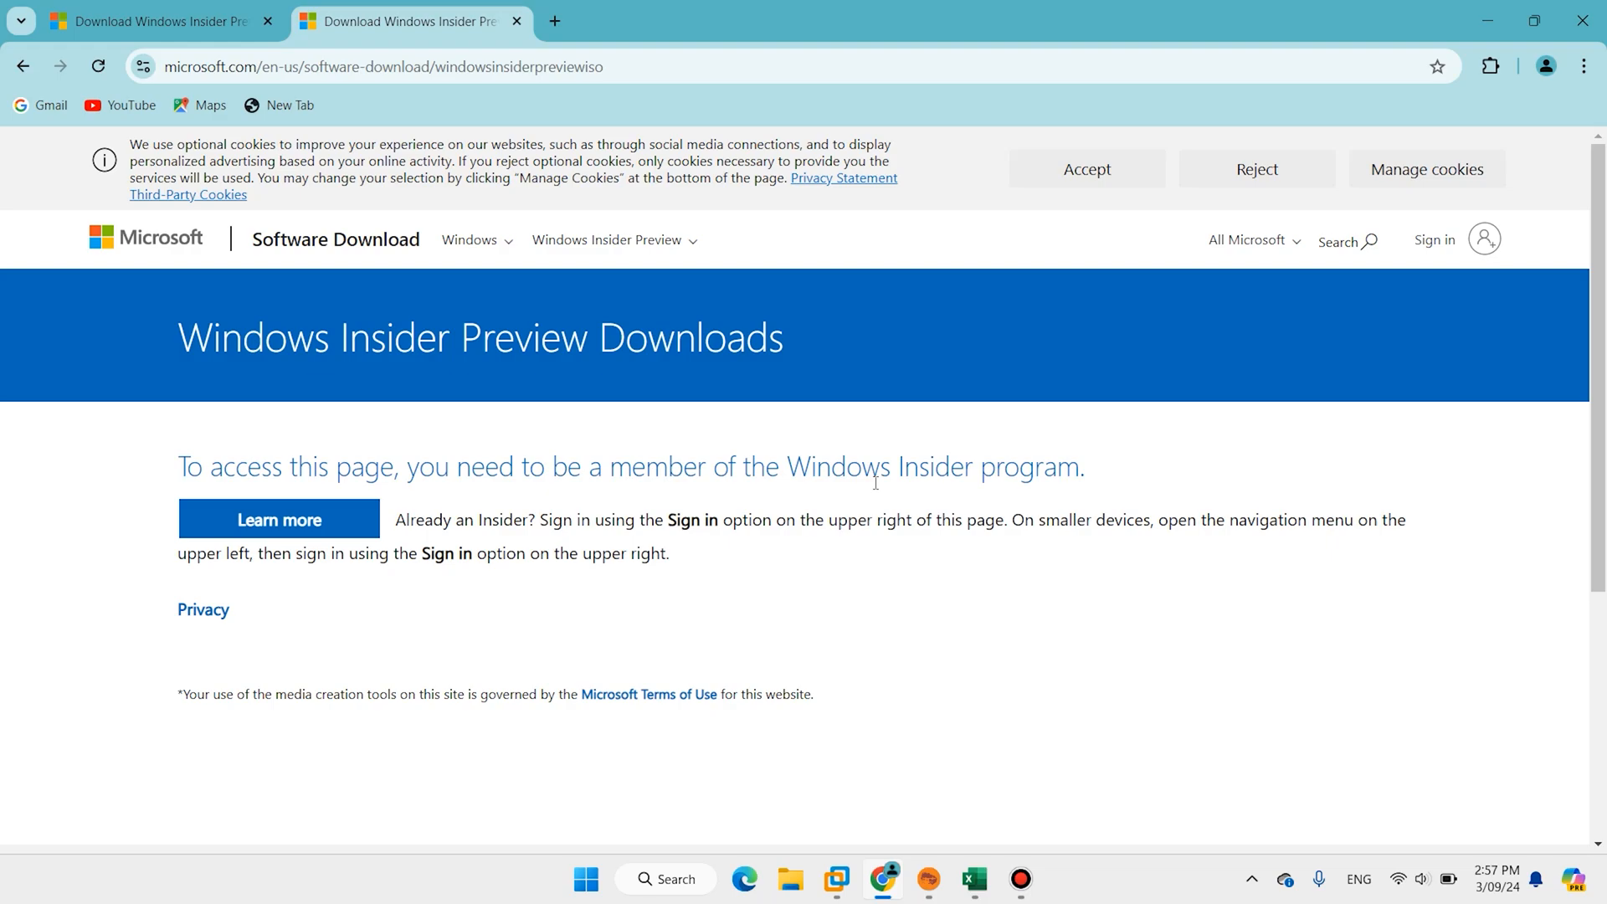
pyautogui.moveTo(1125, 472)
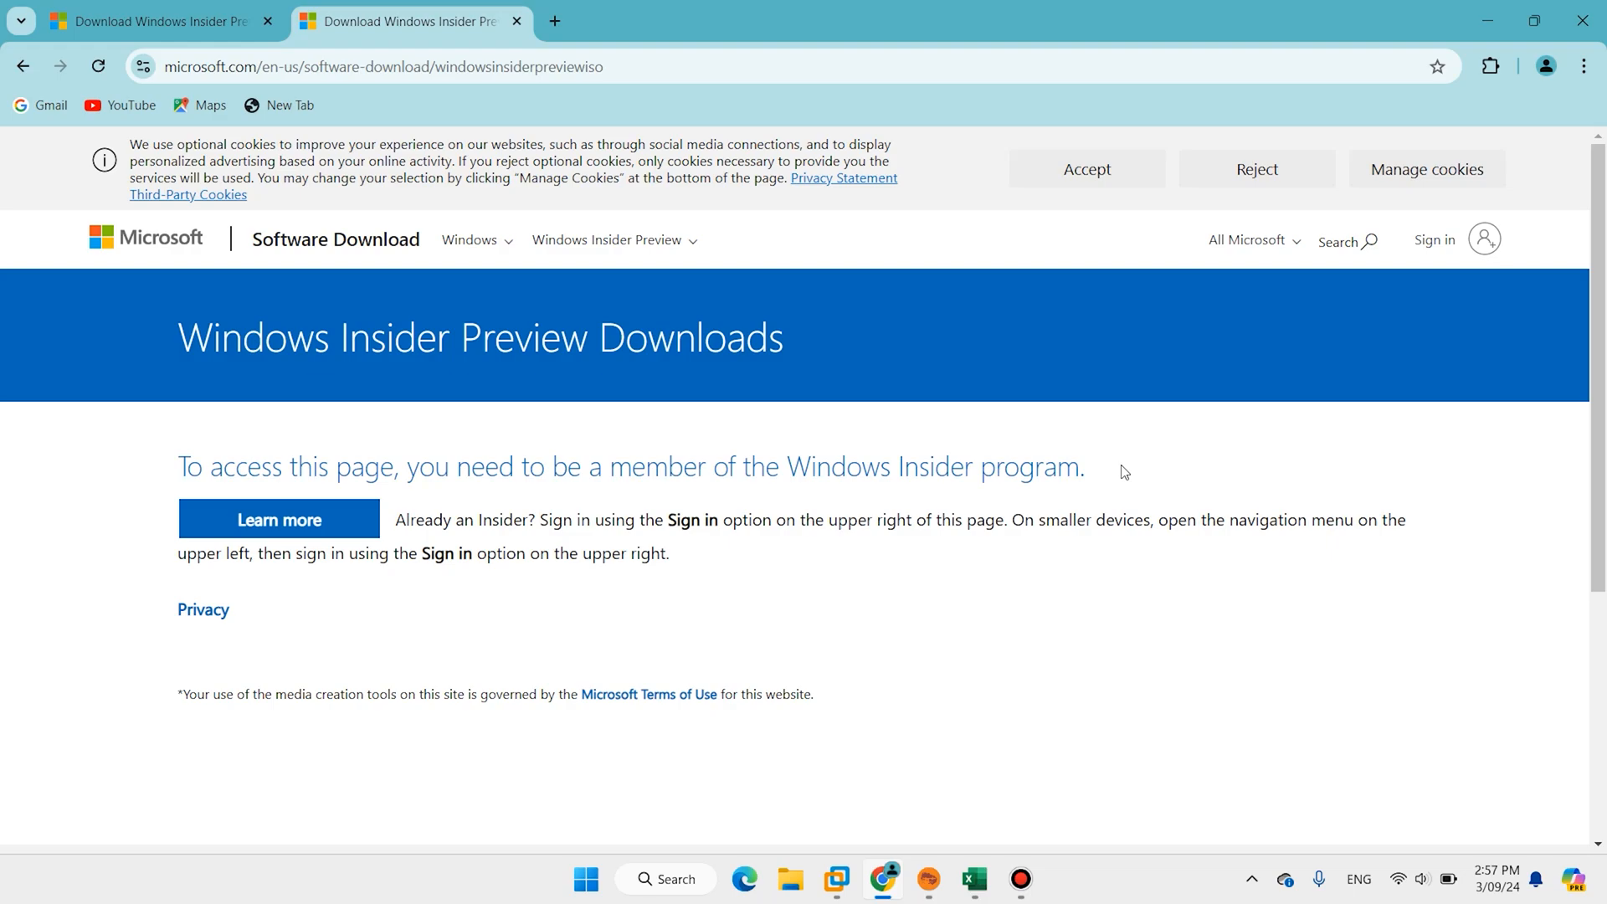
pyautogui.moveTo(1582, 412)
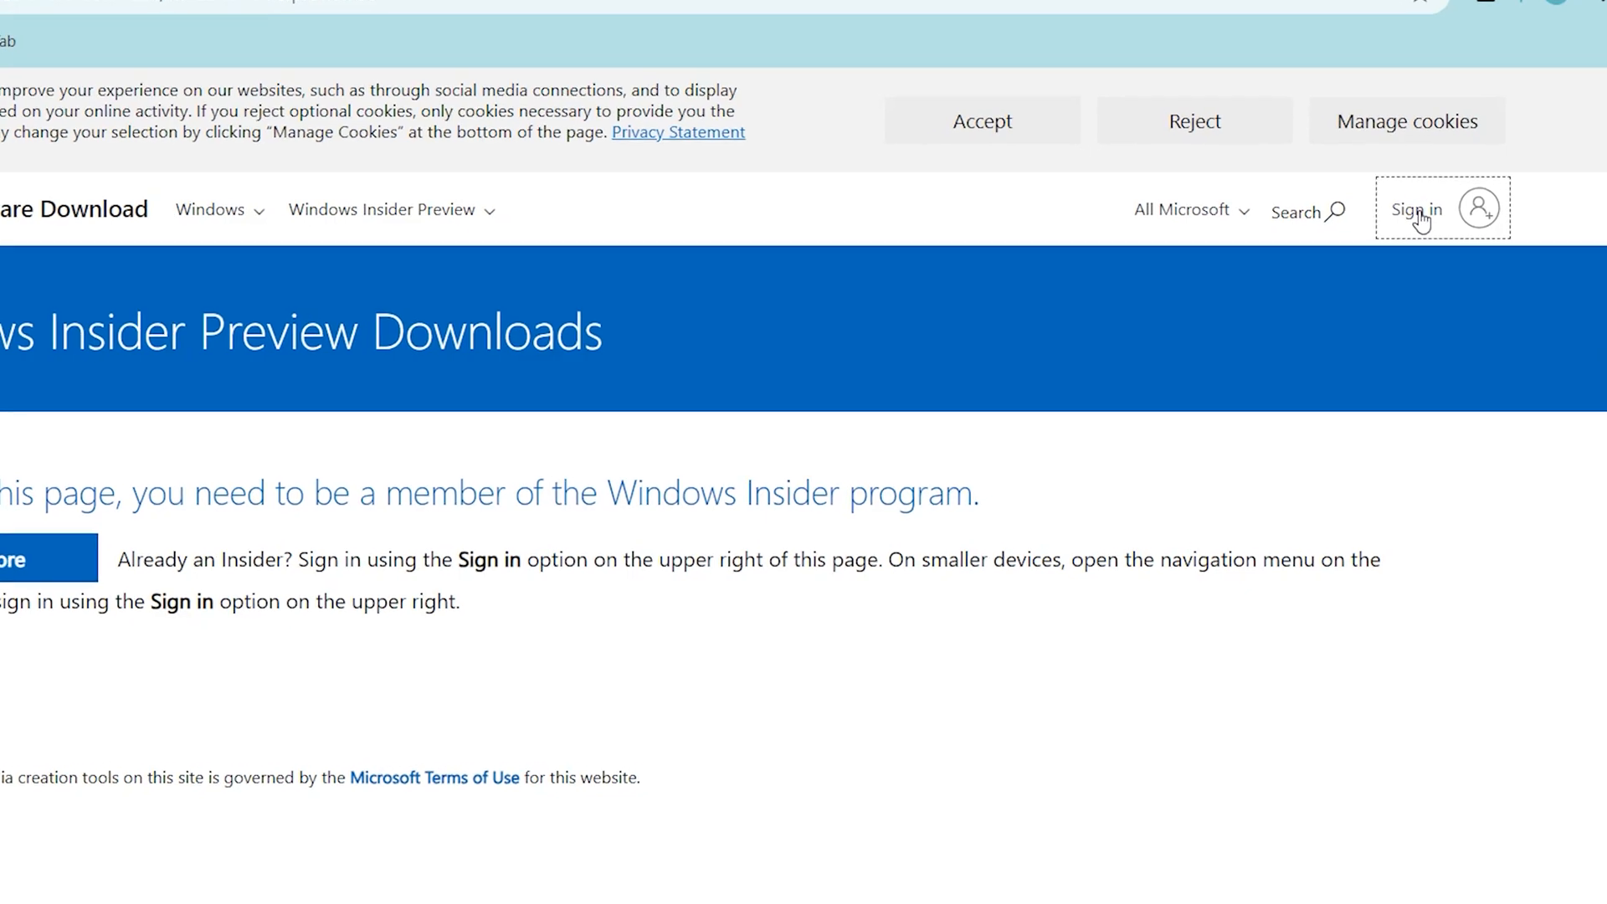
pyautogui.click(1417, 209)
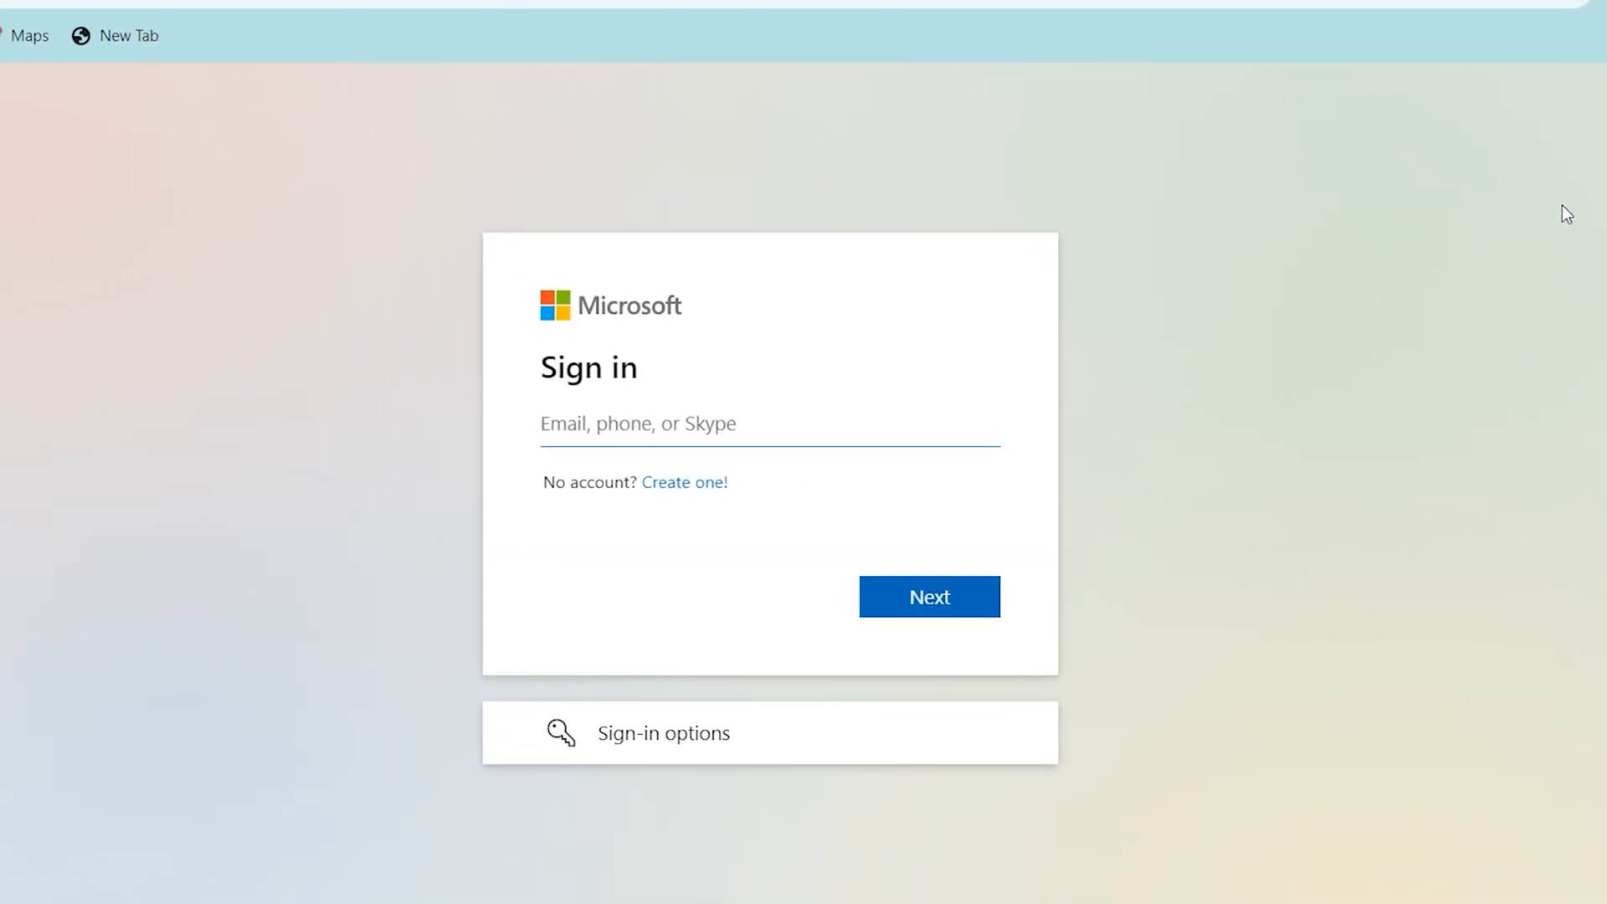
pyautogui.moveTo(618, 273)
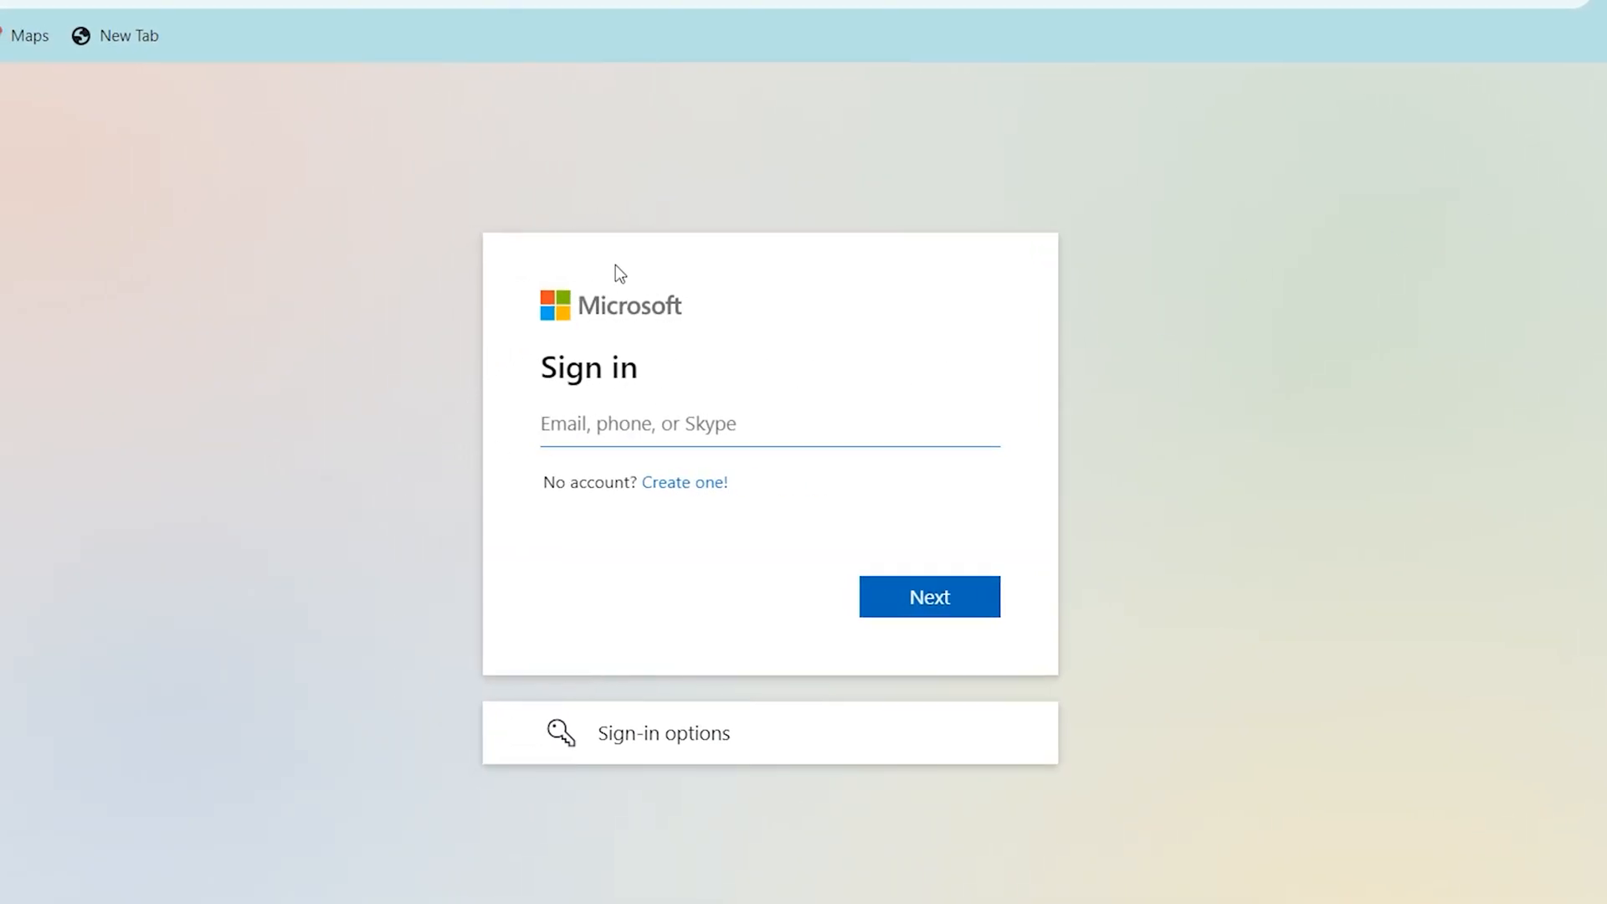
pyautogui.moveTo(723, 327)
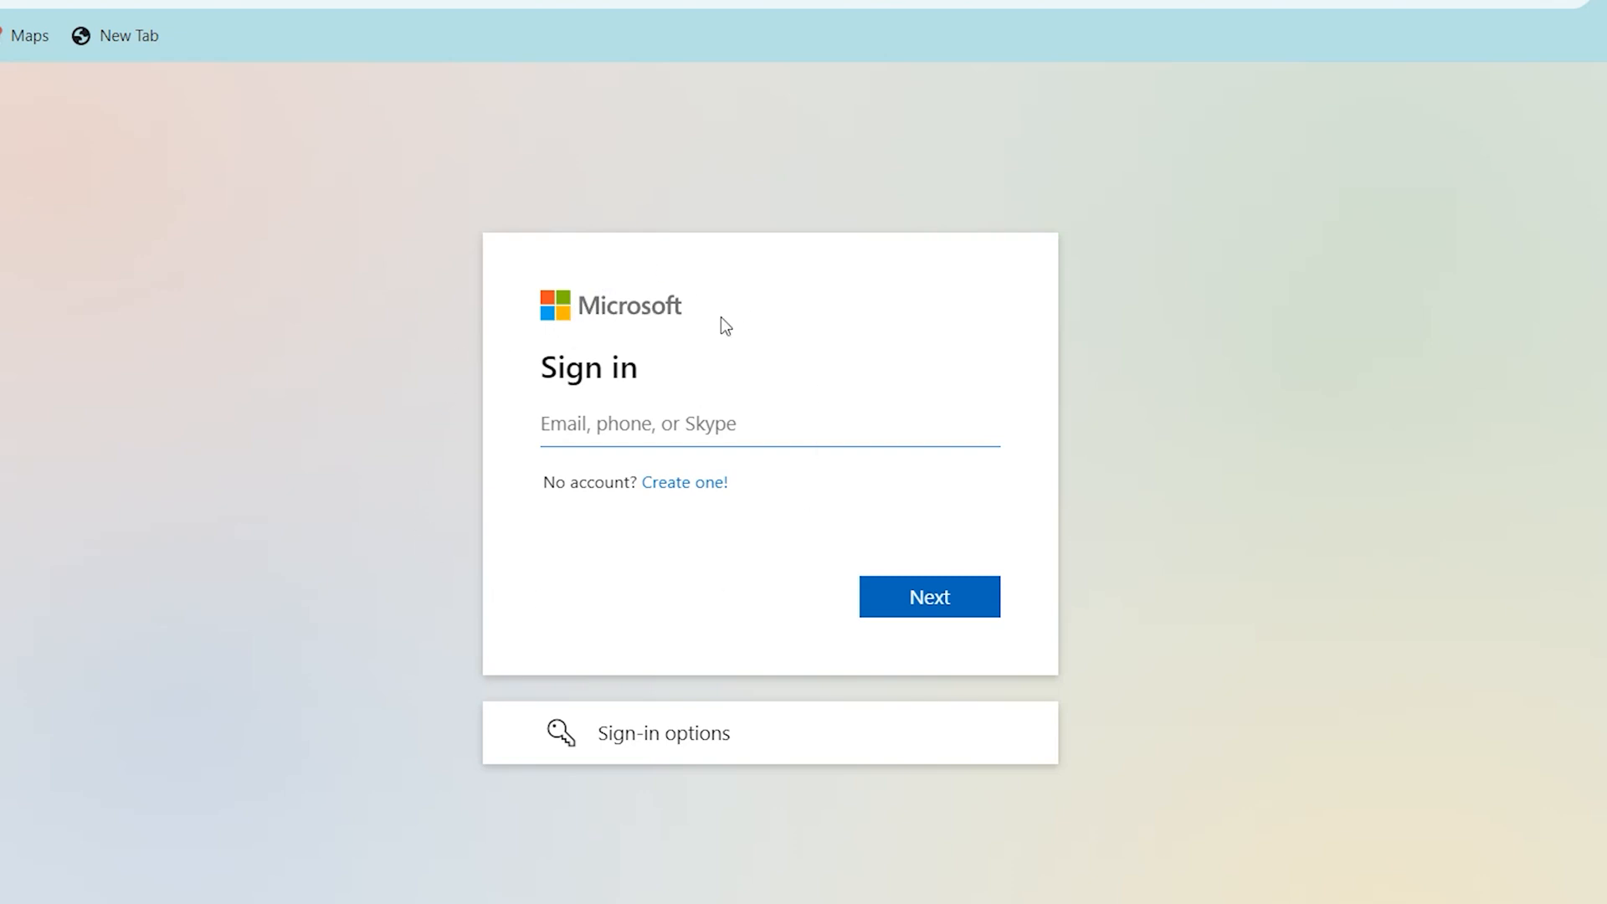
pyautogui.moveTo(684, 482)
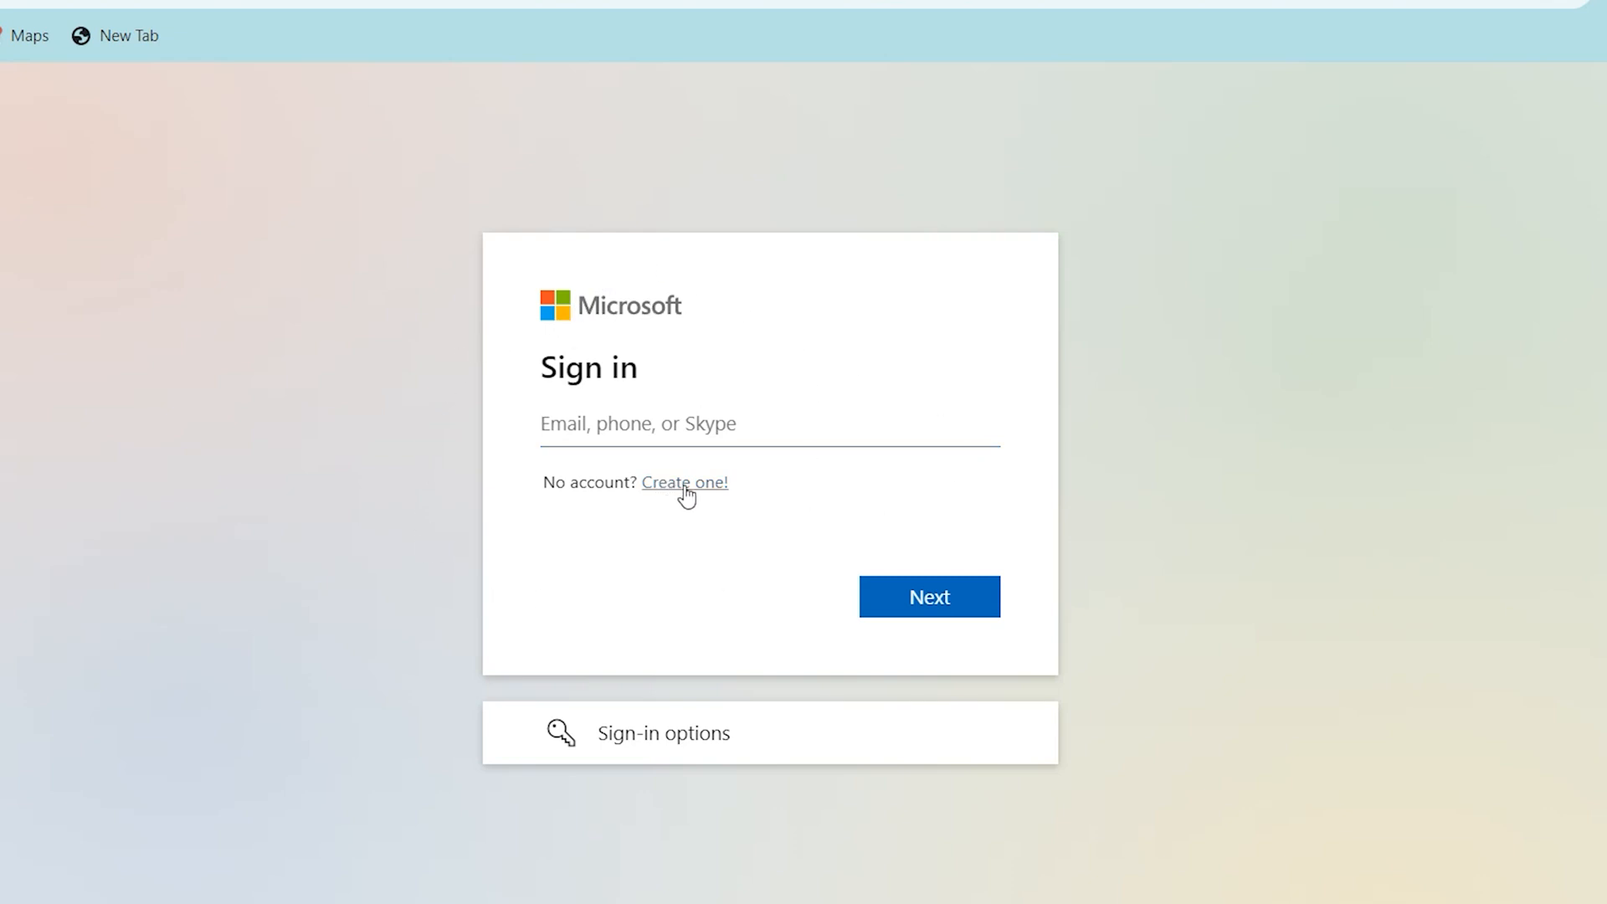
pyautogui.click(683, 482)
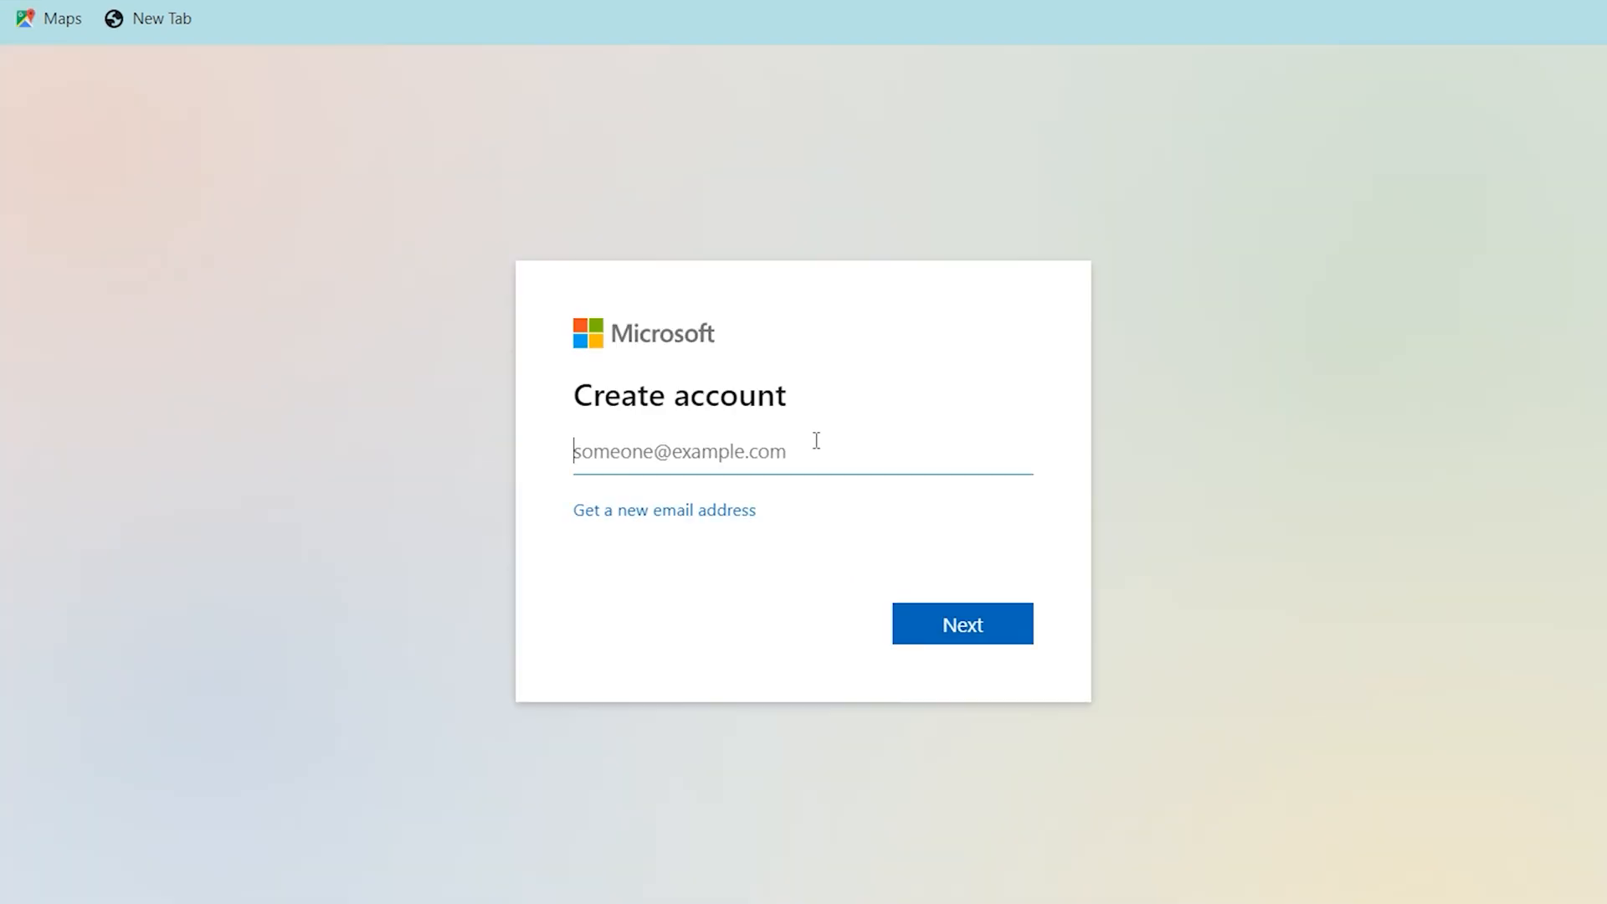
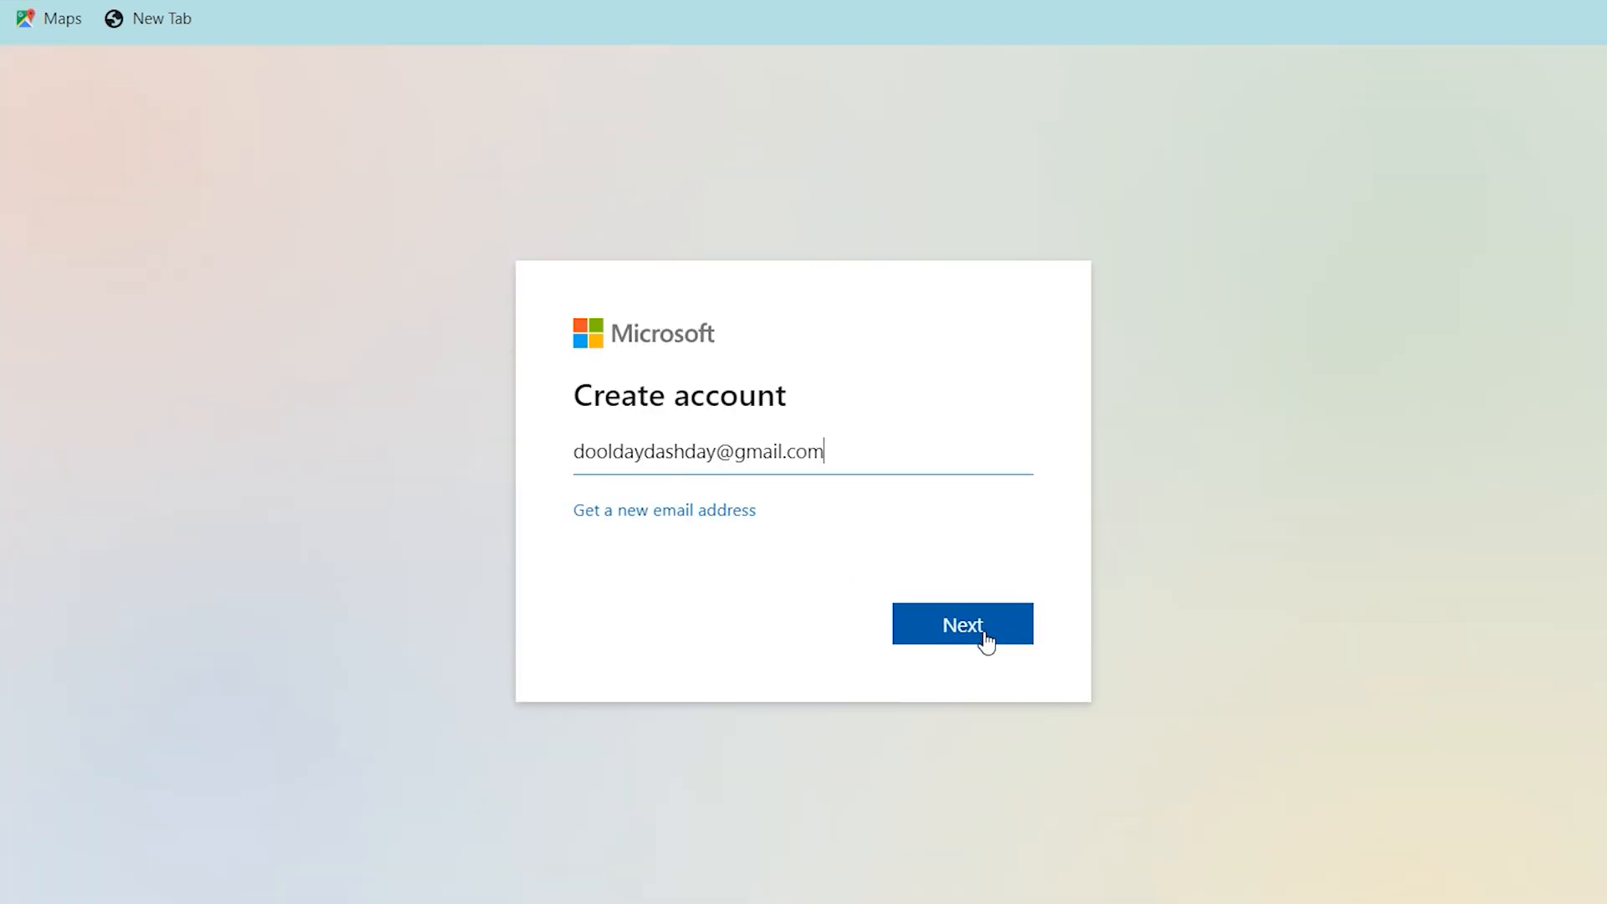
pyautogui.click(960, 624)
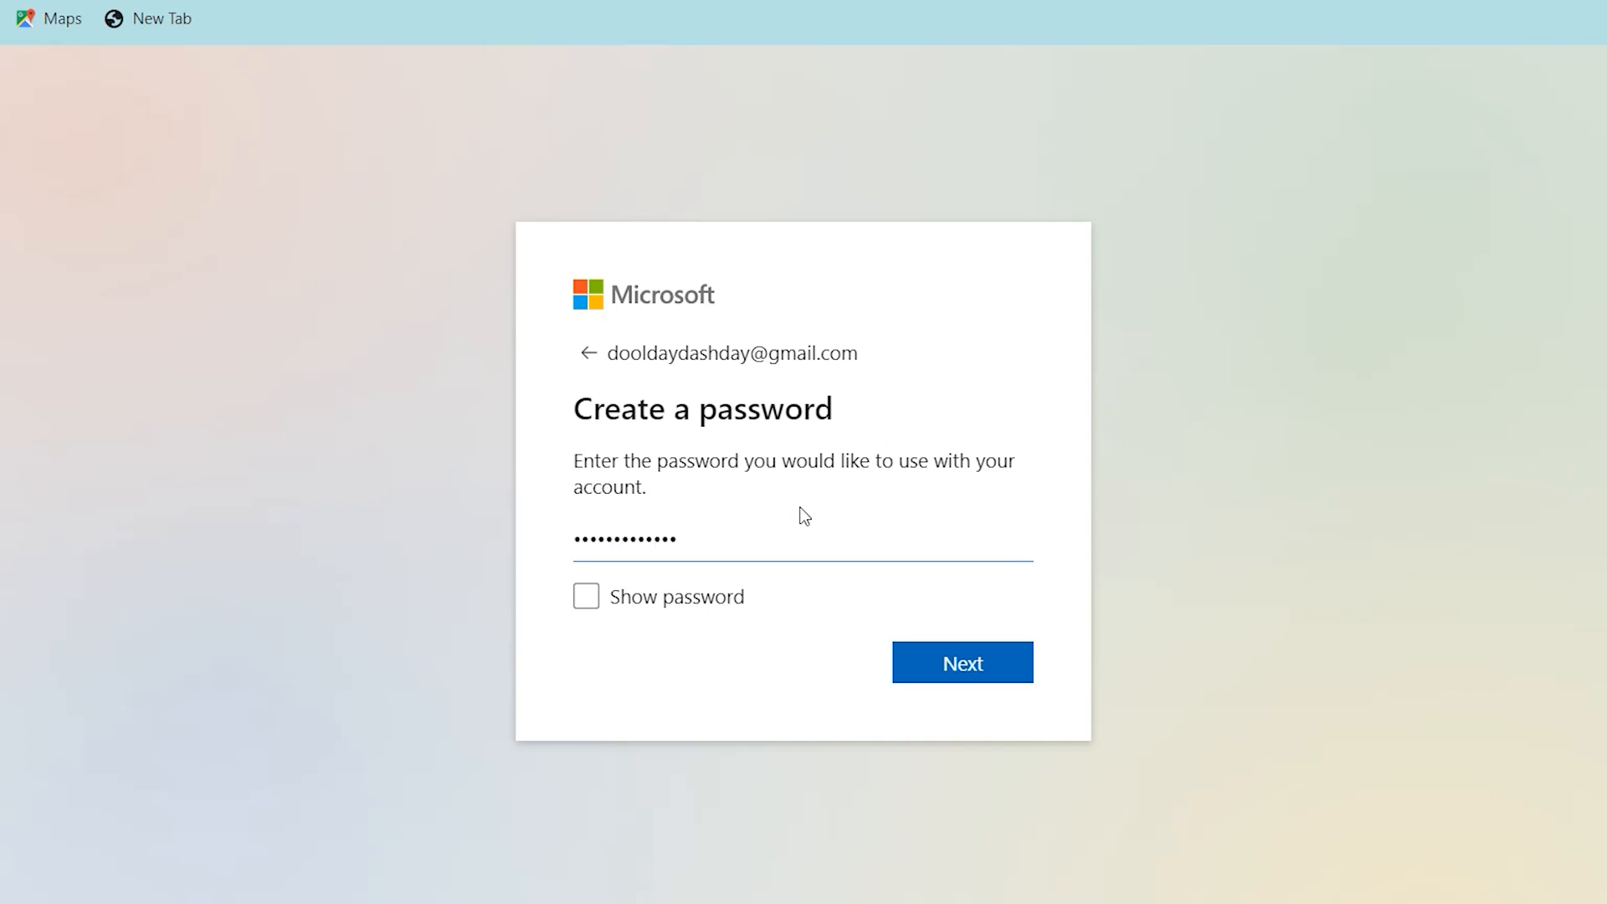
# Submit the password and enter the first and last name for the account.
pyautogui.click(961, 663)
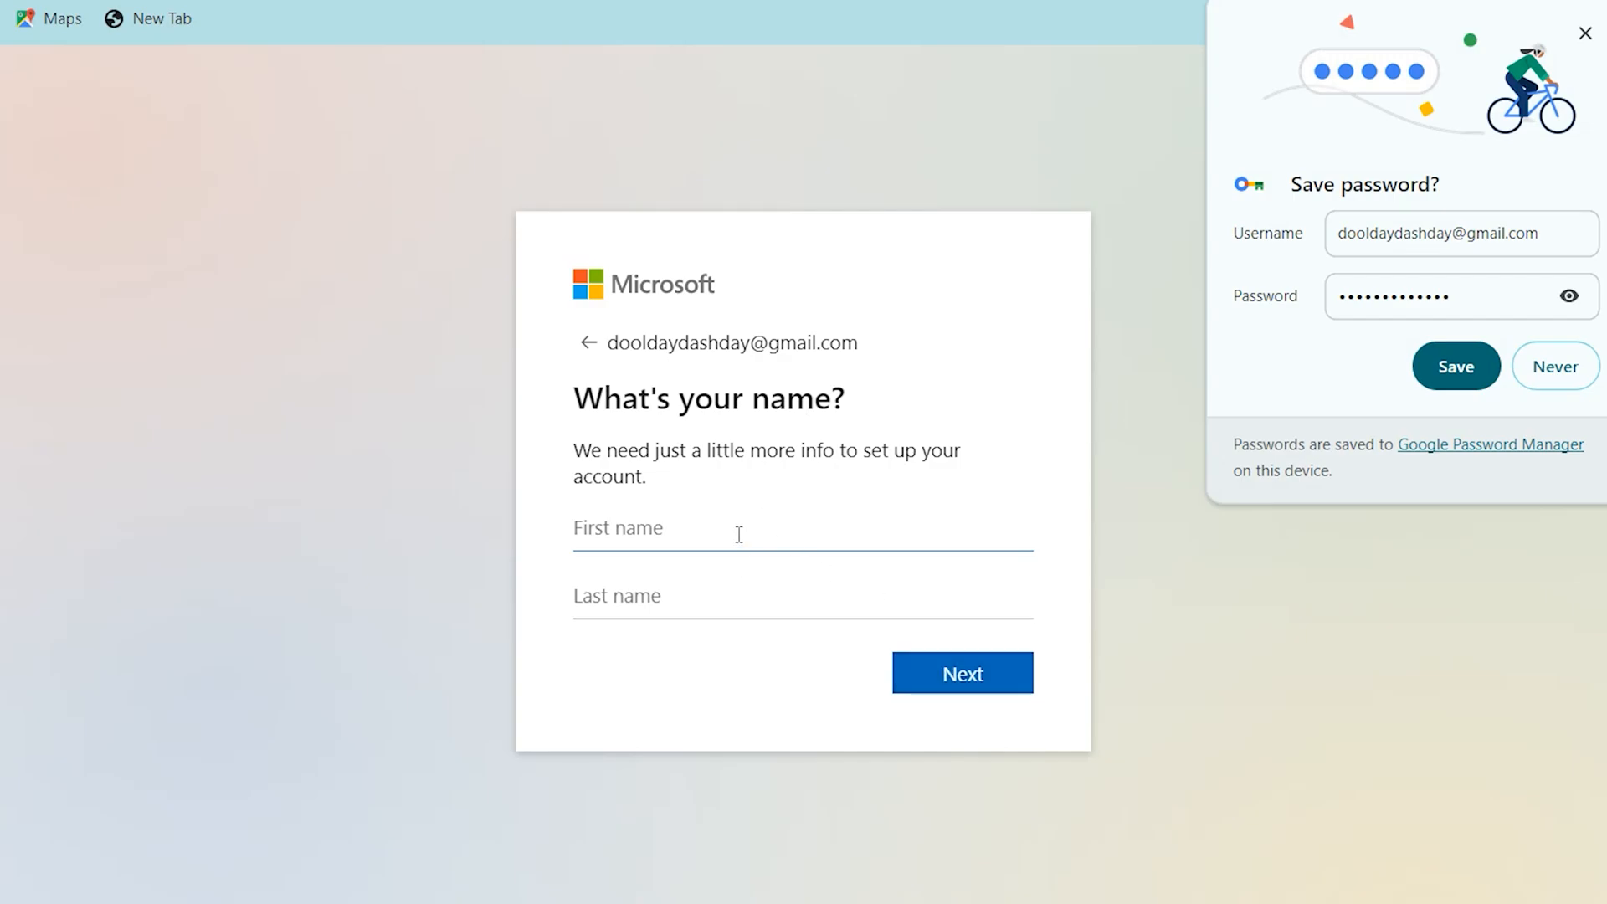
pyautogui.write('get')
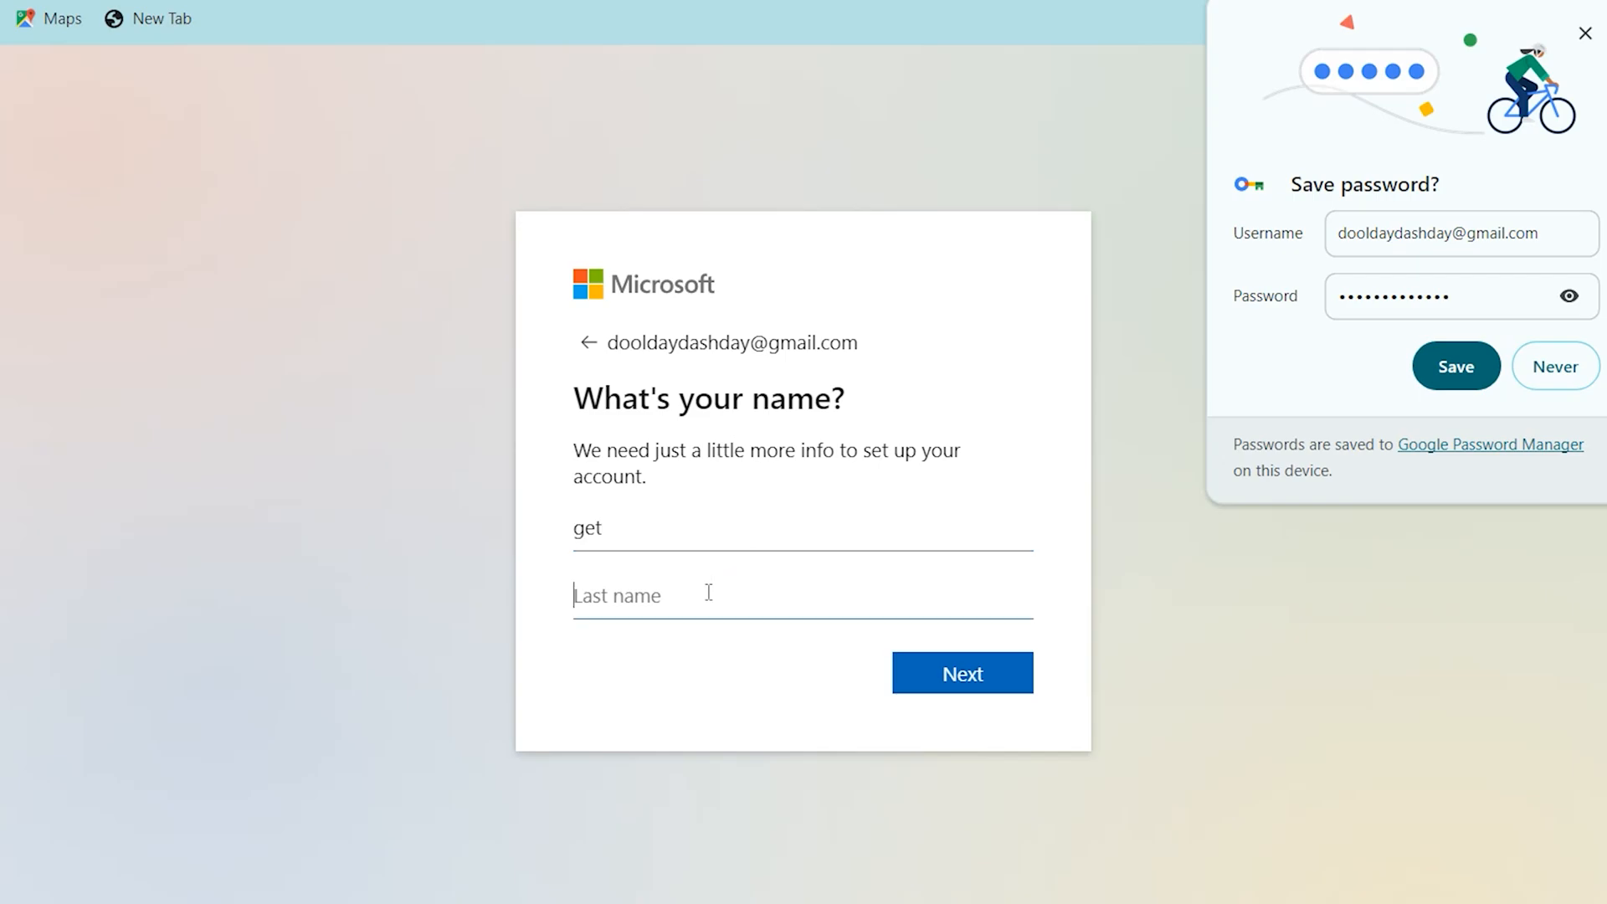
pyautogui.write('huh')
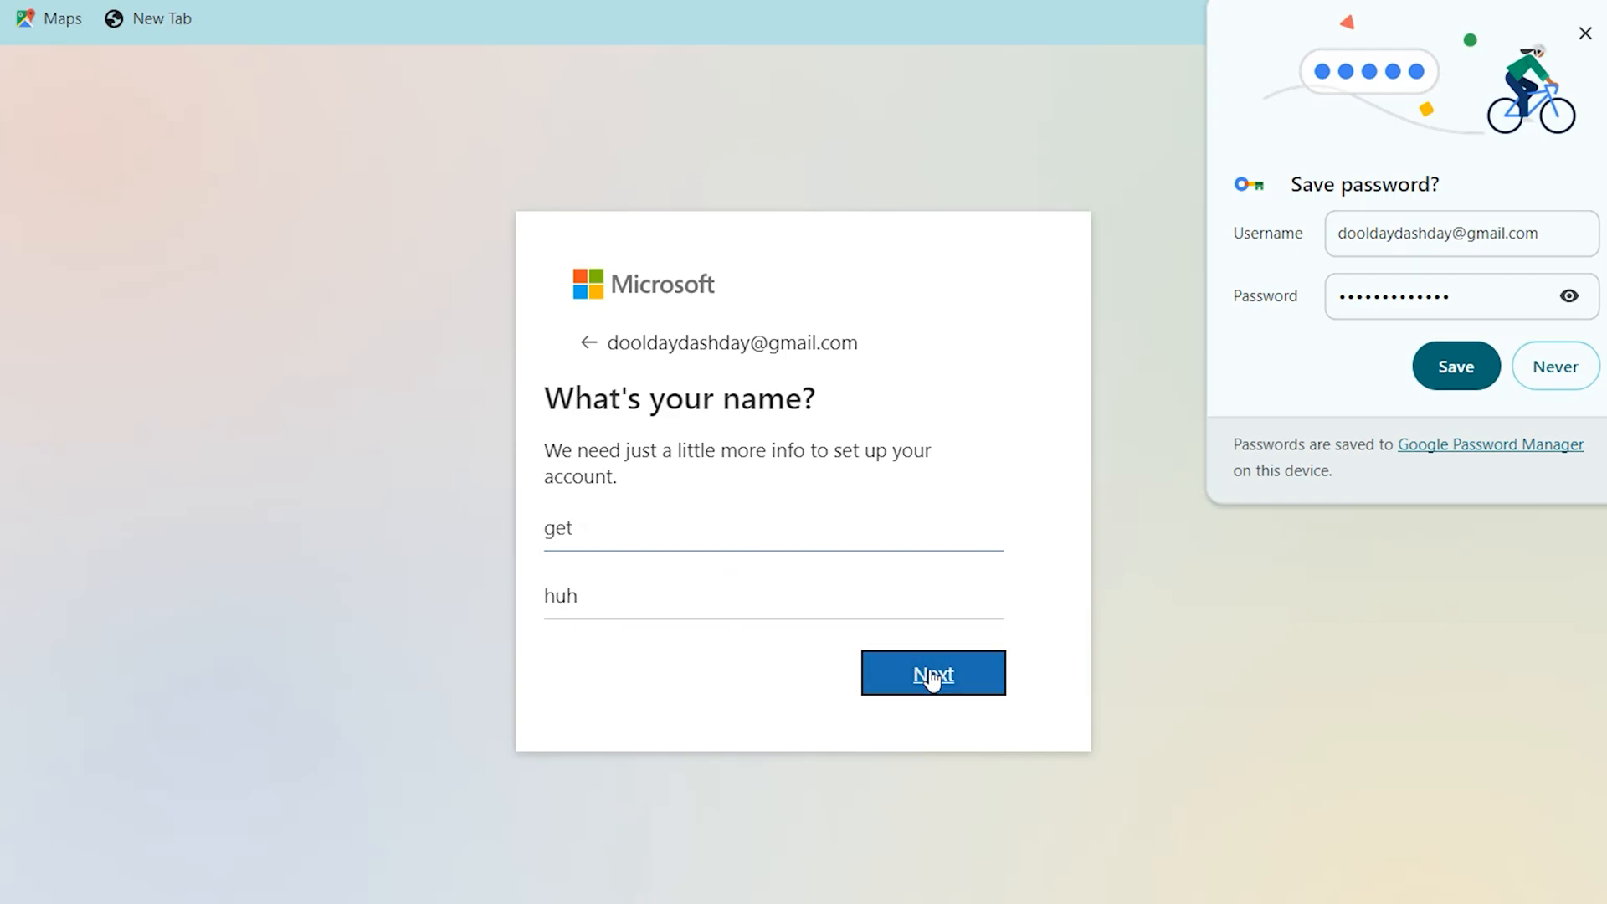
pyautogui.click(933, 673)
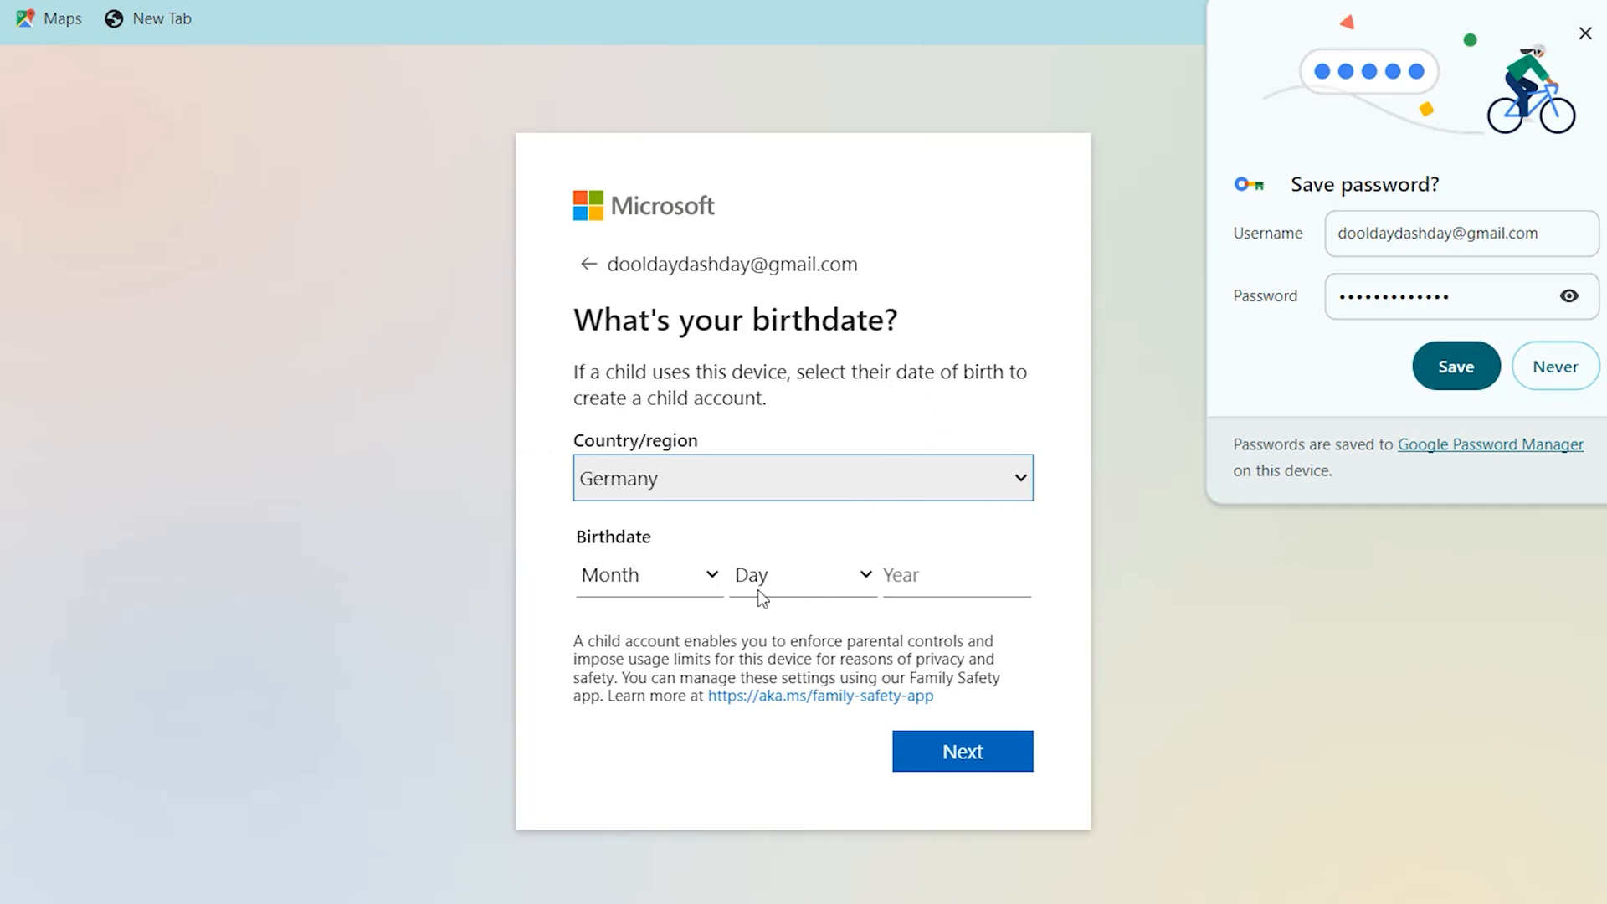
# Set the birthdate to March 2000 and continue to email verification.
pyautogui.click(648, 574)
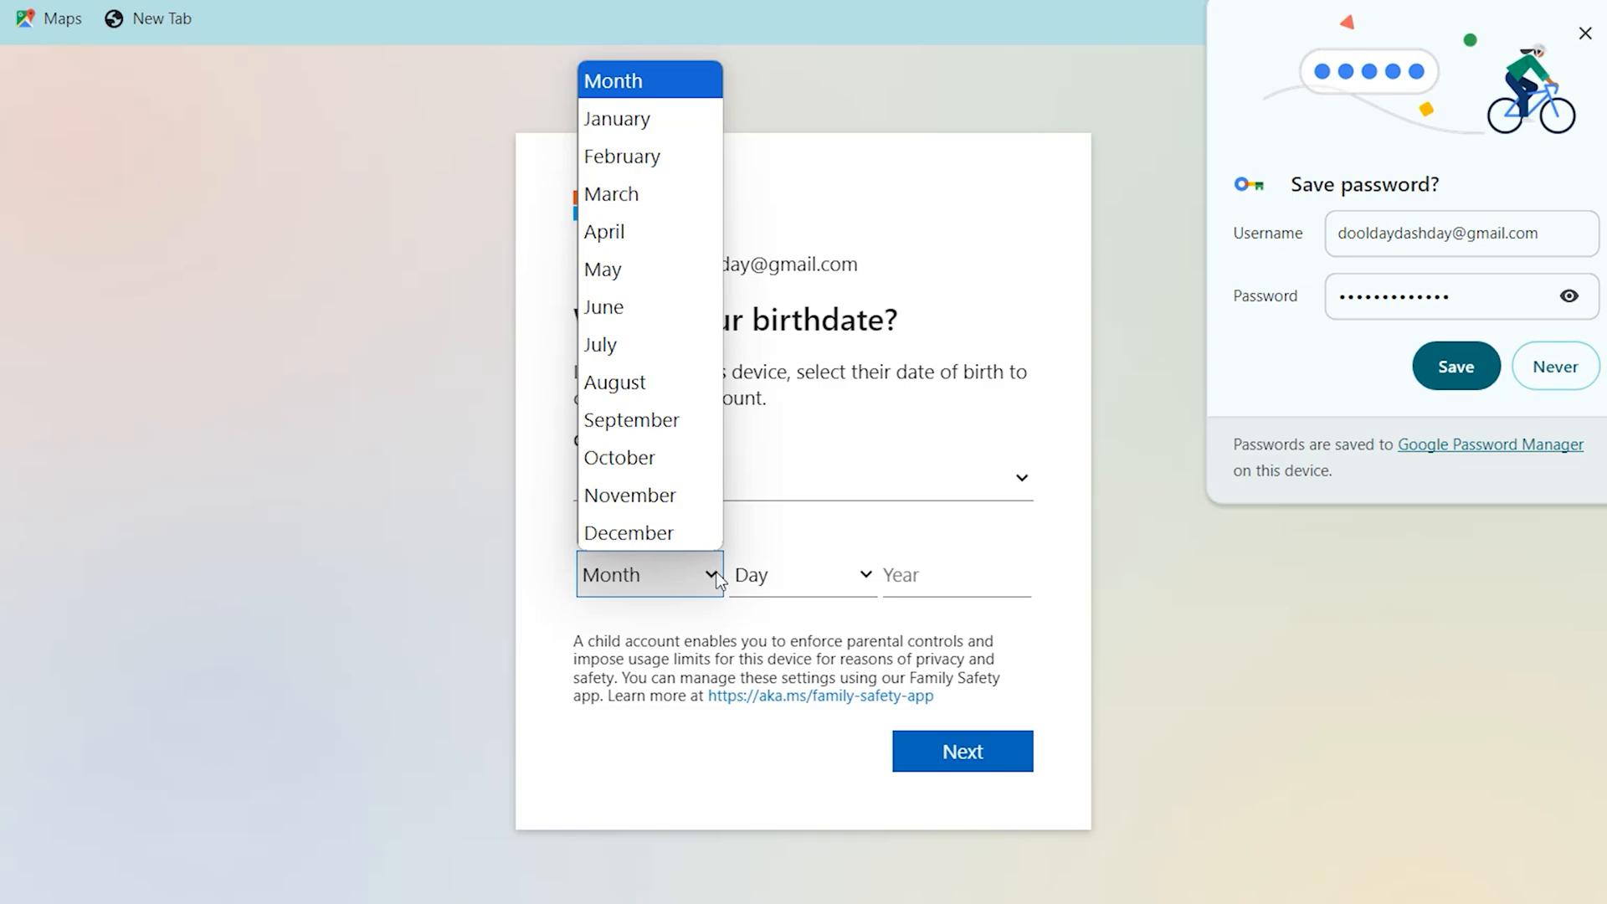
pyautogui.click(802, 574)
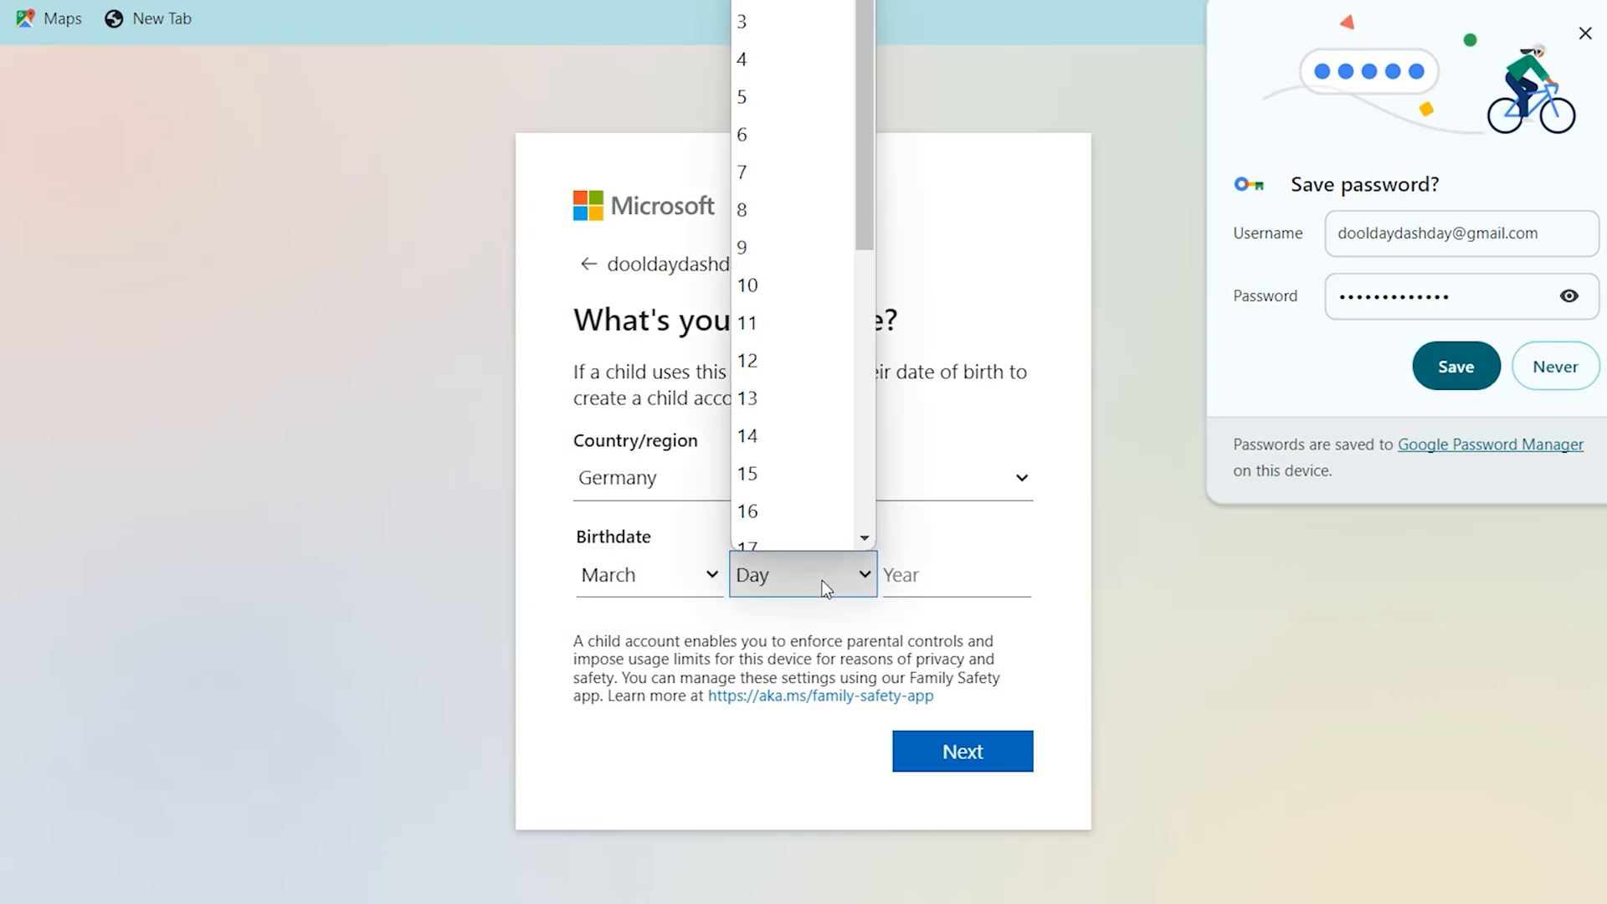
pyautogui.click(743, 246)
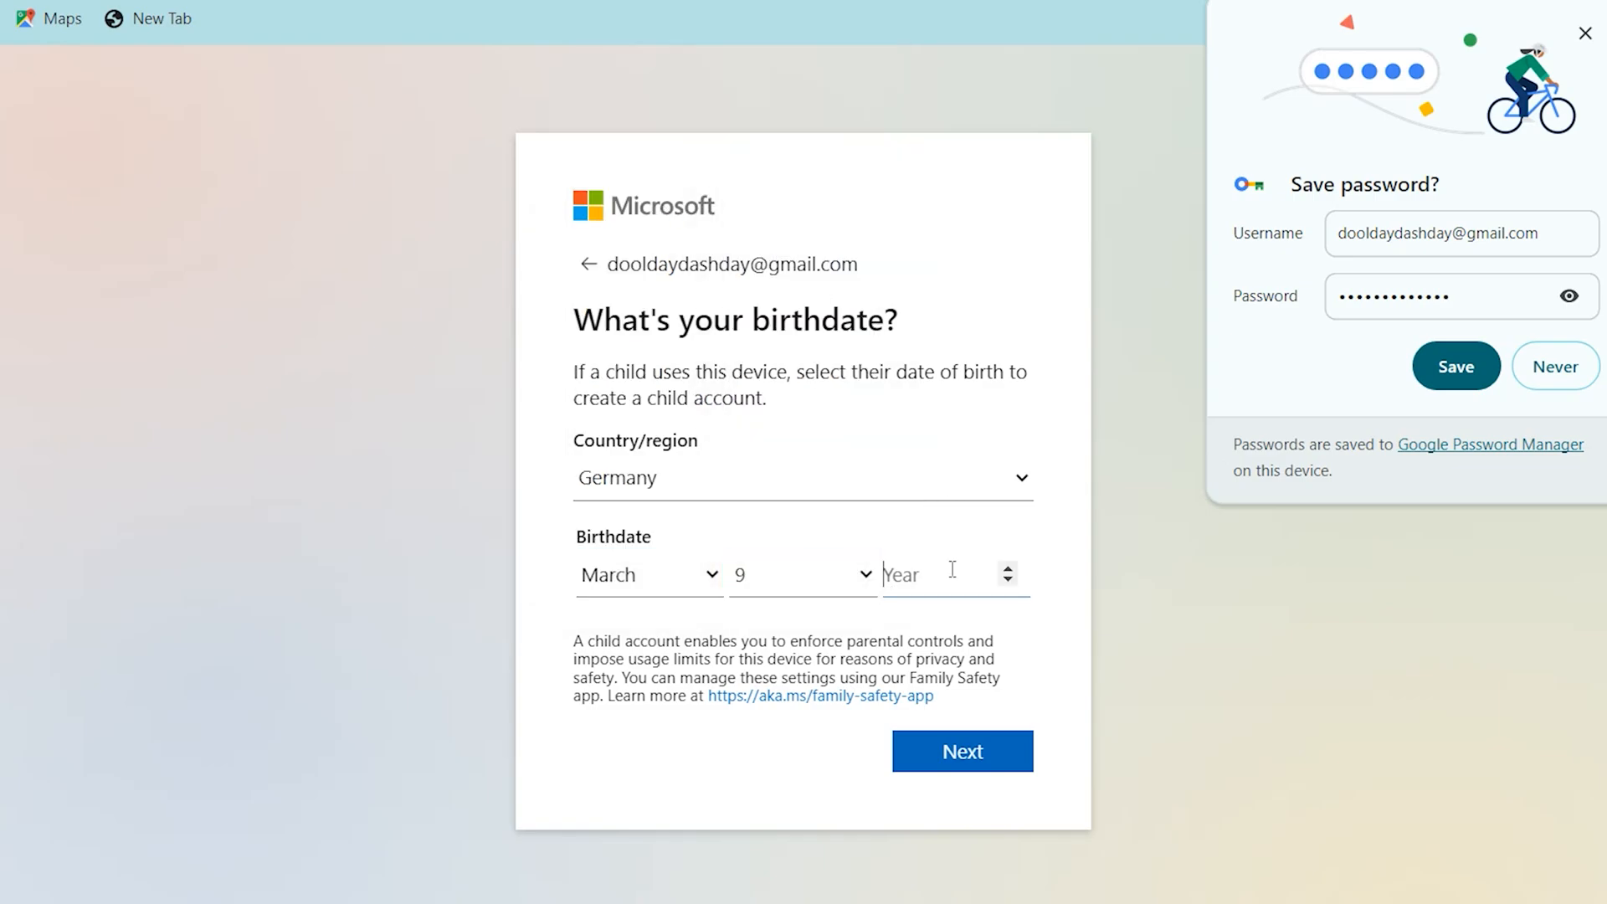
pyautogui.write('2000')
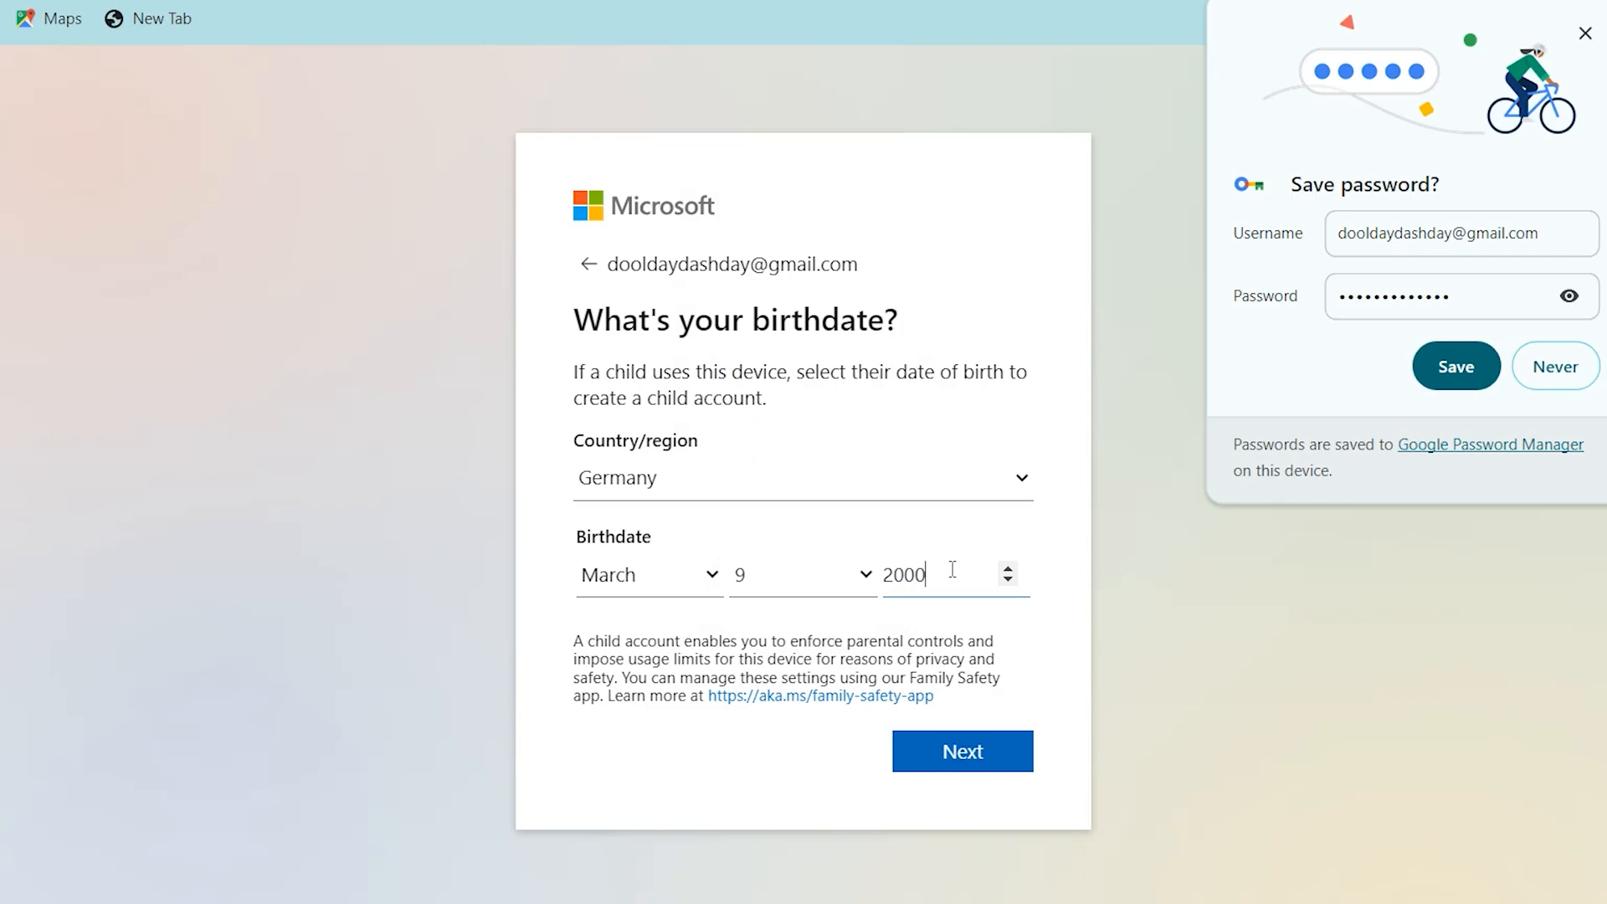
pyautogui.click(960, 752)
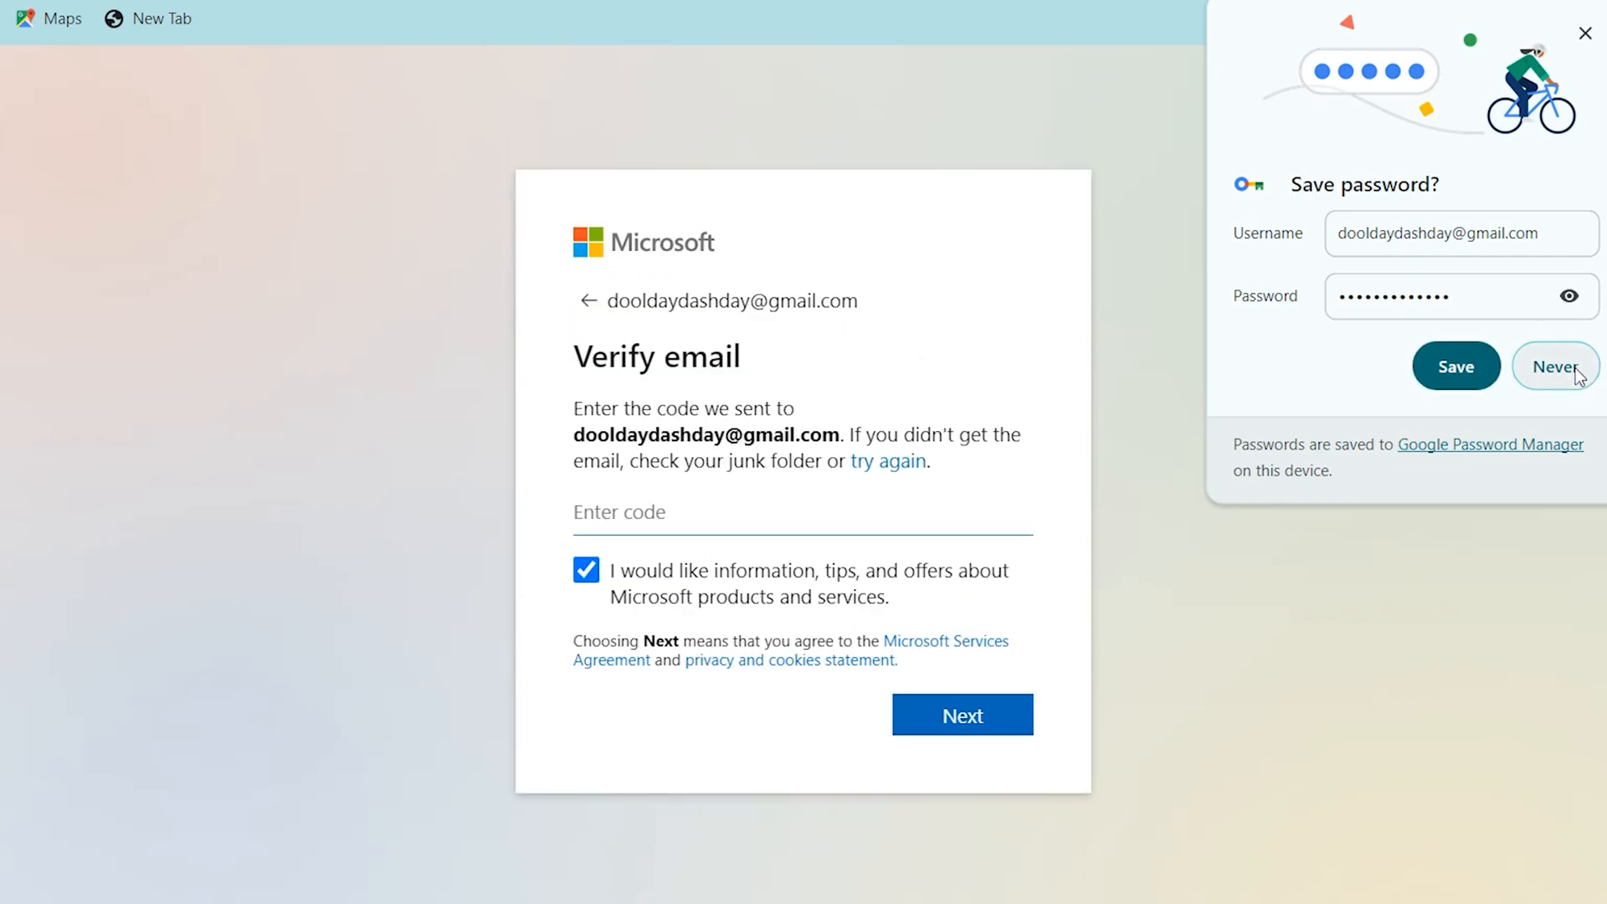
pyautogui.click(1553, 367)
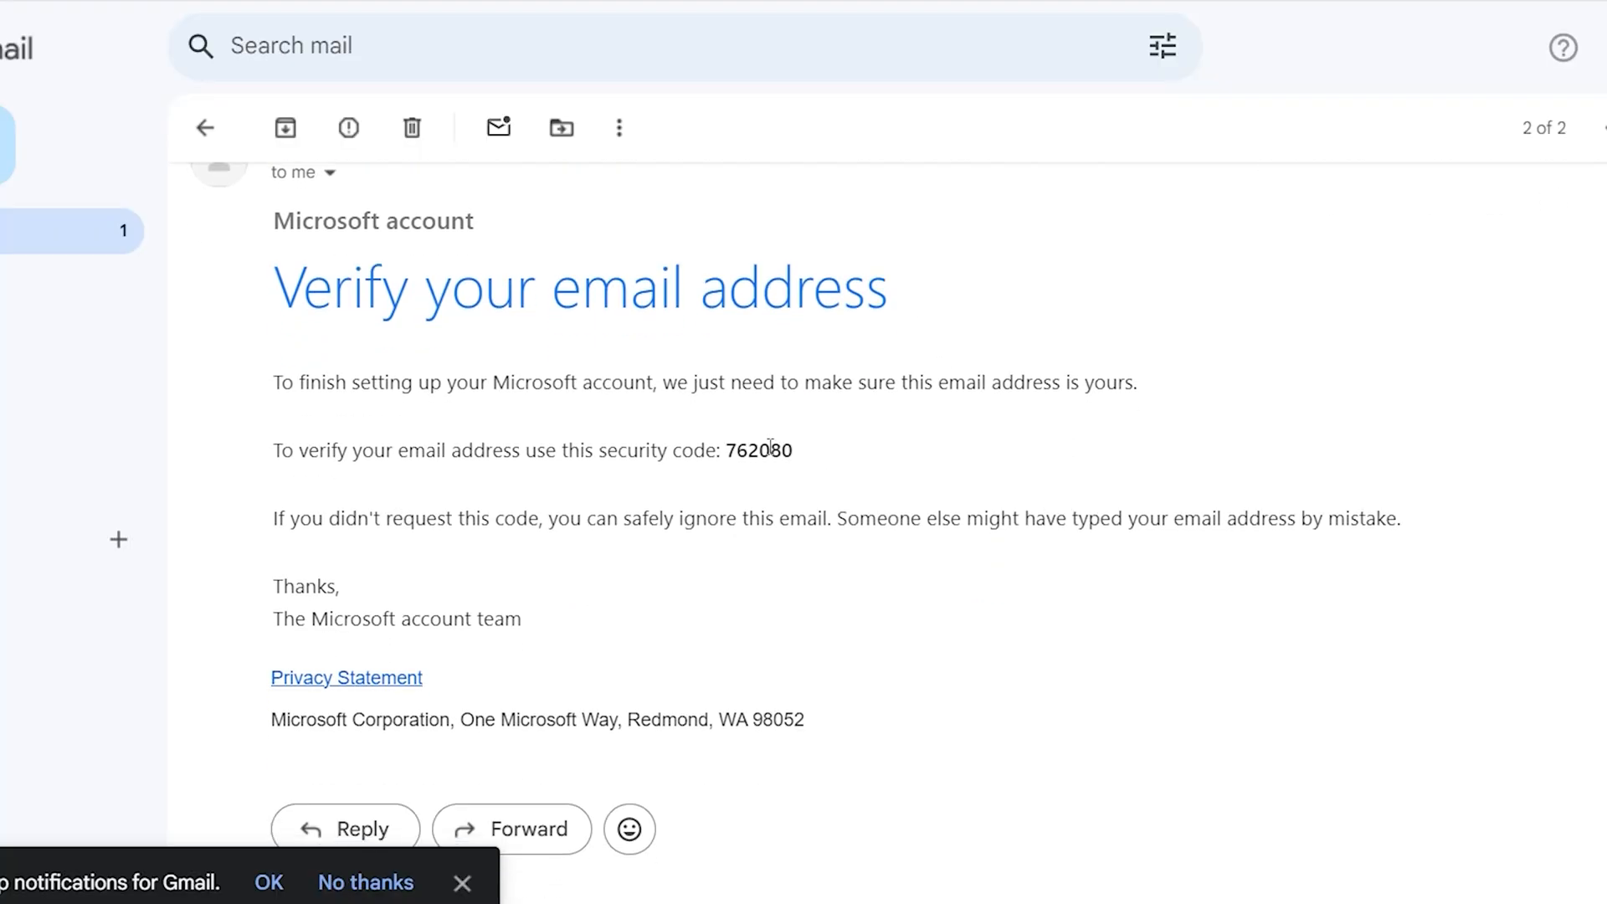
pyautogui.rightClick(748, 450)
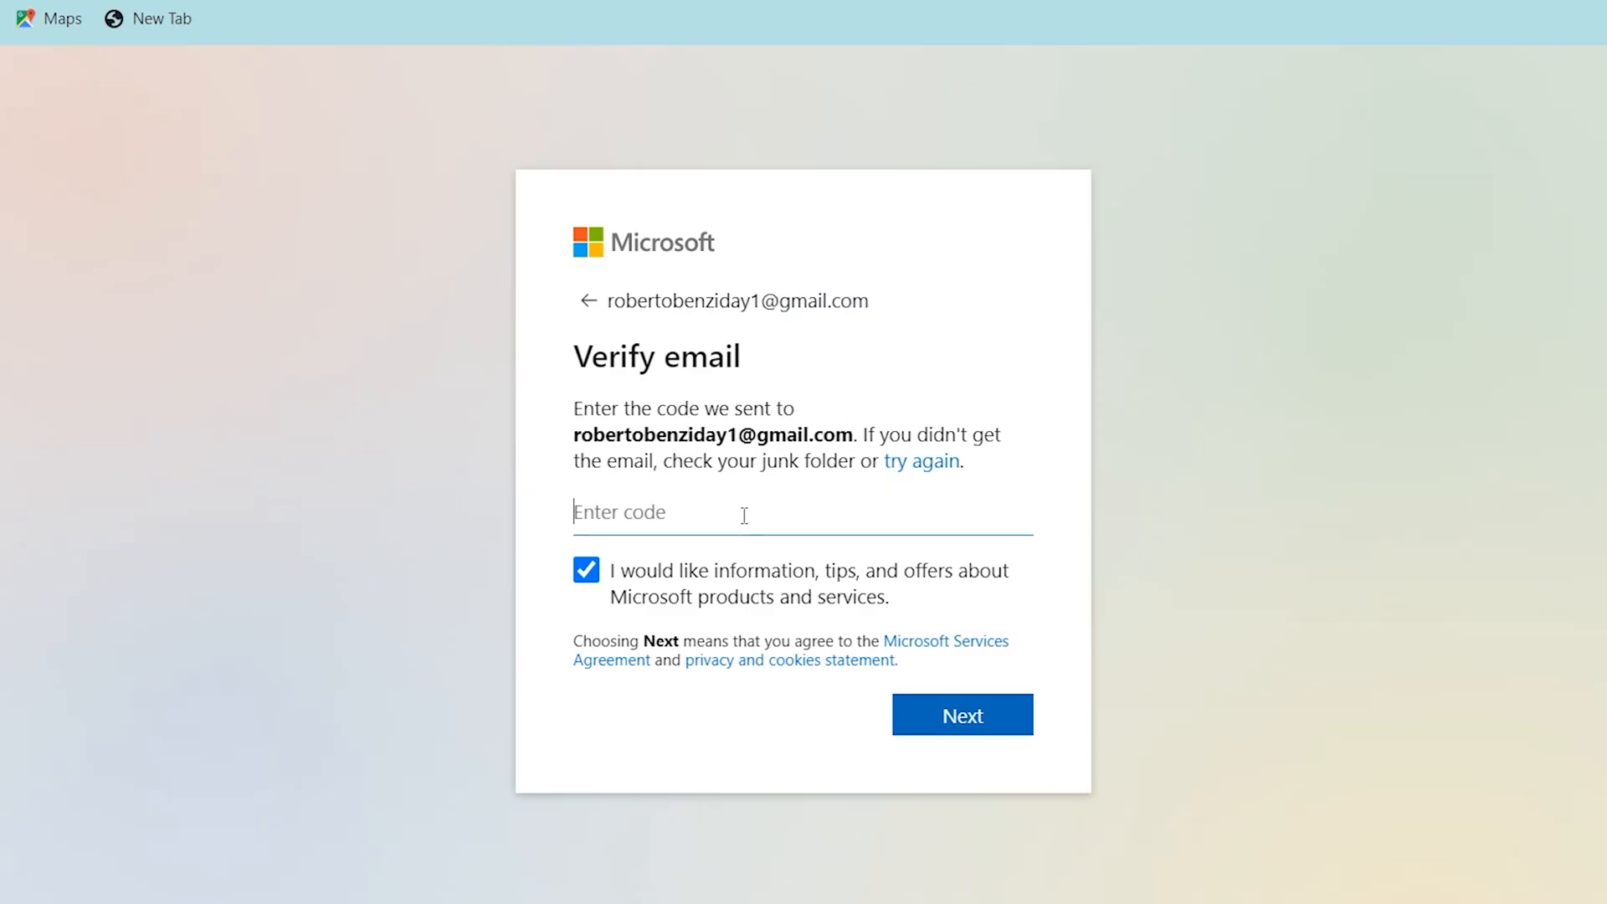
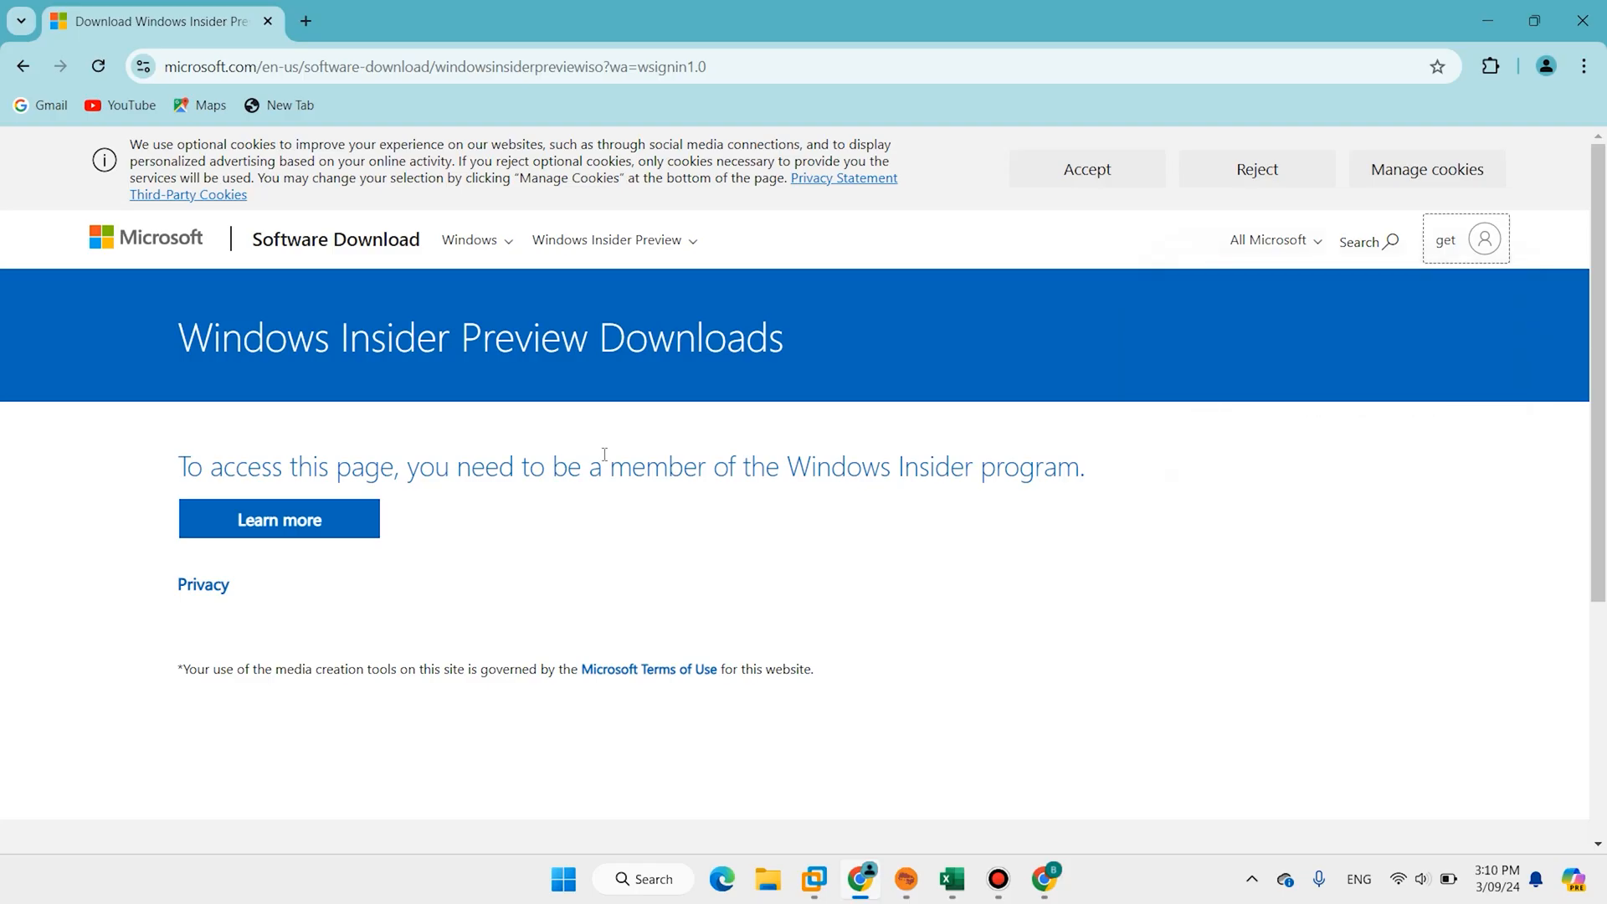
# Minimize the browser to the desktop and bring up the Start menu's pinned apps.
pyautogui.moveTo(180, 467); pyautogui.dragTo(1085, 467)
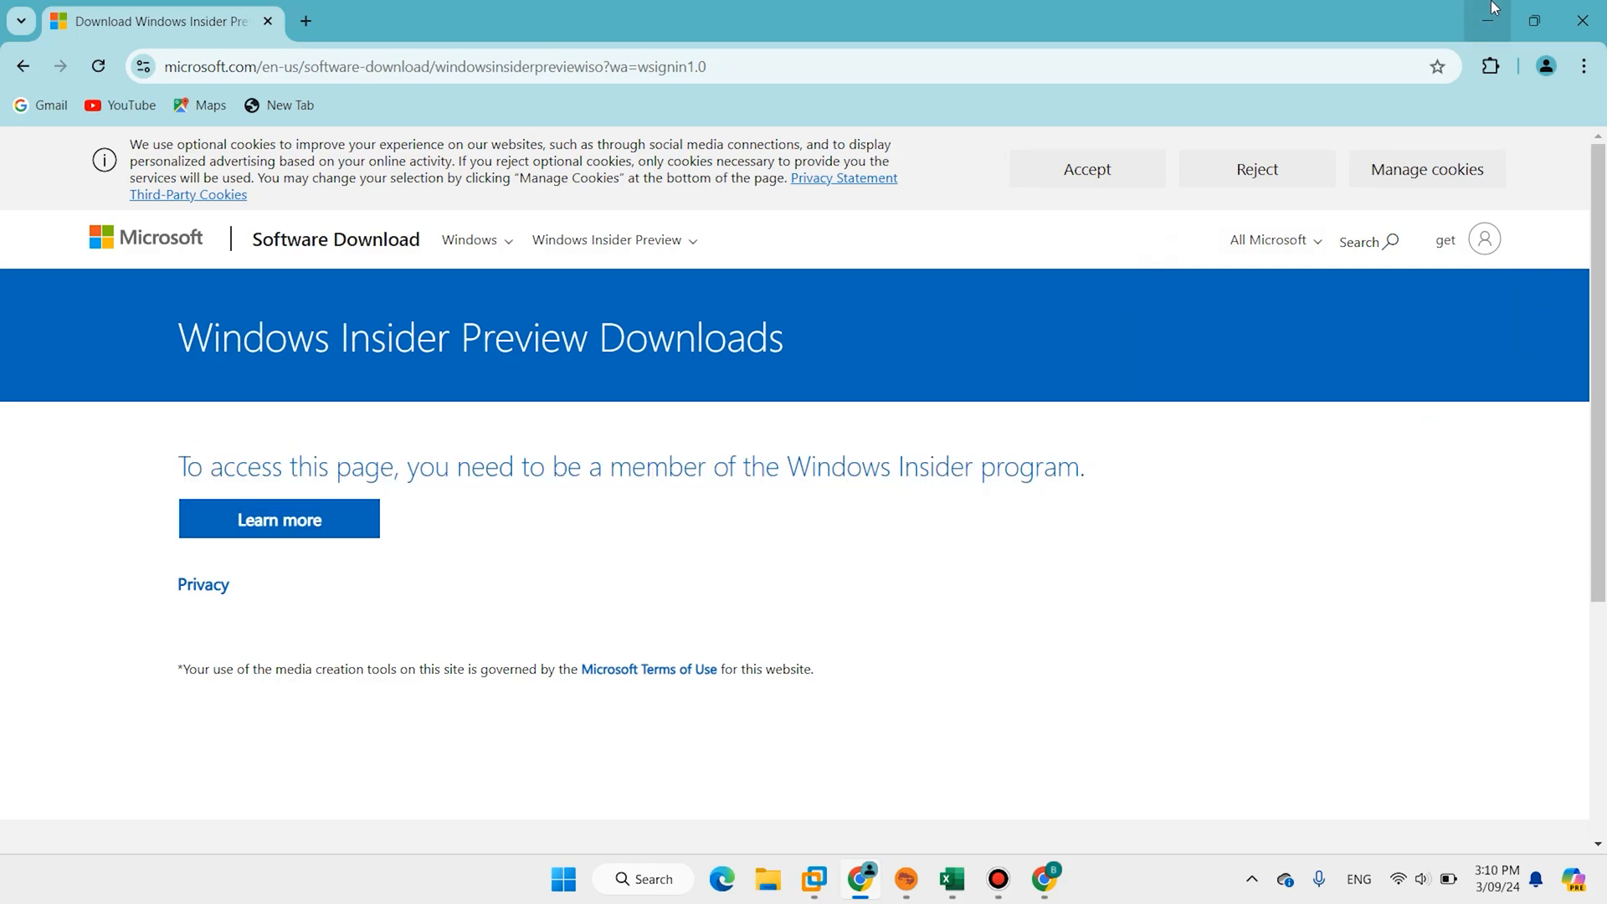
pyautogui.click(1486, 20)
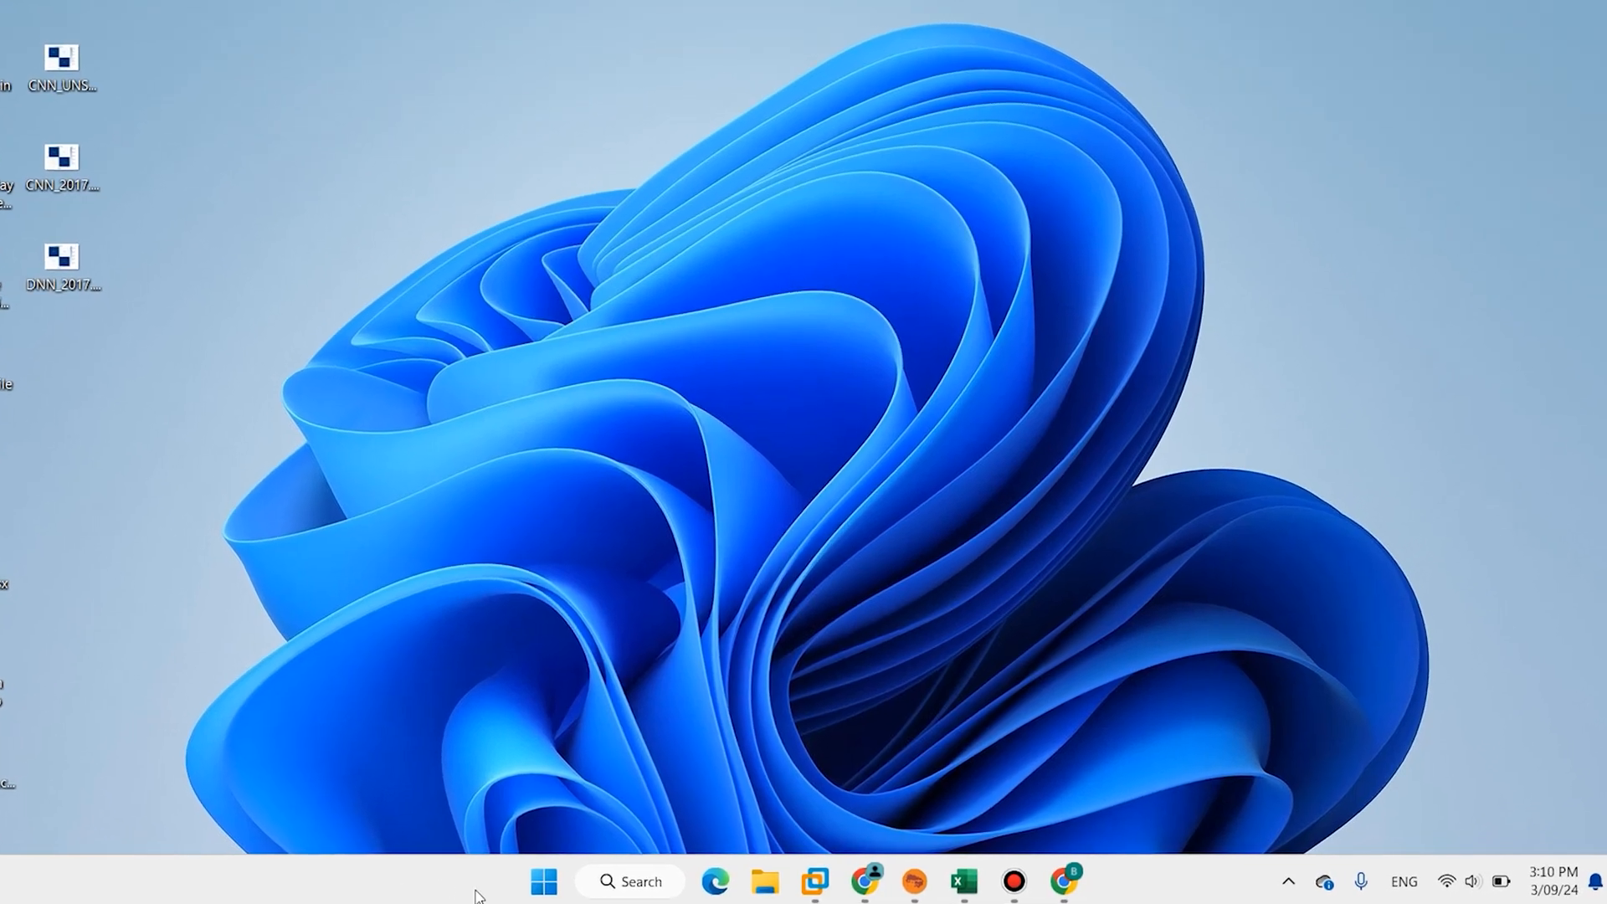
pyautogui.click(544, 881)
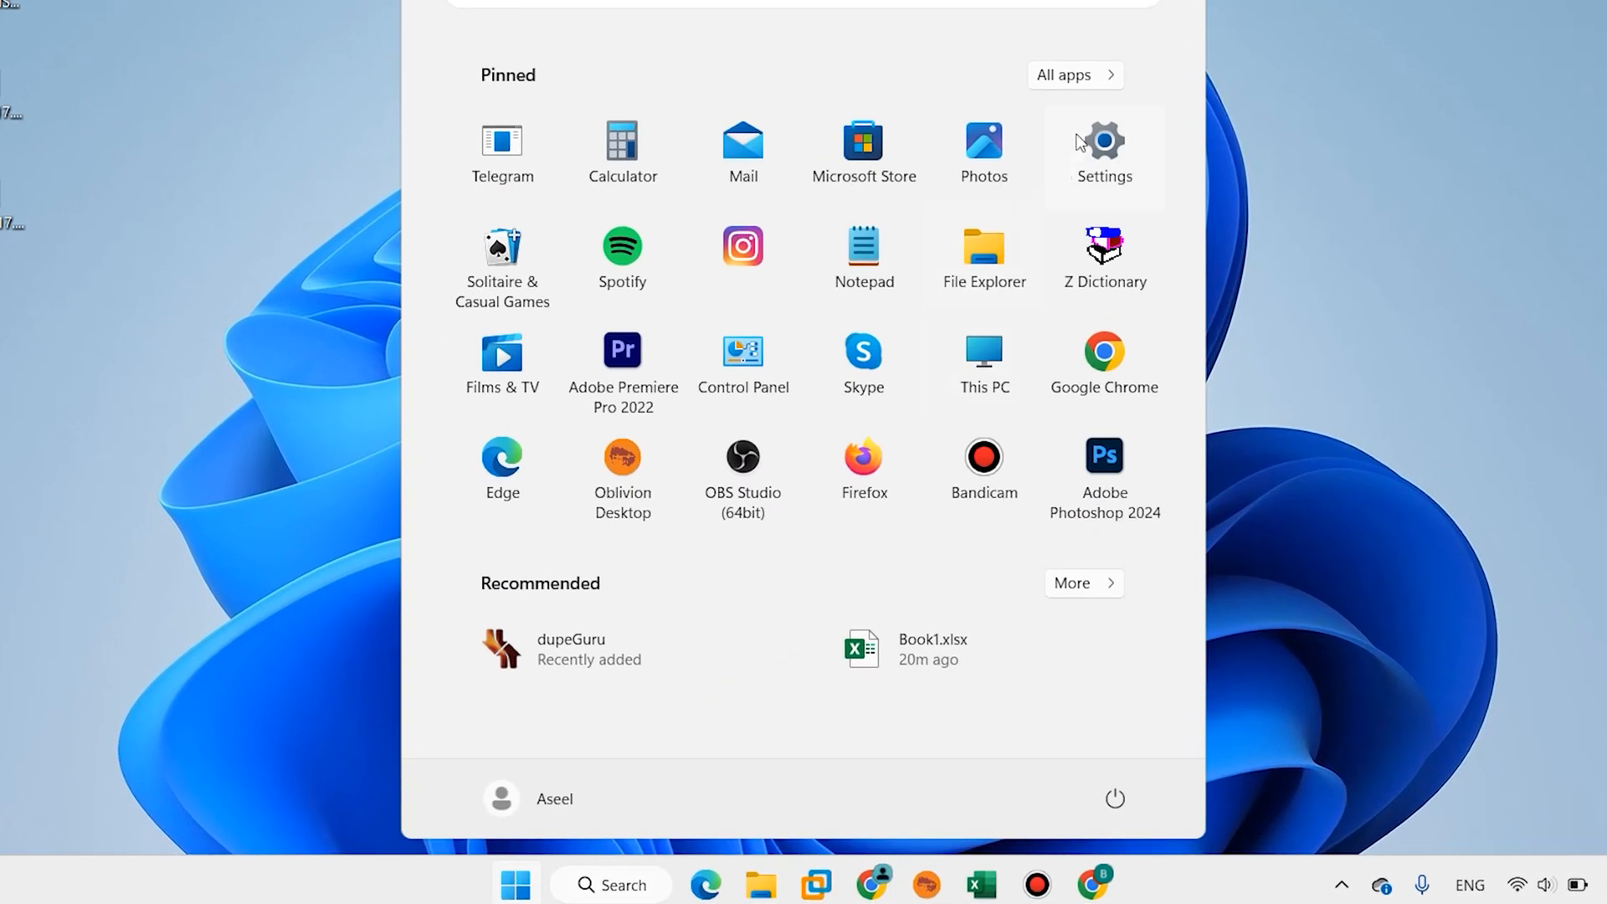
# Reach the Windows Insider Program settings page and choose Get started.
pyautogui.click(1103, 152)
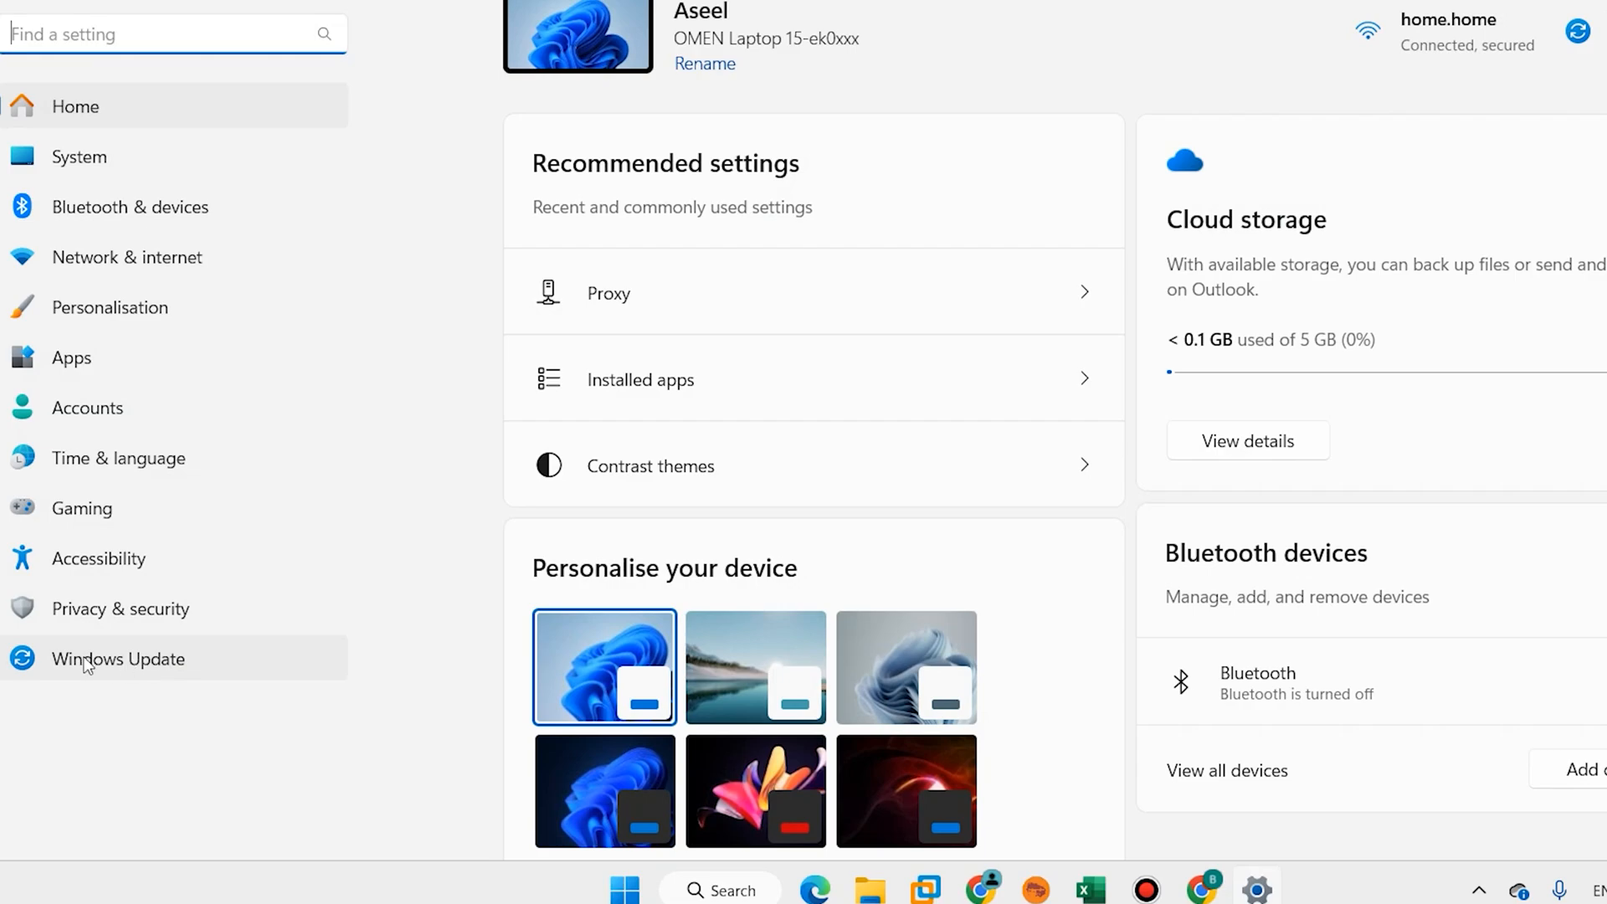
pyautogui.click(118, 658)
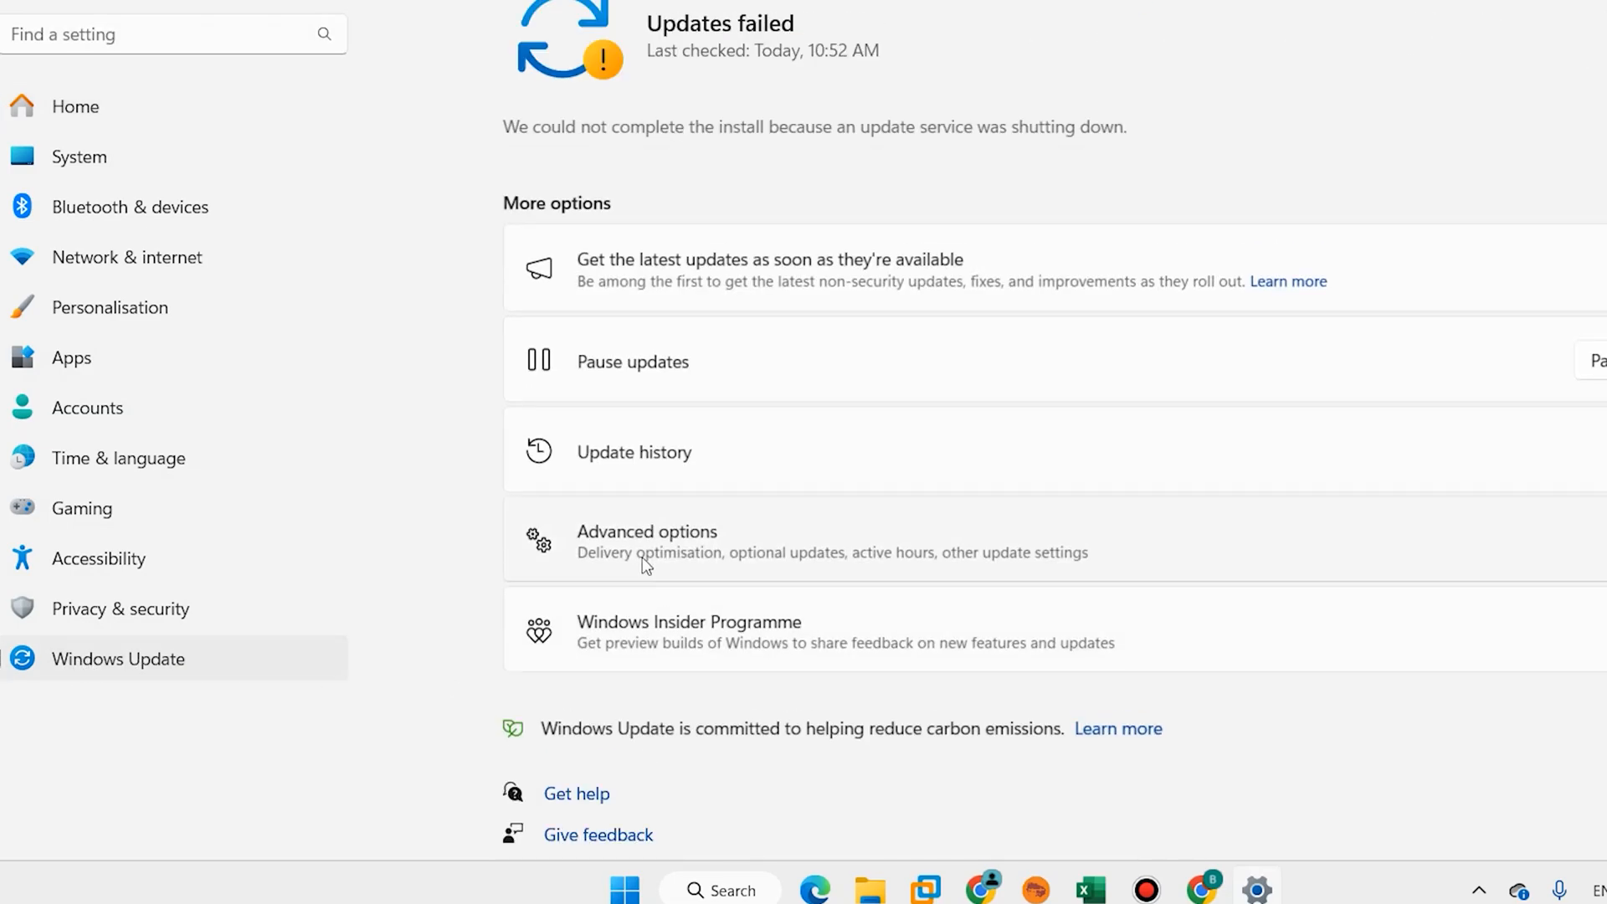
pyautogui.moveTo(684, 646)
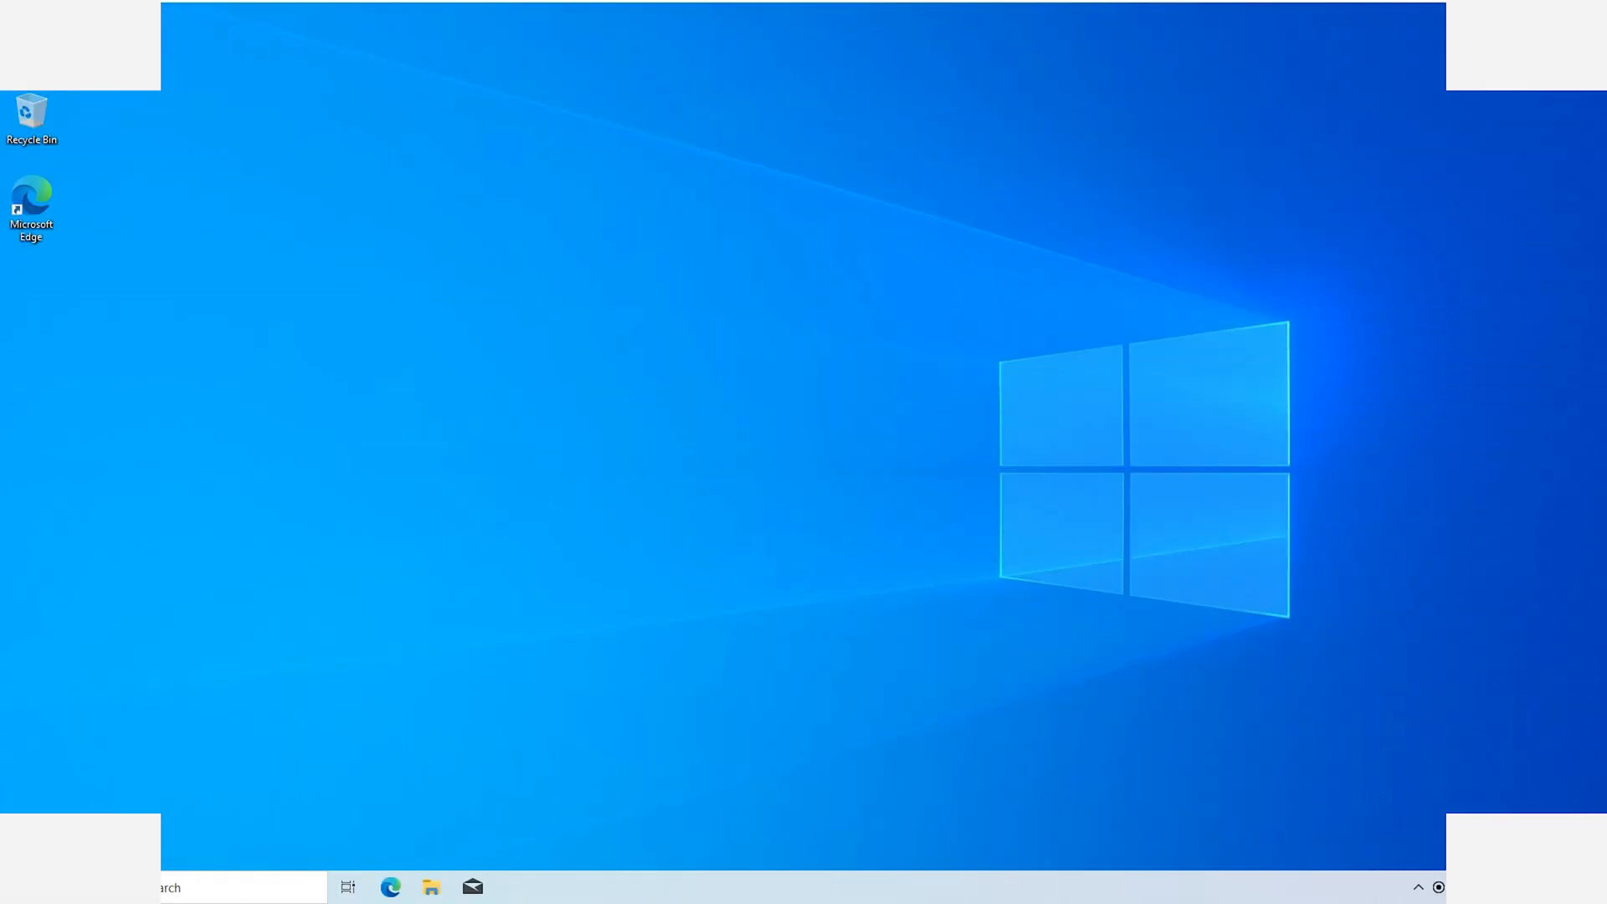
pyautogui.click(17, 887)
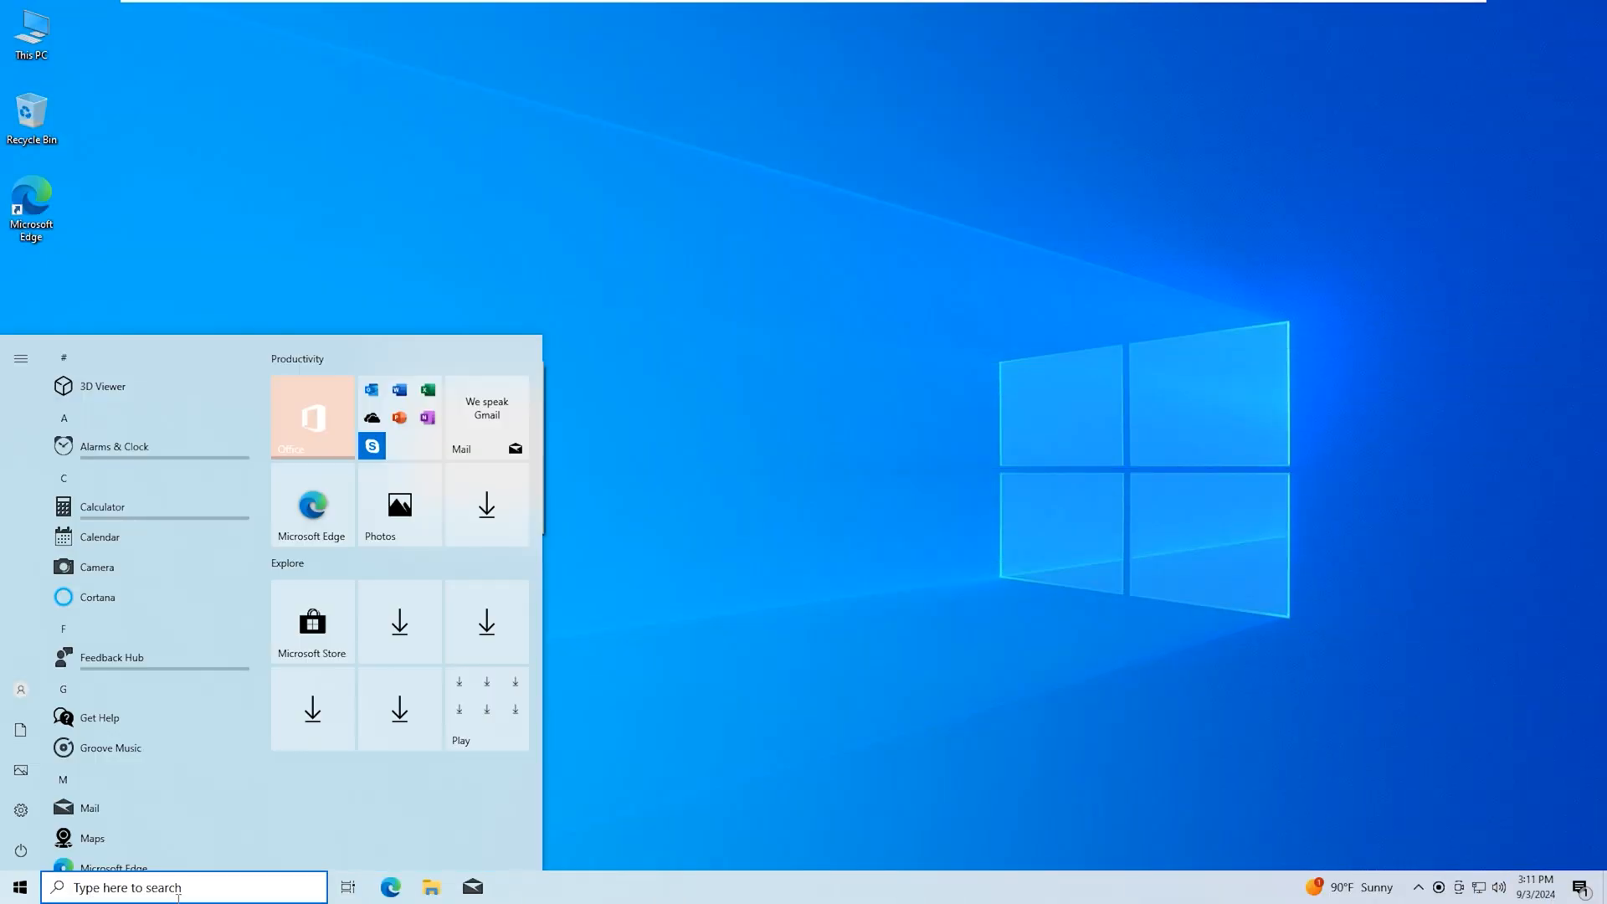
pyautogui.write('s')
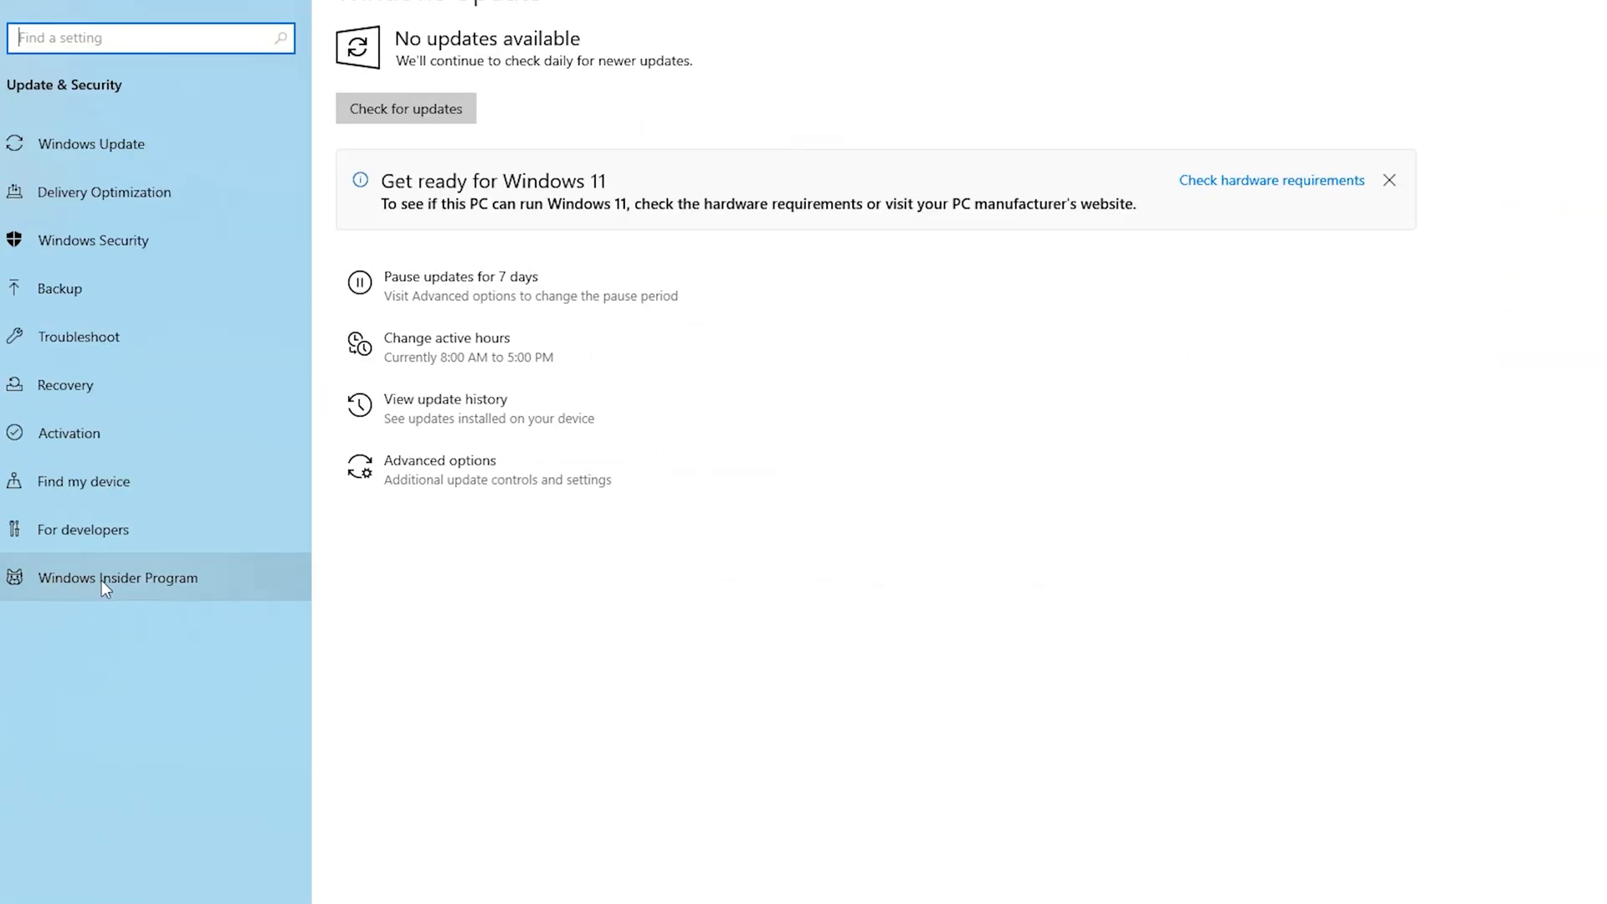
pyautogui.click(117, 578)
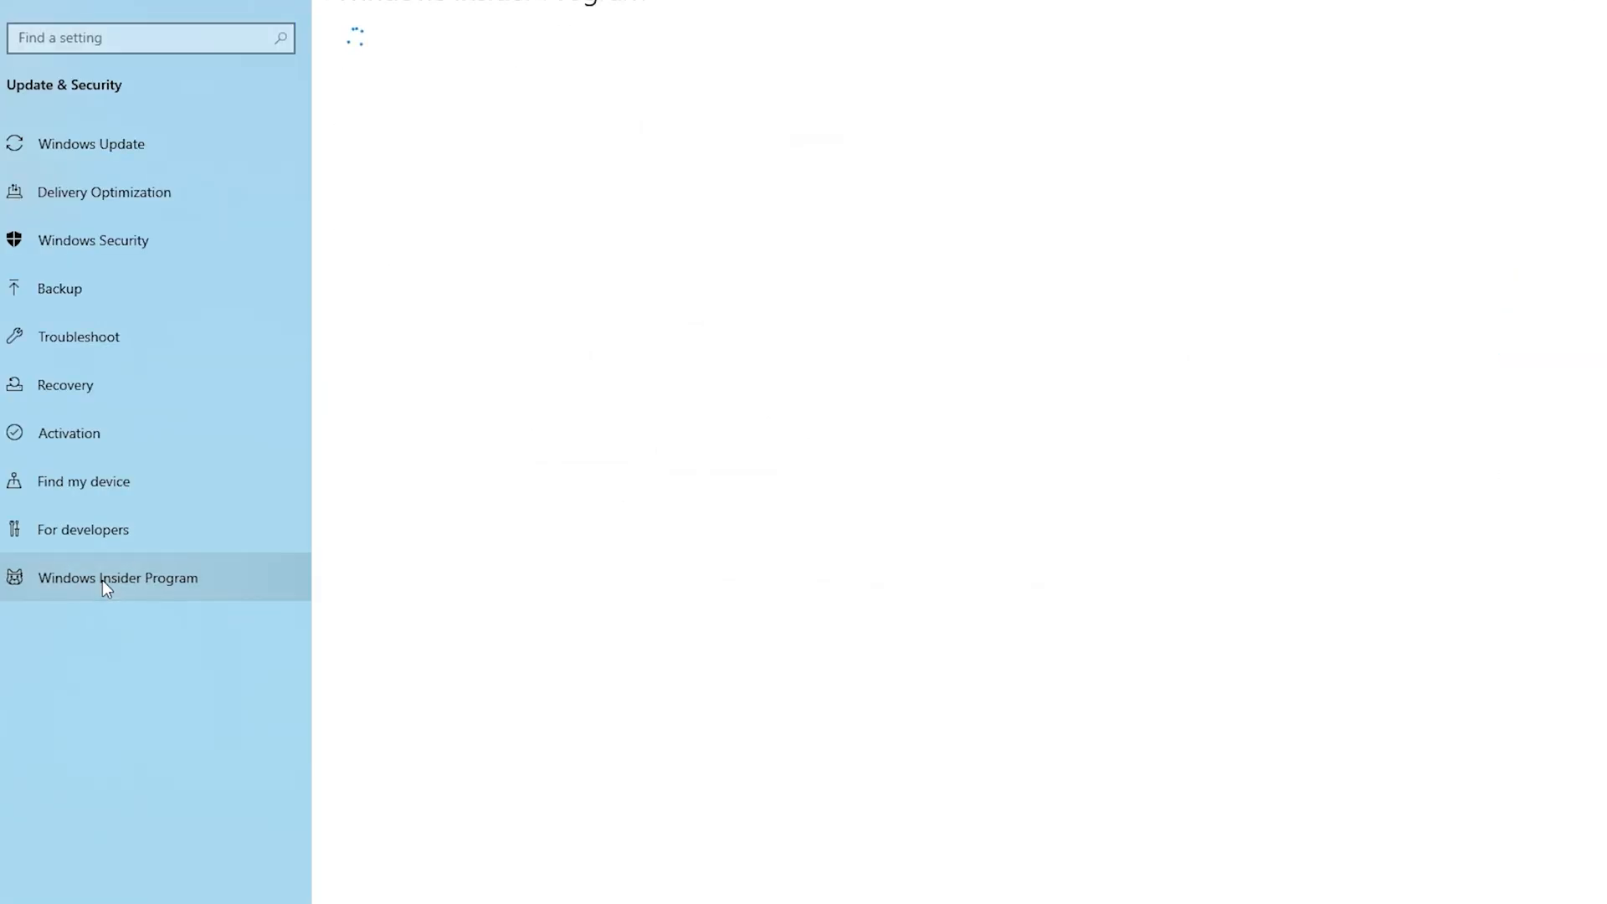
pyautogui.click(231, 80)
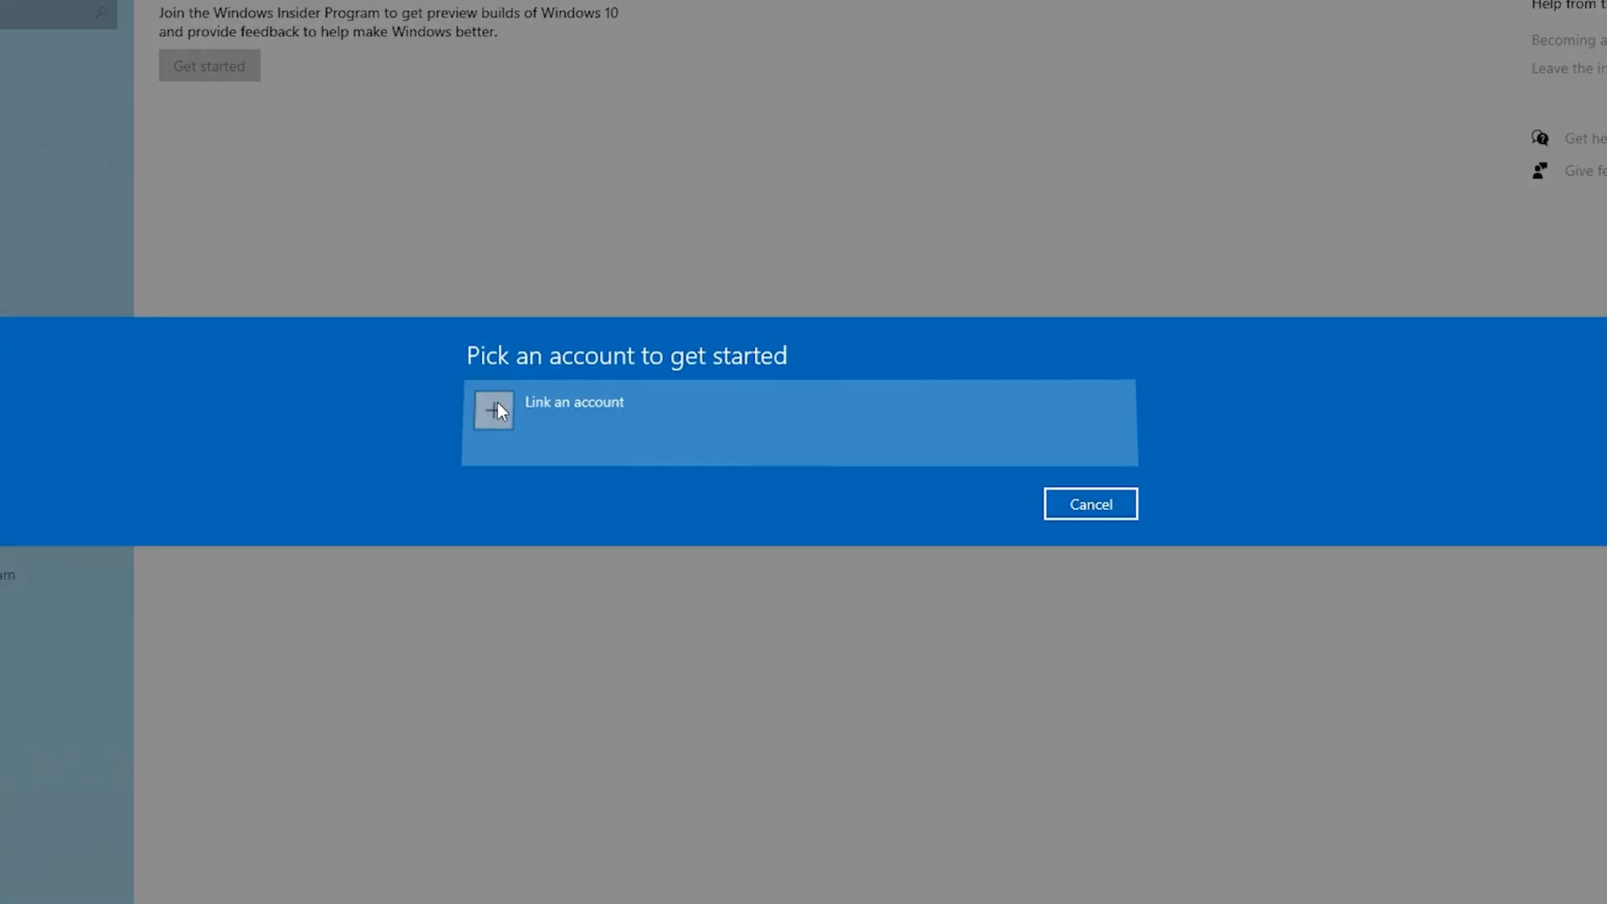
# Link a Microsoft account by signing in with its email and password for Insider builds.
pyautogui.click(493, 410)
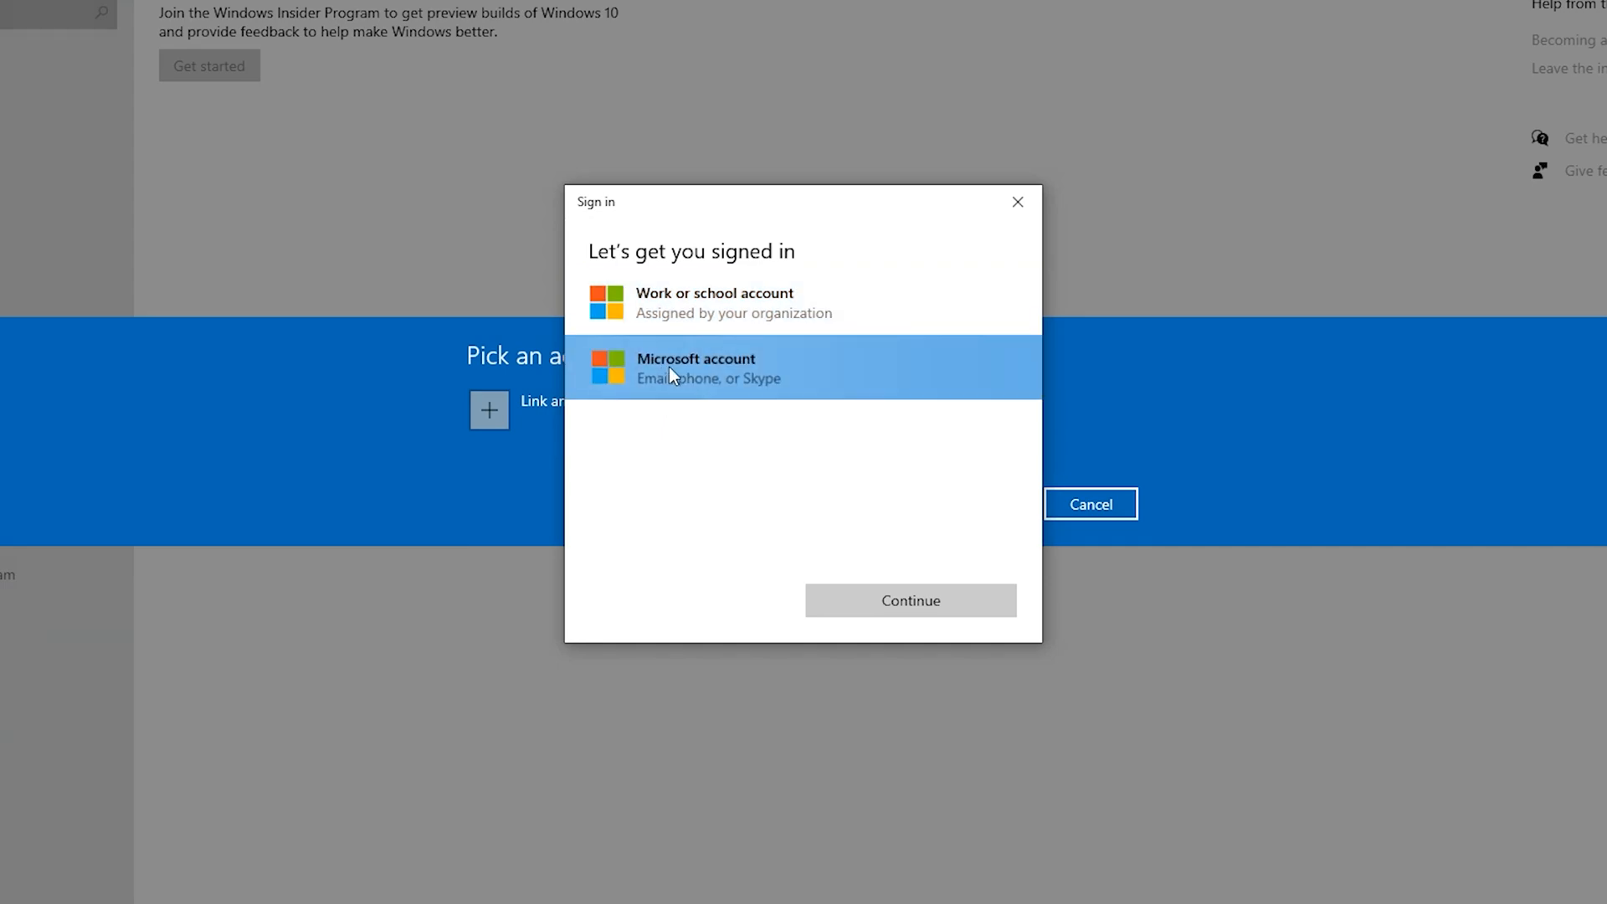
pyautogui.click(908, 600)
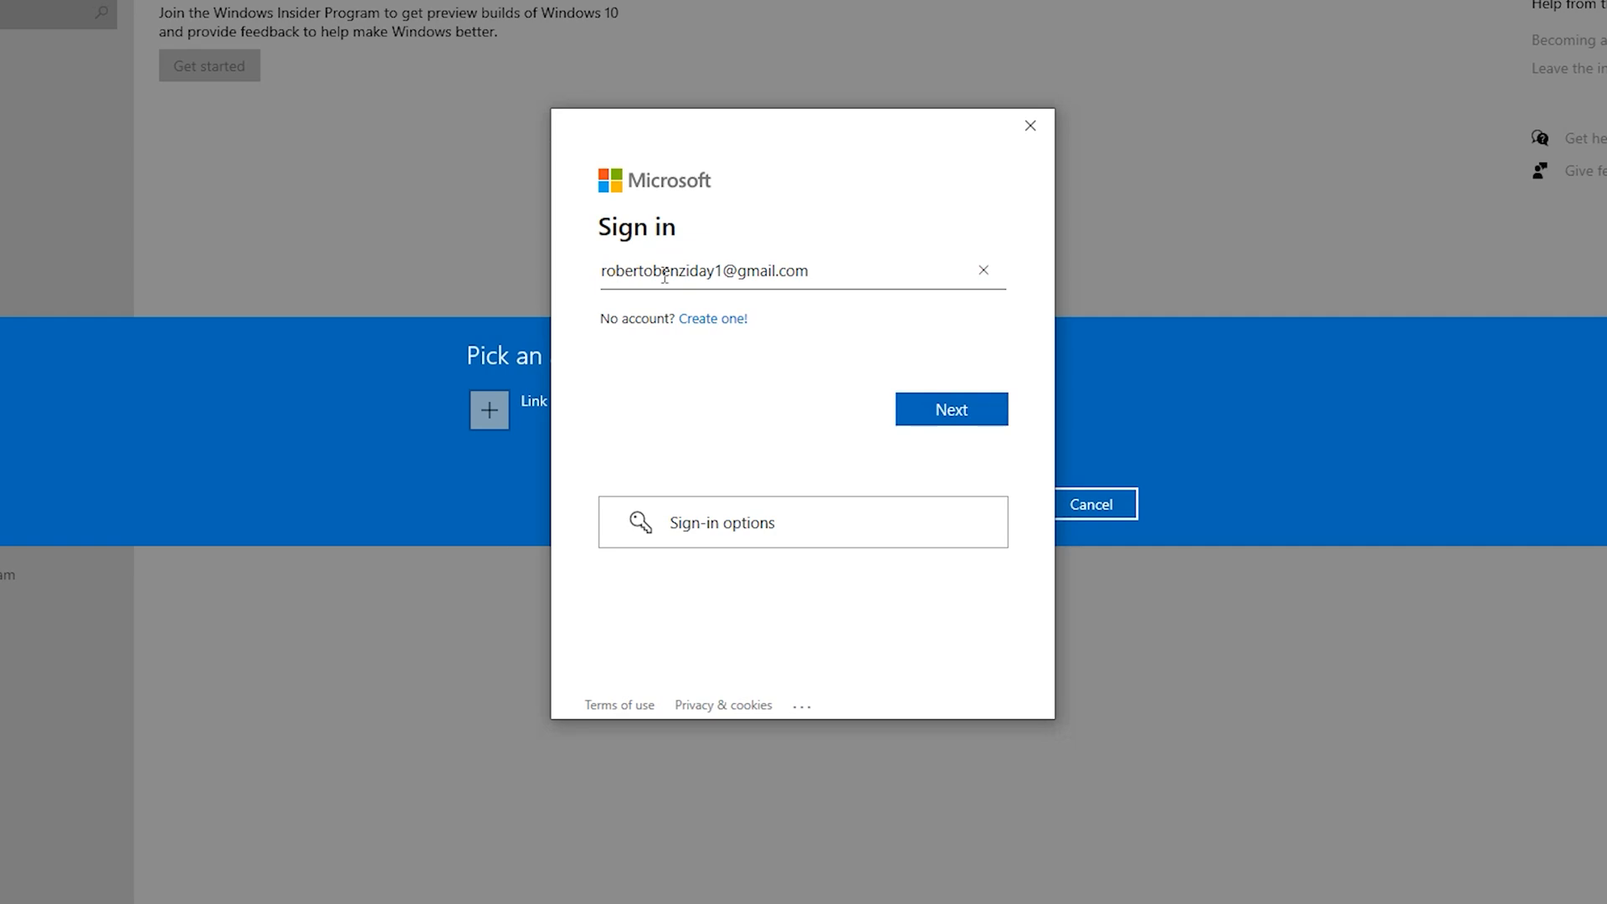
pyautogui.click(949, 408)
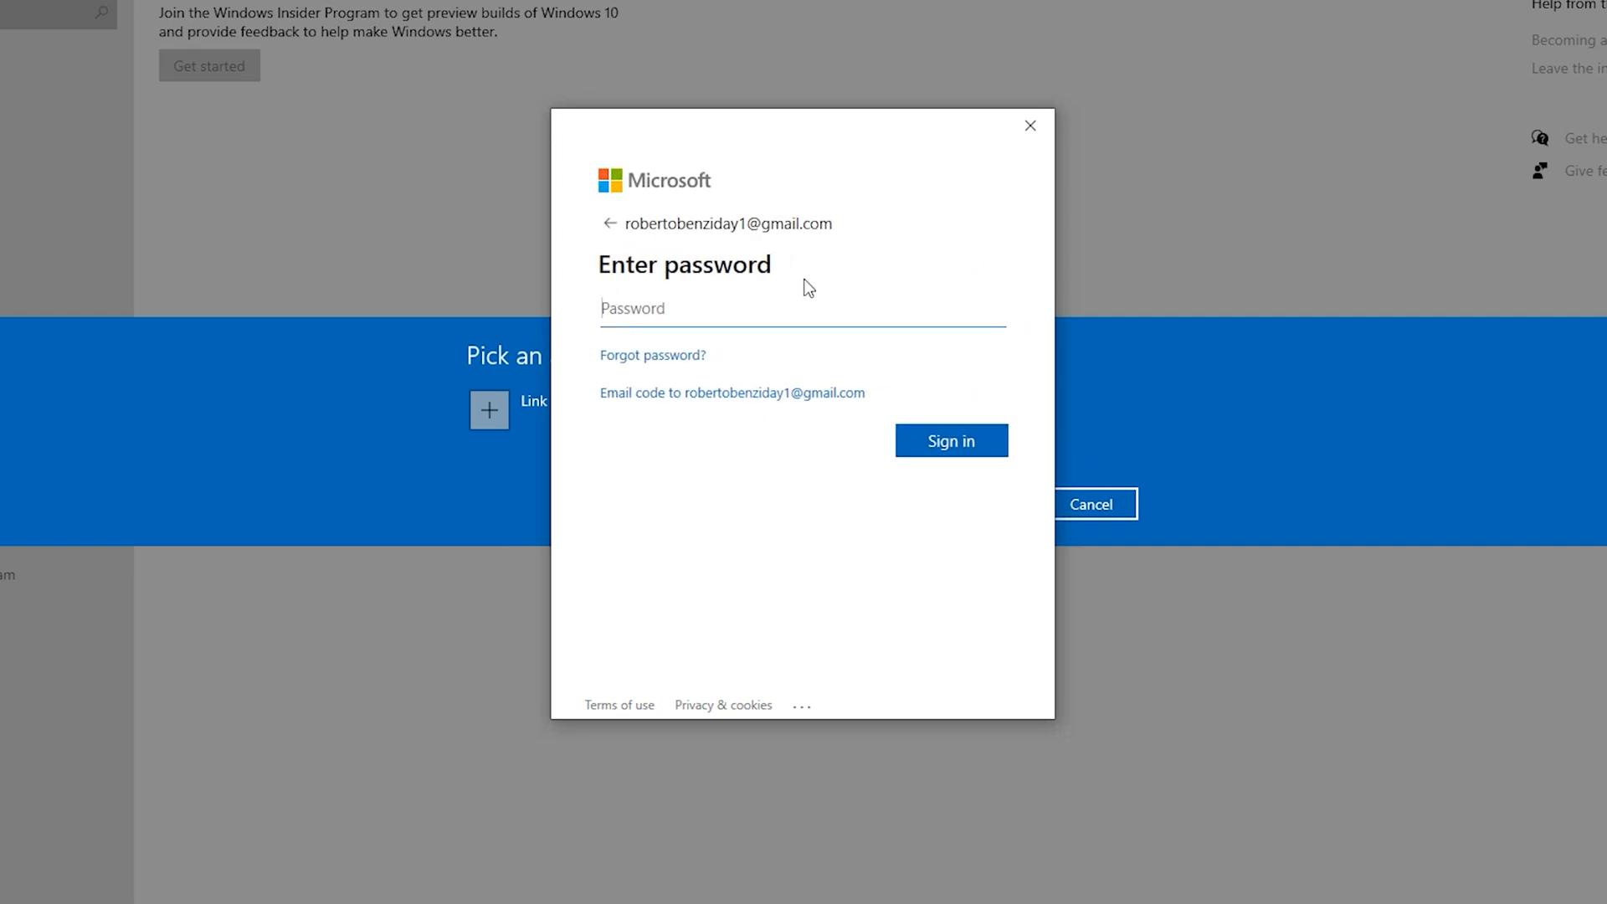
pyautogui.write('••••')
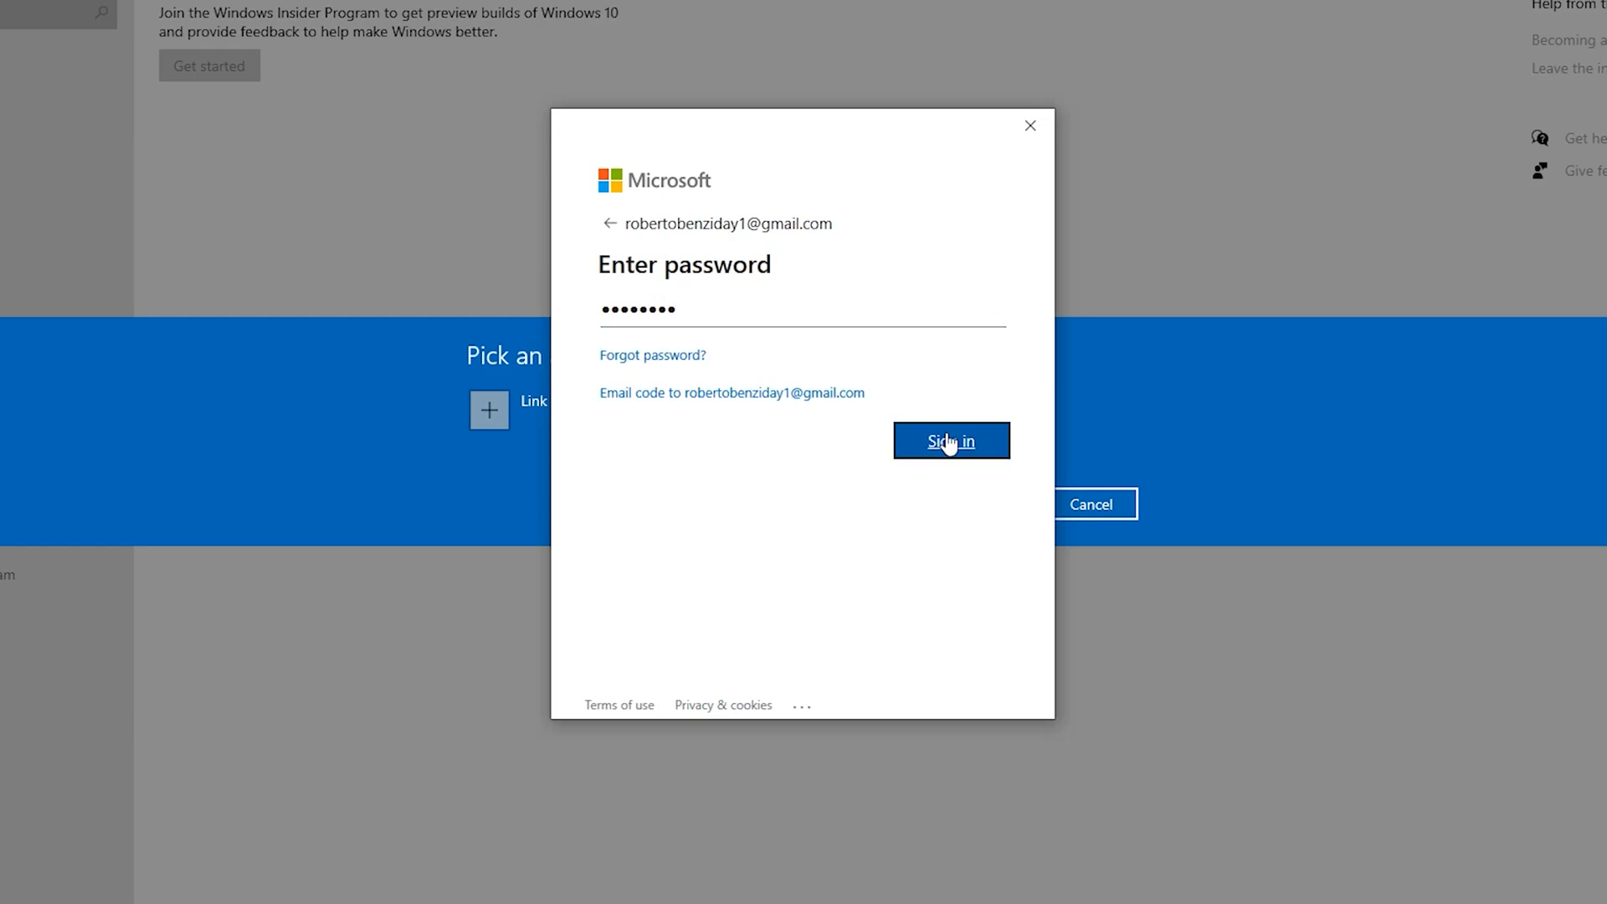
pyautogui.click(949, 441)
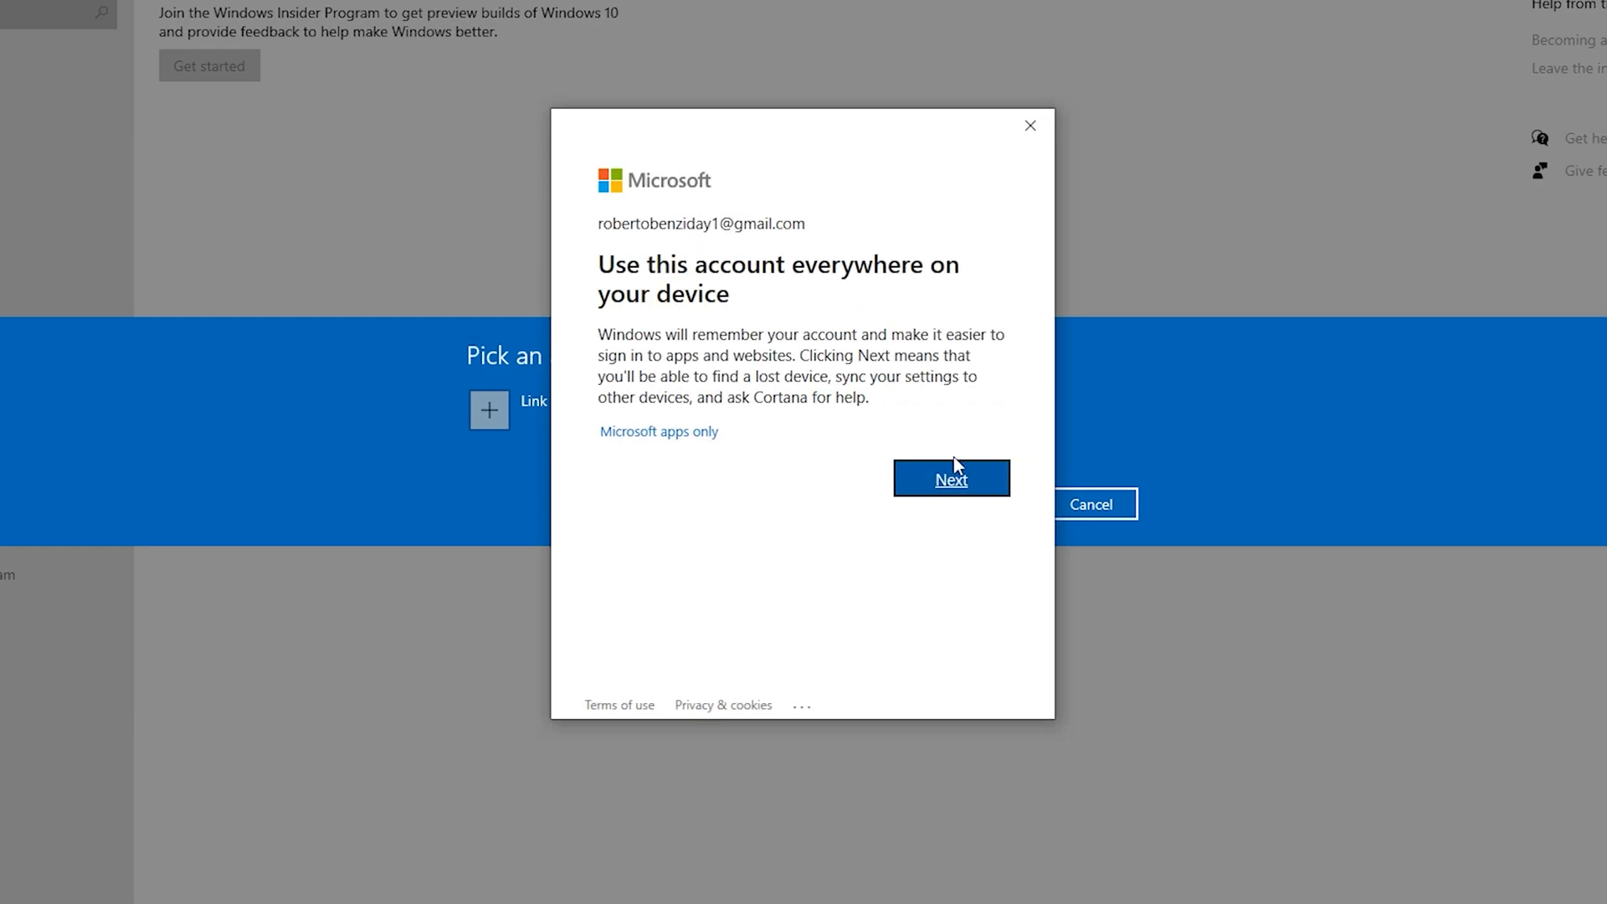
pyautogui.click(949, 478)
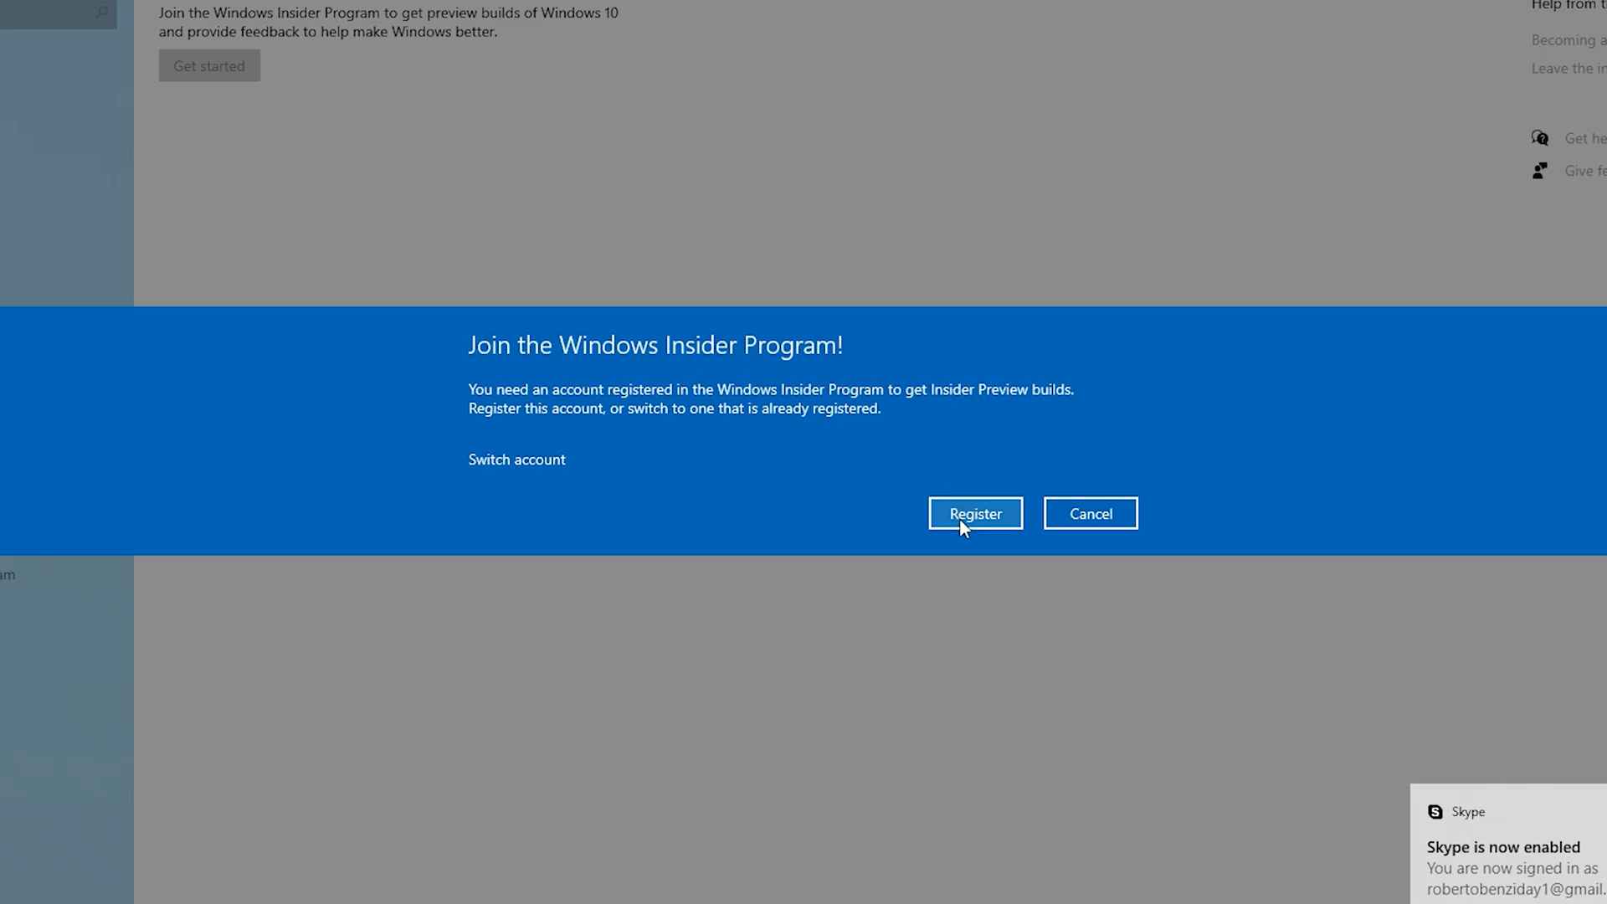
# Register as a Windows Insider, accepting the program agreement and submitting it.
pyautogui.click(972, 514)
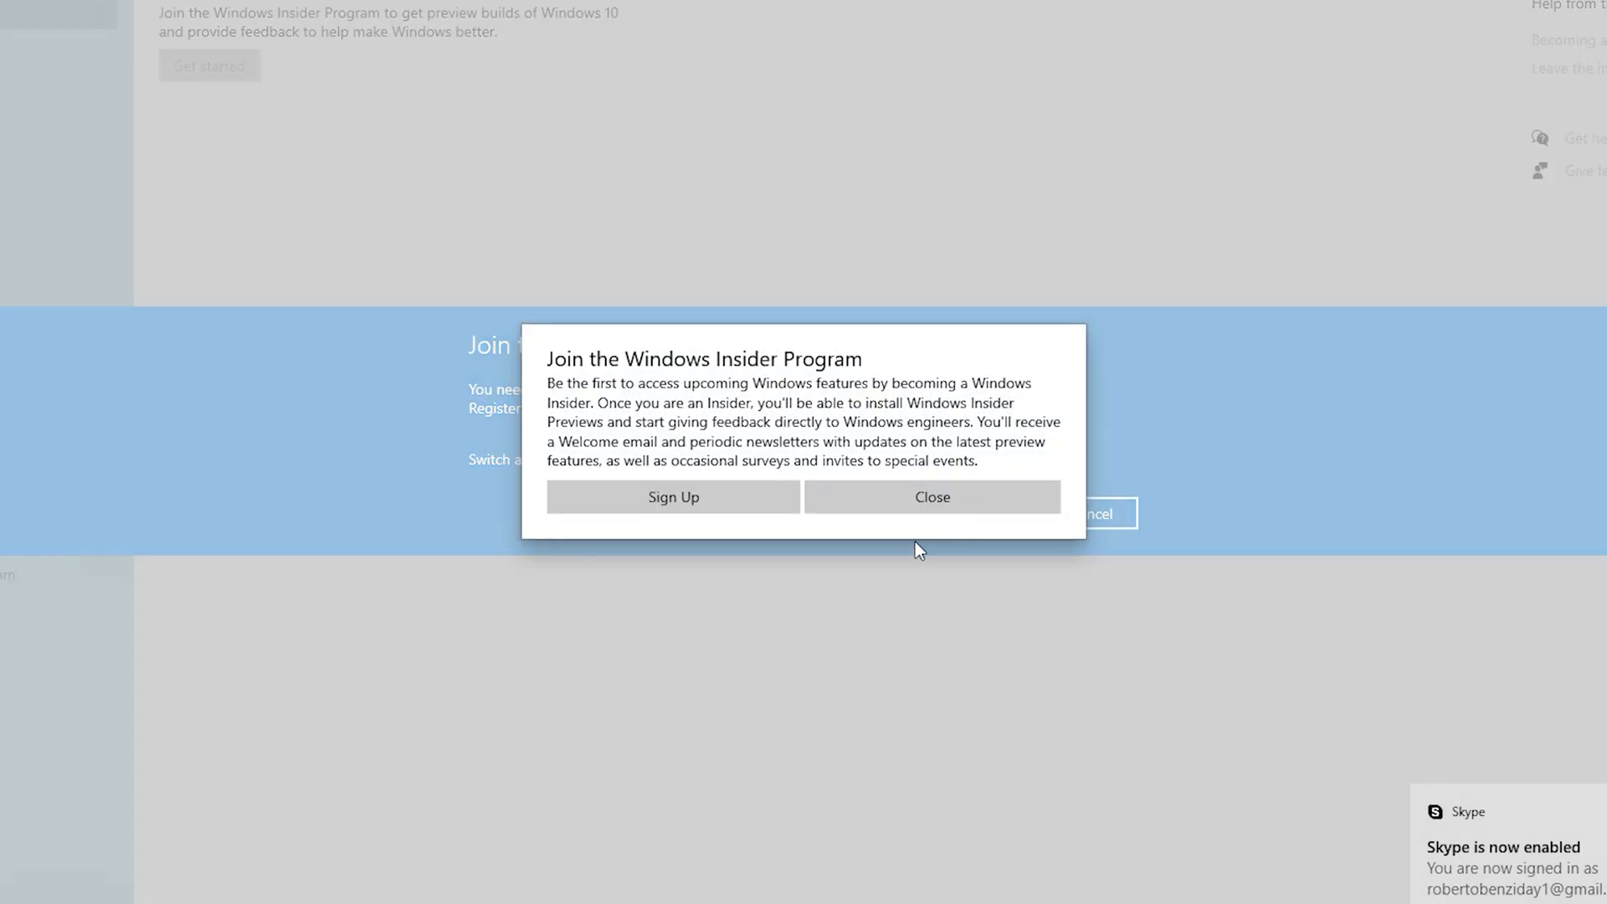
pyautogui.click(673, 496)
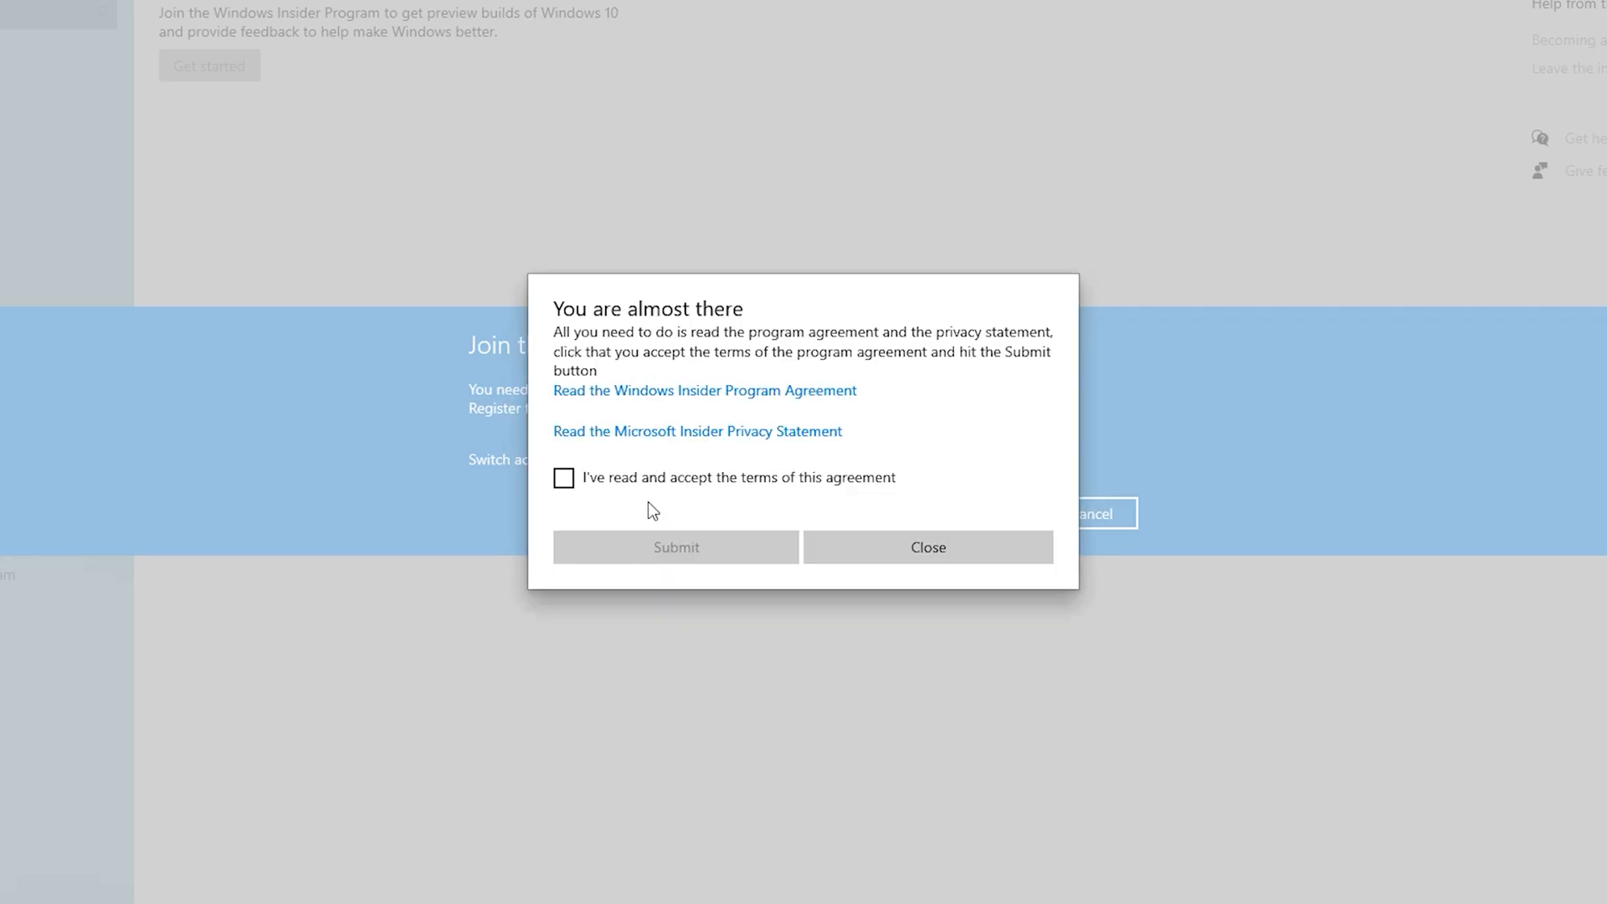
pyautogui.click(564, 477)
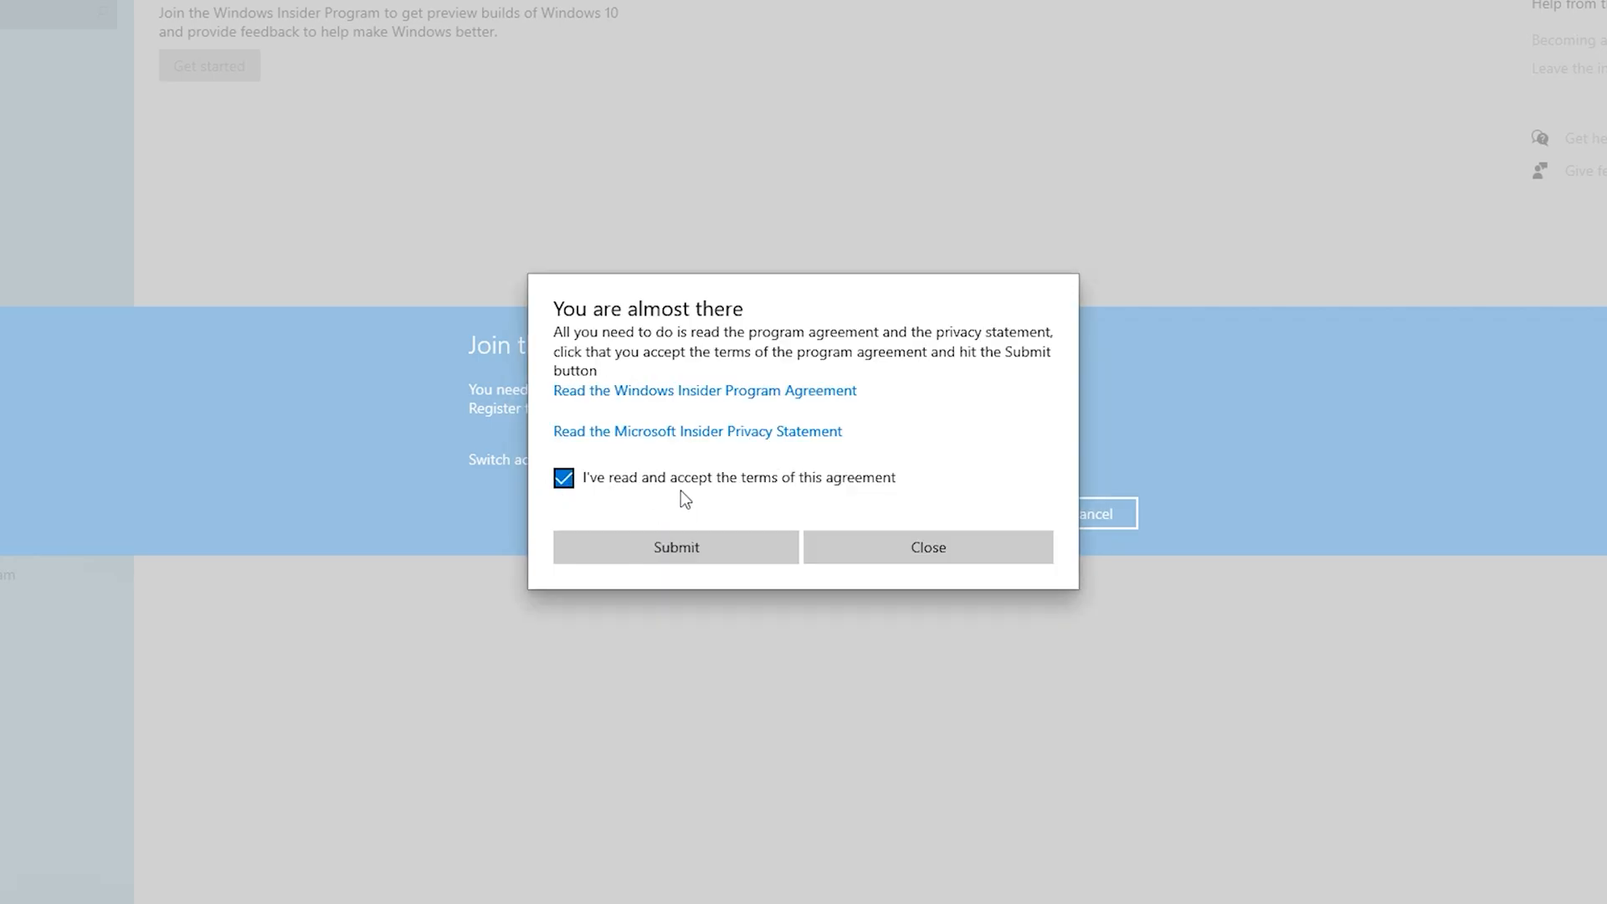
pyautogui.click(674, 546)
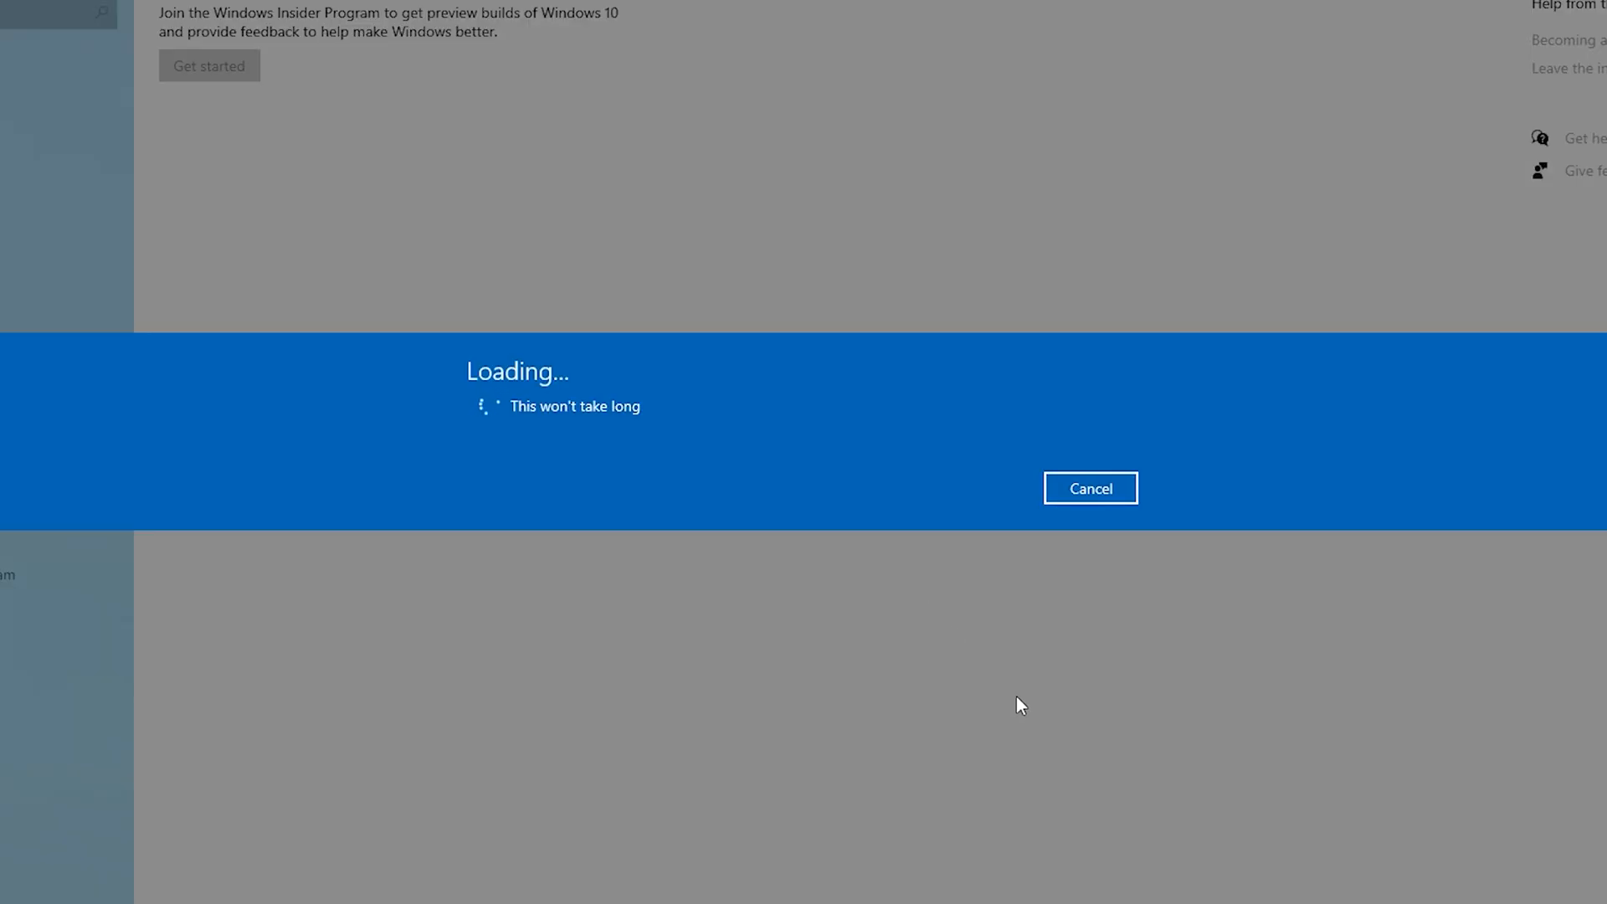
pyautogui.moveTo(1235, 322)
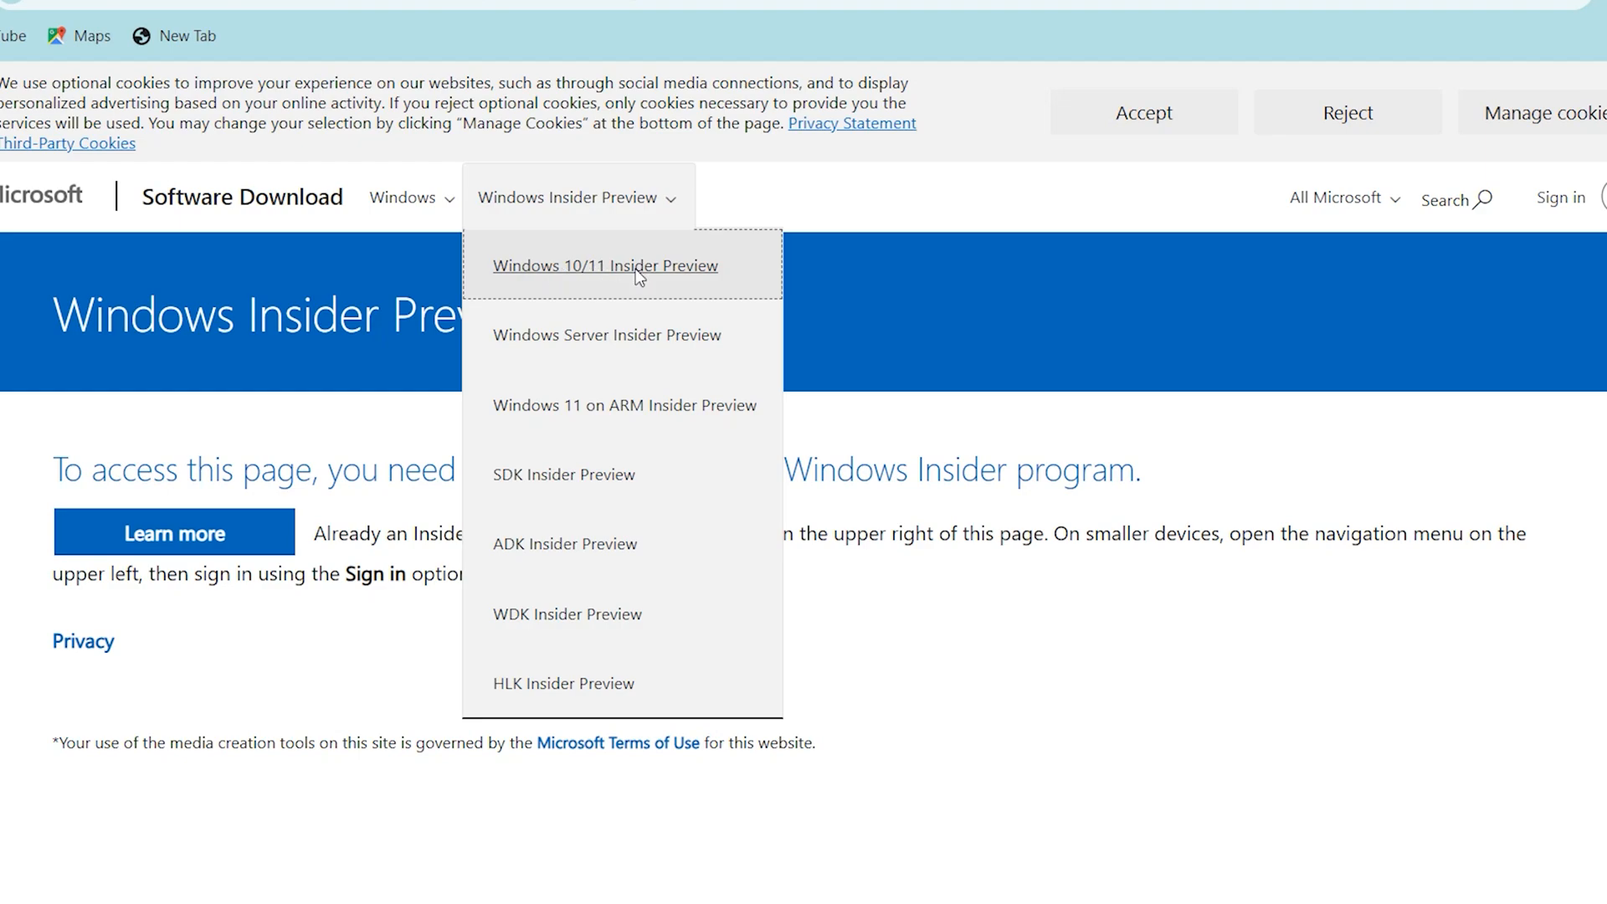
# Confirm the Windows 11 Insider Preview (Dev Channel) edition and pick a product language.
pyautogui.click(604, 264)
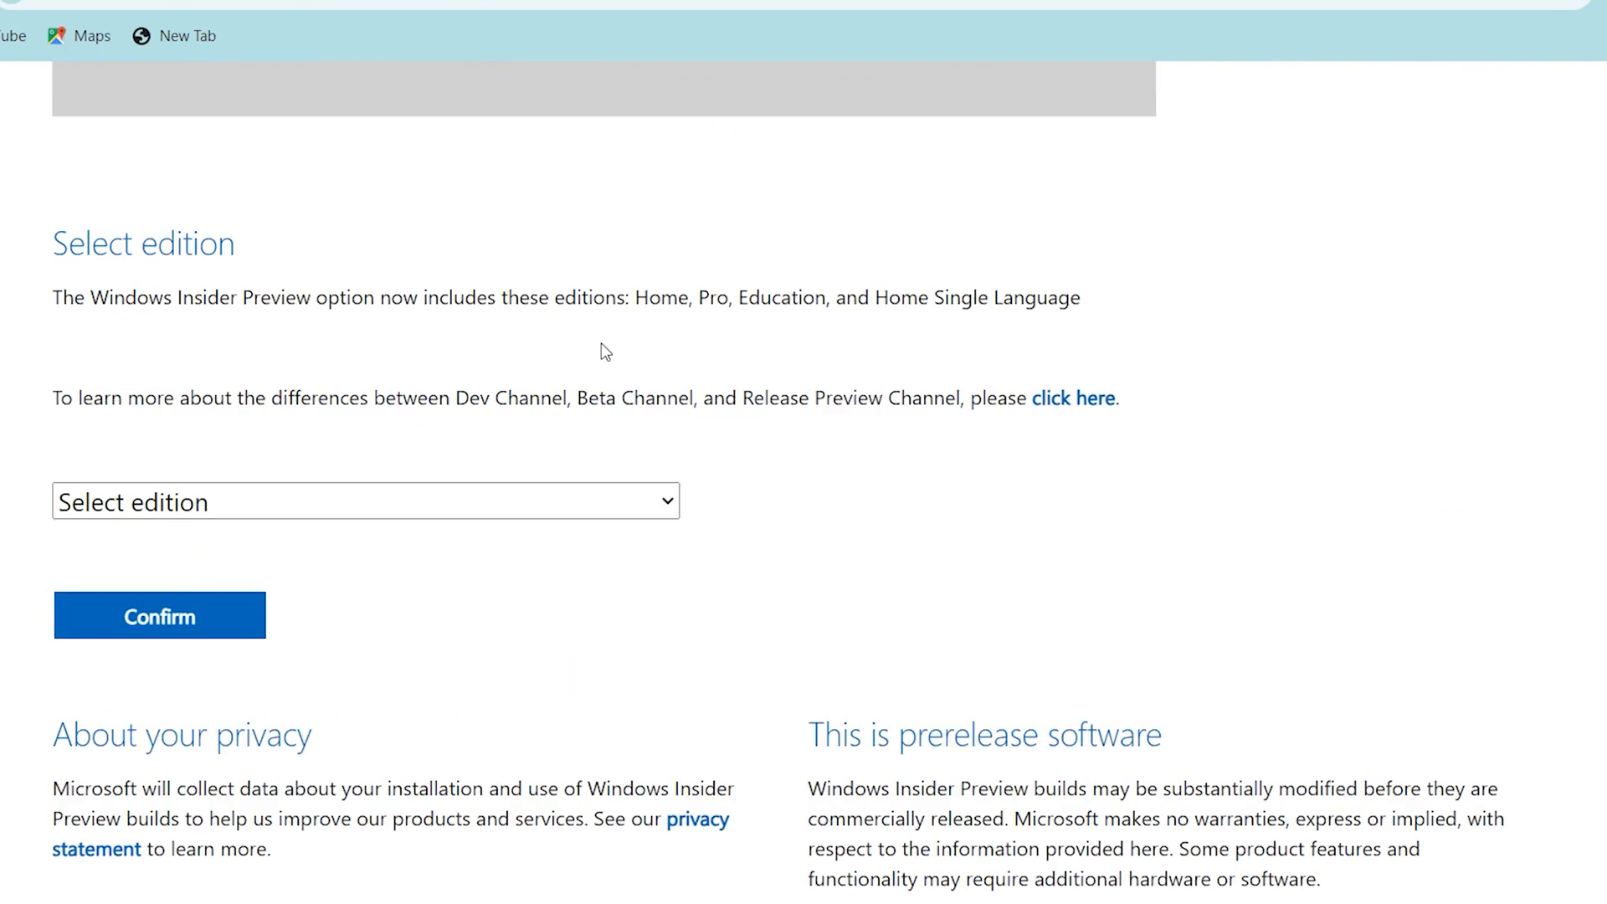
pyautogui.scroll(-3)
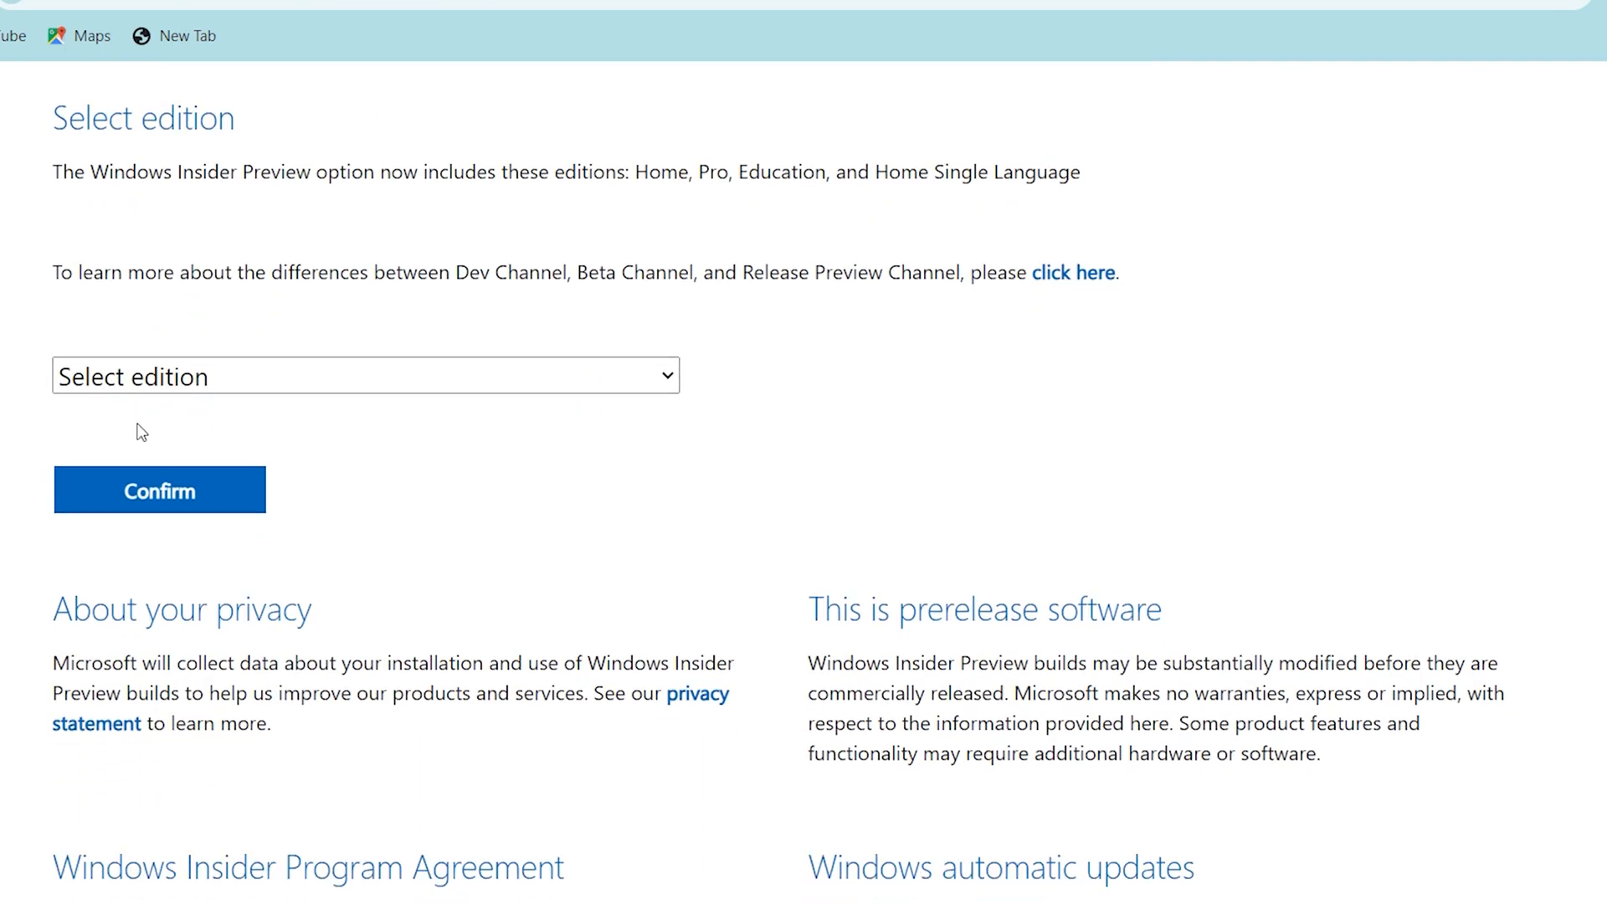
pyautogui.click(365, 375)
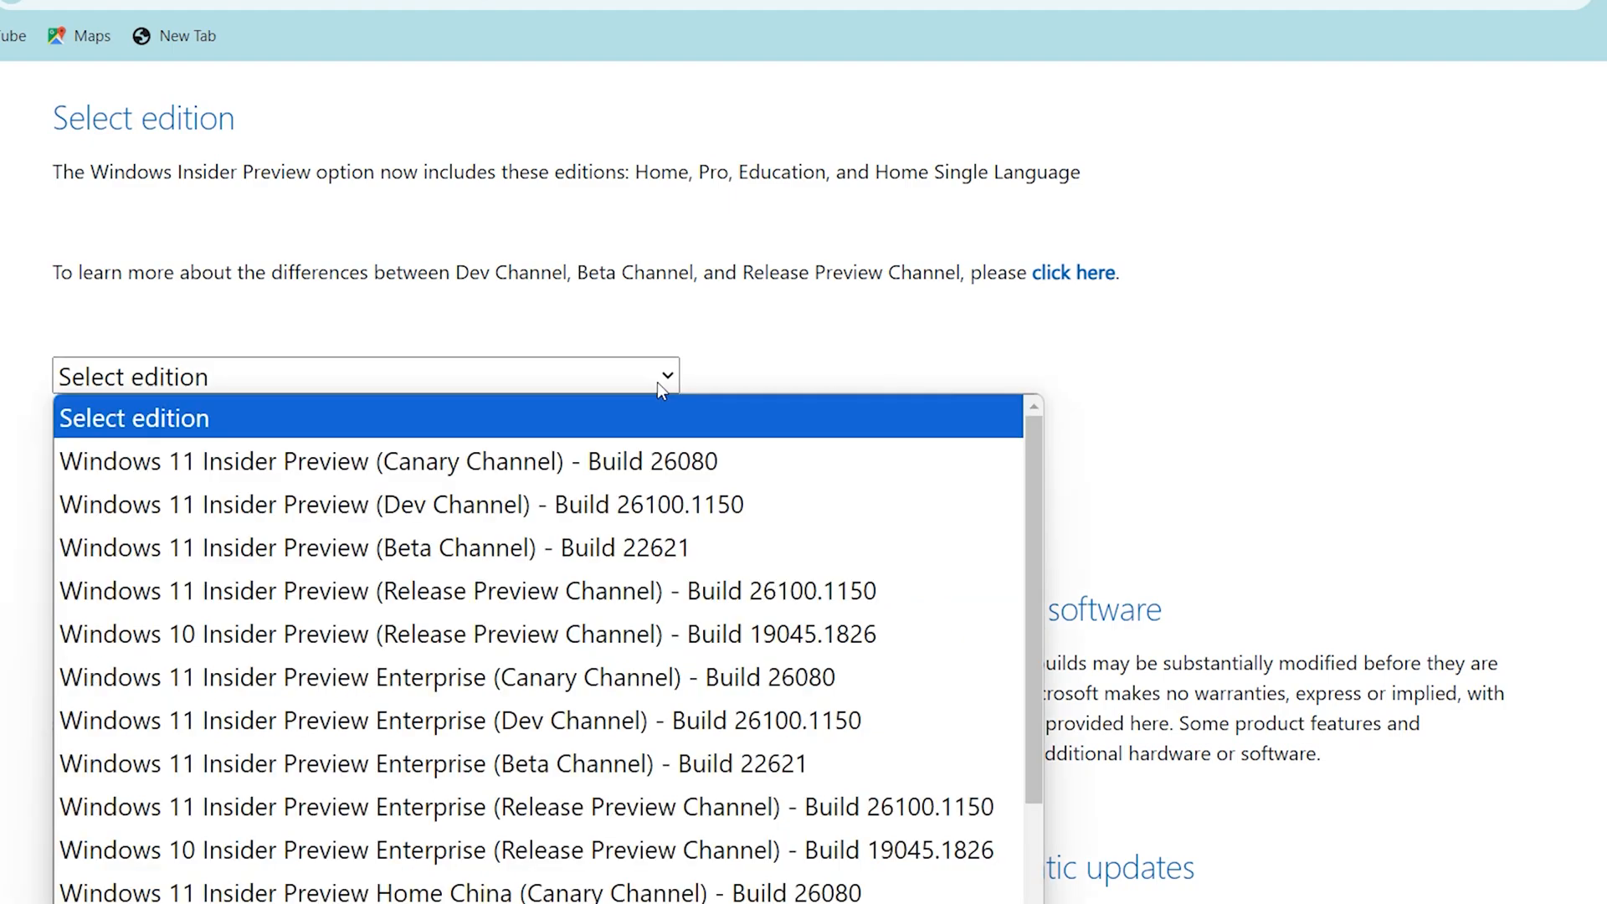
pyautogui.moveTo(179, 504)
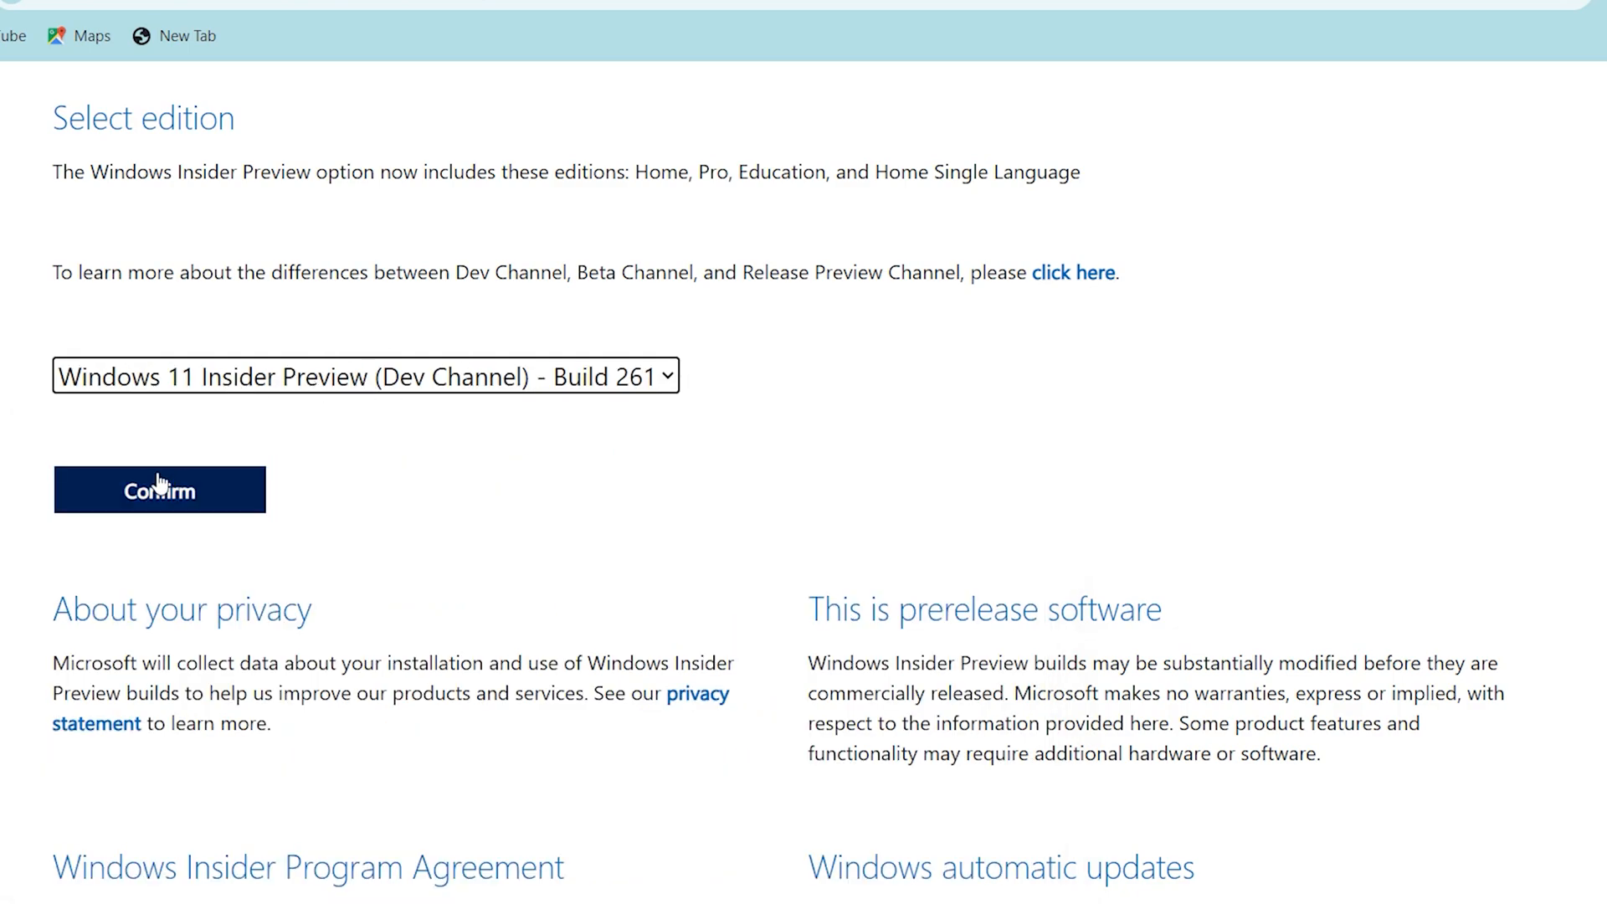
pyautogui.click(159, 489)
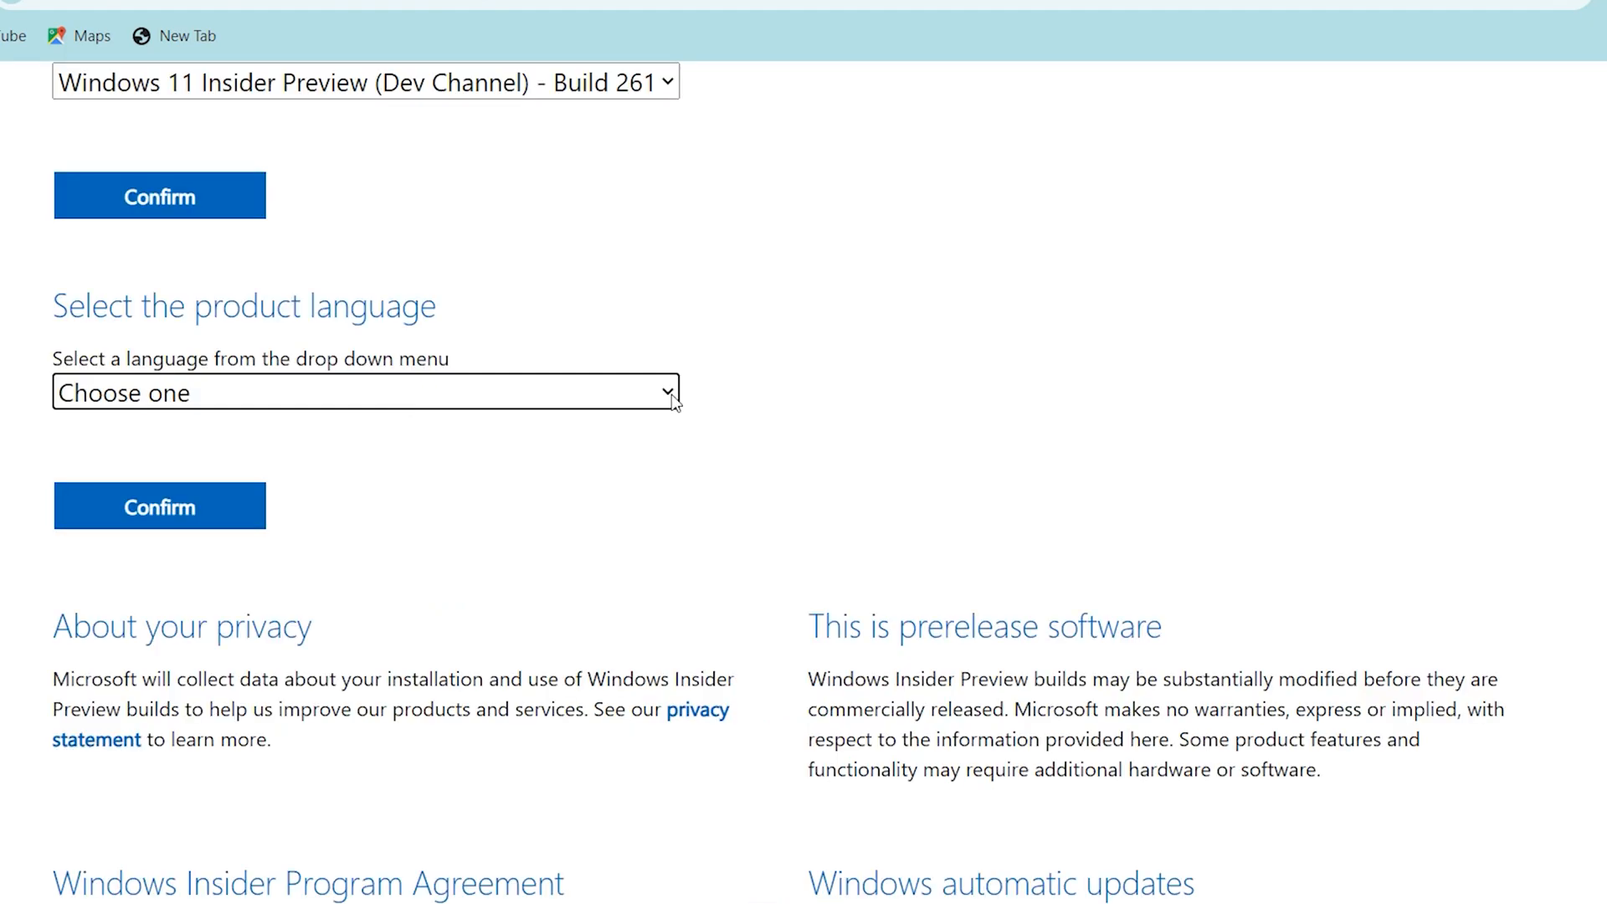
pyautogui.click(365, 392)
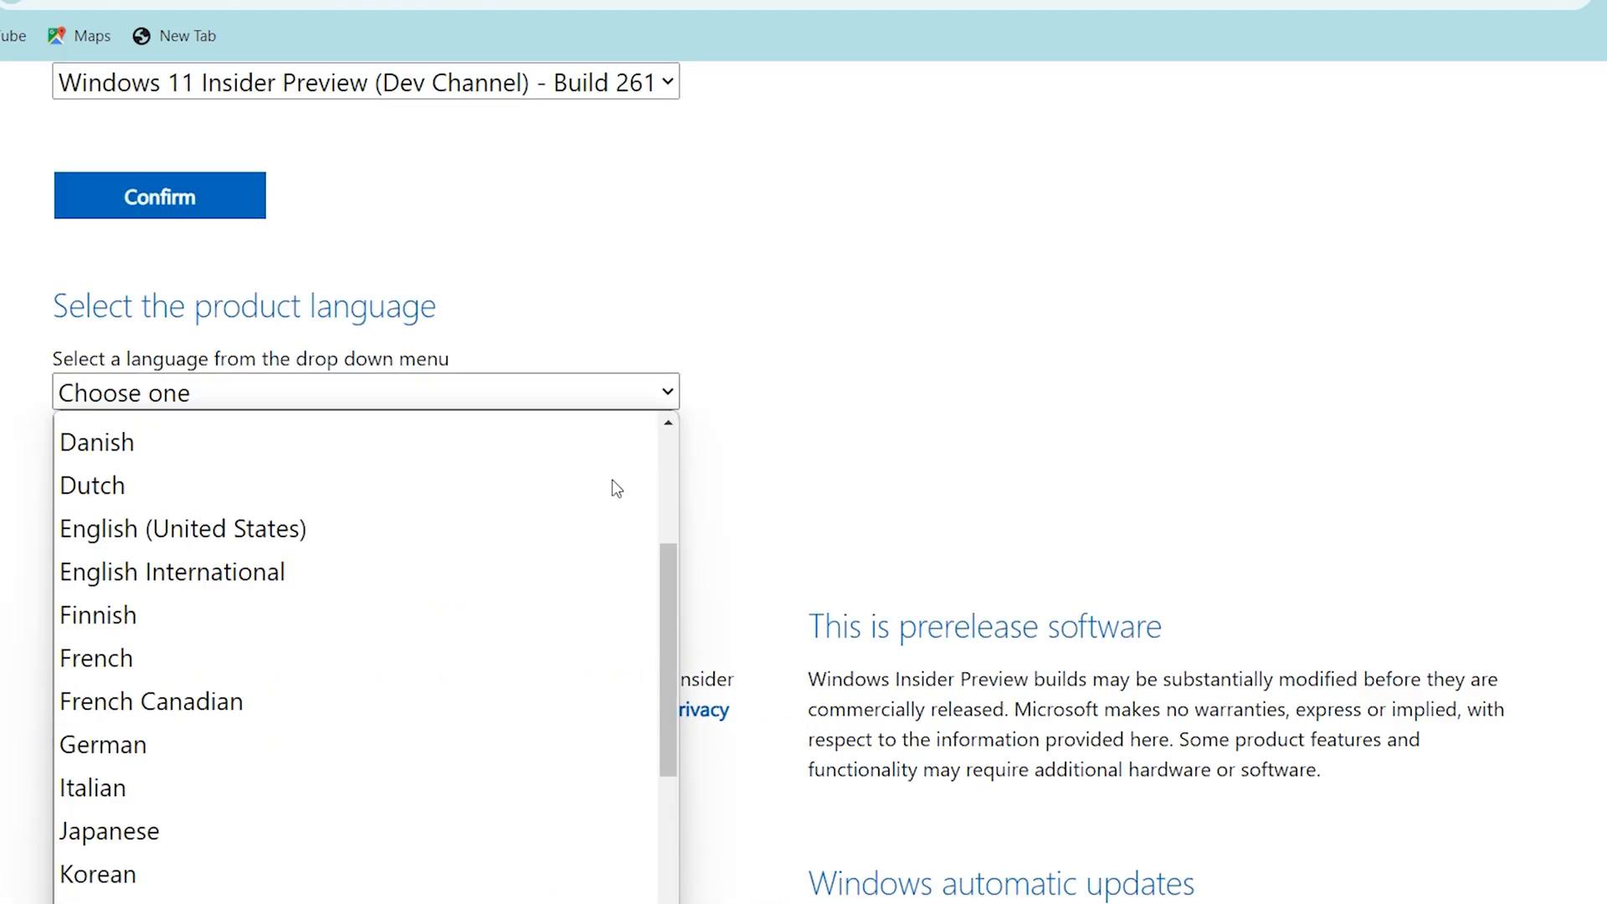
pyautogui.click(173, 570)
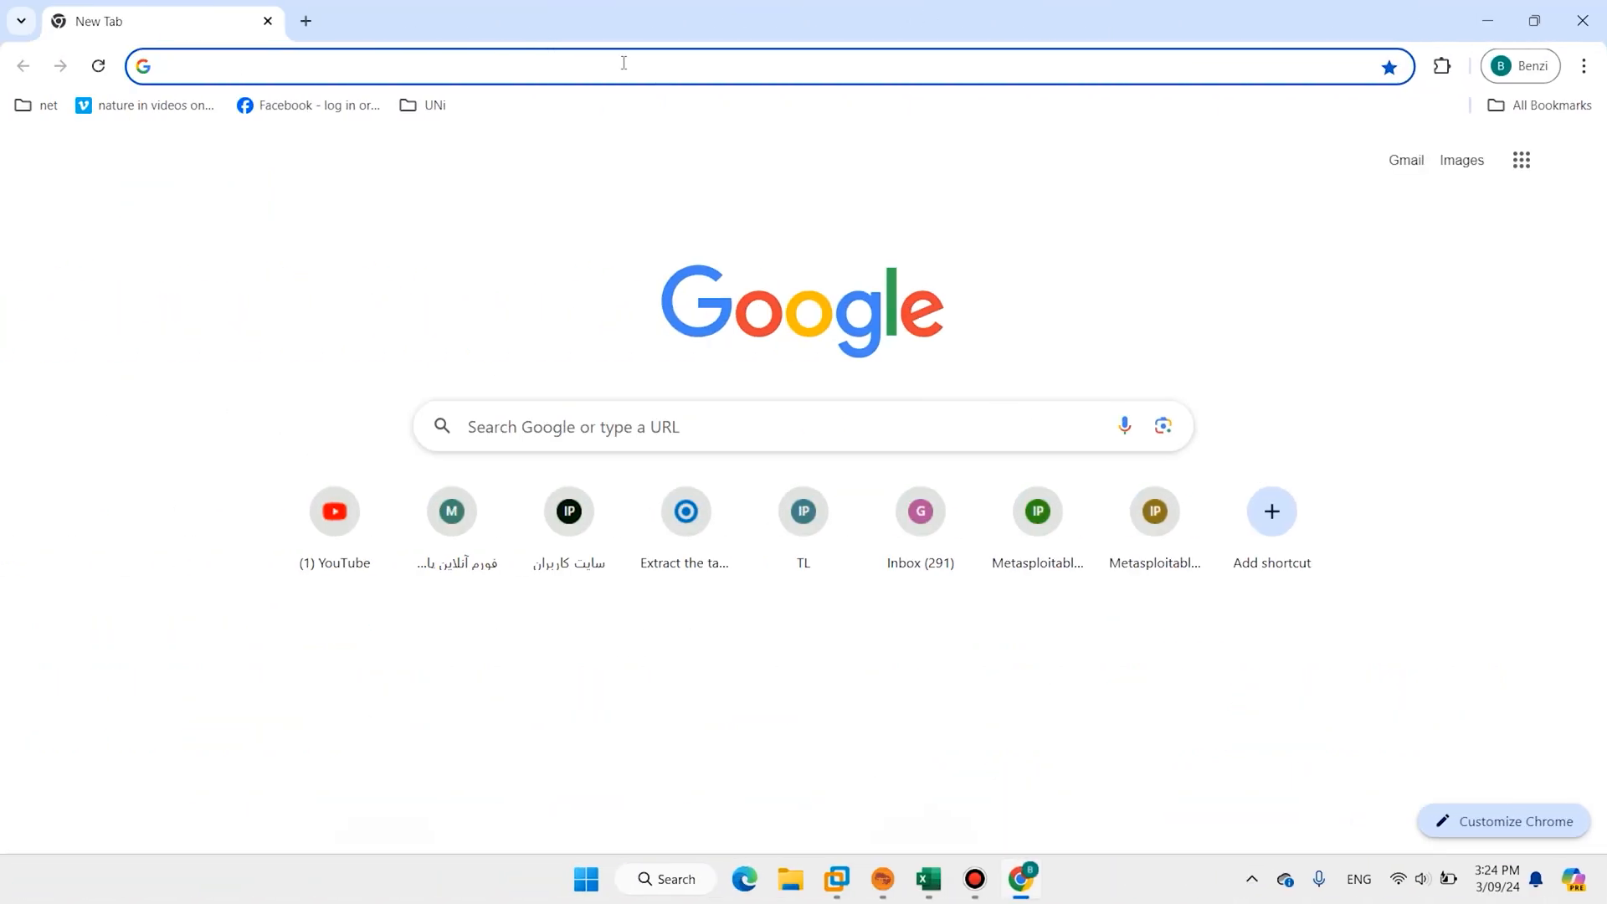
# Download rufus-4.5.exe from rufus.ie, then put the browser away for File Explorer.
pyautogui.write('rufus.ie/en/')
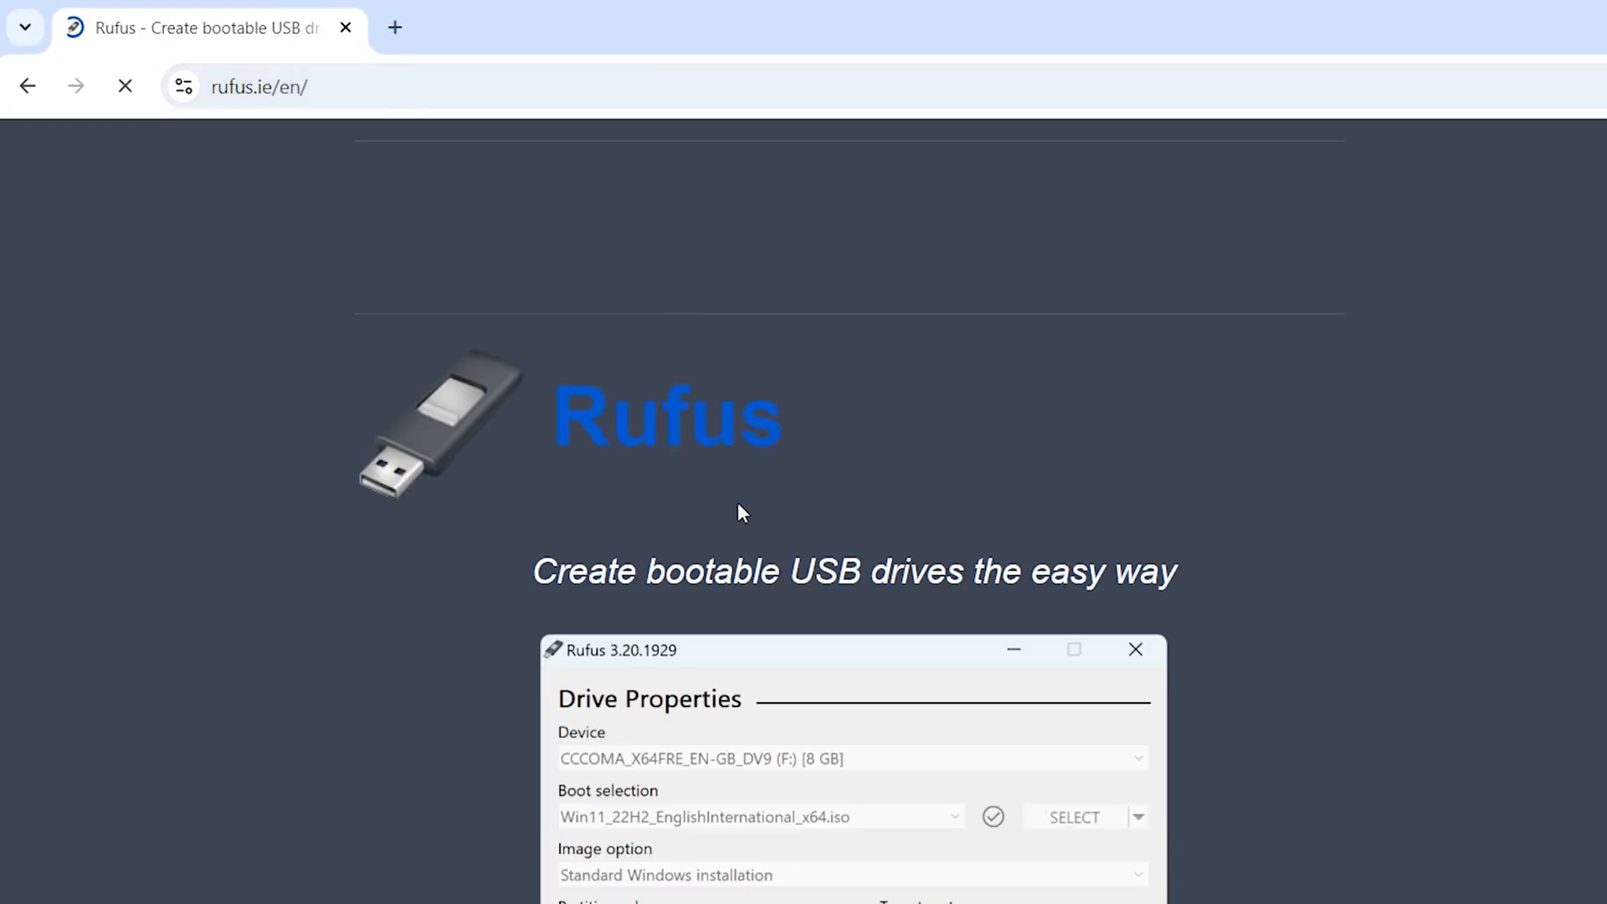
pyautogui.scroll(-3)
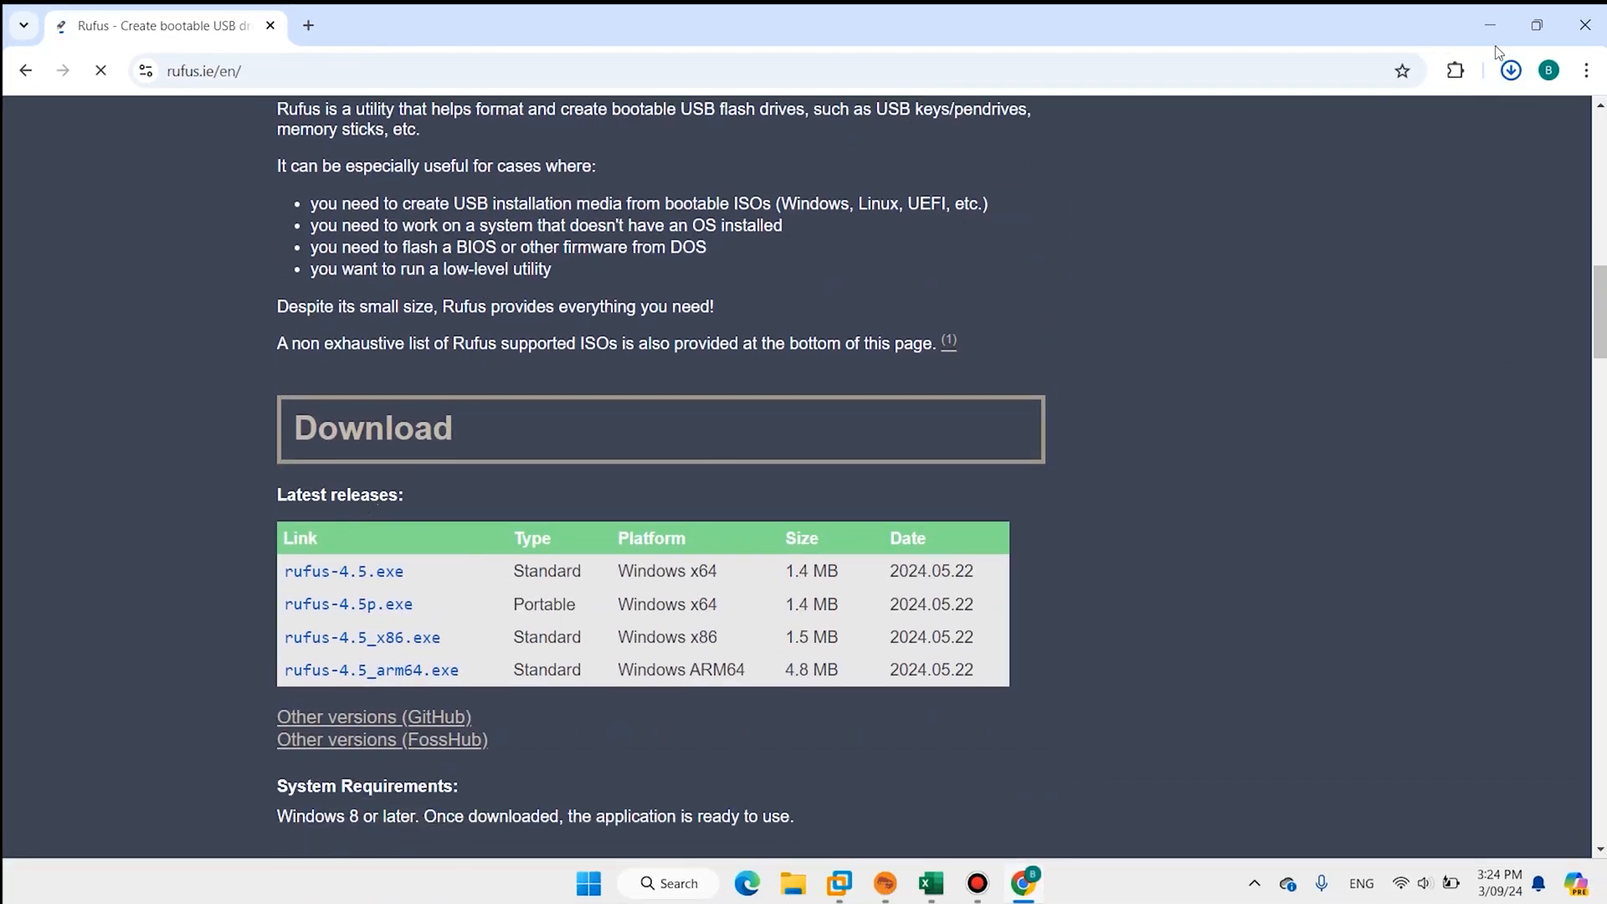
pyautogui.click(838, 882)
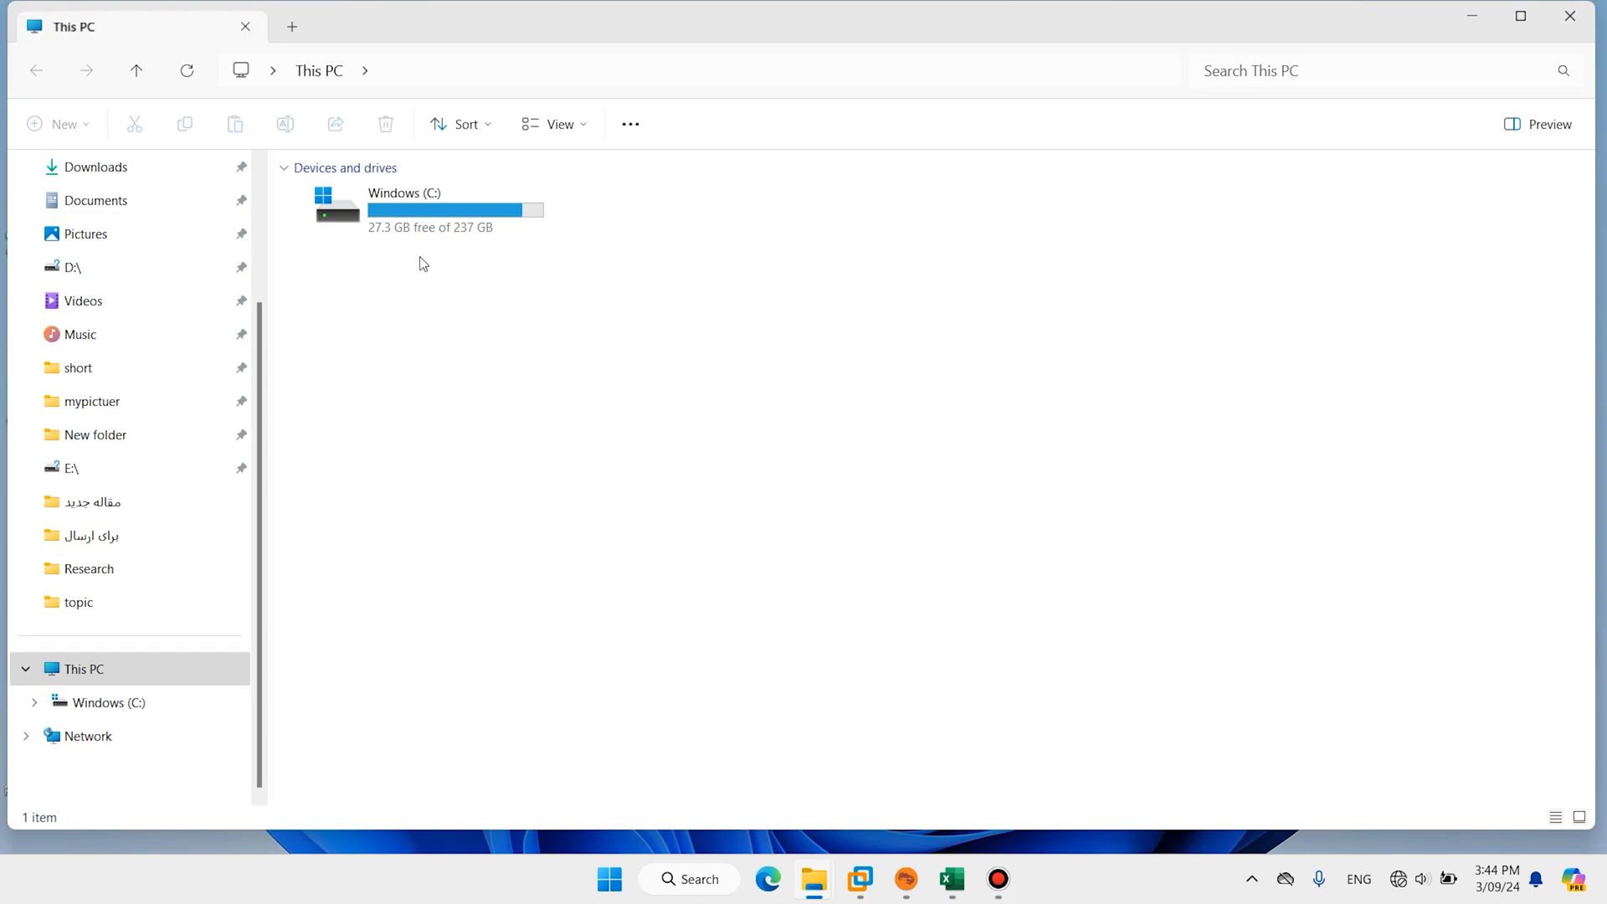
# Confirm the Ventoy (D:) drive under This PC and launch rufus-4.5 (2).exe from Downloads.
pyautogui.click(97, 166)
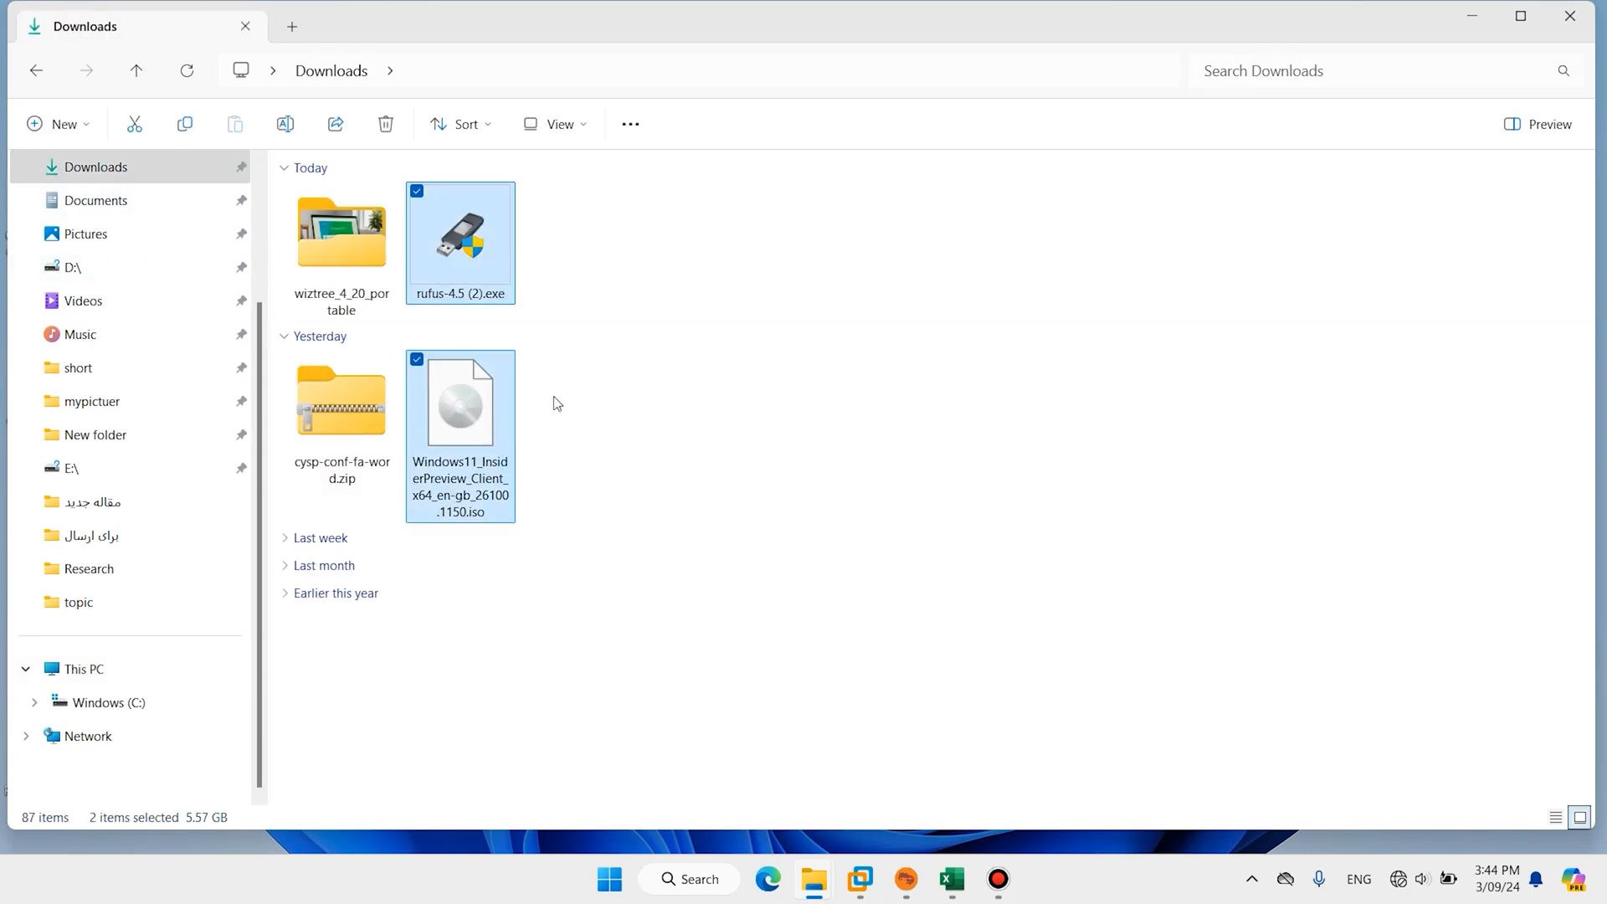
pyautogui.click(733, 221)
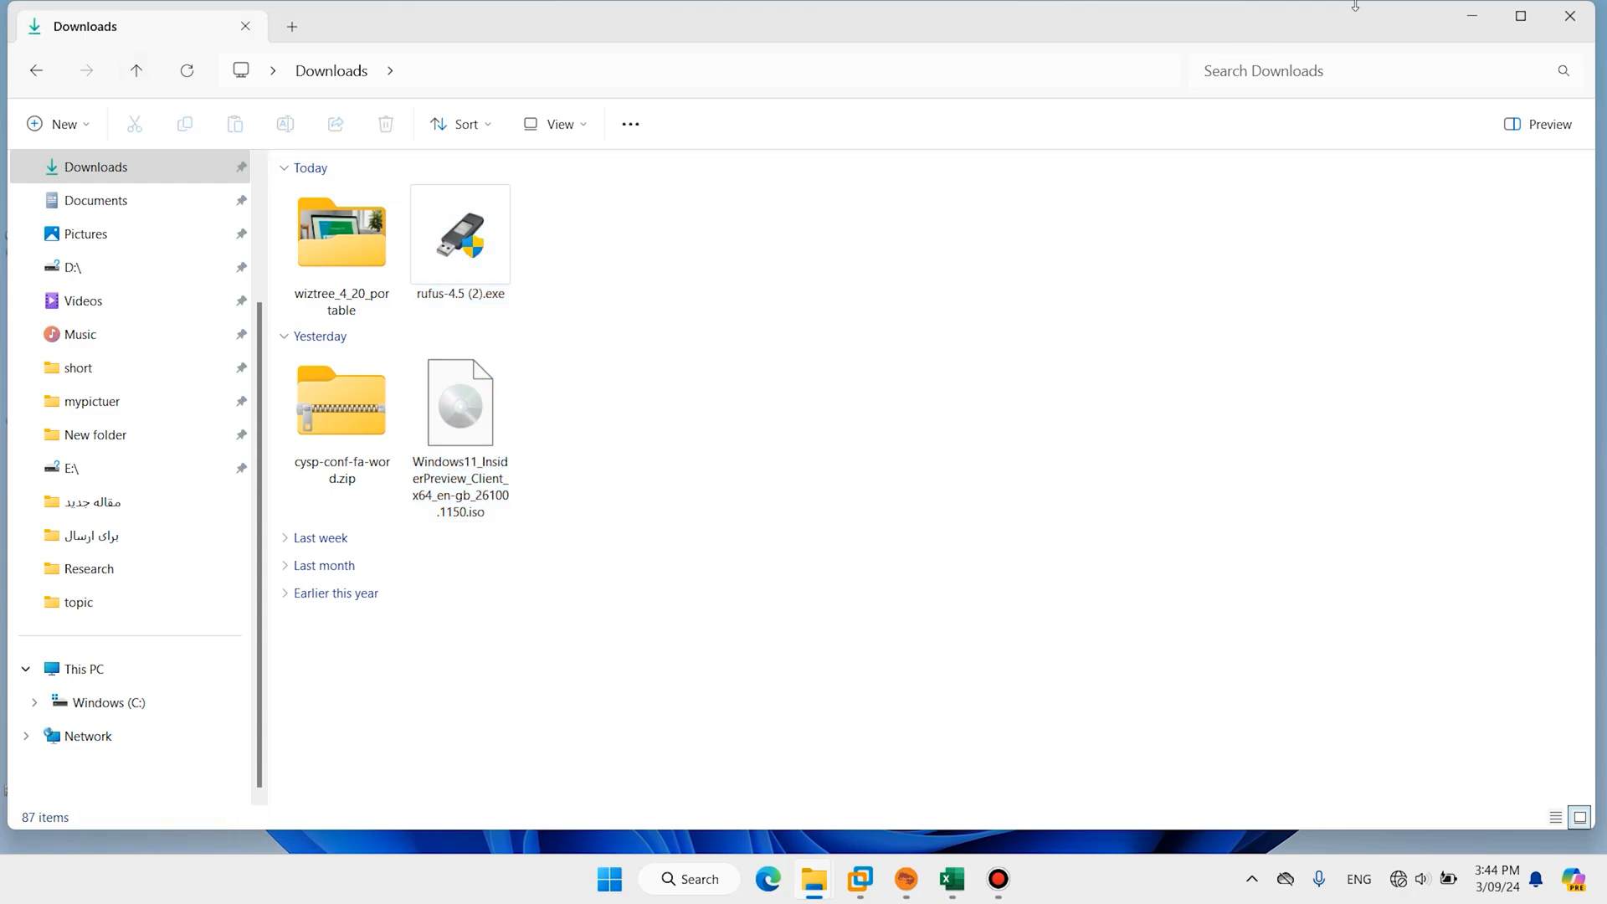
pyautogui.moveTo(1471, 16)
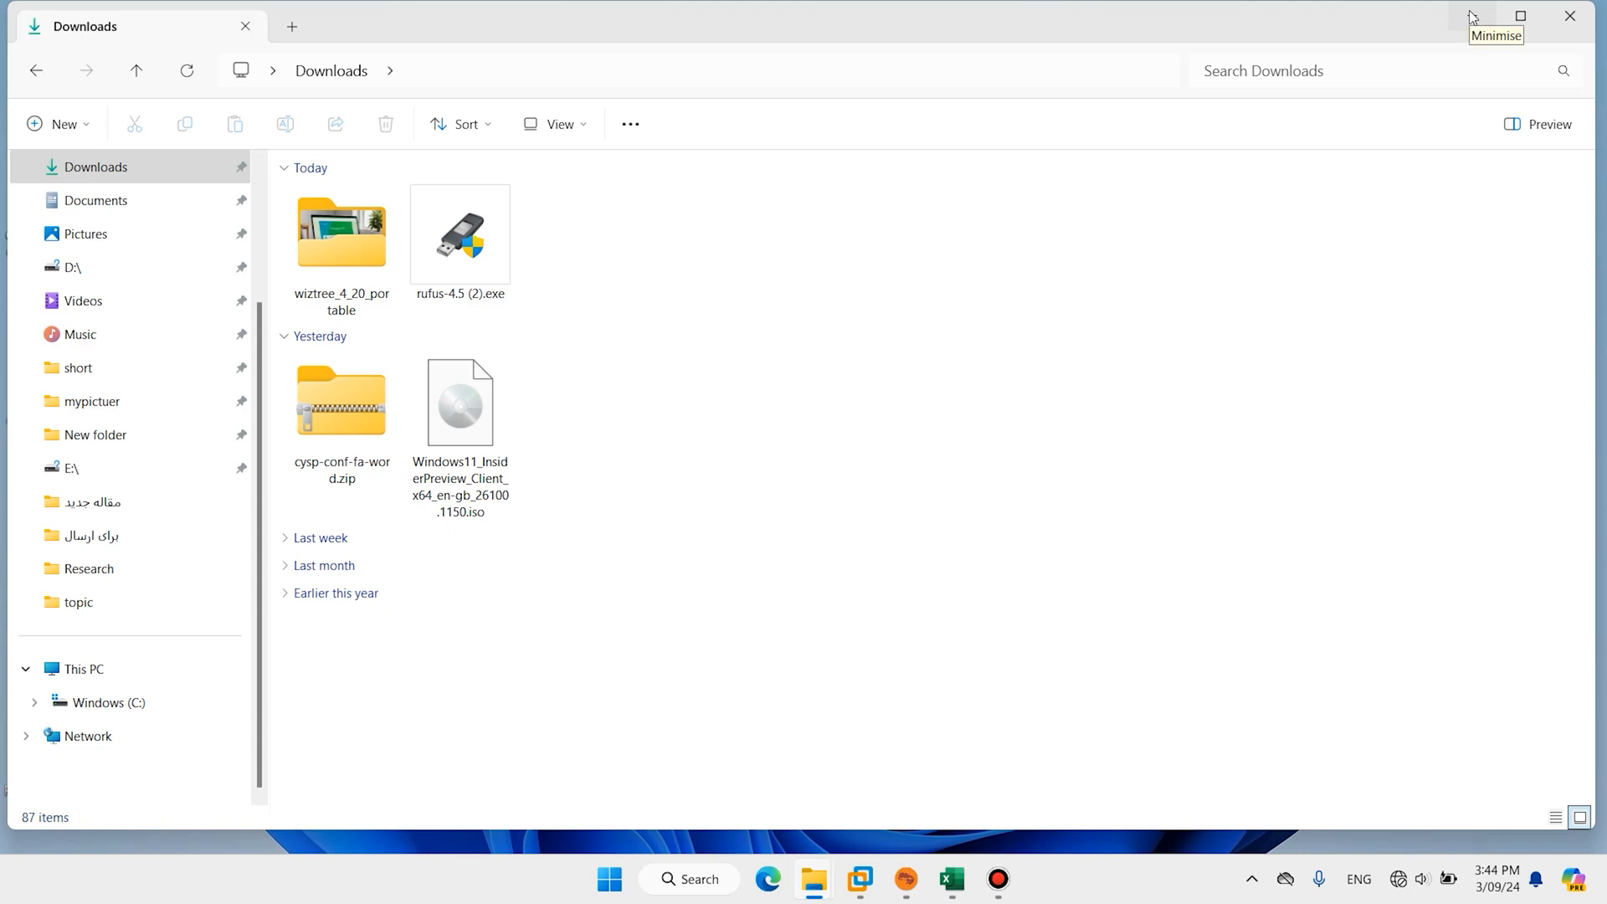
pyautogui.moveTo(1451, 22)
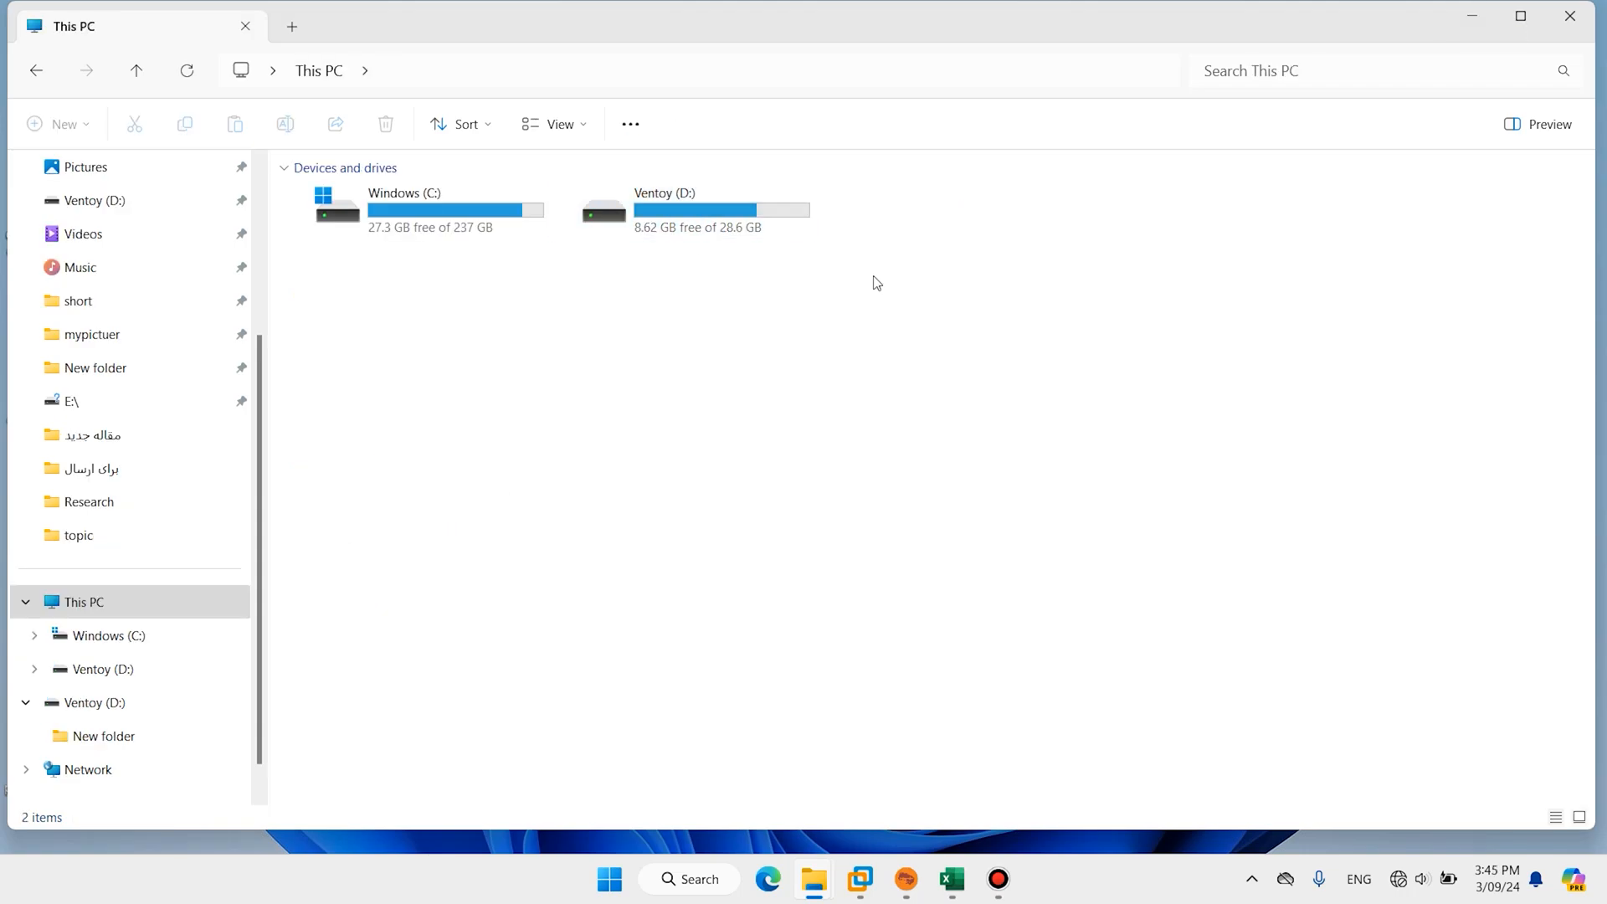
pyautogui.click(665, 204)
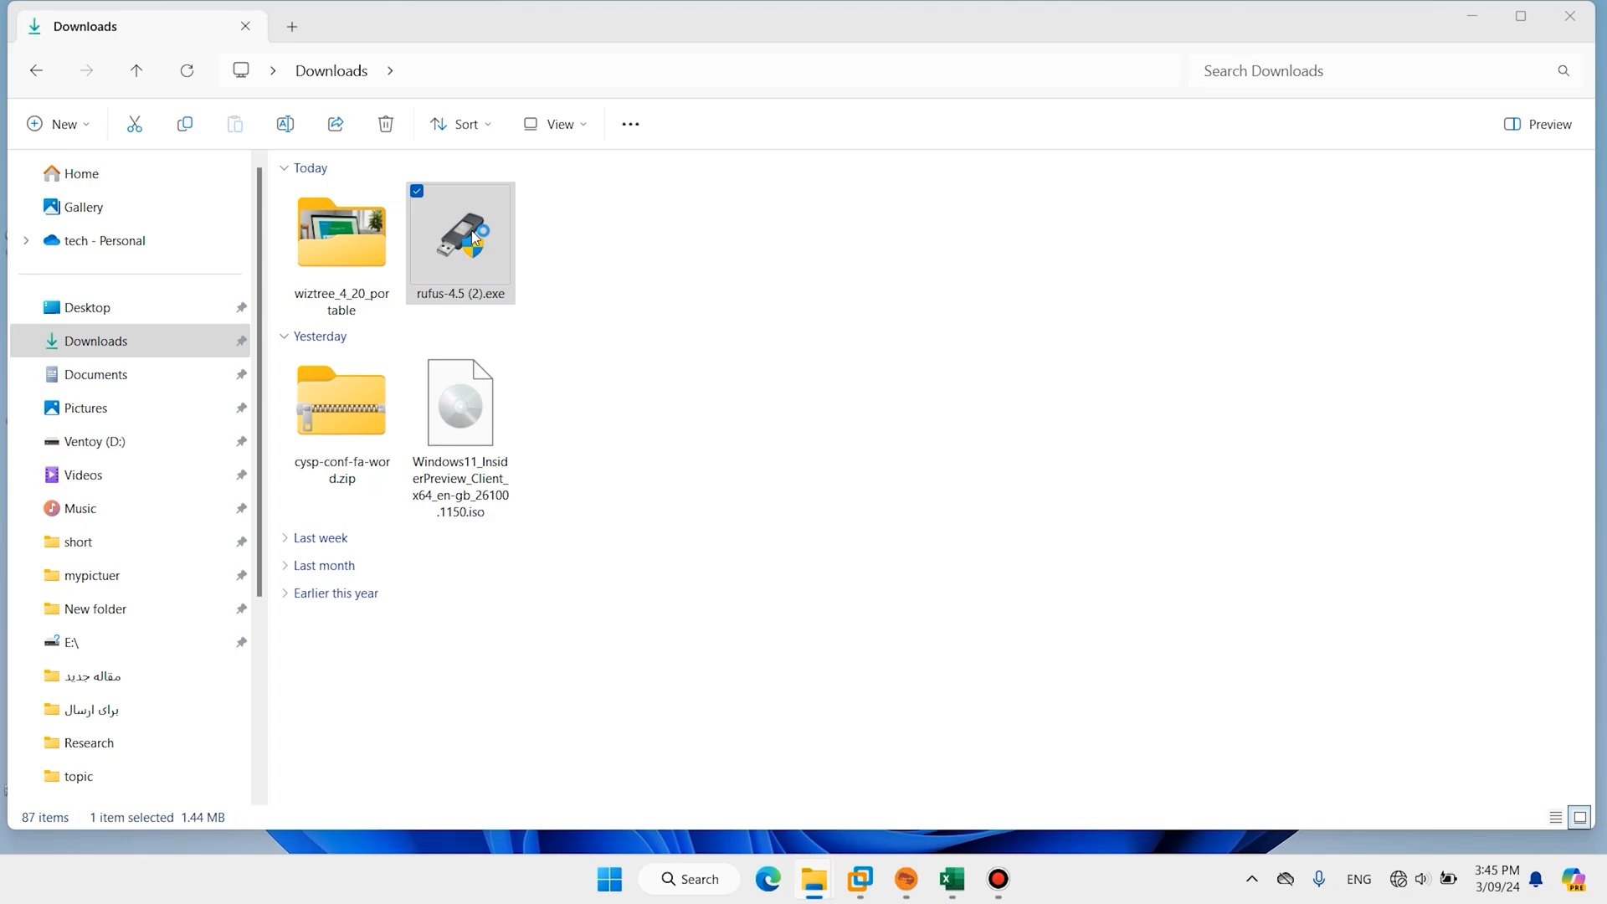
pyautogui.doubleClick(458, 231)
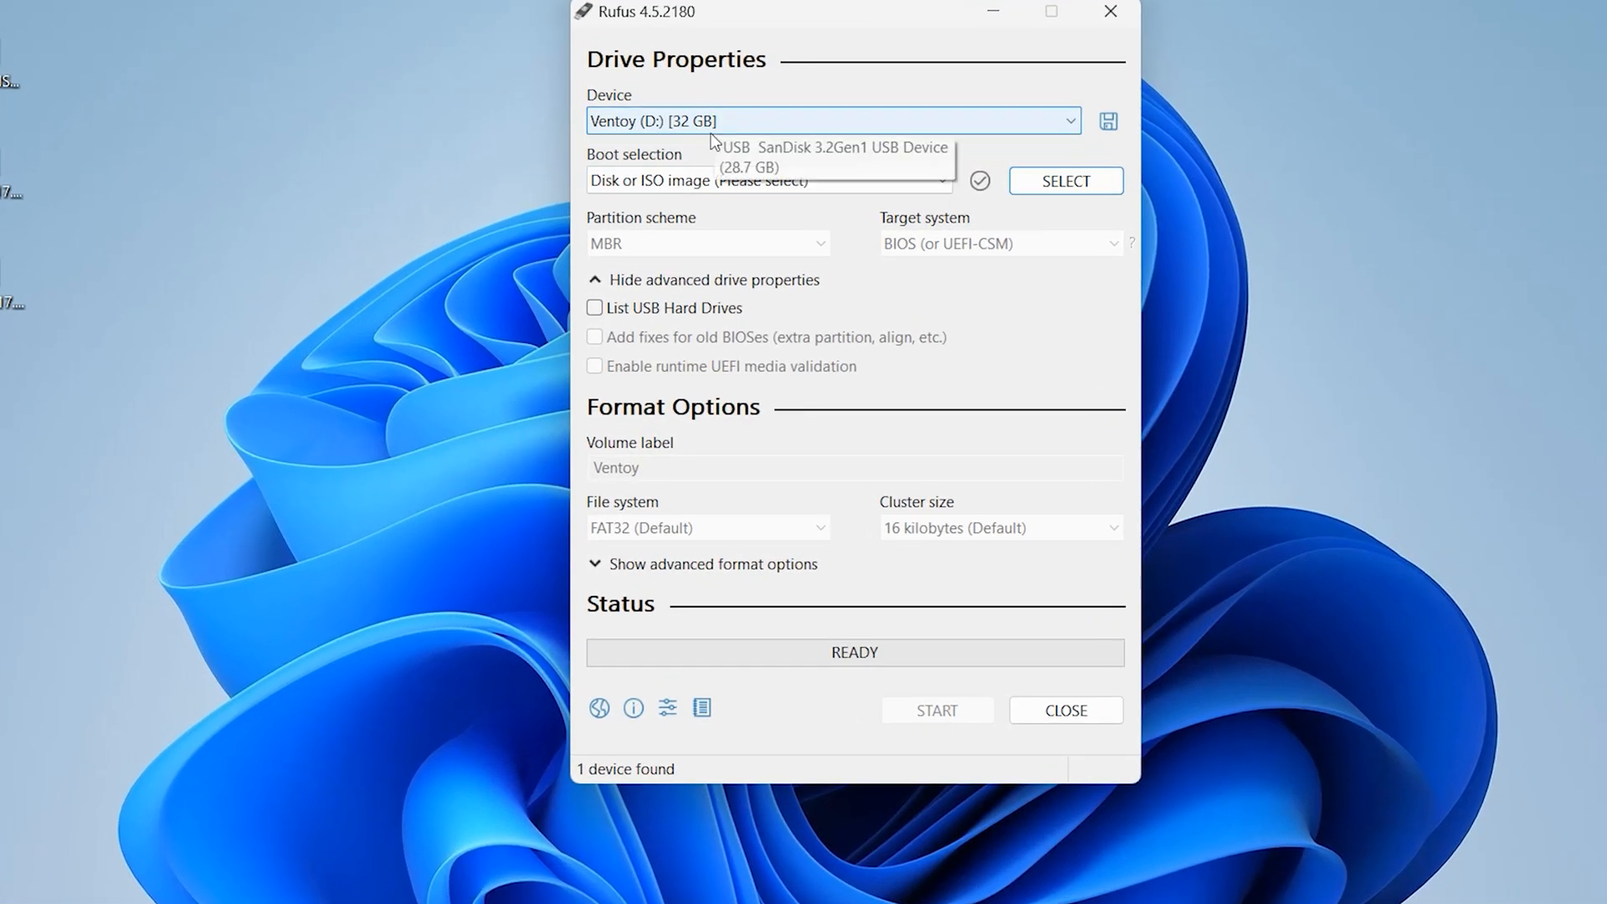
# Load Windows11_InsiderPreview_Client_x64_en-gb_26100.1150.iso and set the volume label to 'windows 11'.
pyautogui.click(1065, 181)
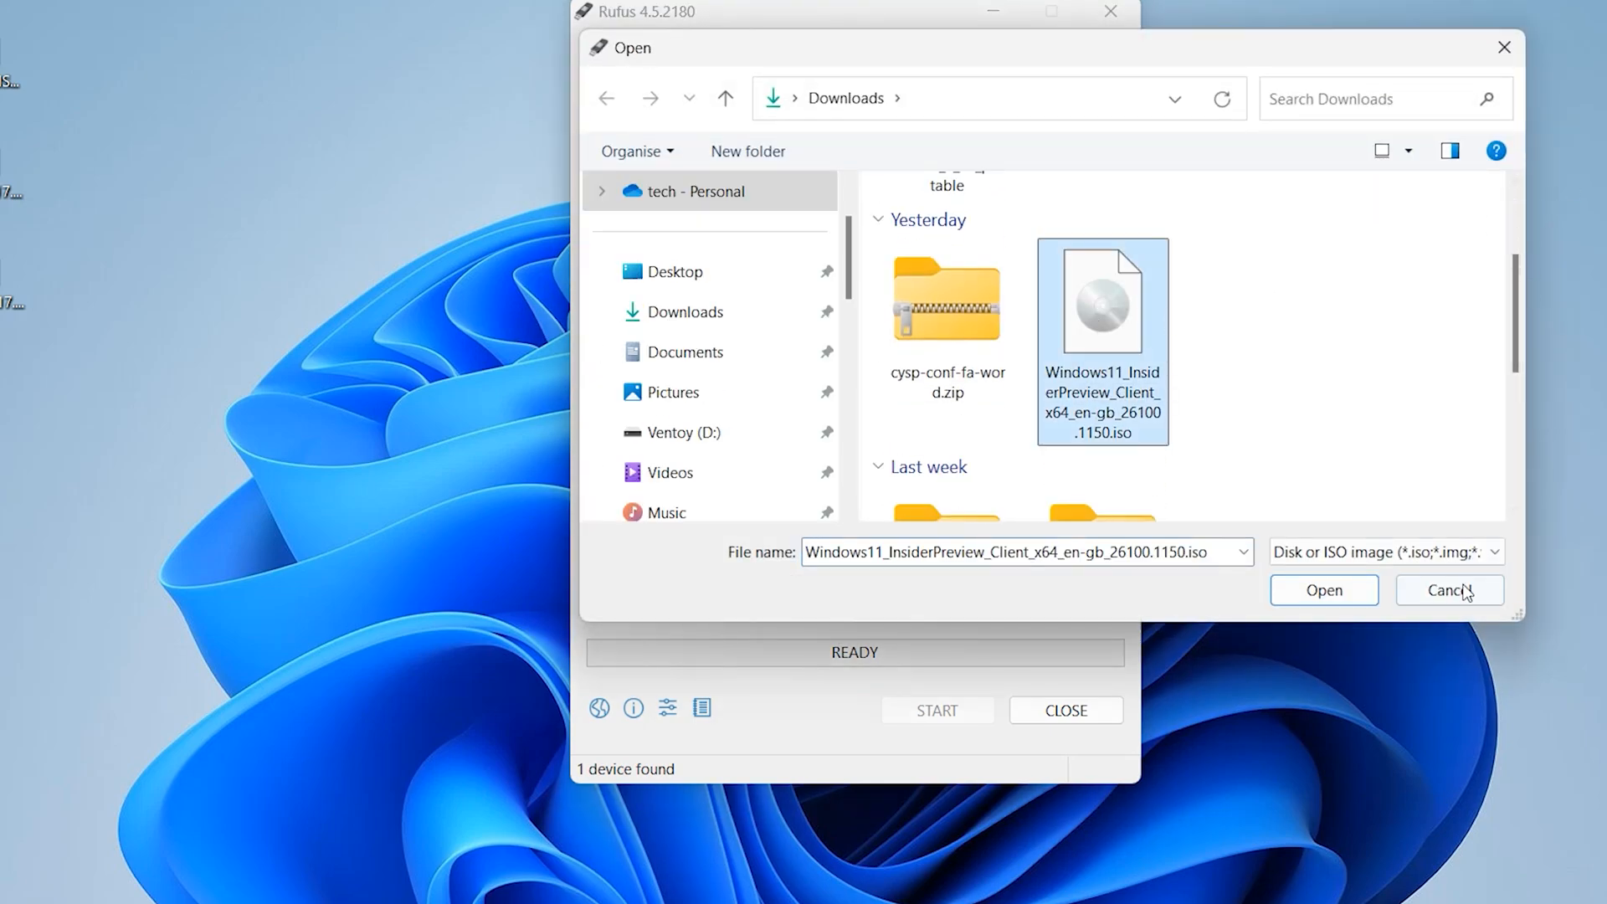
pyautogui.click(1323, 589)
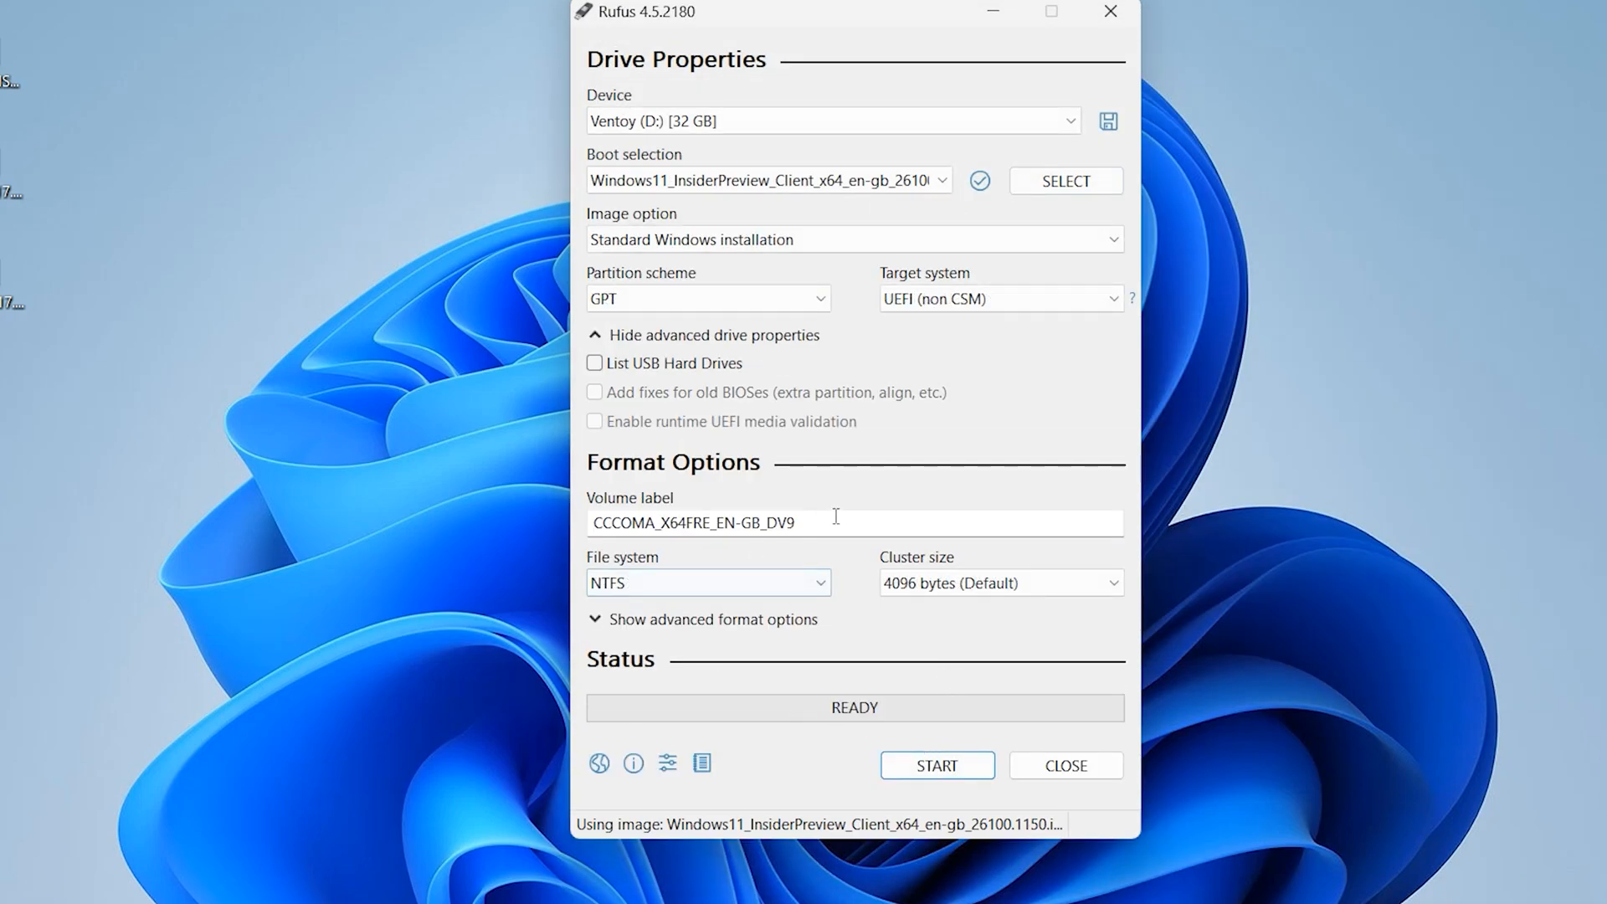
pyautogui.tripleClick(693, 523)
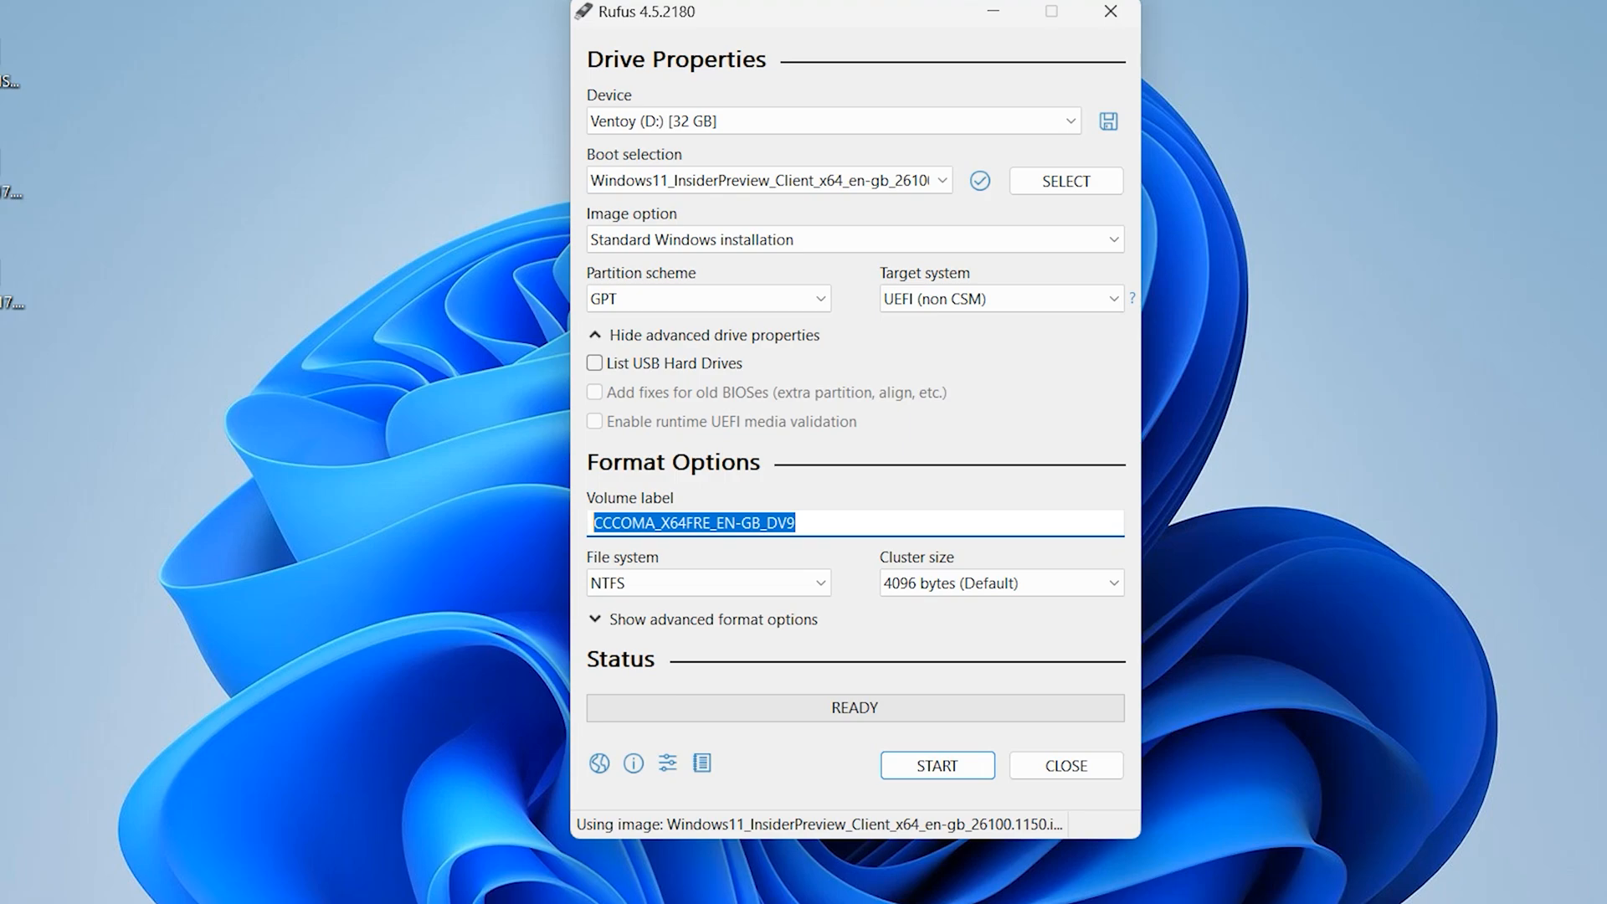
pyautogui.write('windows 11 24h2')
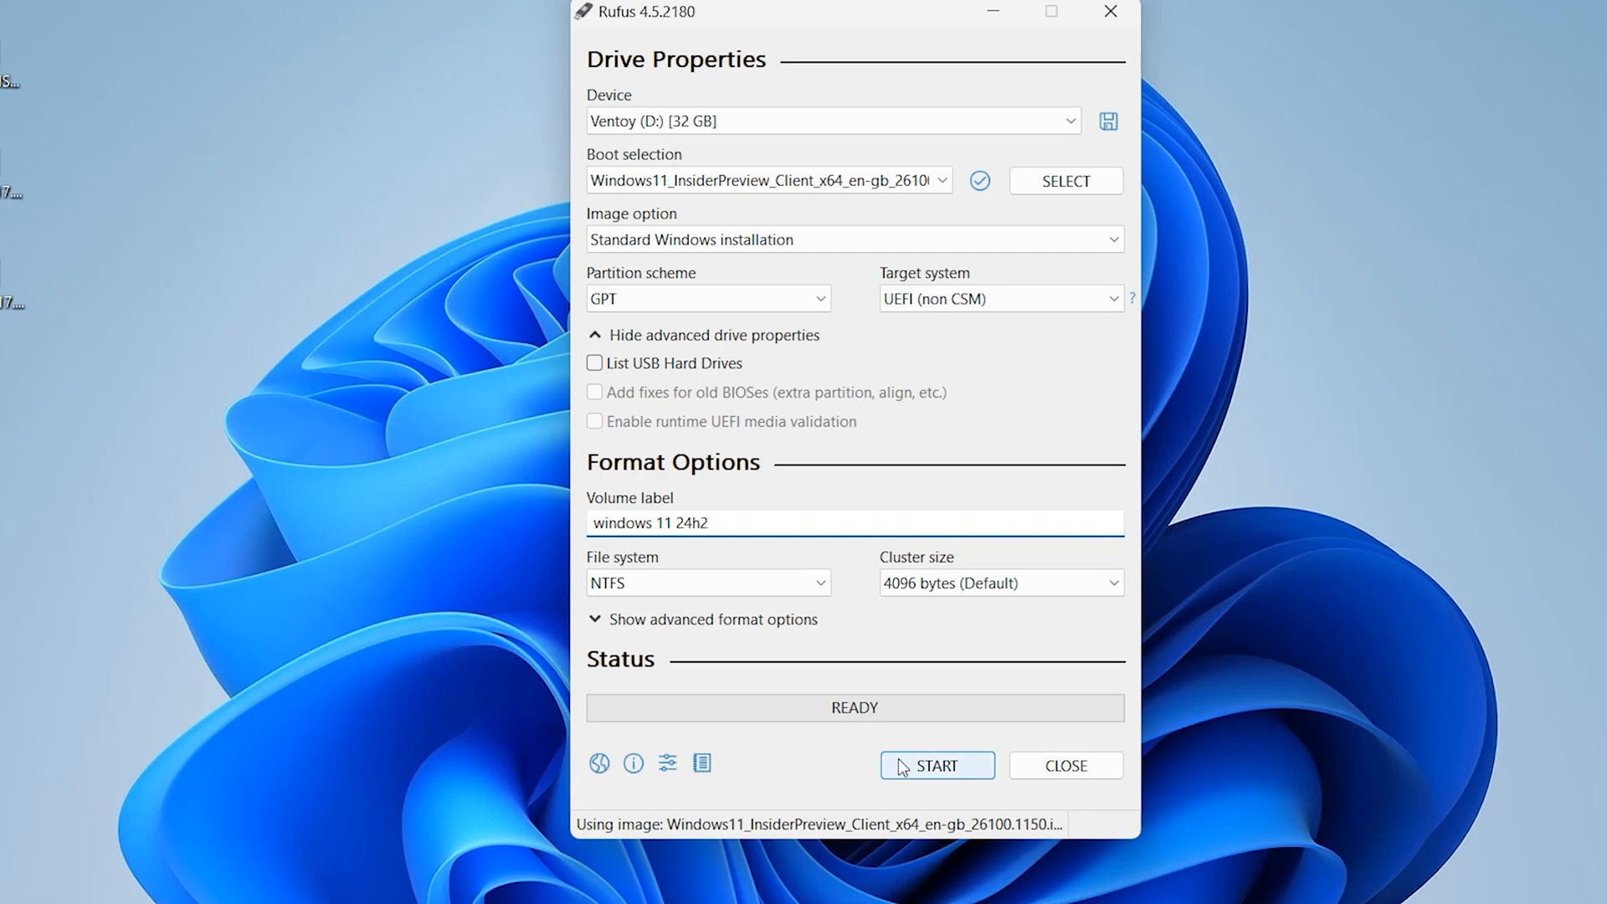
# Write the ISO to the Ventoy drive, accepting the customisation, data-loss and partition warnings, then close Rufus.
pyautogui.click(934, 765)
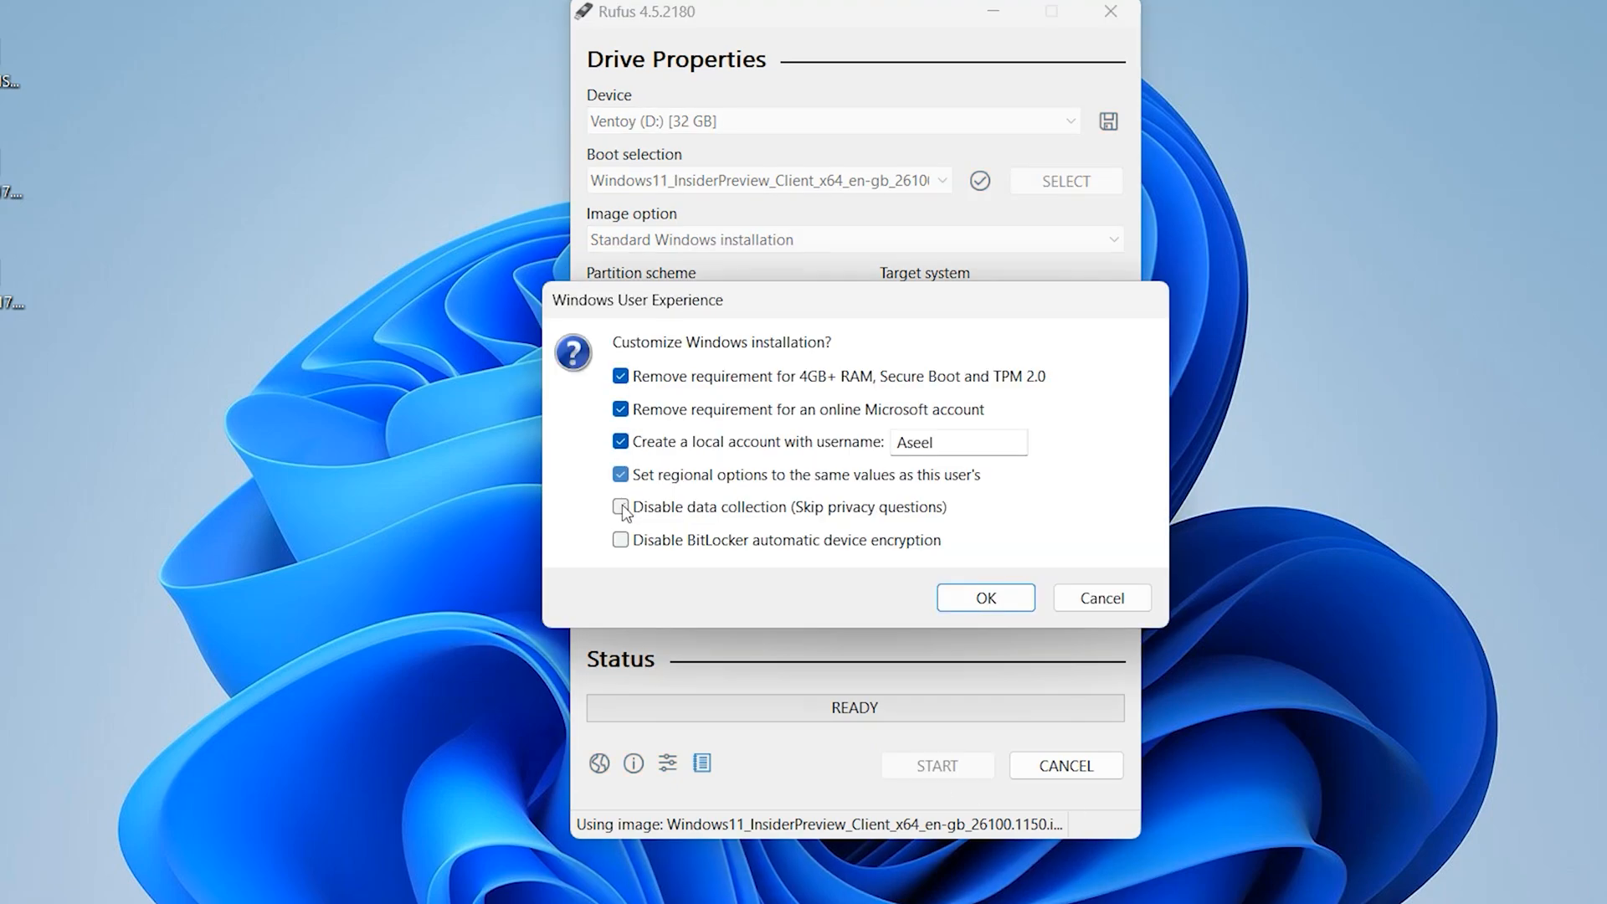
pyautogui.click(983, 597)
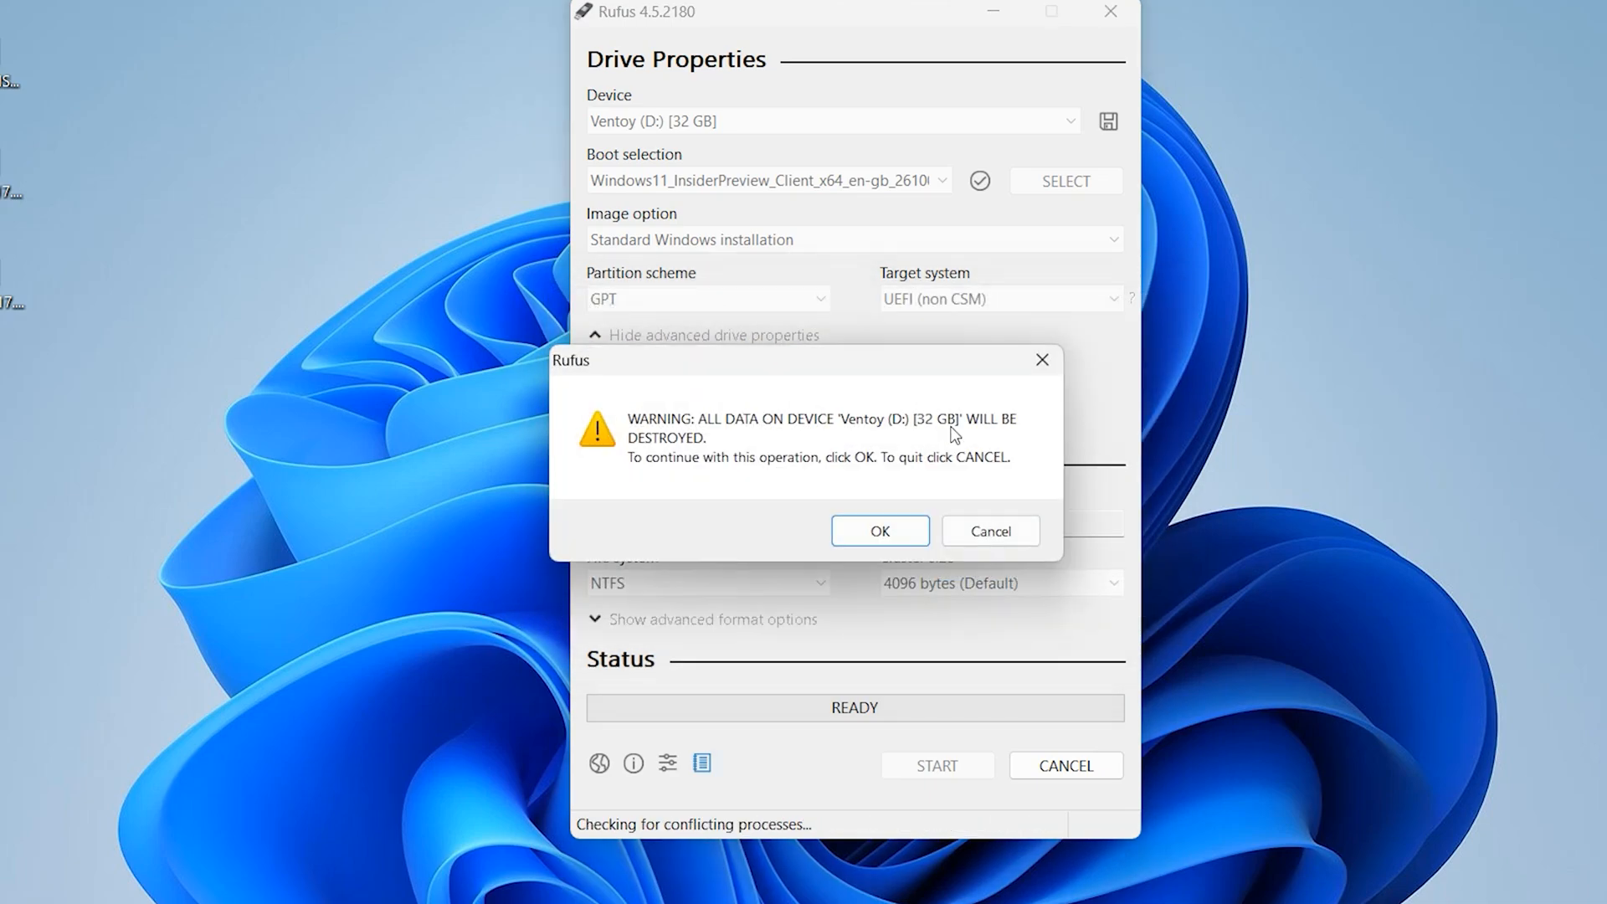
pyautogui.moveTo(927, 554)
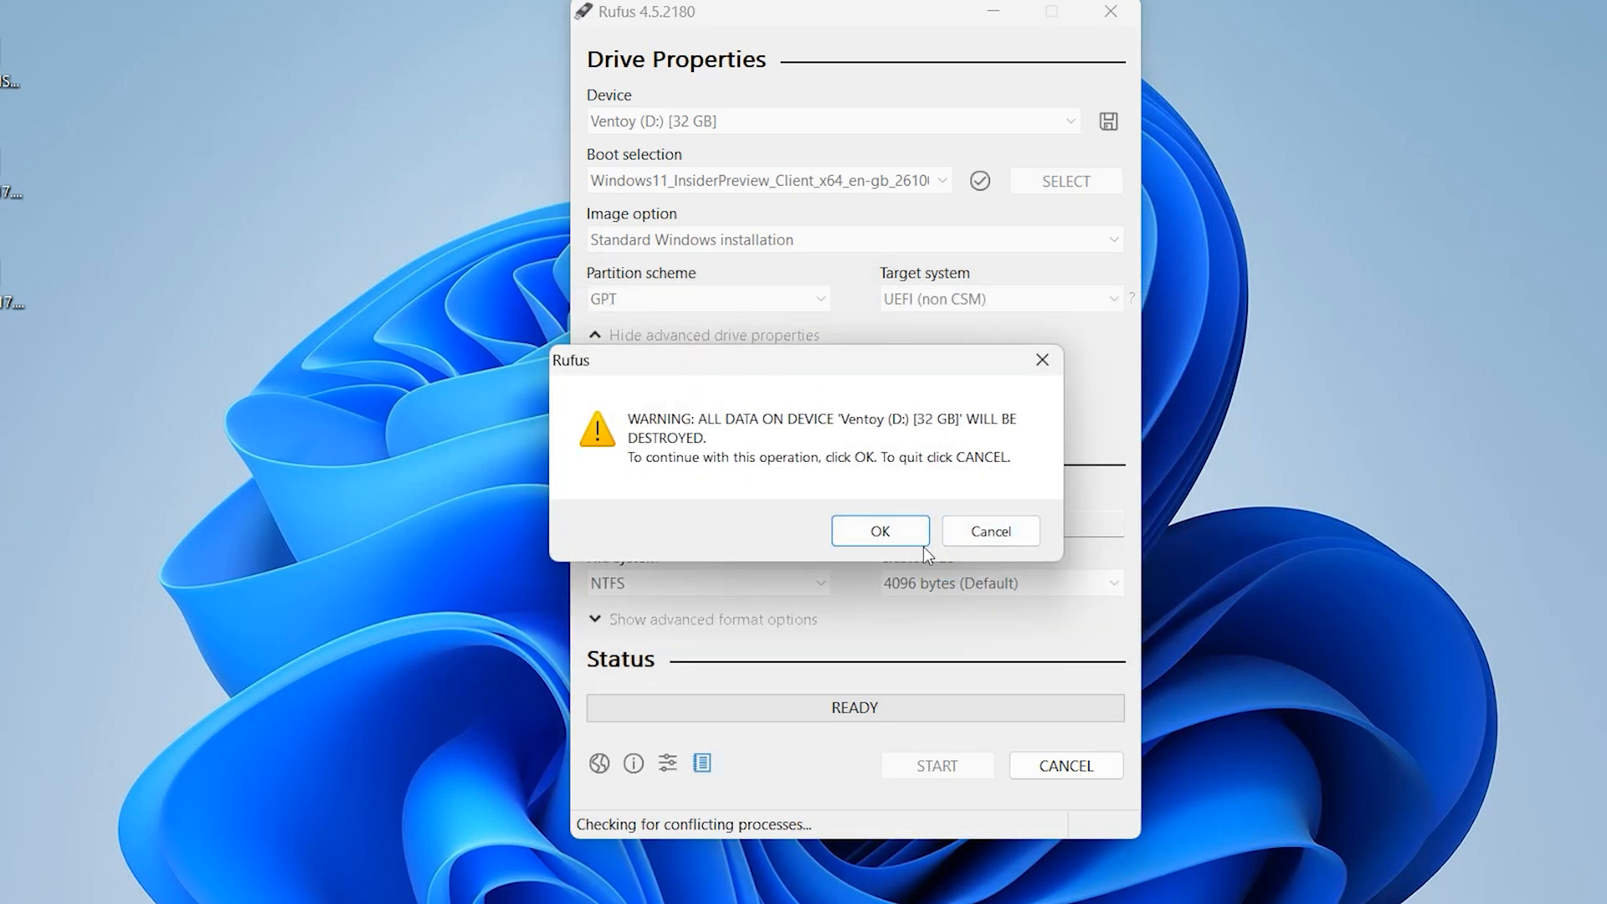
pyautogui.click(878, 530)
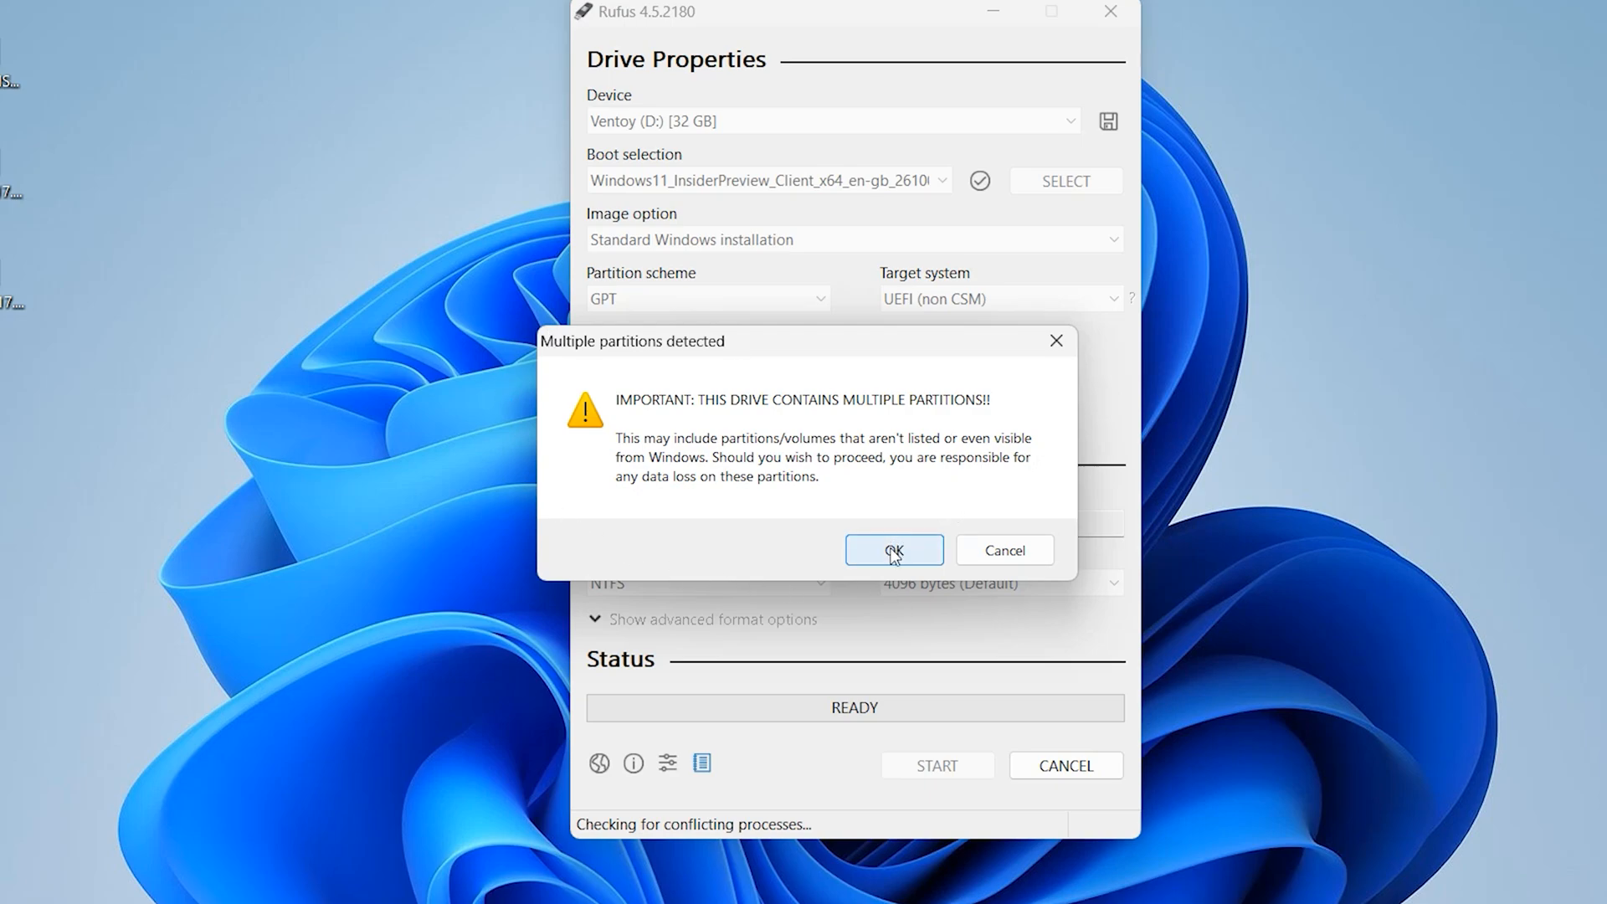
pyautogui.click(892, 551)
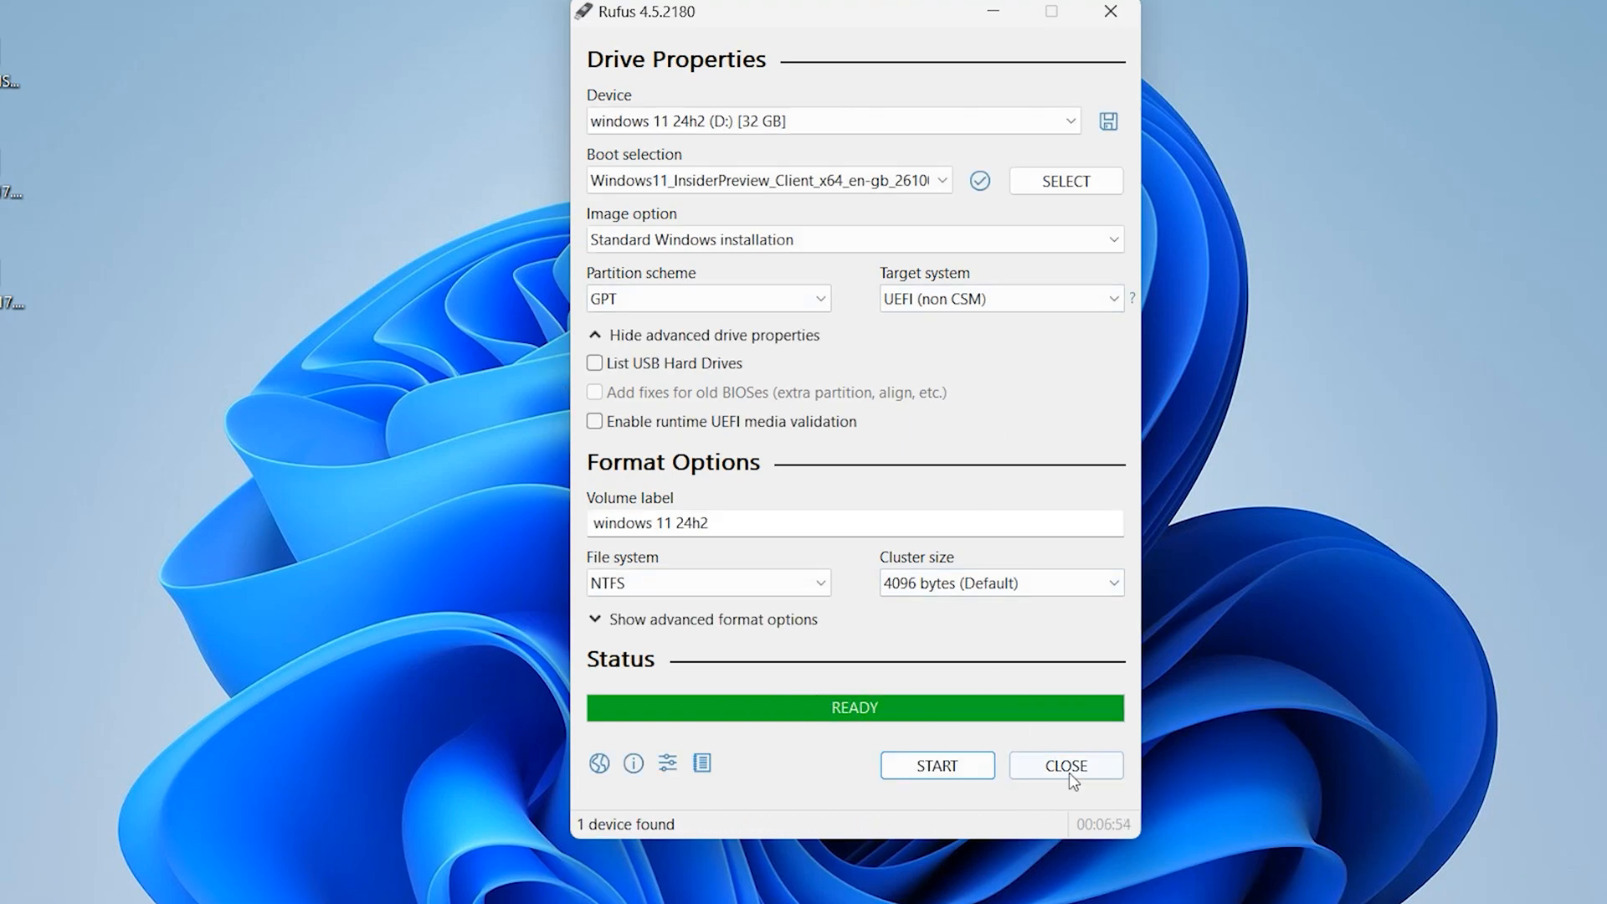
pyautogui.click(1064, 765)
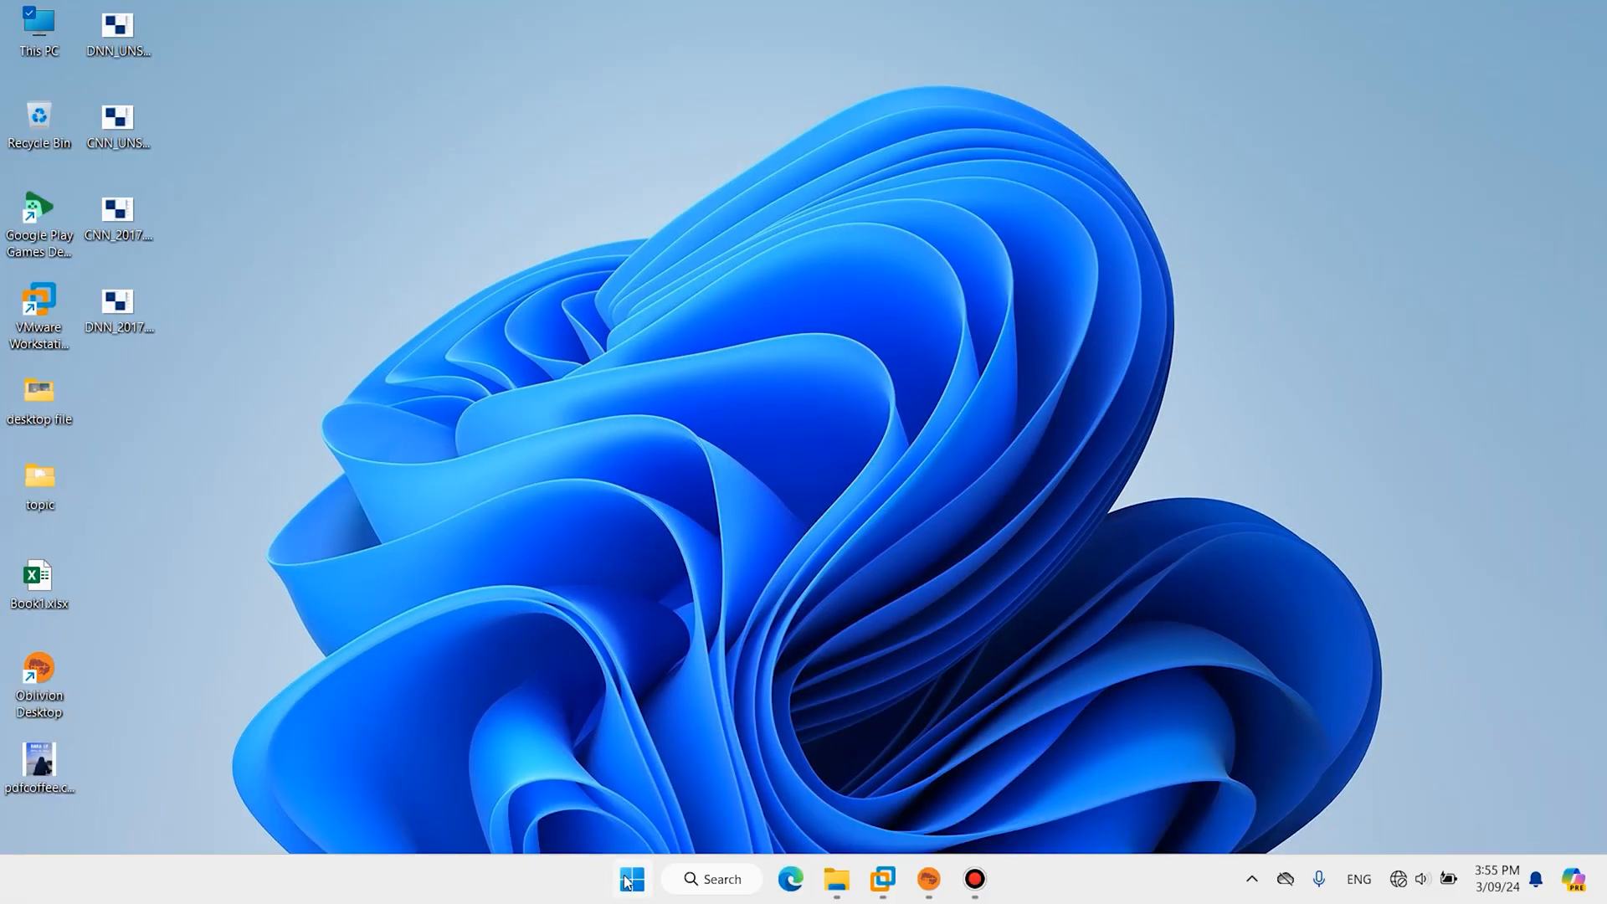
# Restart the computer and boot from the EFI USB Device in the UEFI Boot Manager.
pyautogui.click(631, 879)
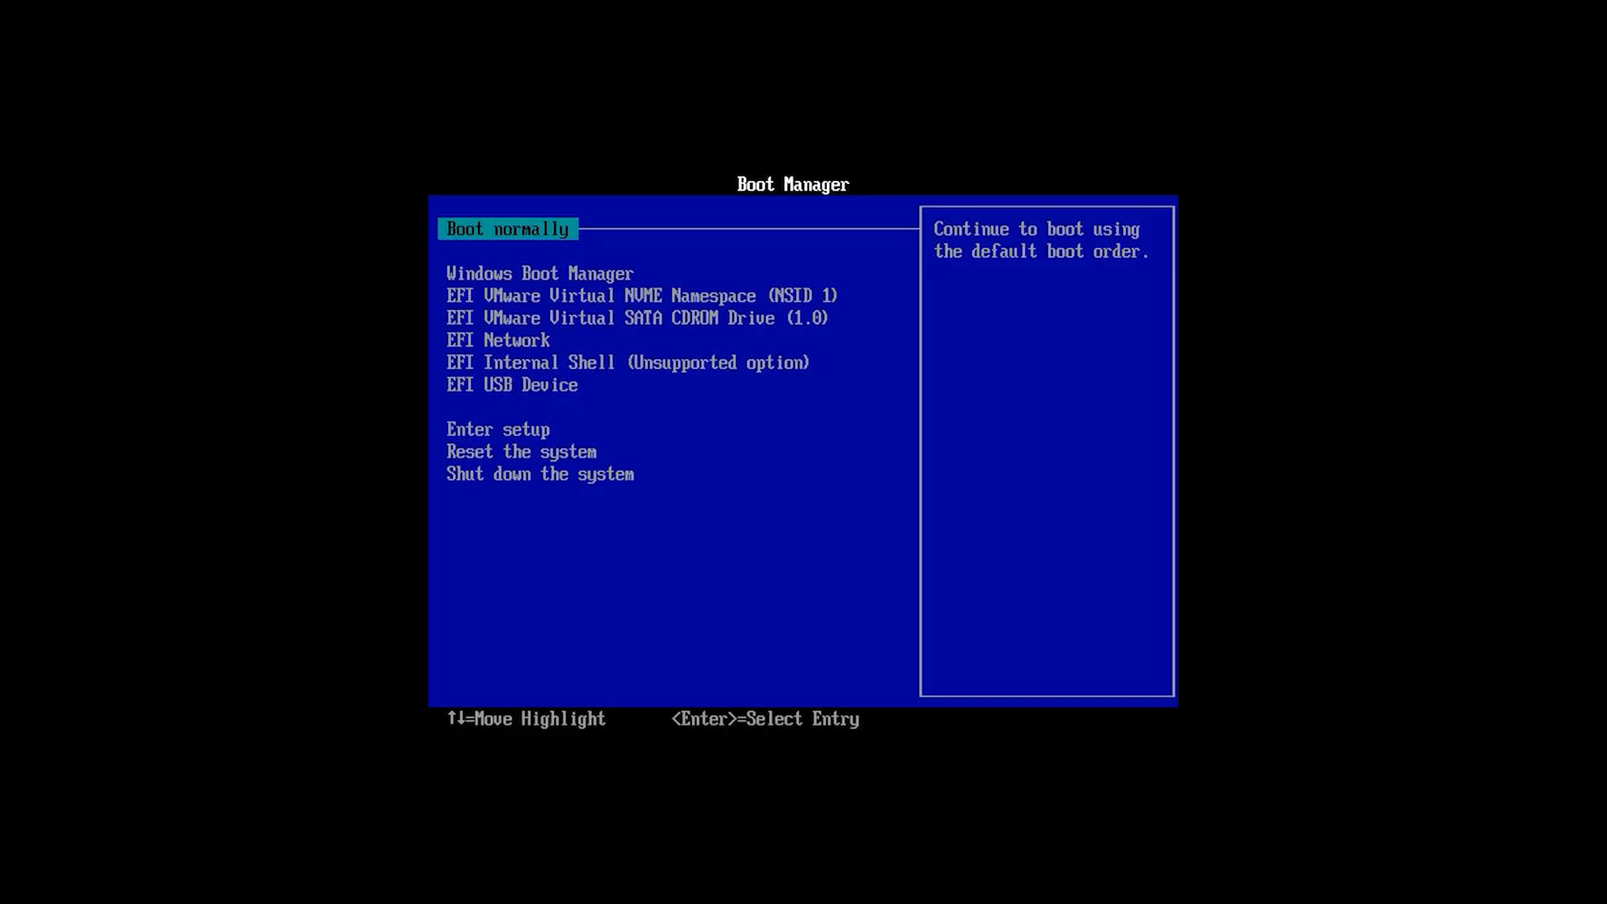
pyautogui.press('Down')
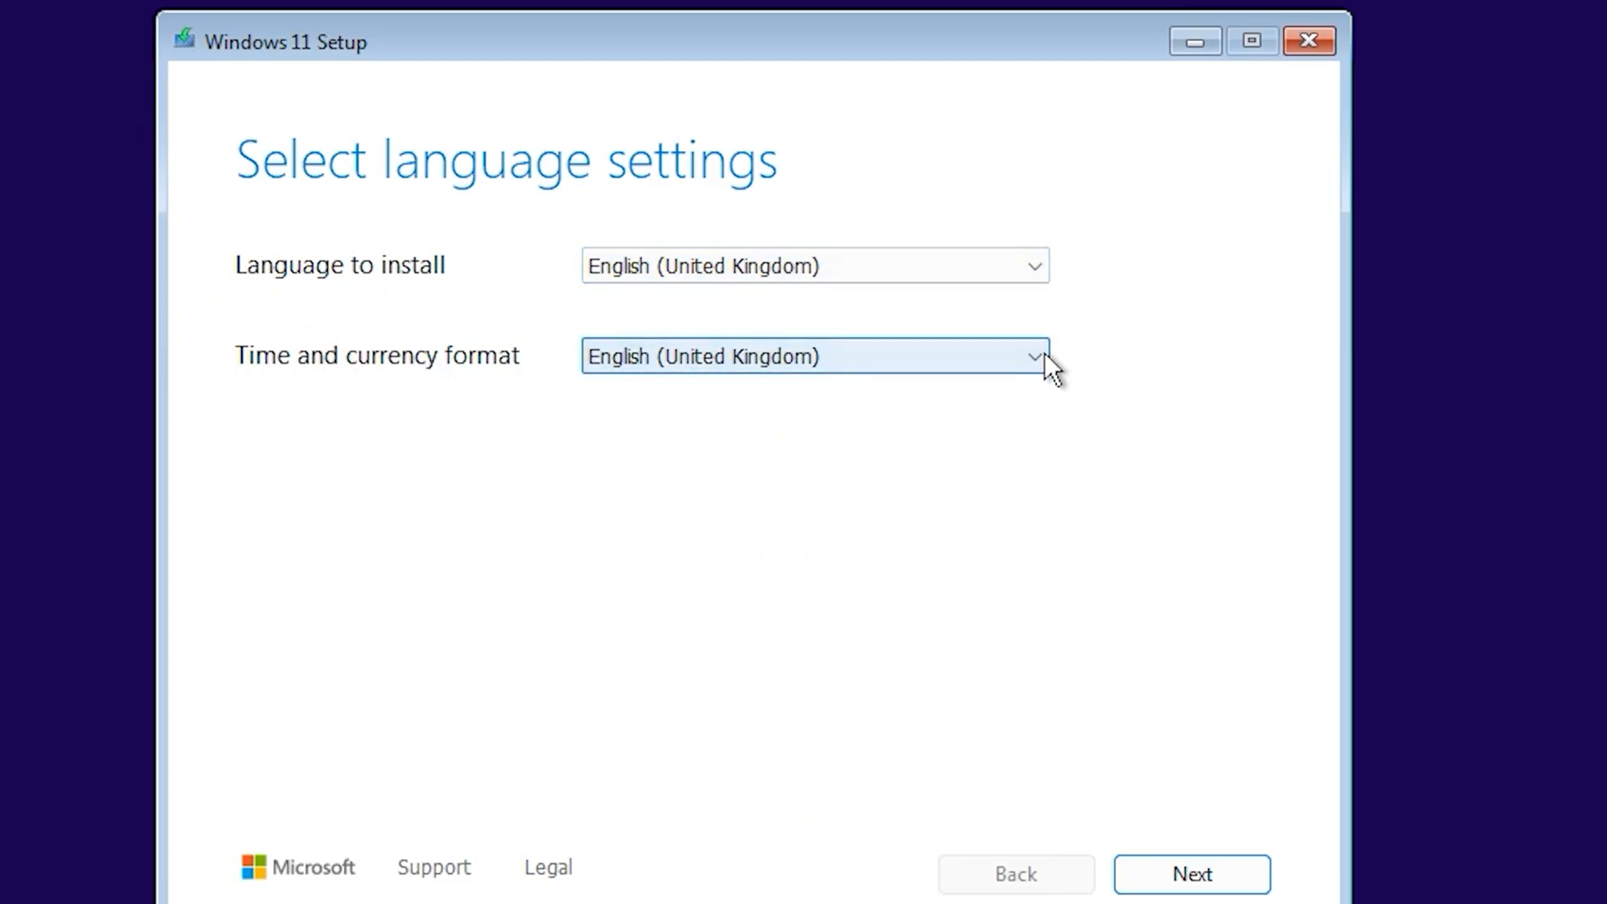
# Keep UK language with US keyboard, choose Install Windows 11 and agree that everything is deleted.
pyautogui.click(1190, 874)
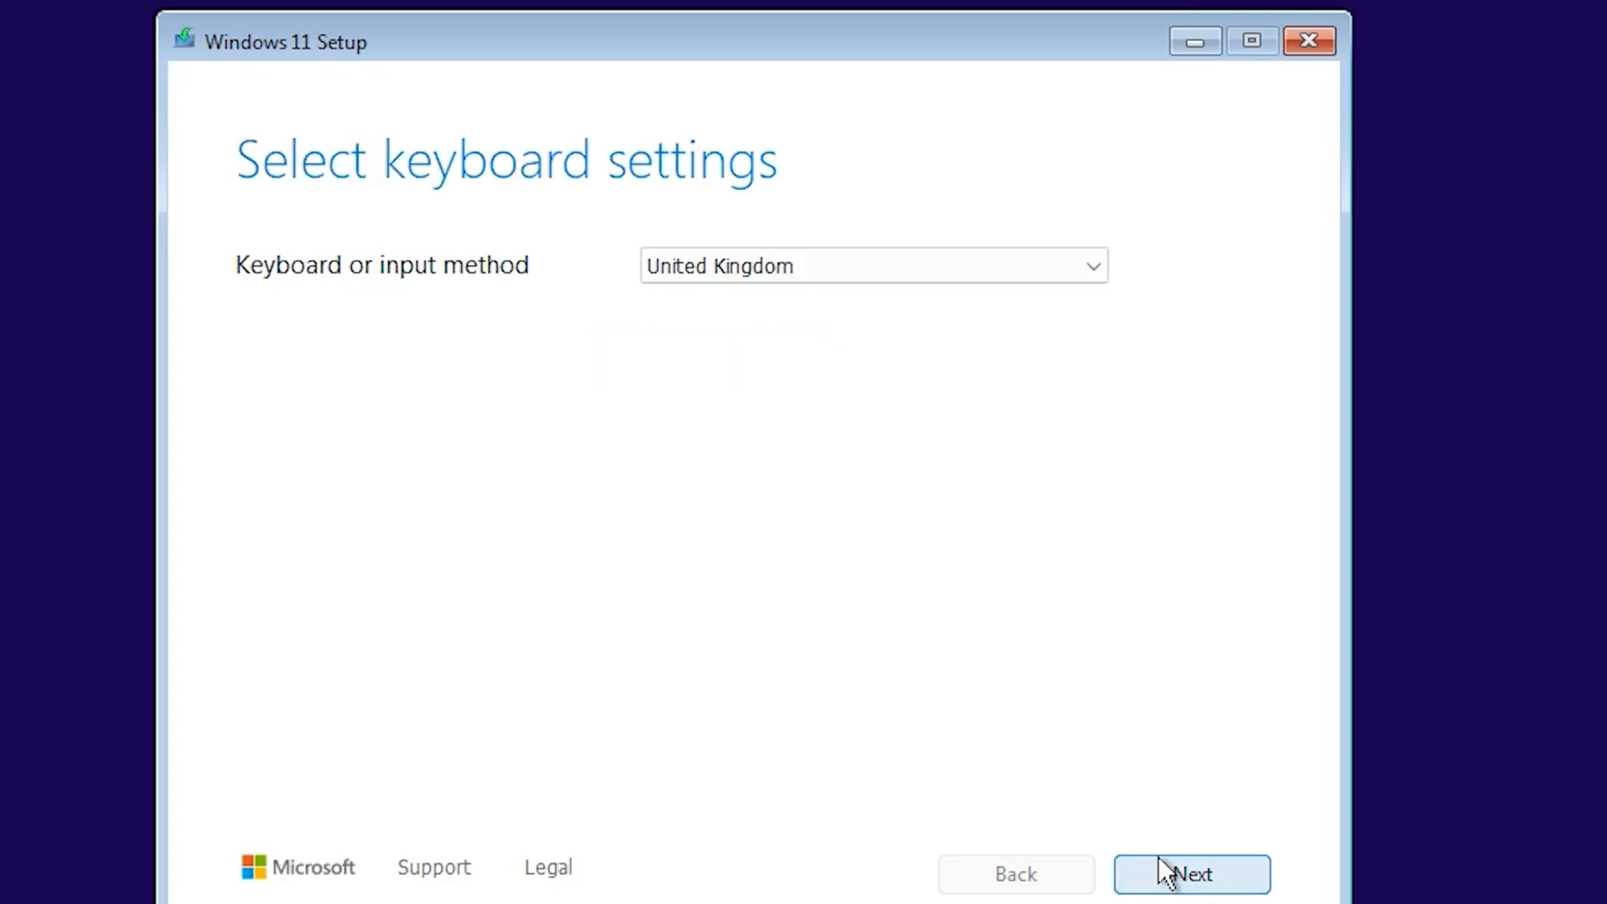
pyautogui.moveTo(1024, 318)
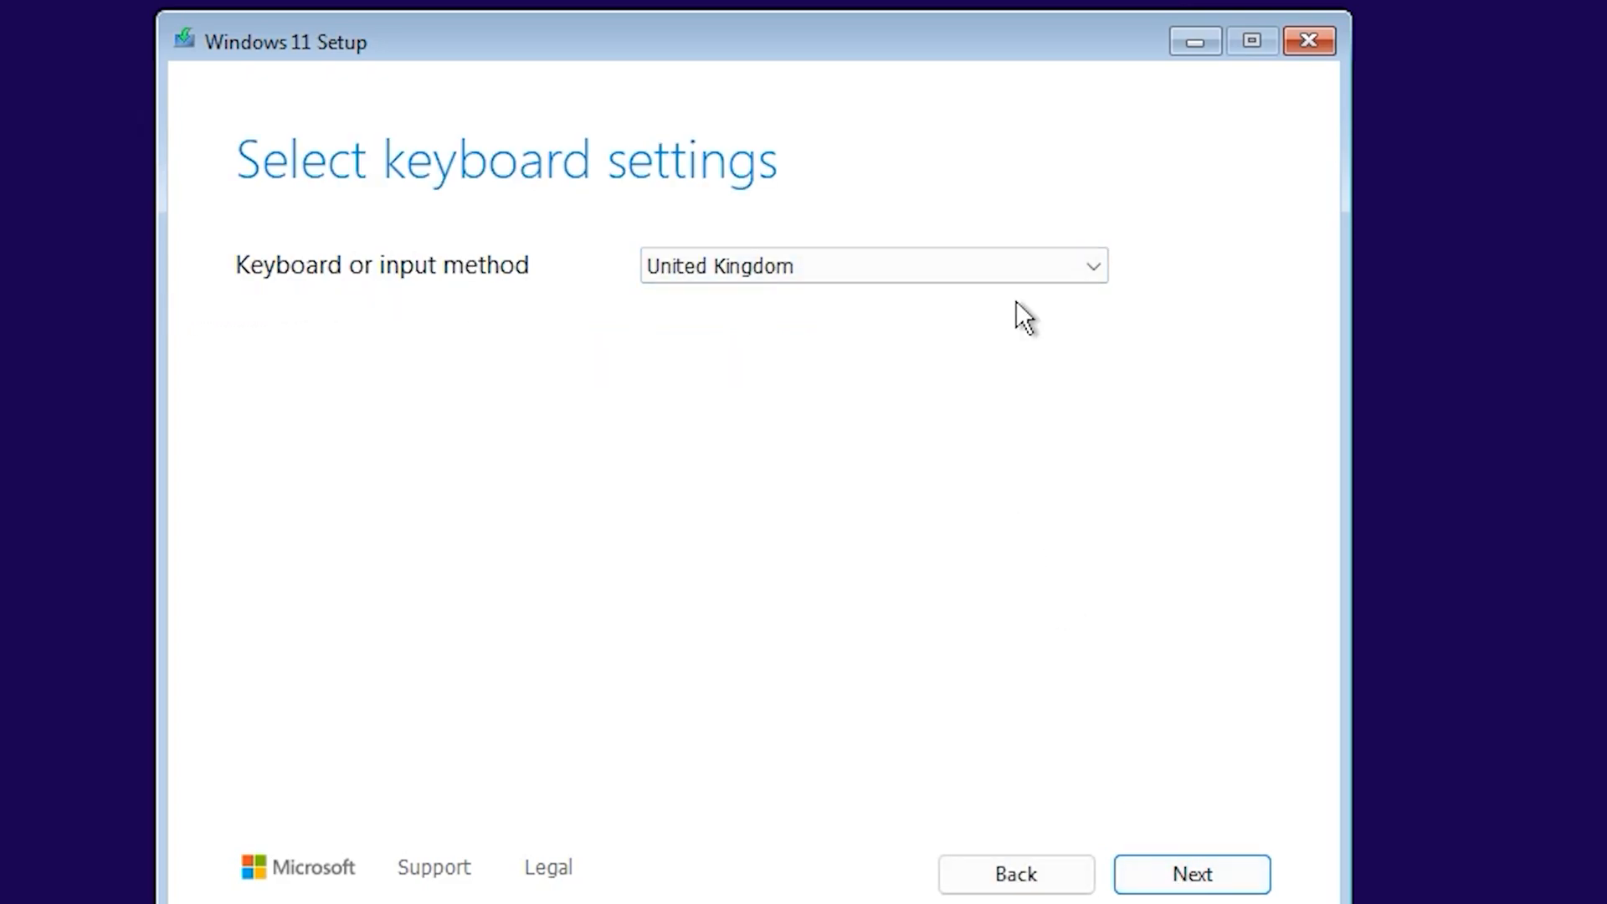
pyautogui.click(871, 264)
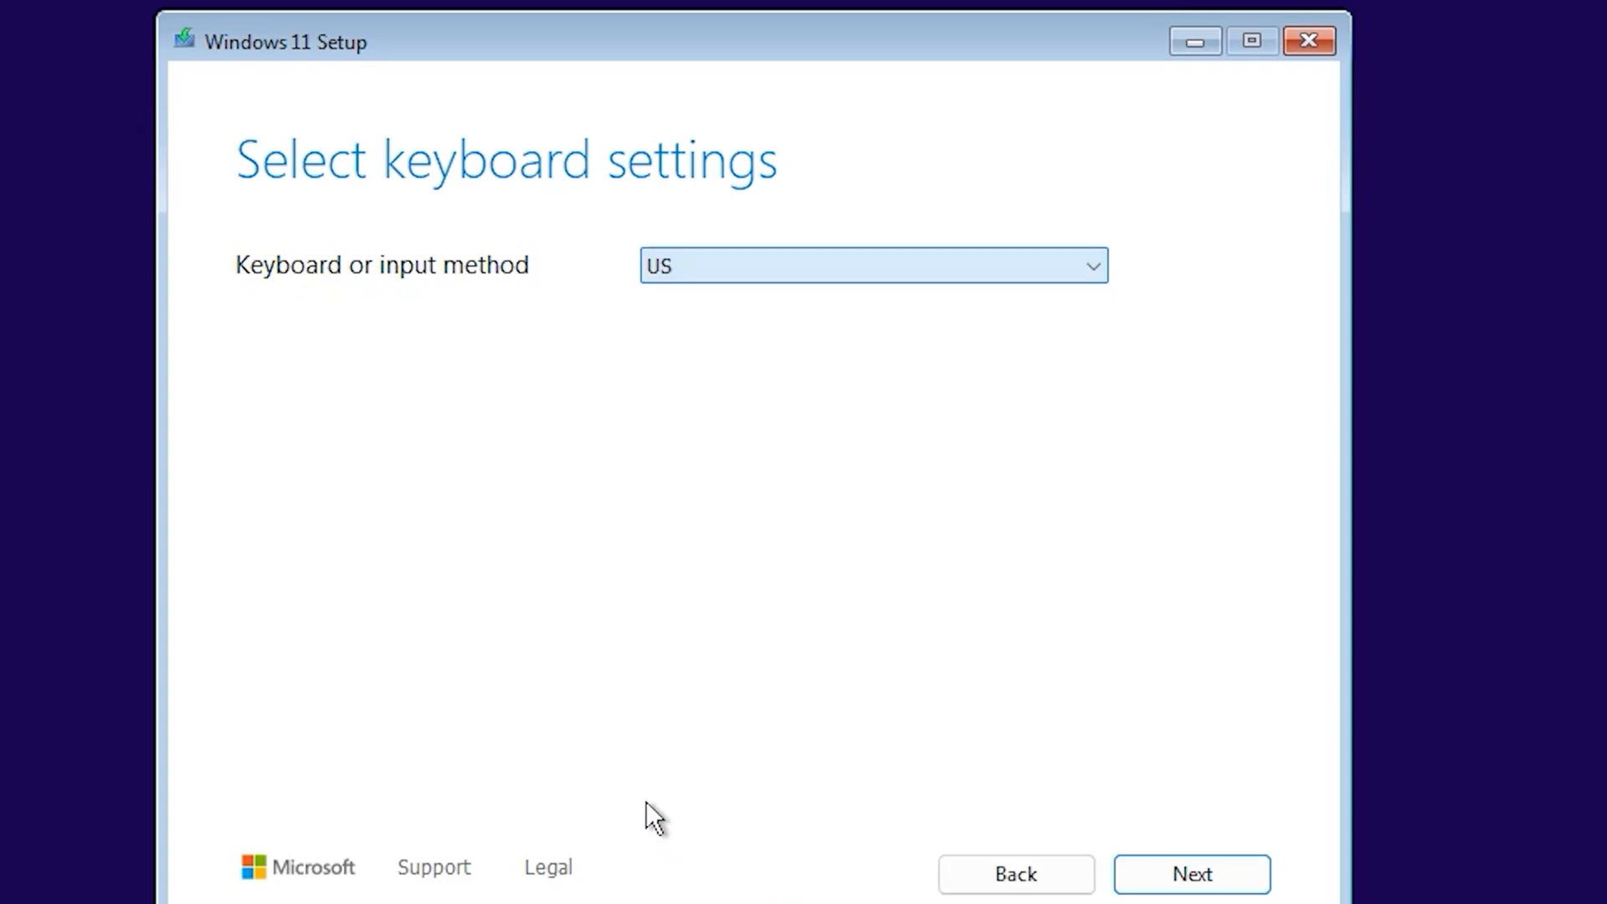
pyautogui.click(1191, 874)
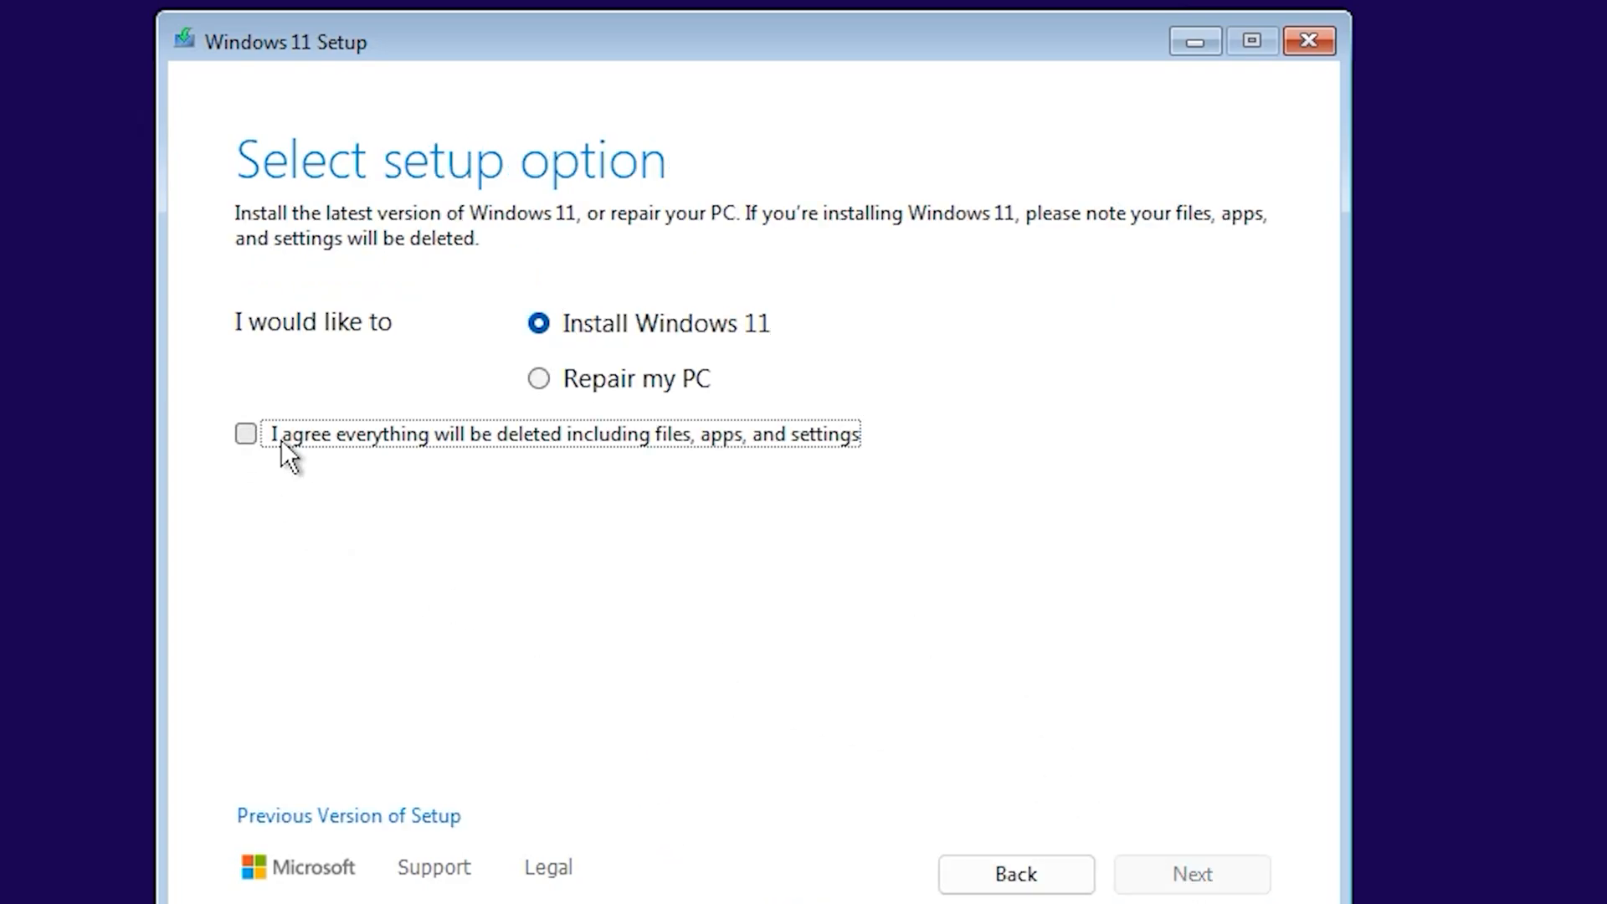
pyautogui.moveTo(563, 467)
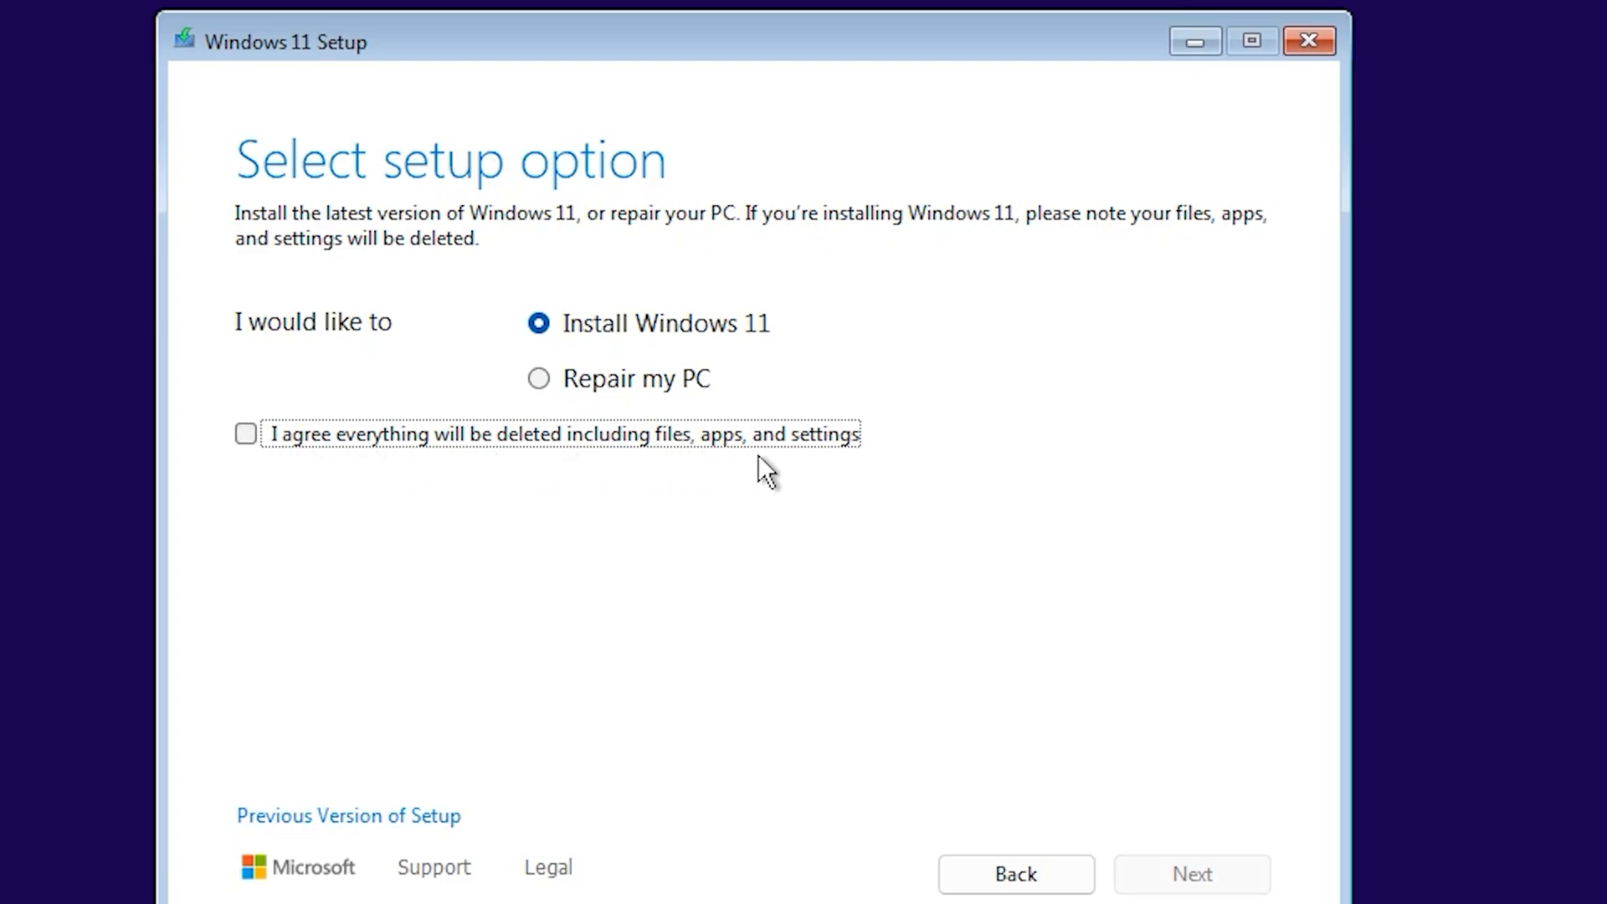
pyautogui.moveTo(835, 472)
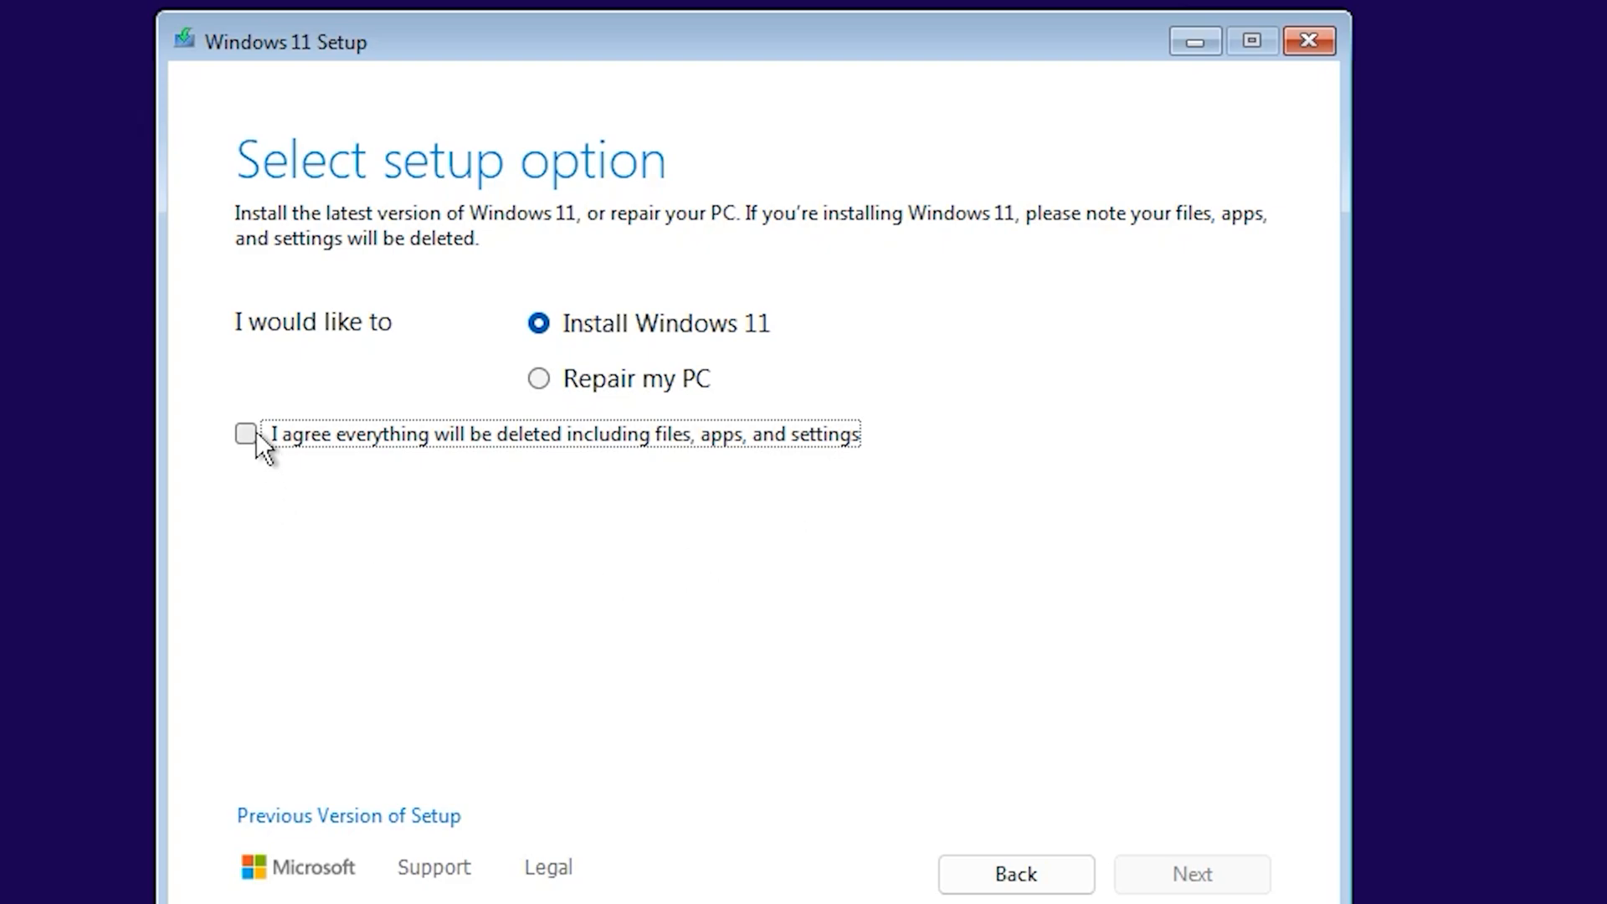
pyautogui.click(245, 434)
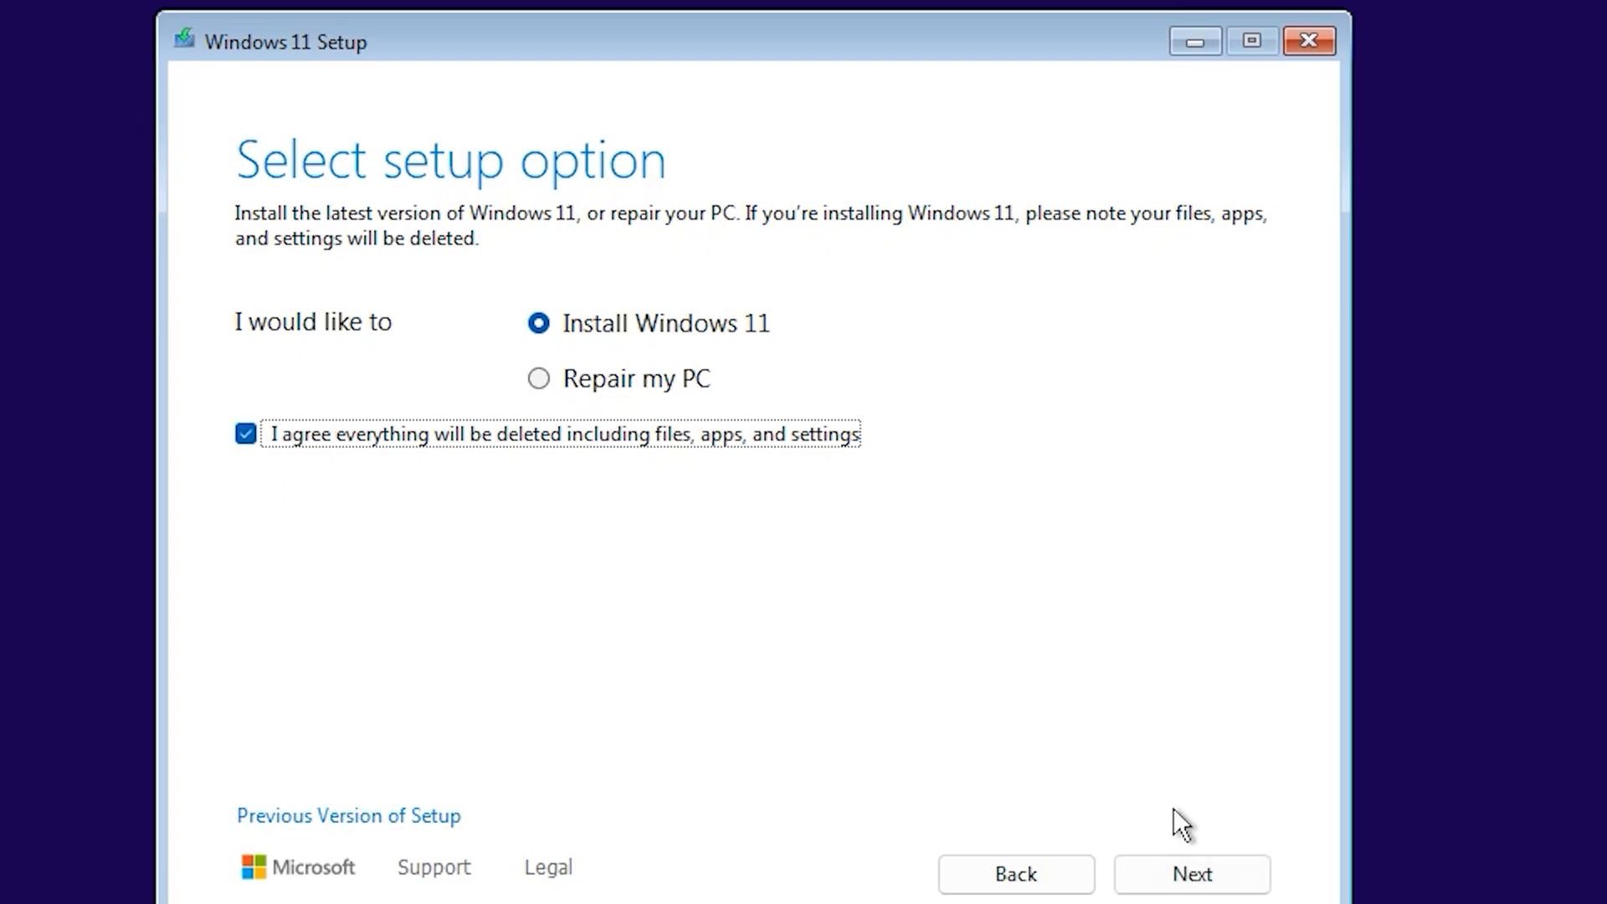
pyautogui.click(1190, 874)
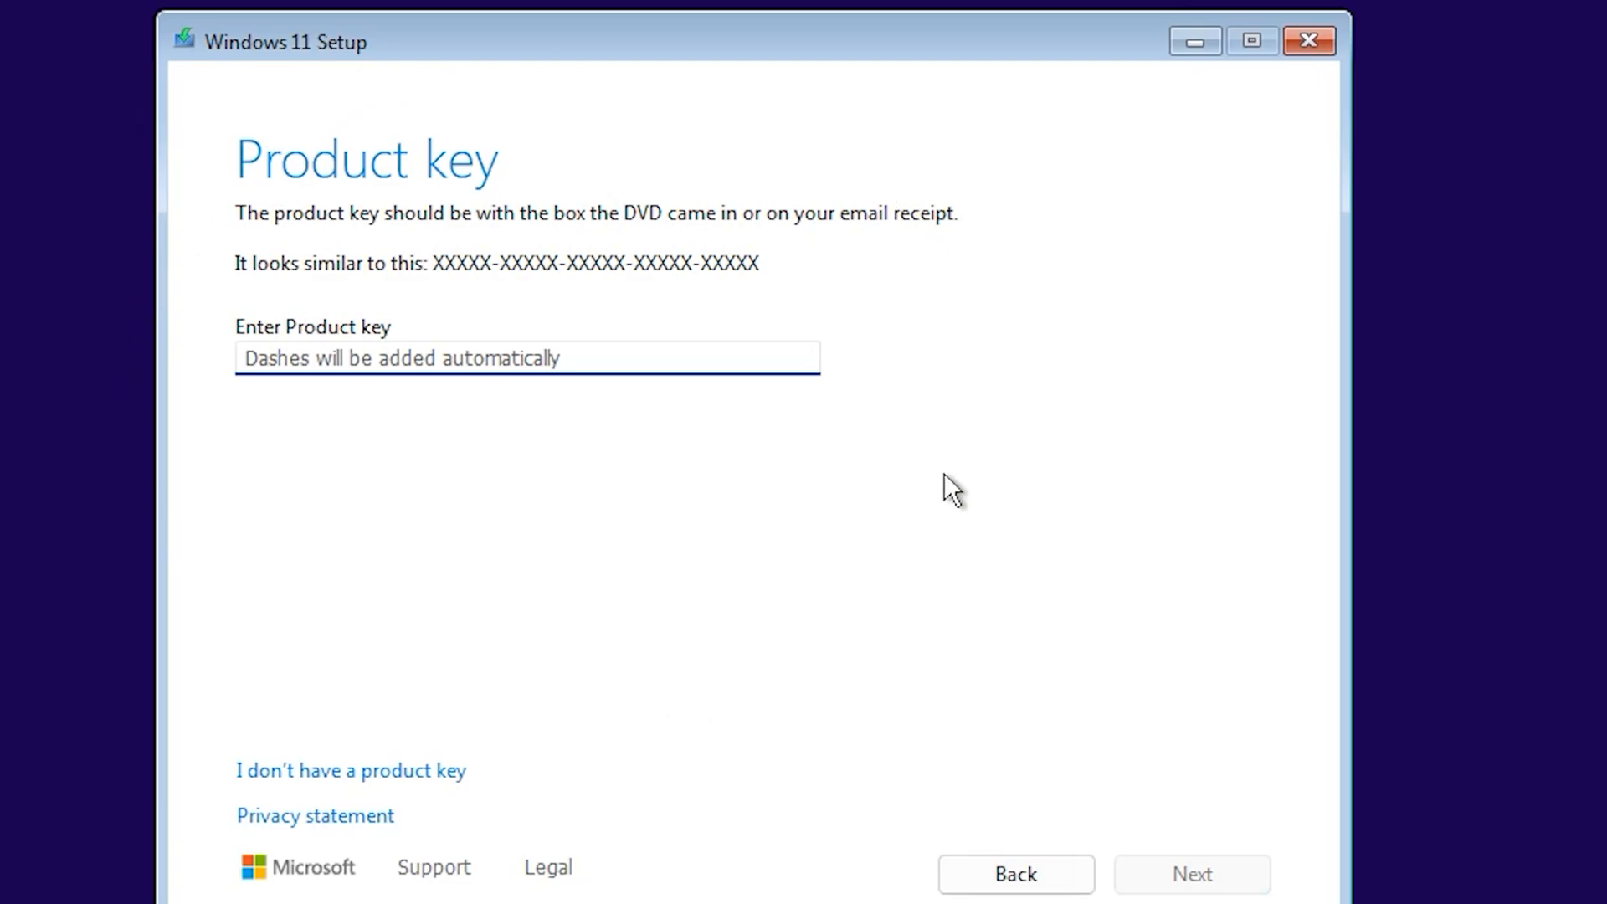
pyautogui.moveTo(293, 740)
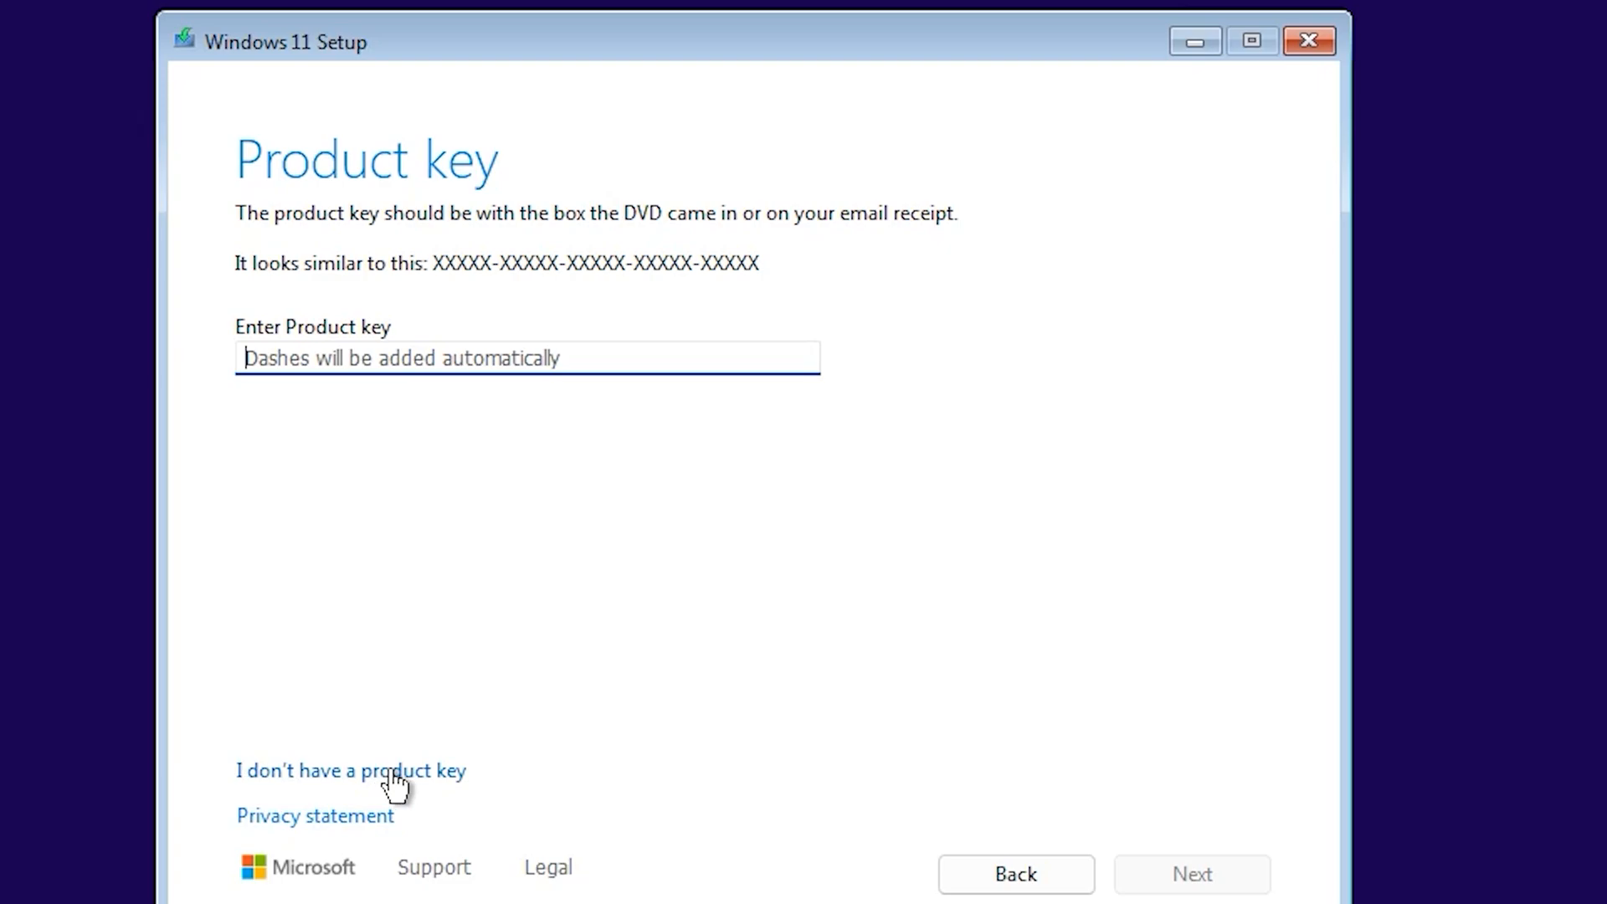
# Skip the product key and choose the Windows 11 Home N edition.
pyautogui.click(349, 770)
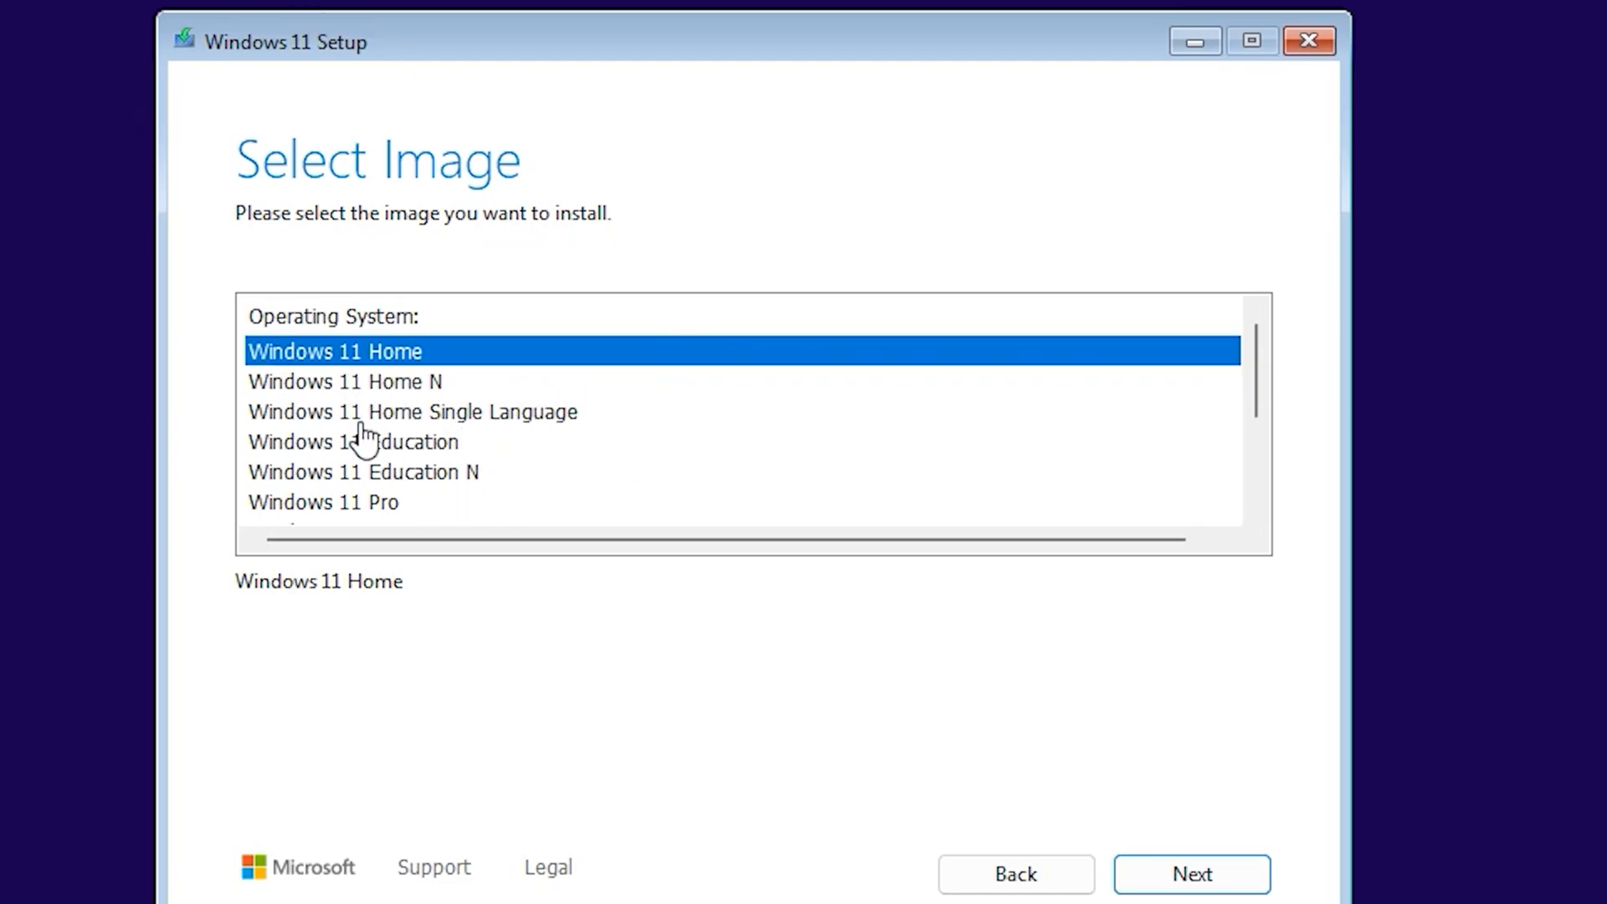
pyautogui.click(345, 381)
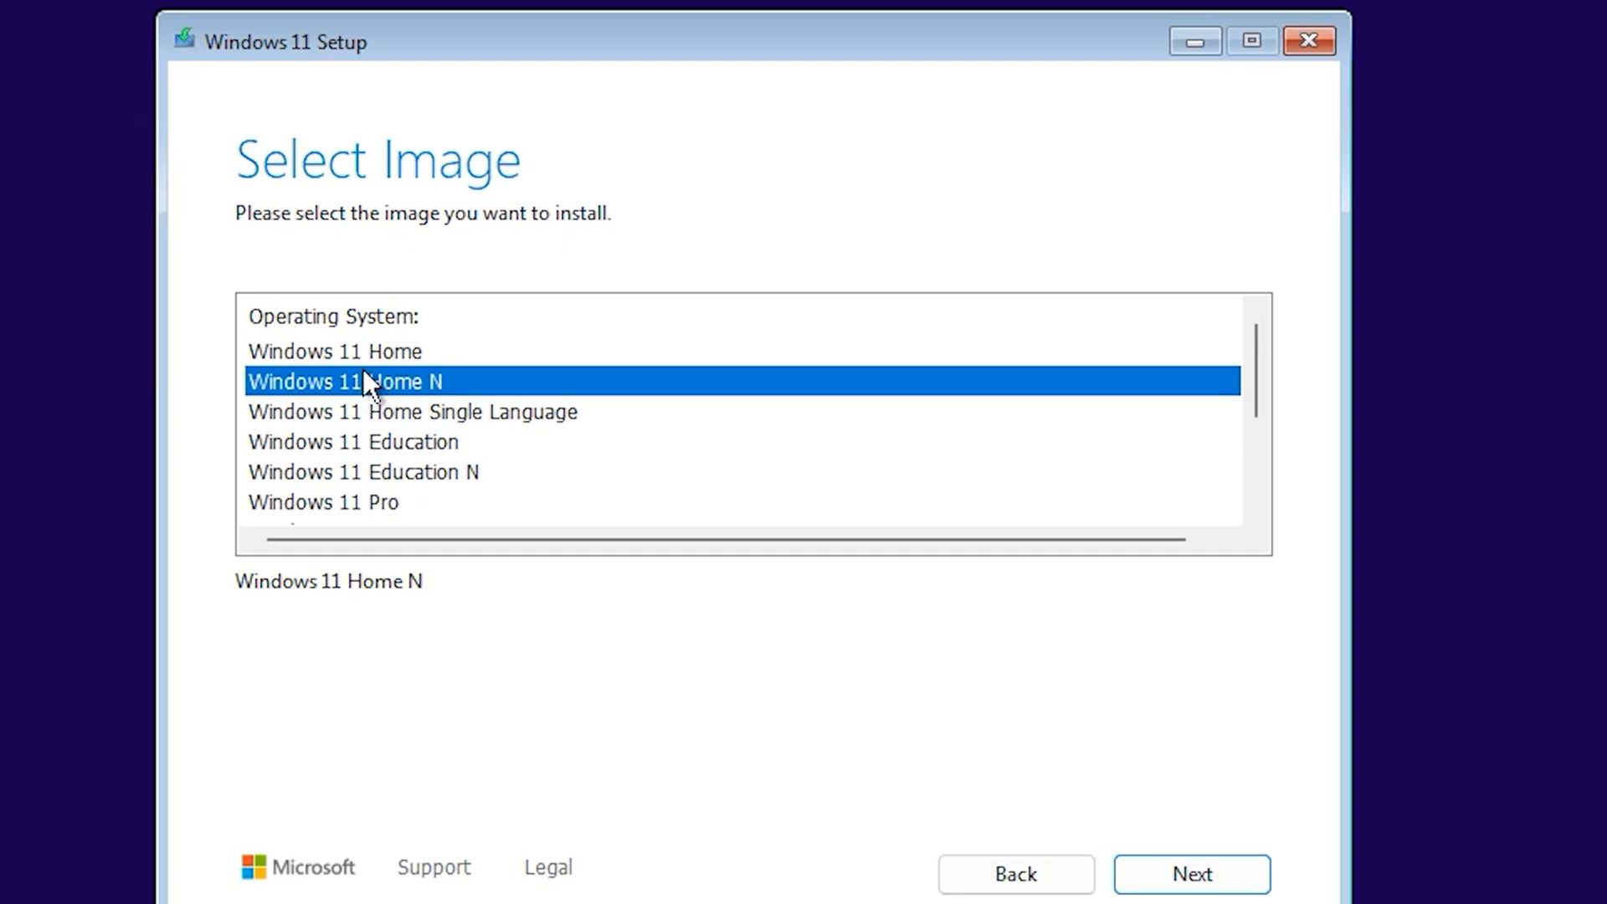
pyautogui.click(1190, 873)
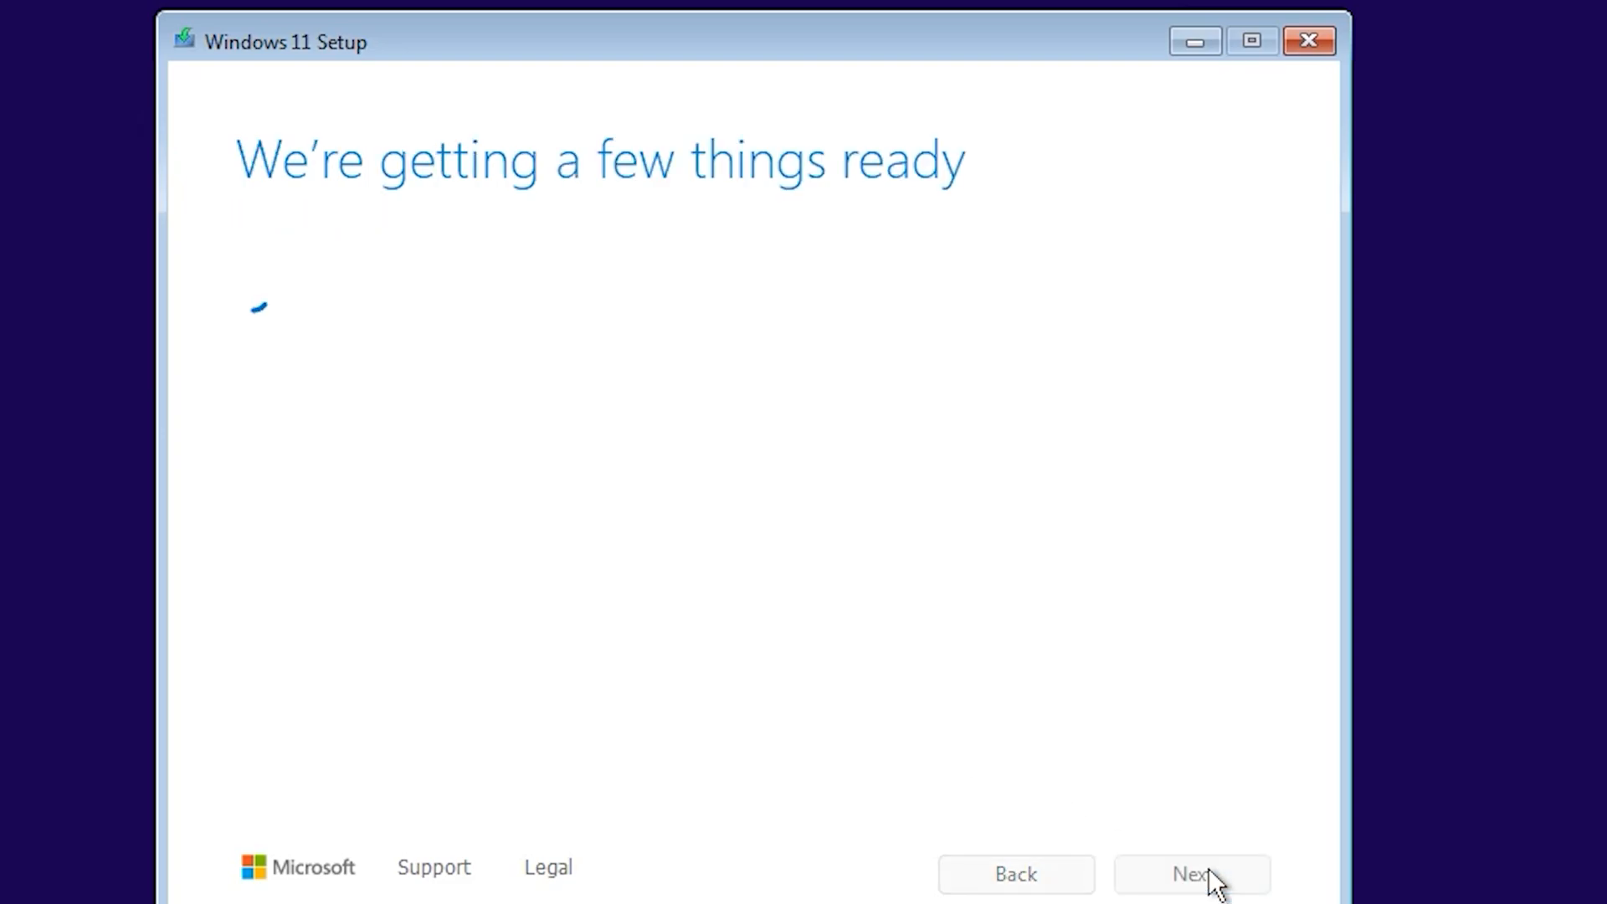
pyautogui.click(1192, 874)
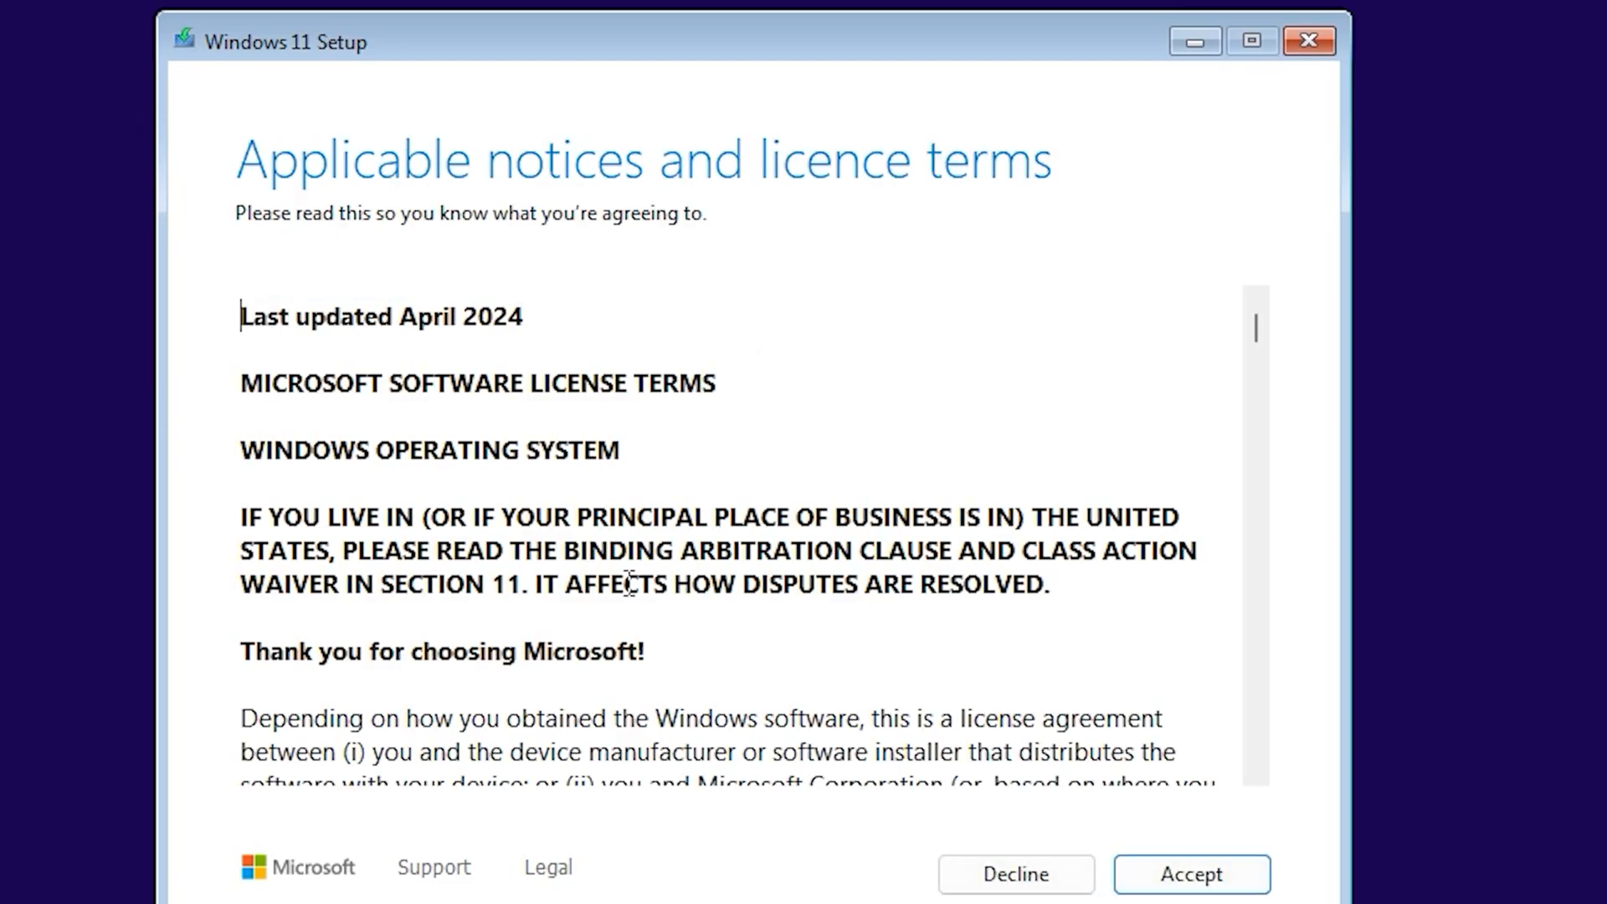
# Accept the licence terms to reach the install-location page.
pyautogui.scroll(-3)
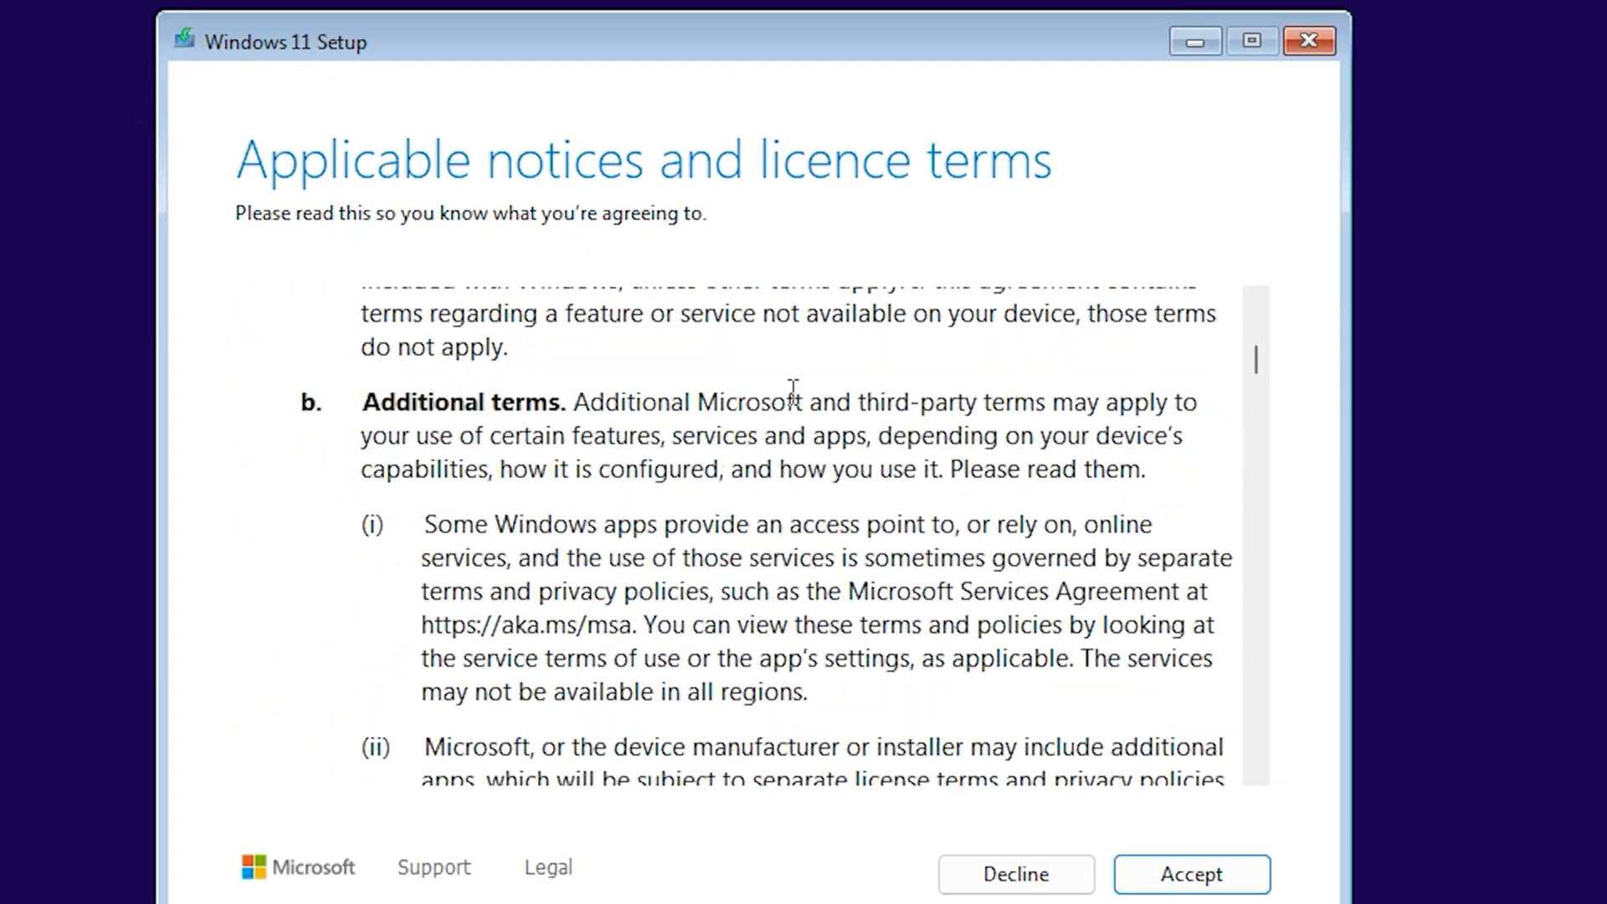
pyautogui.scroll(-3)
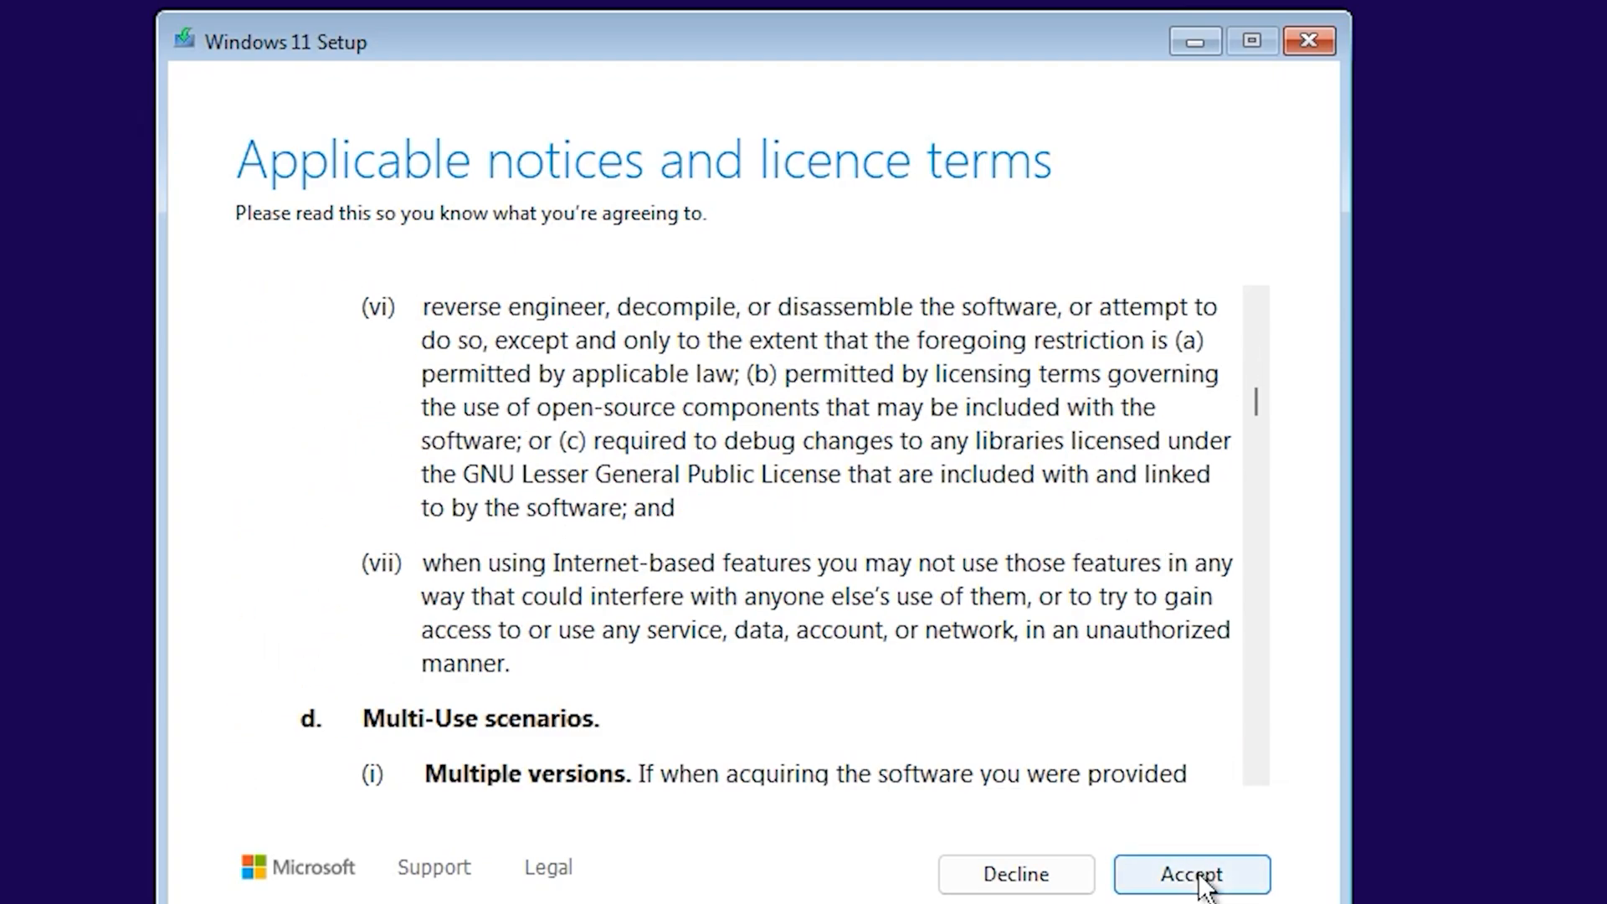
pyautogui.click(1190, 873)
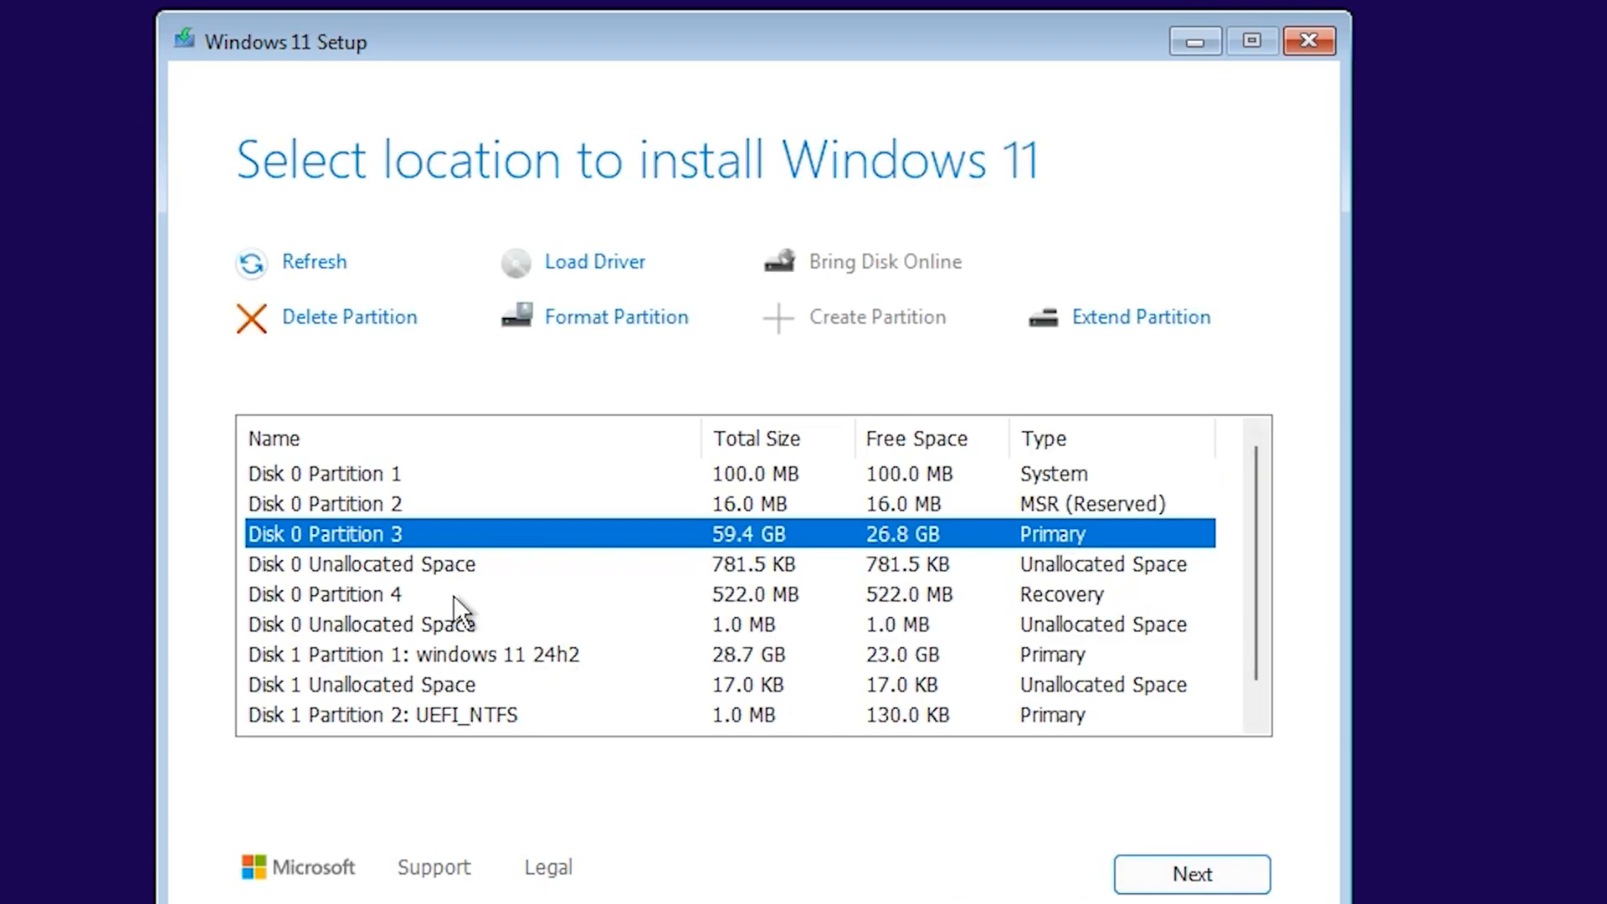
pyautogui.moveTo(643, 564)
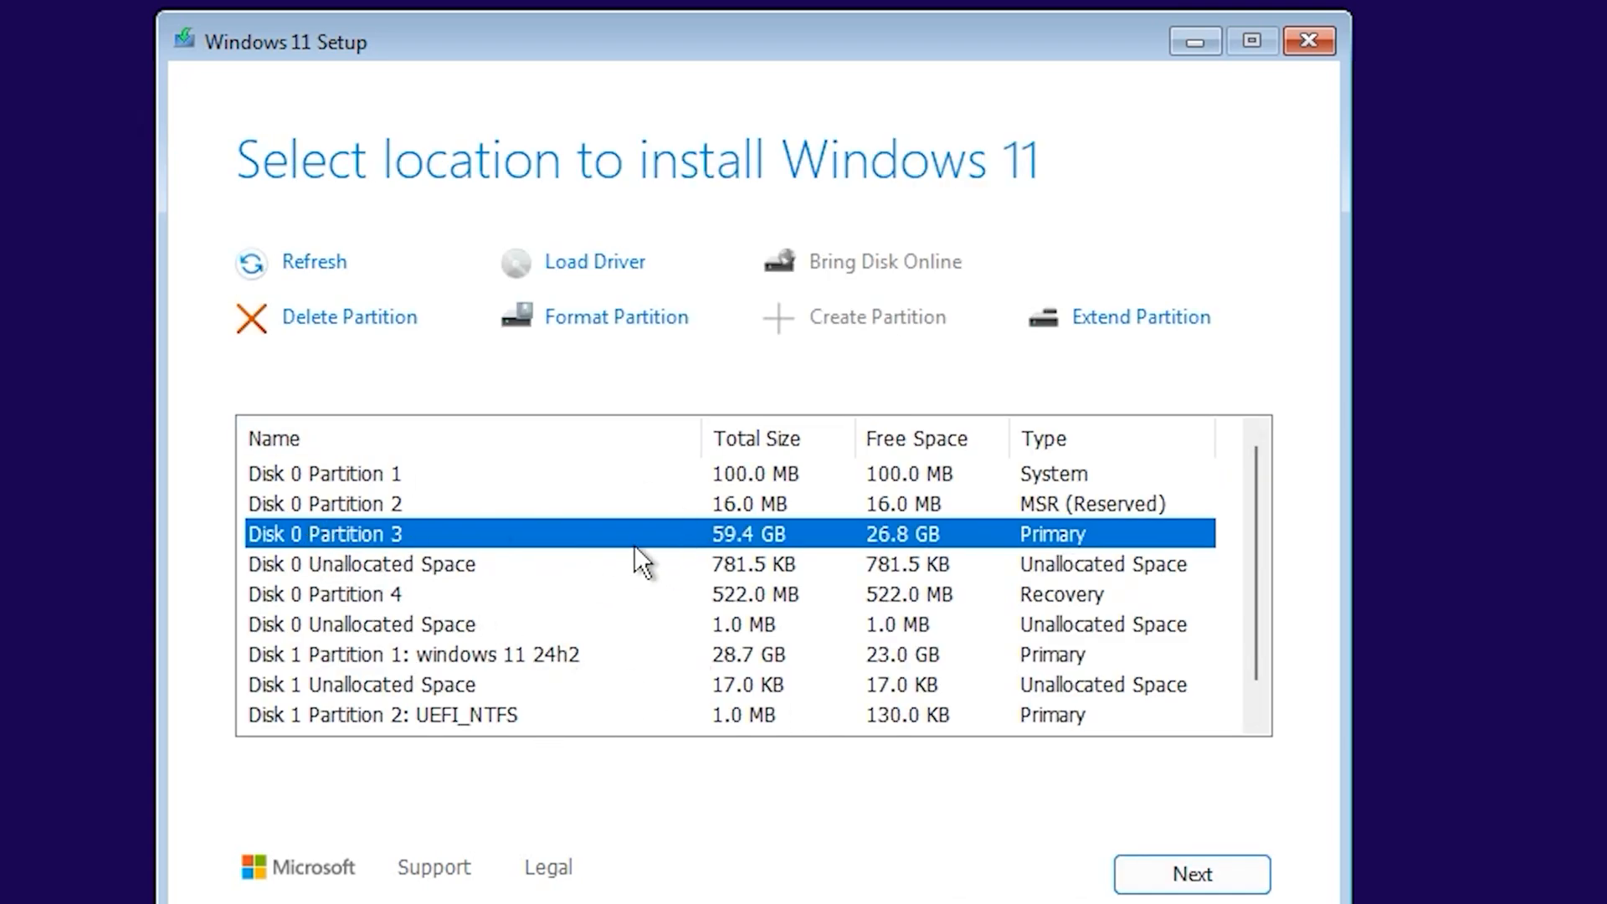
pyautogui.moveTo(596, 197)
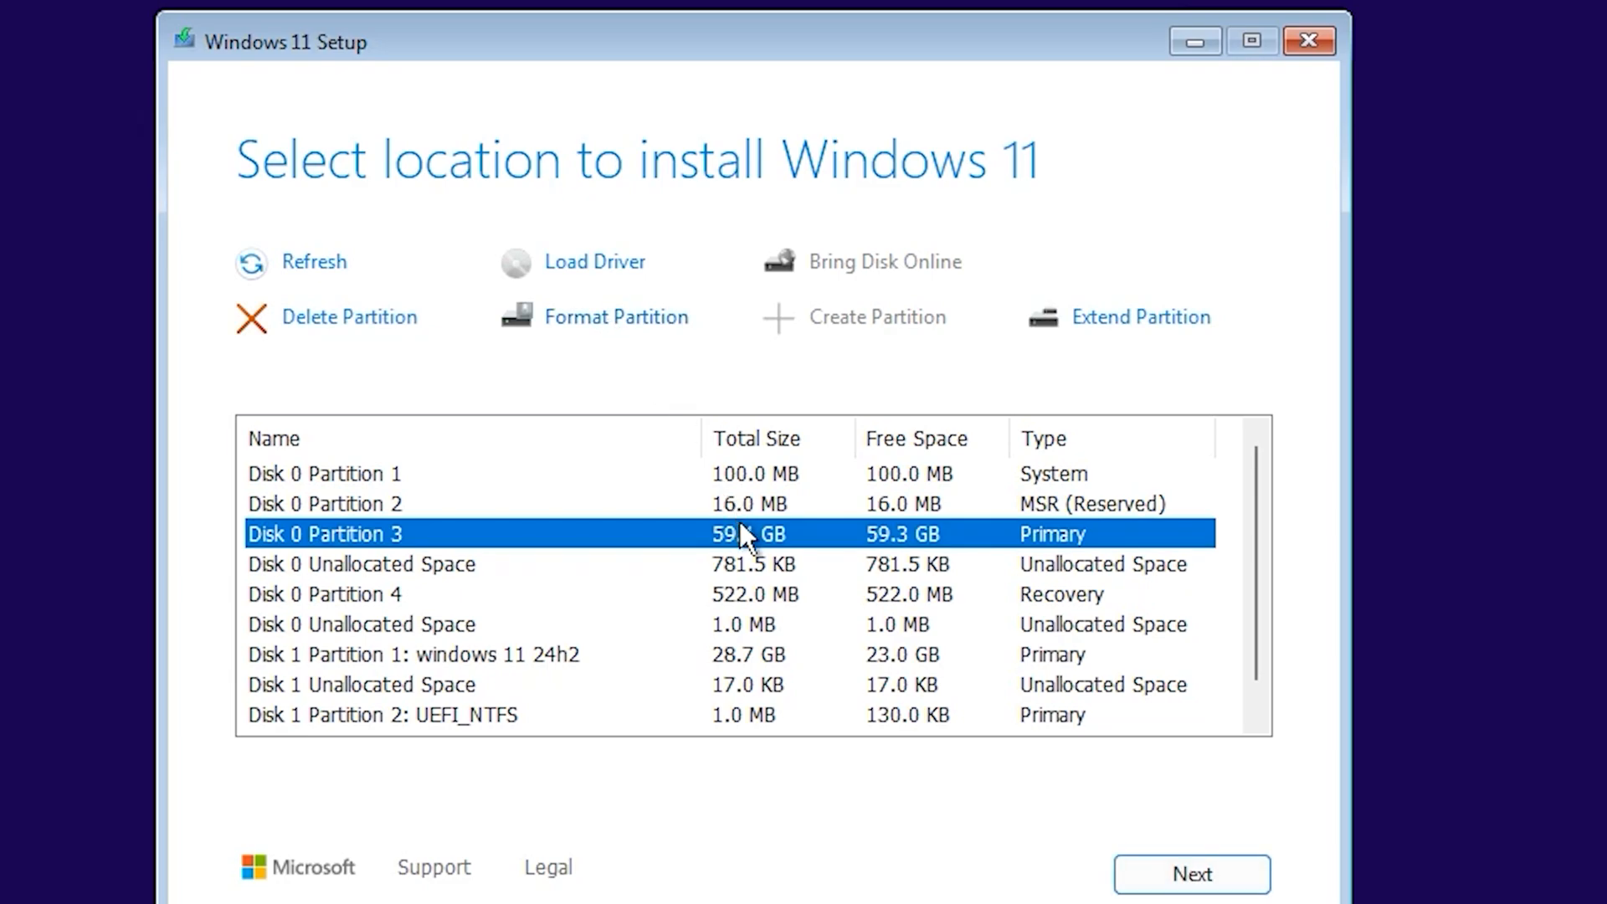
# Choose Disk 0 Partition 3 as the install location and confirm Install on Ready to install.
pyautogui.click(1192, 874)
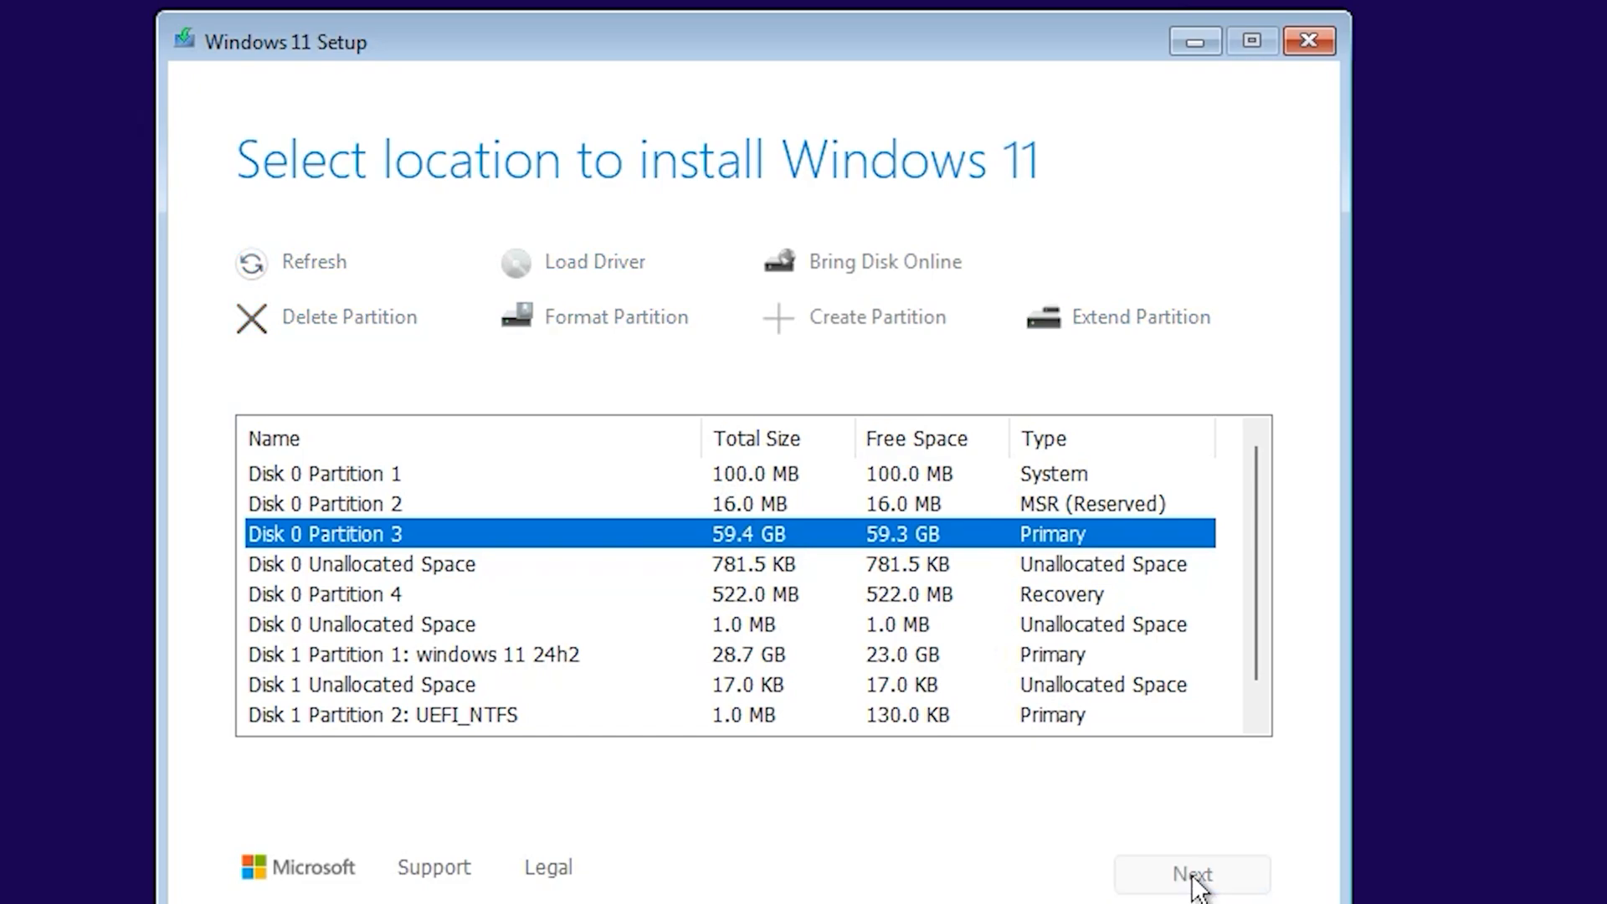
pyautogui.click(1190, 873)
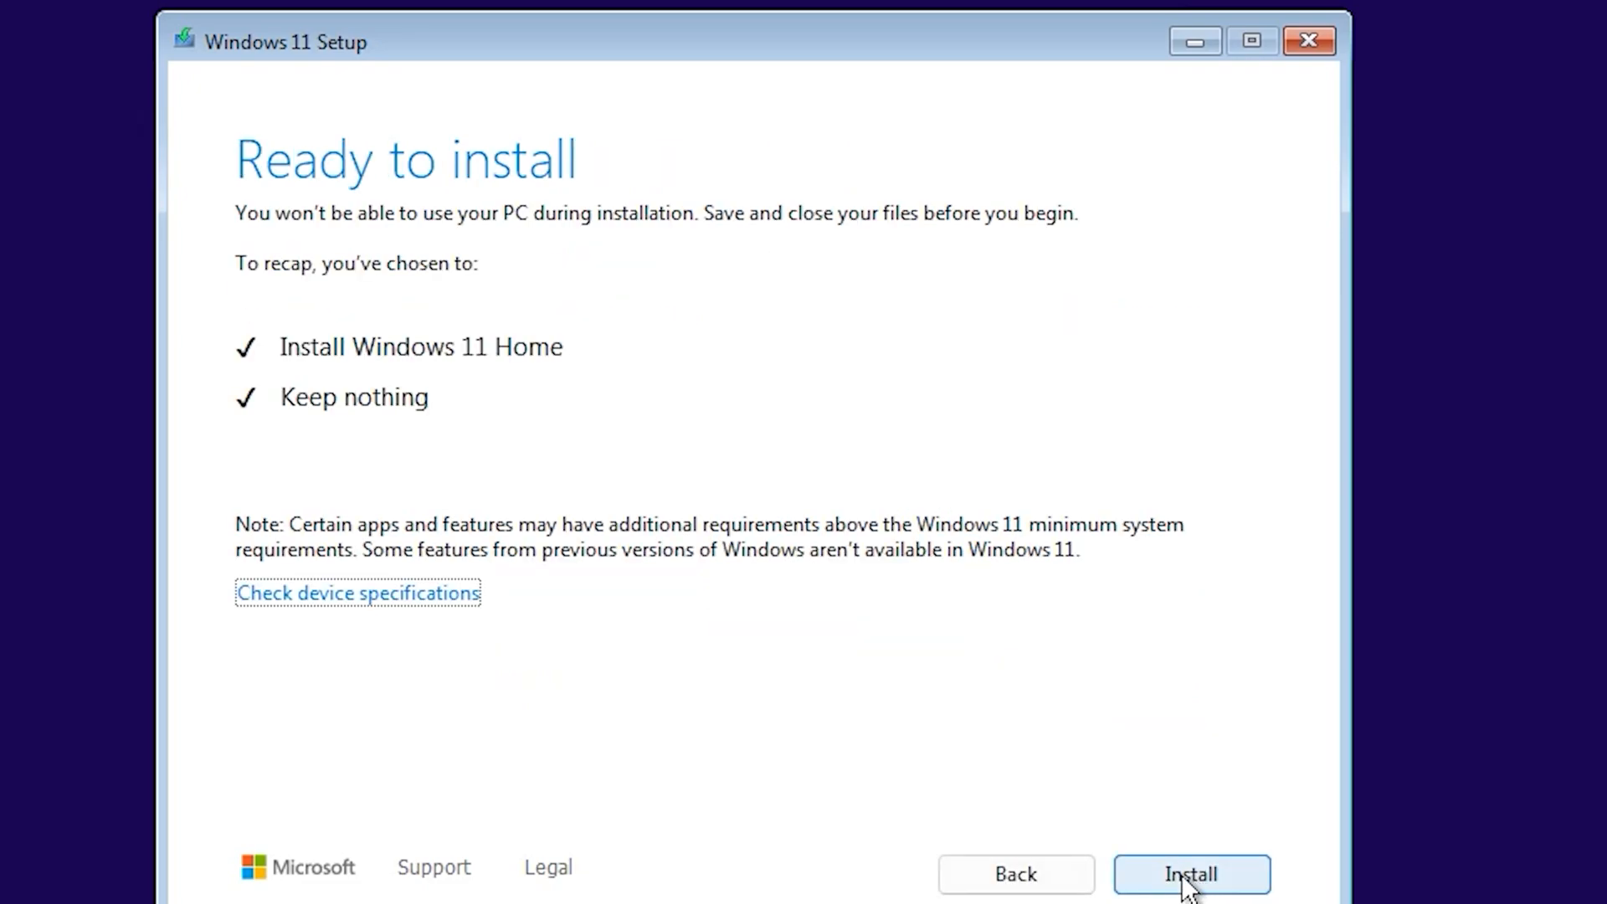
pyautogui.moveTo(636, 348)
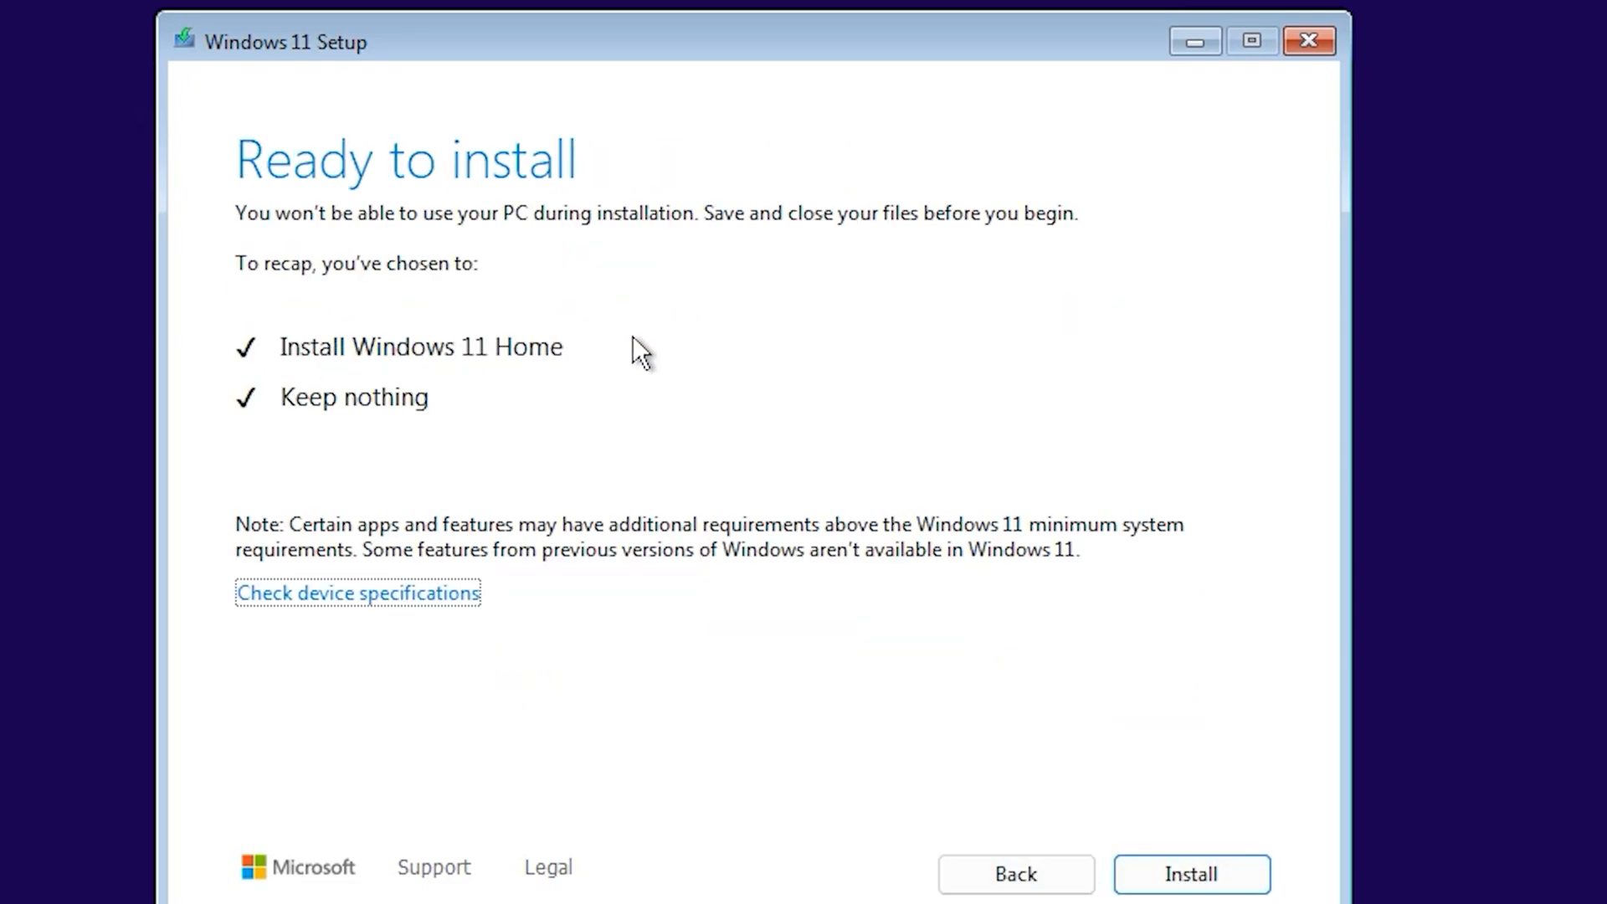
pyautogui.moveTo(492, 400)
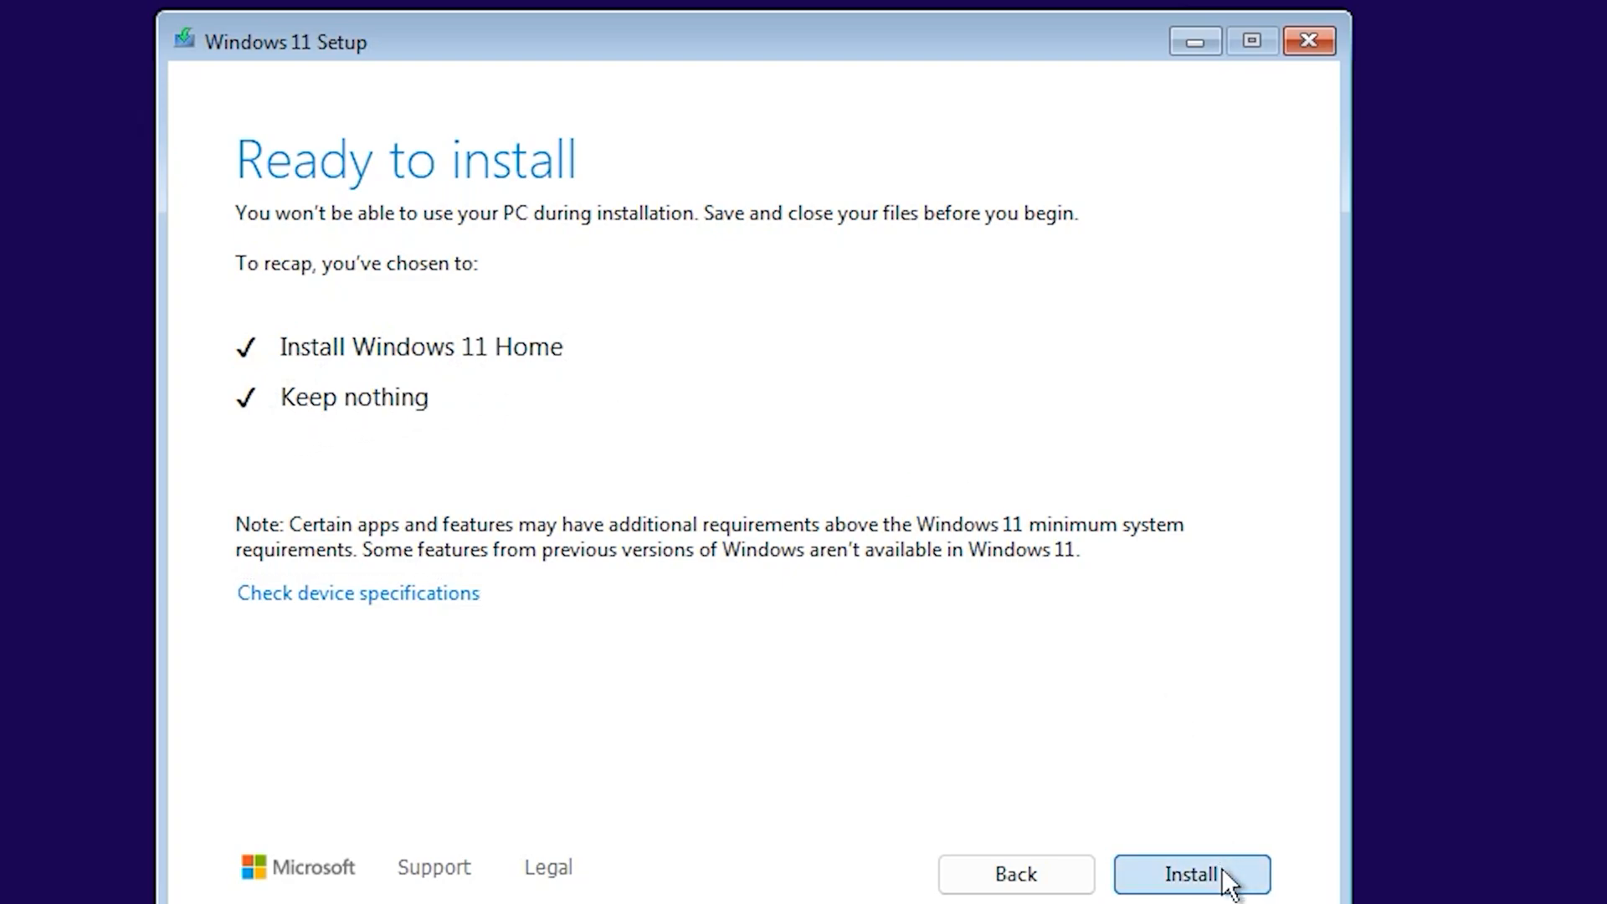
pyautogui.click(1190, 874)
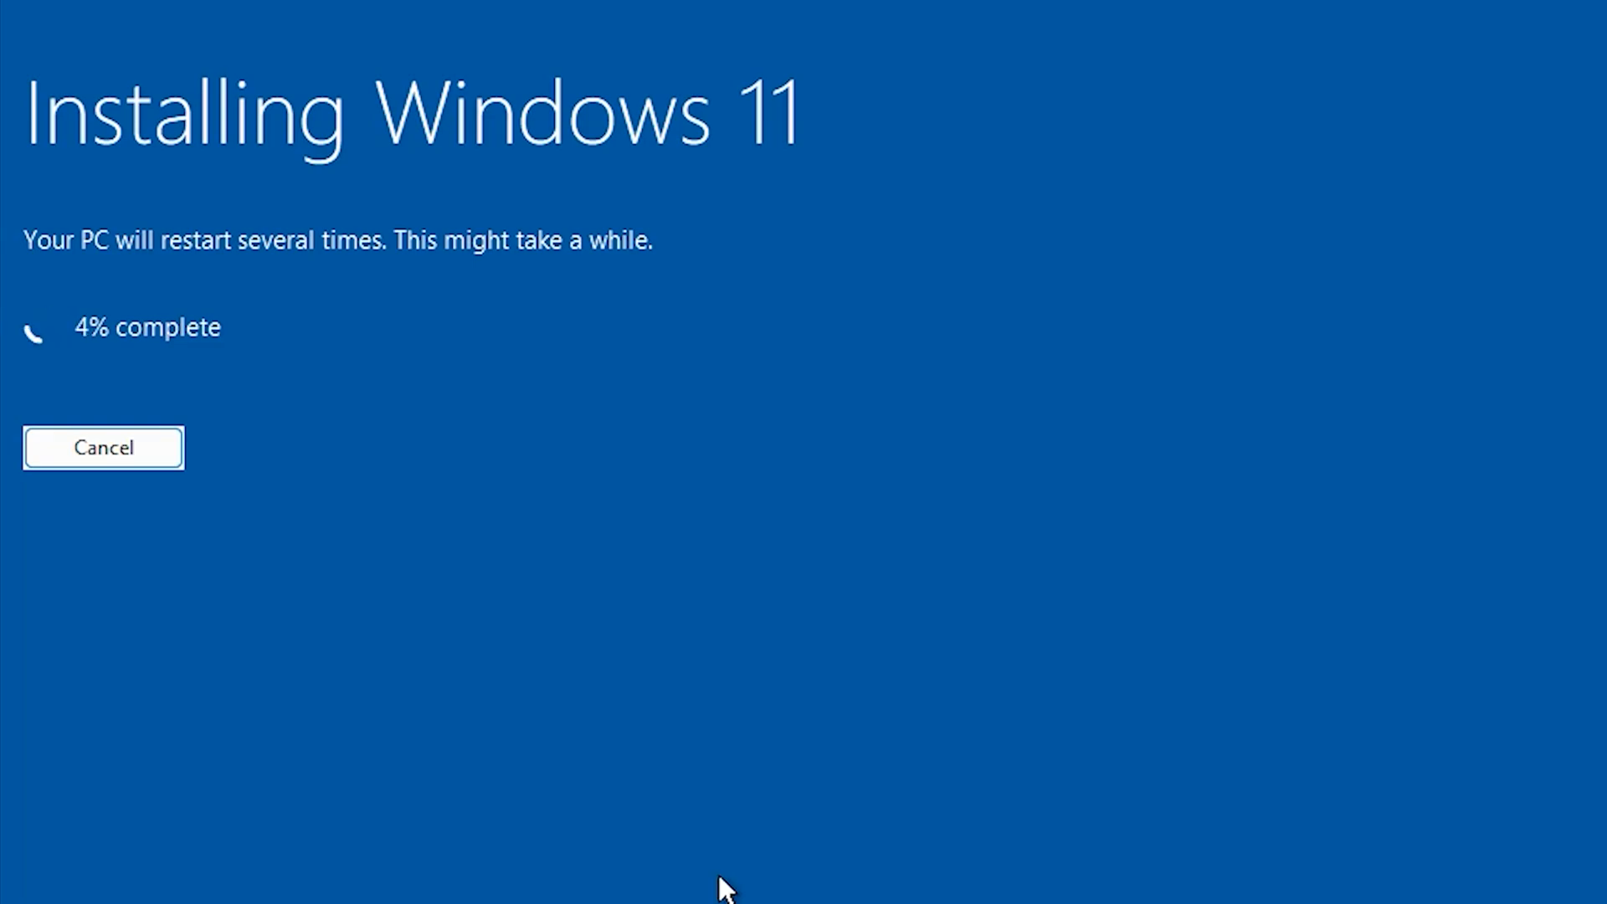
pyautogui.moveTo(884, 882)
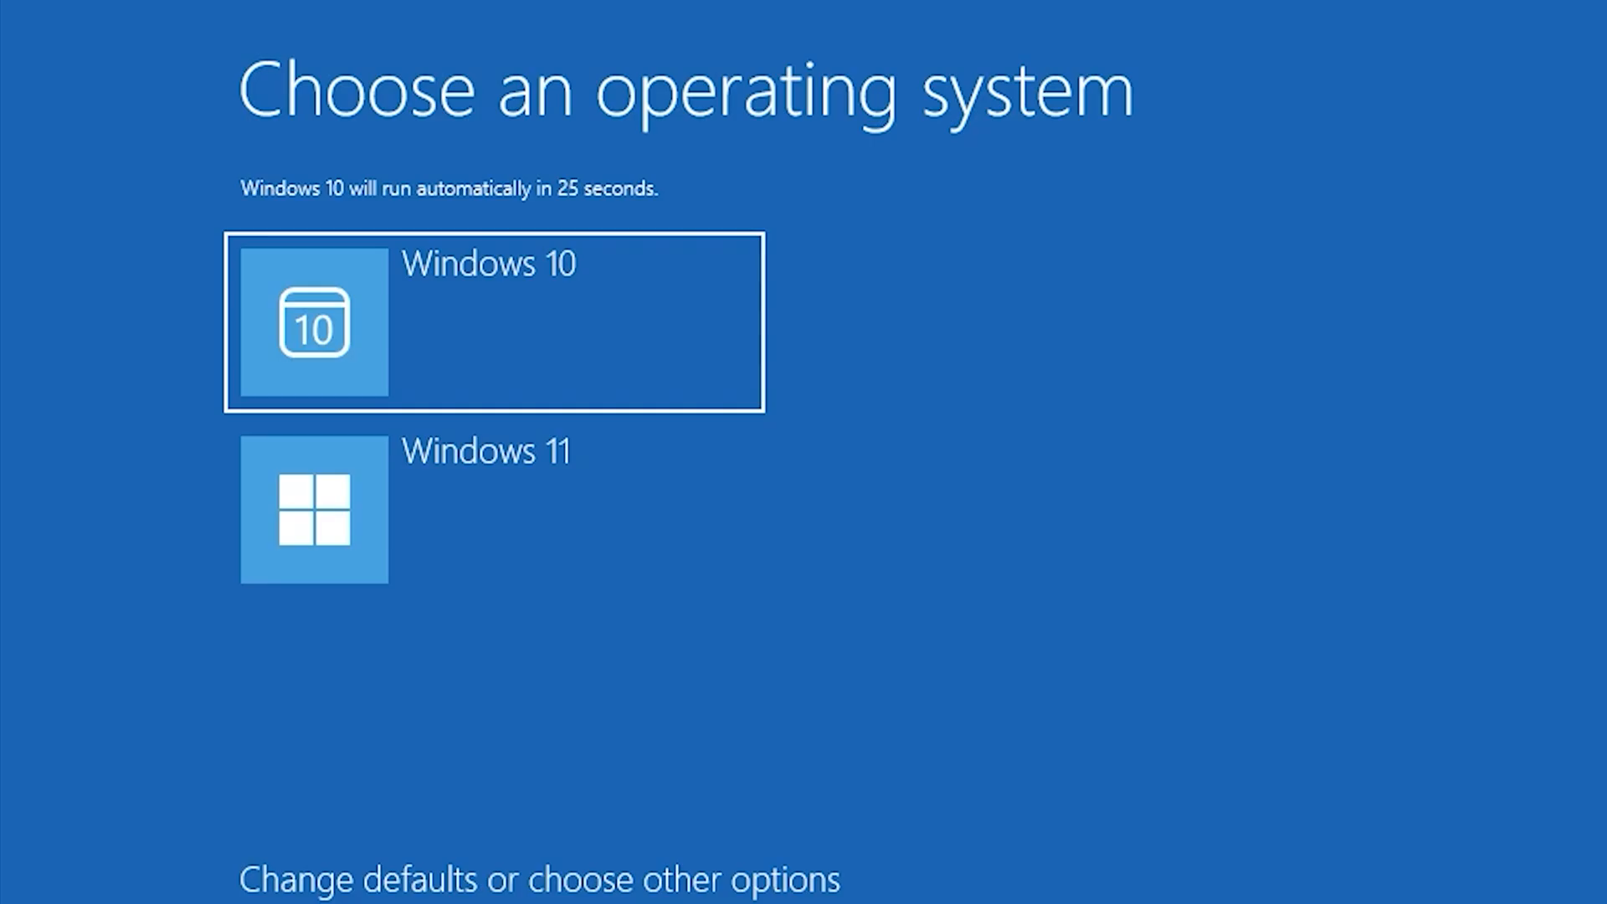
pyautogui.moveTo(1342, 70)
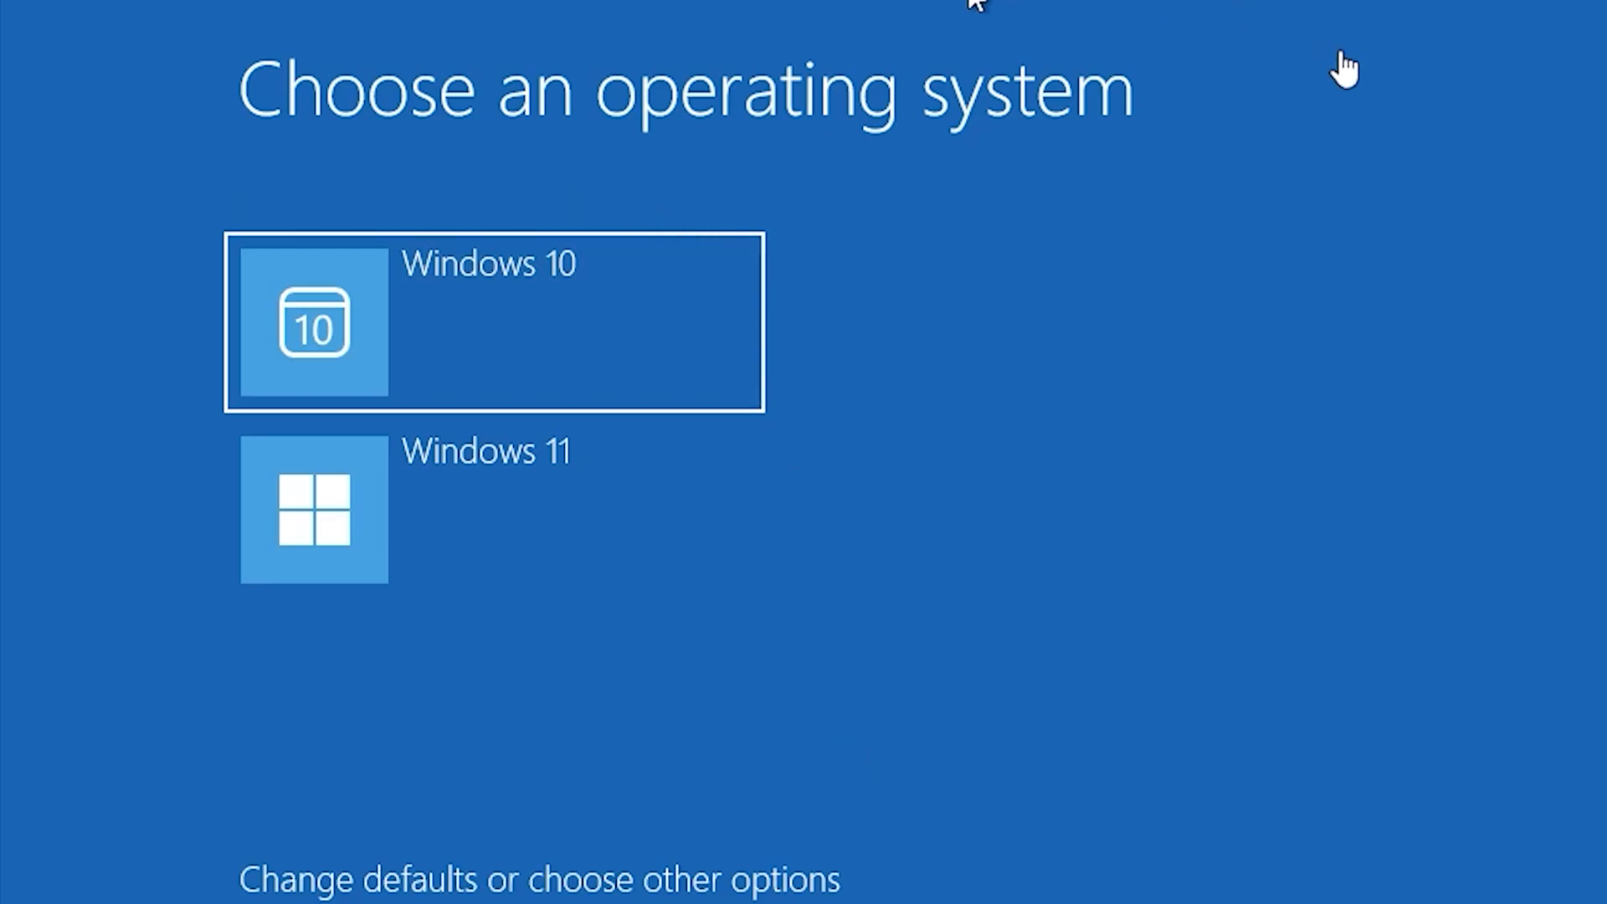
pyautogui.moveTo(437, 485)
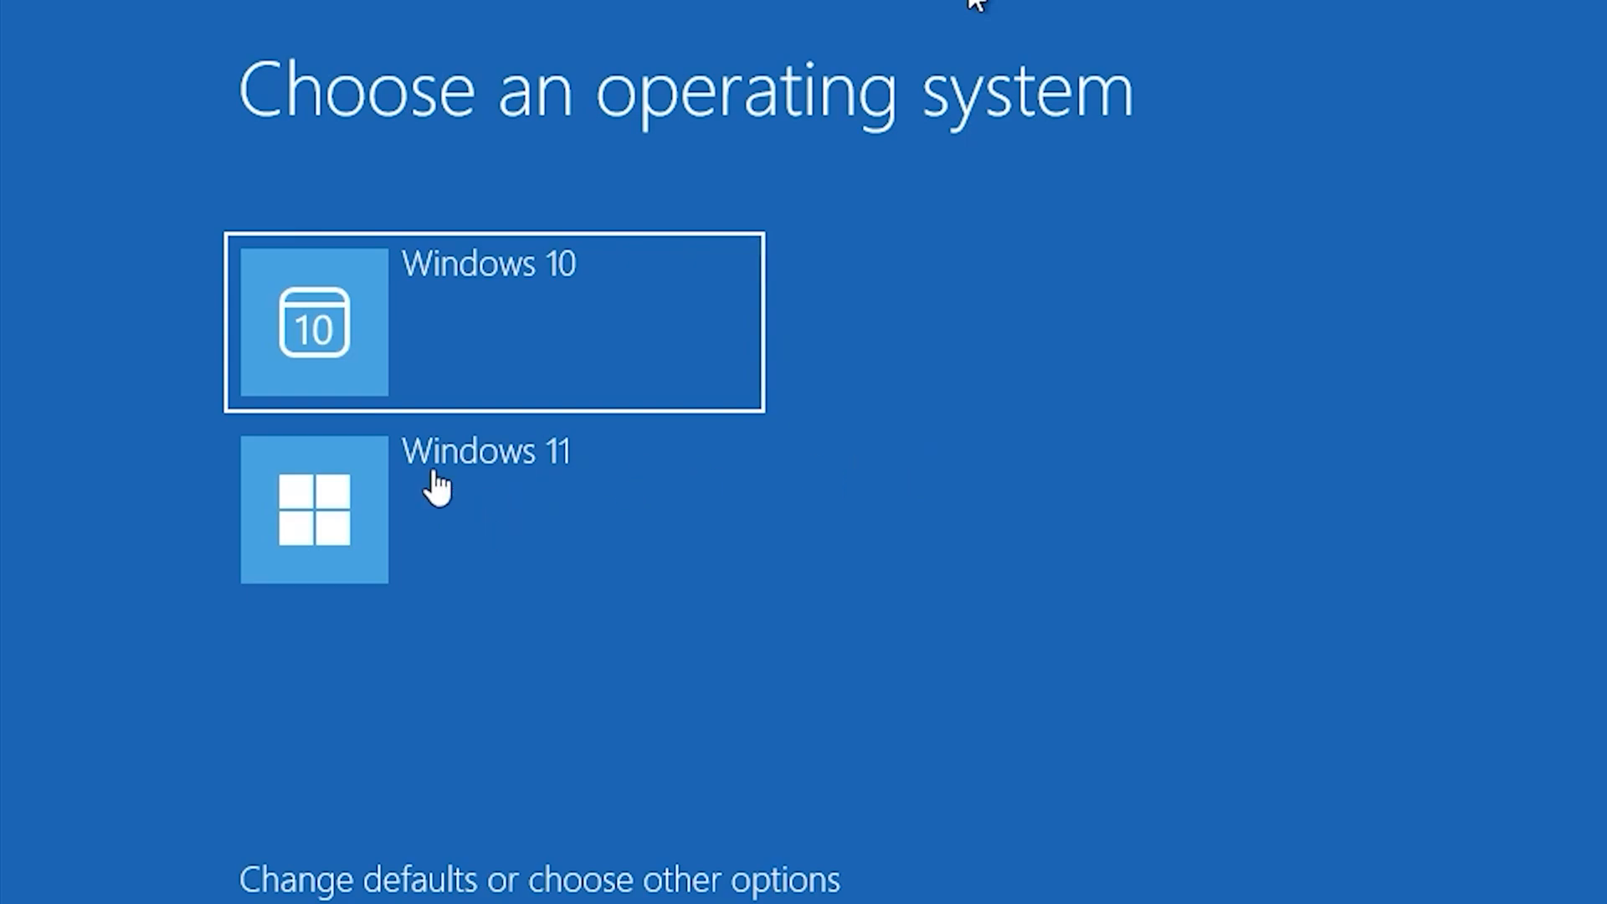
# Choose Windows 11 on the Choose an operating system screen to reach its desktop.
pyautogui.click(314, 509)
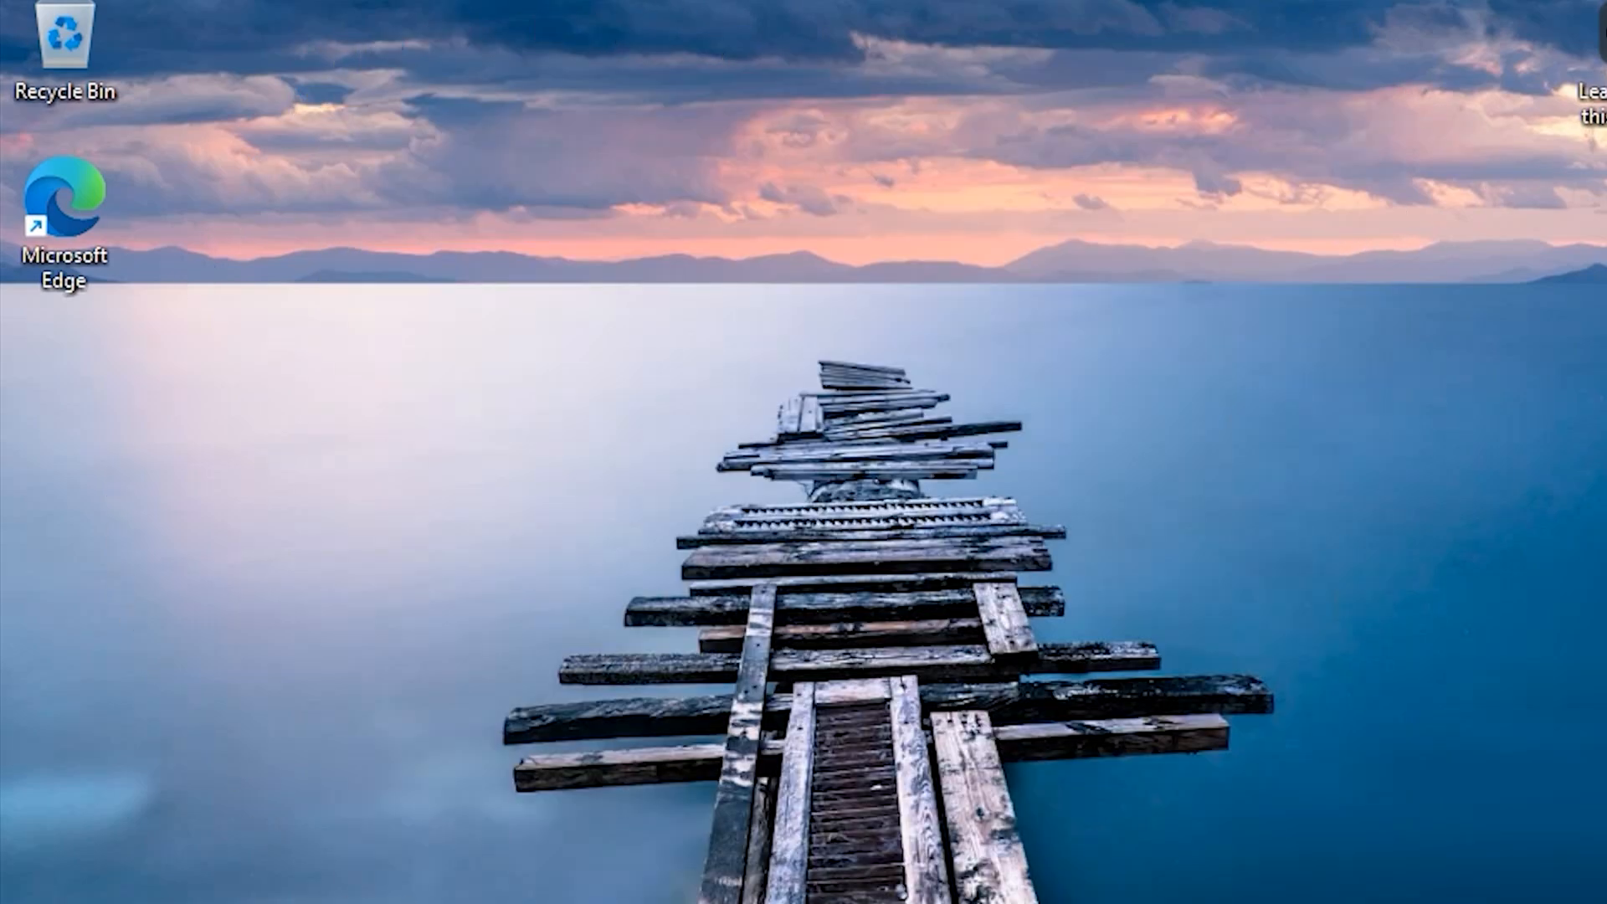
pyautogui.moveTo(1163, 323)
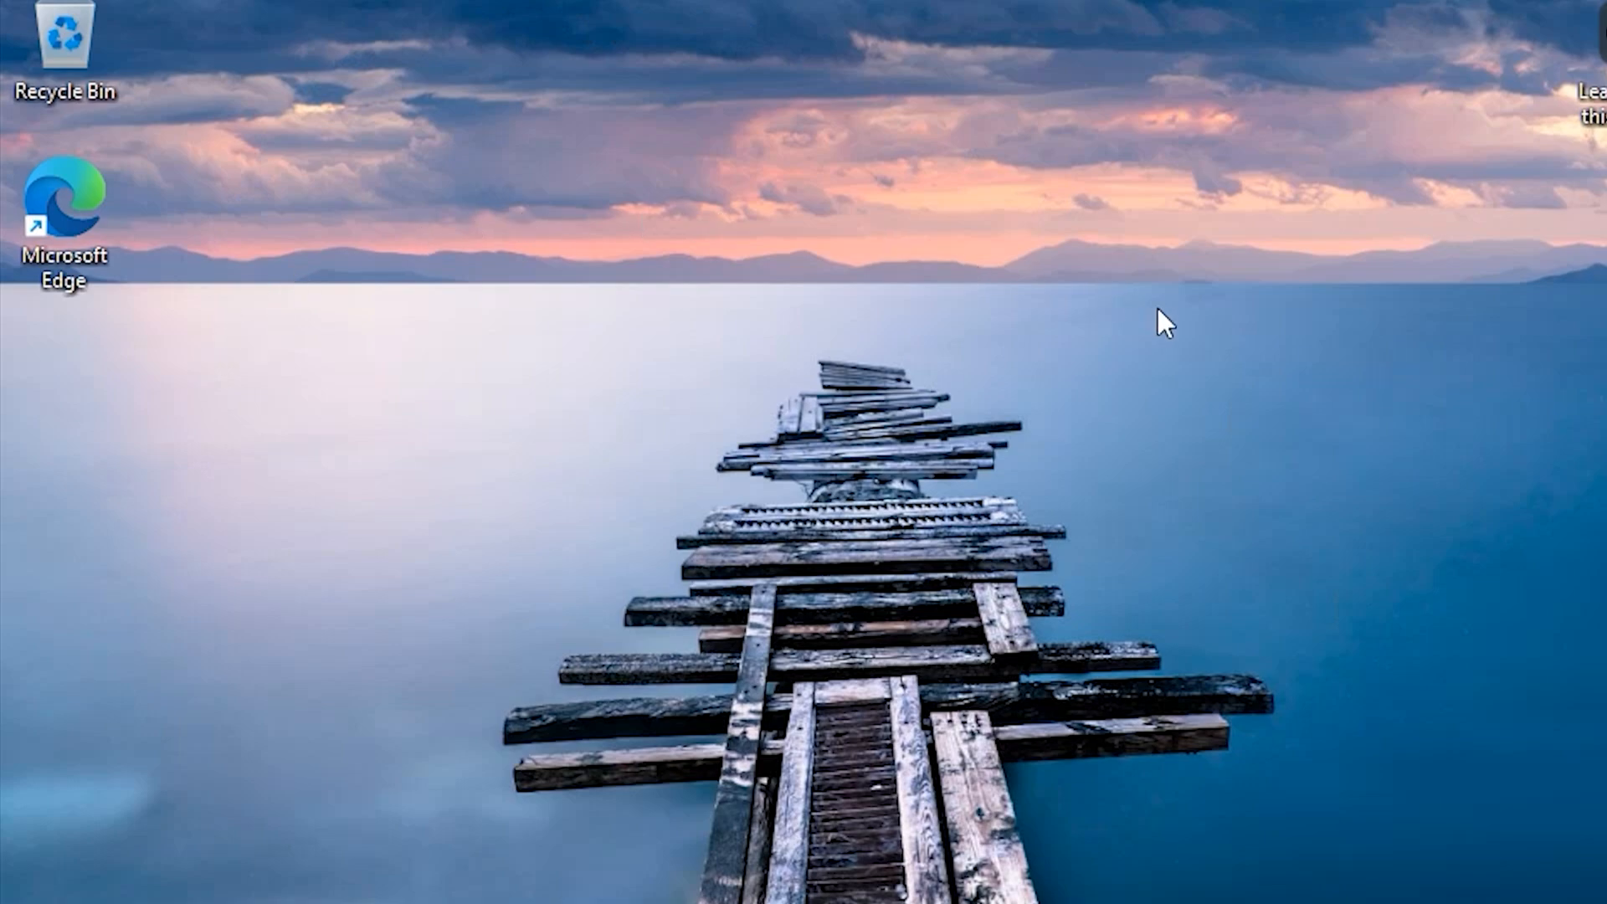